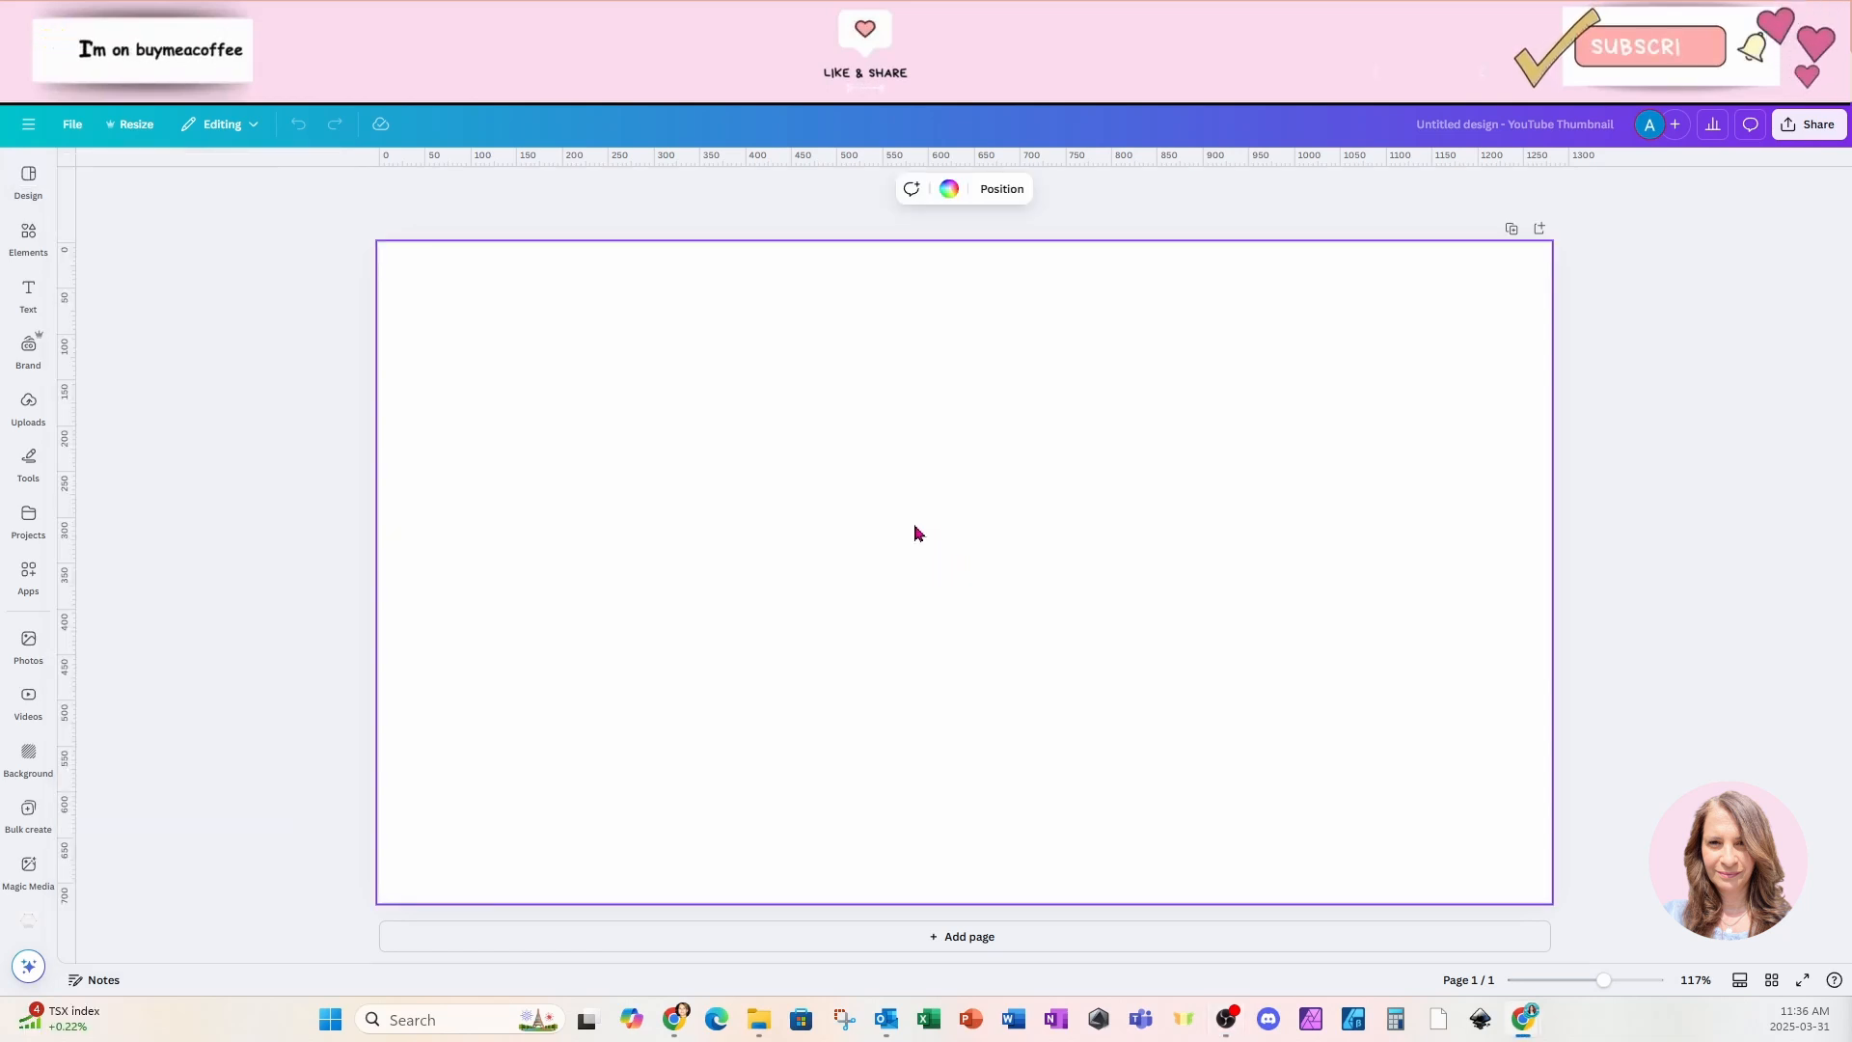
Insert the hugging-couple photo from Recently used and run BG Remover on it
click(27, 235)
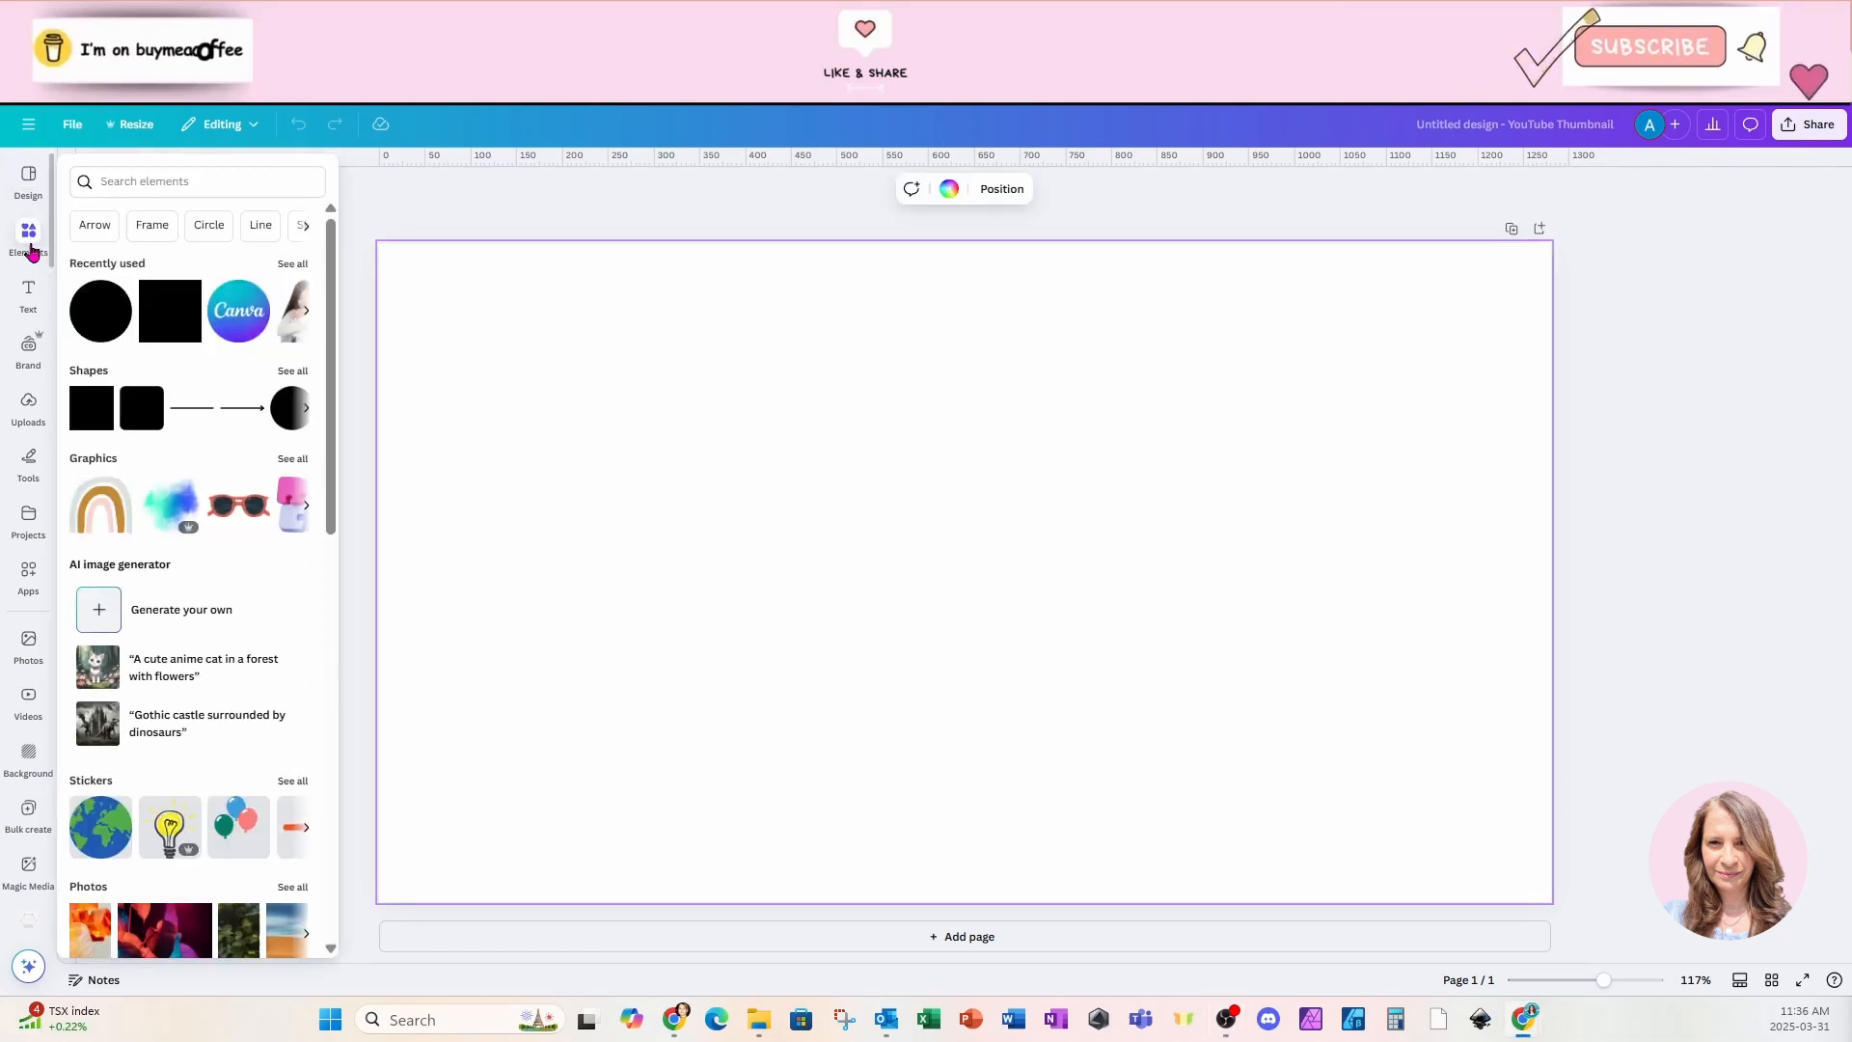
mouse_move(27, 236)
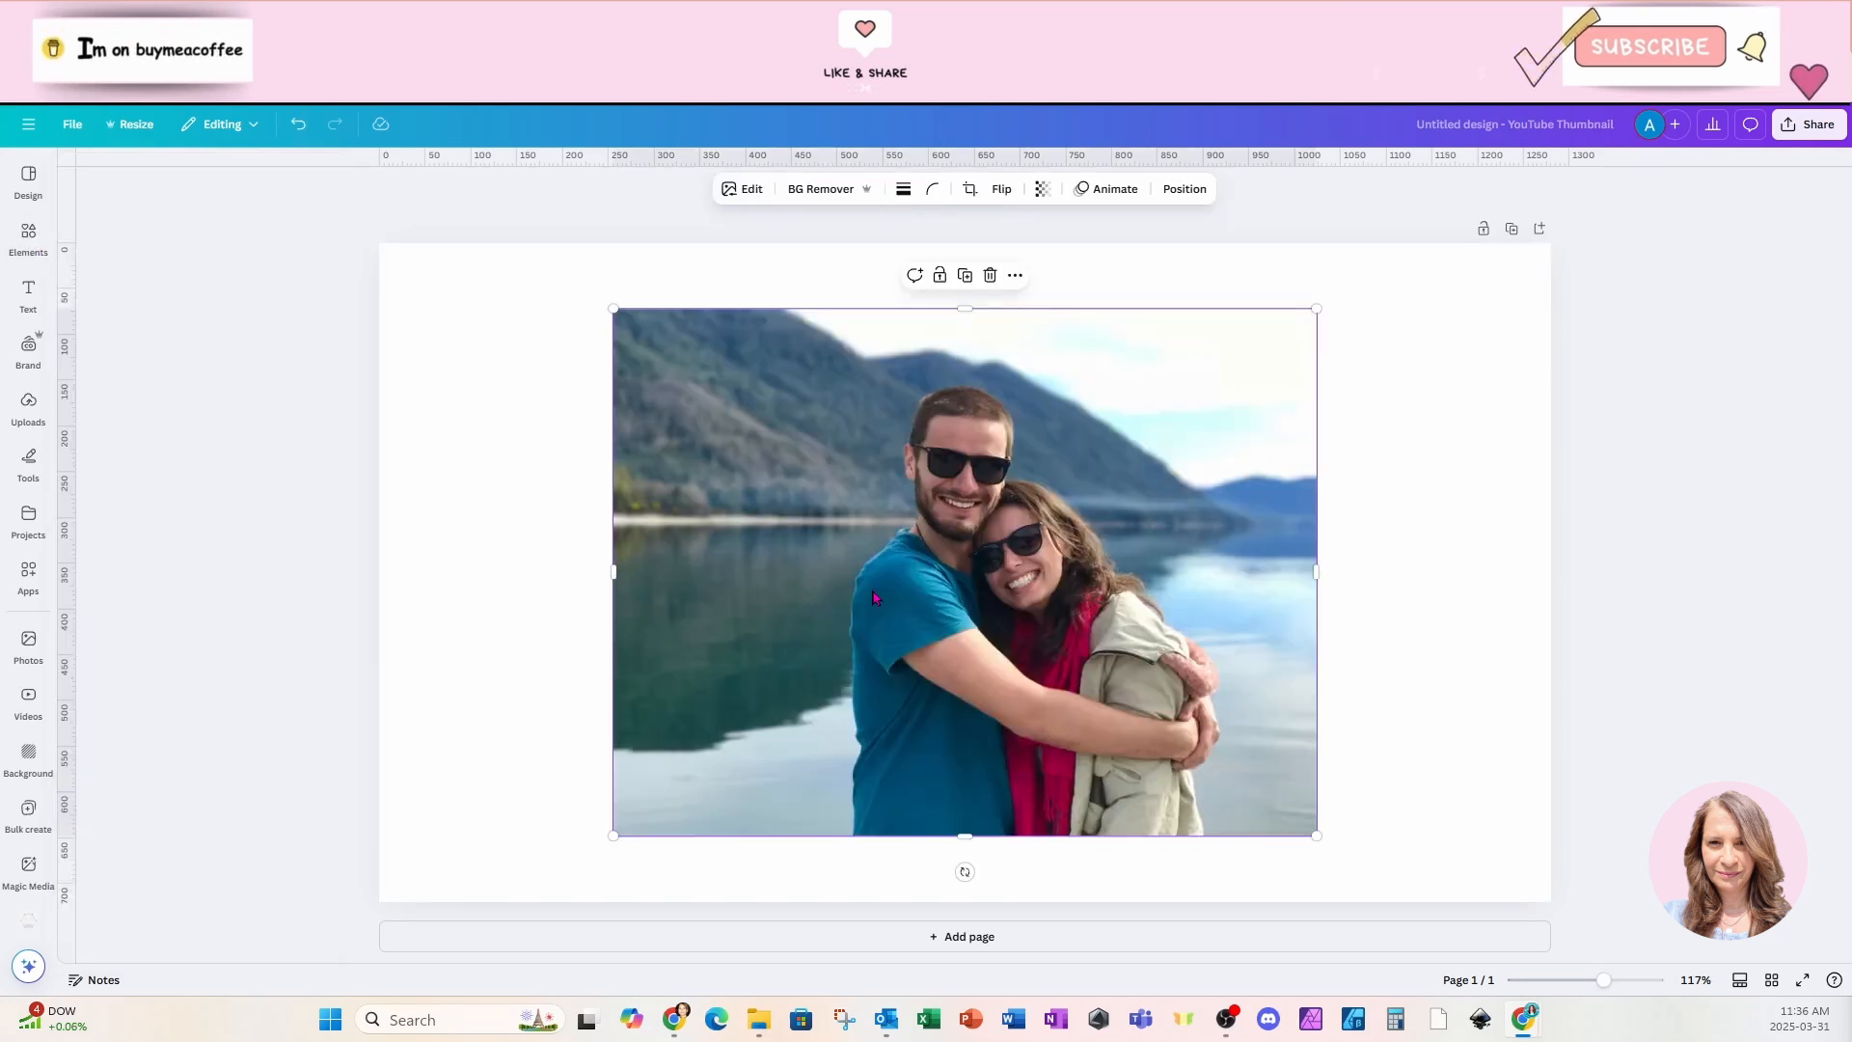
click(820, 187)
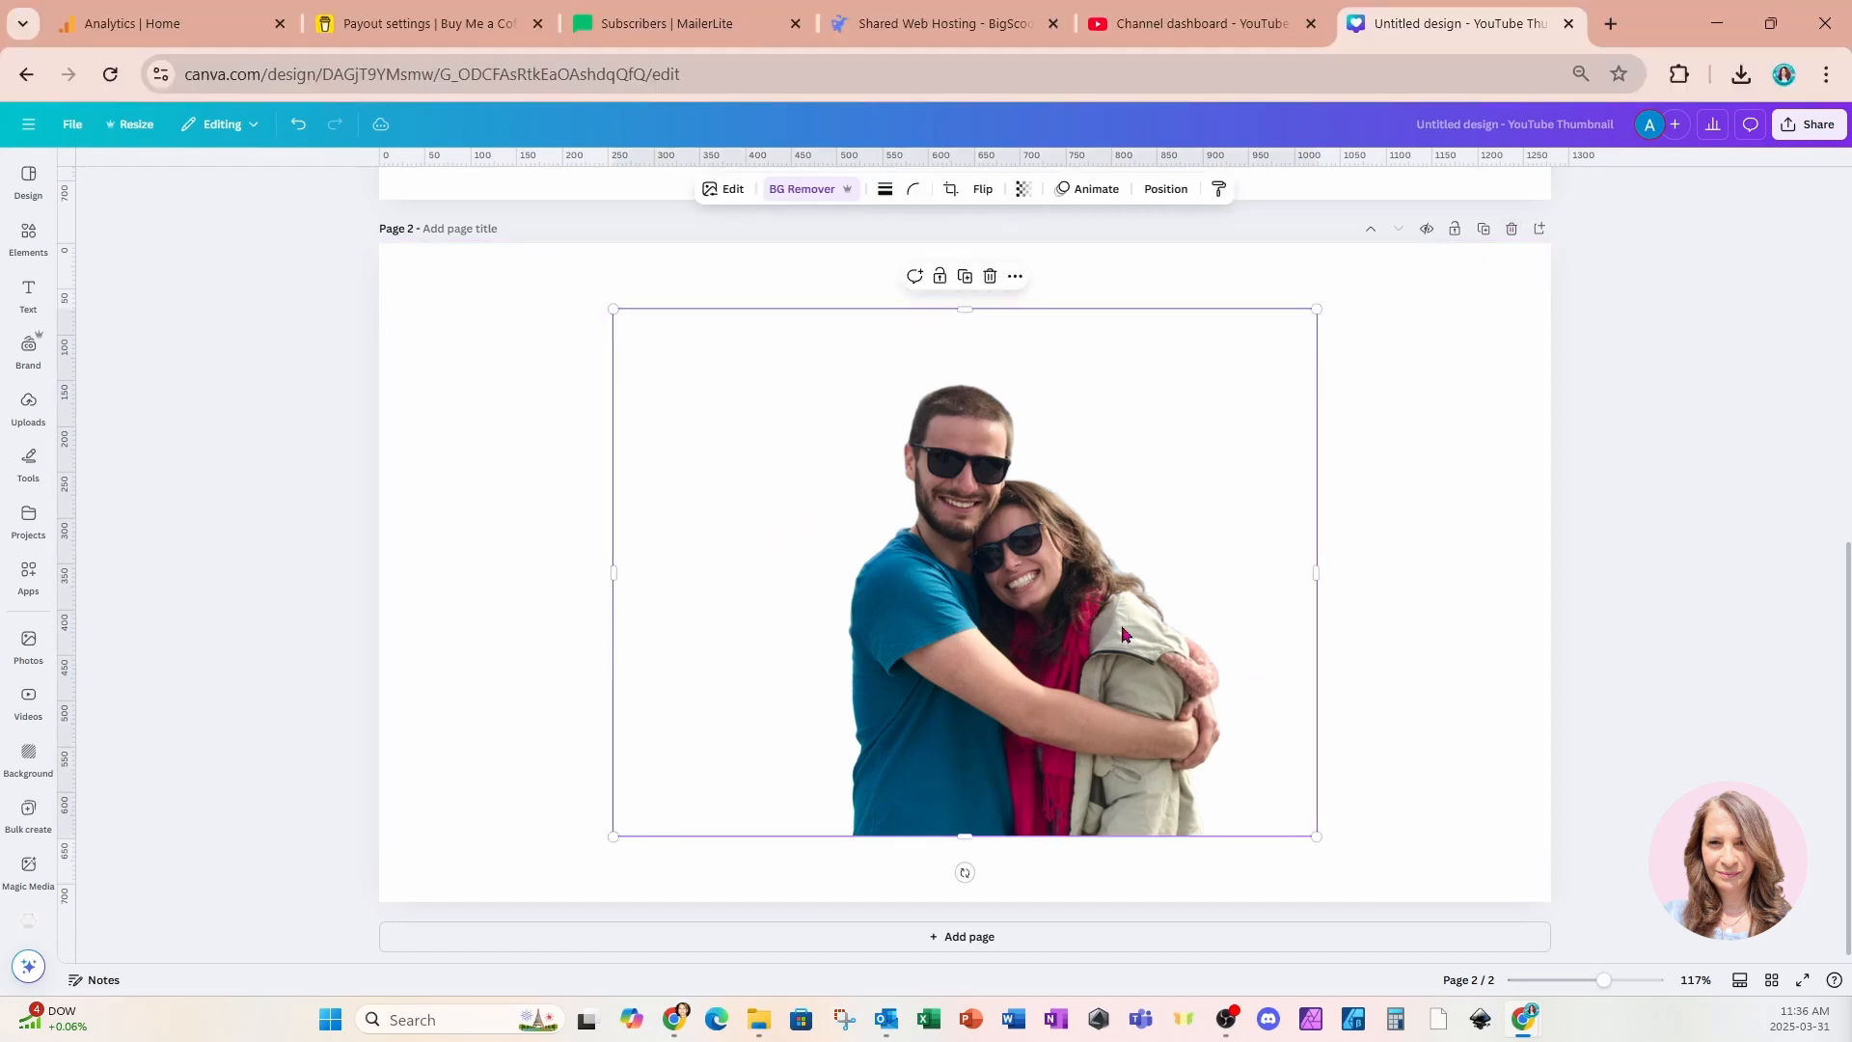
mouse_move(1105, 614)
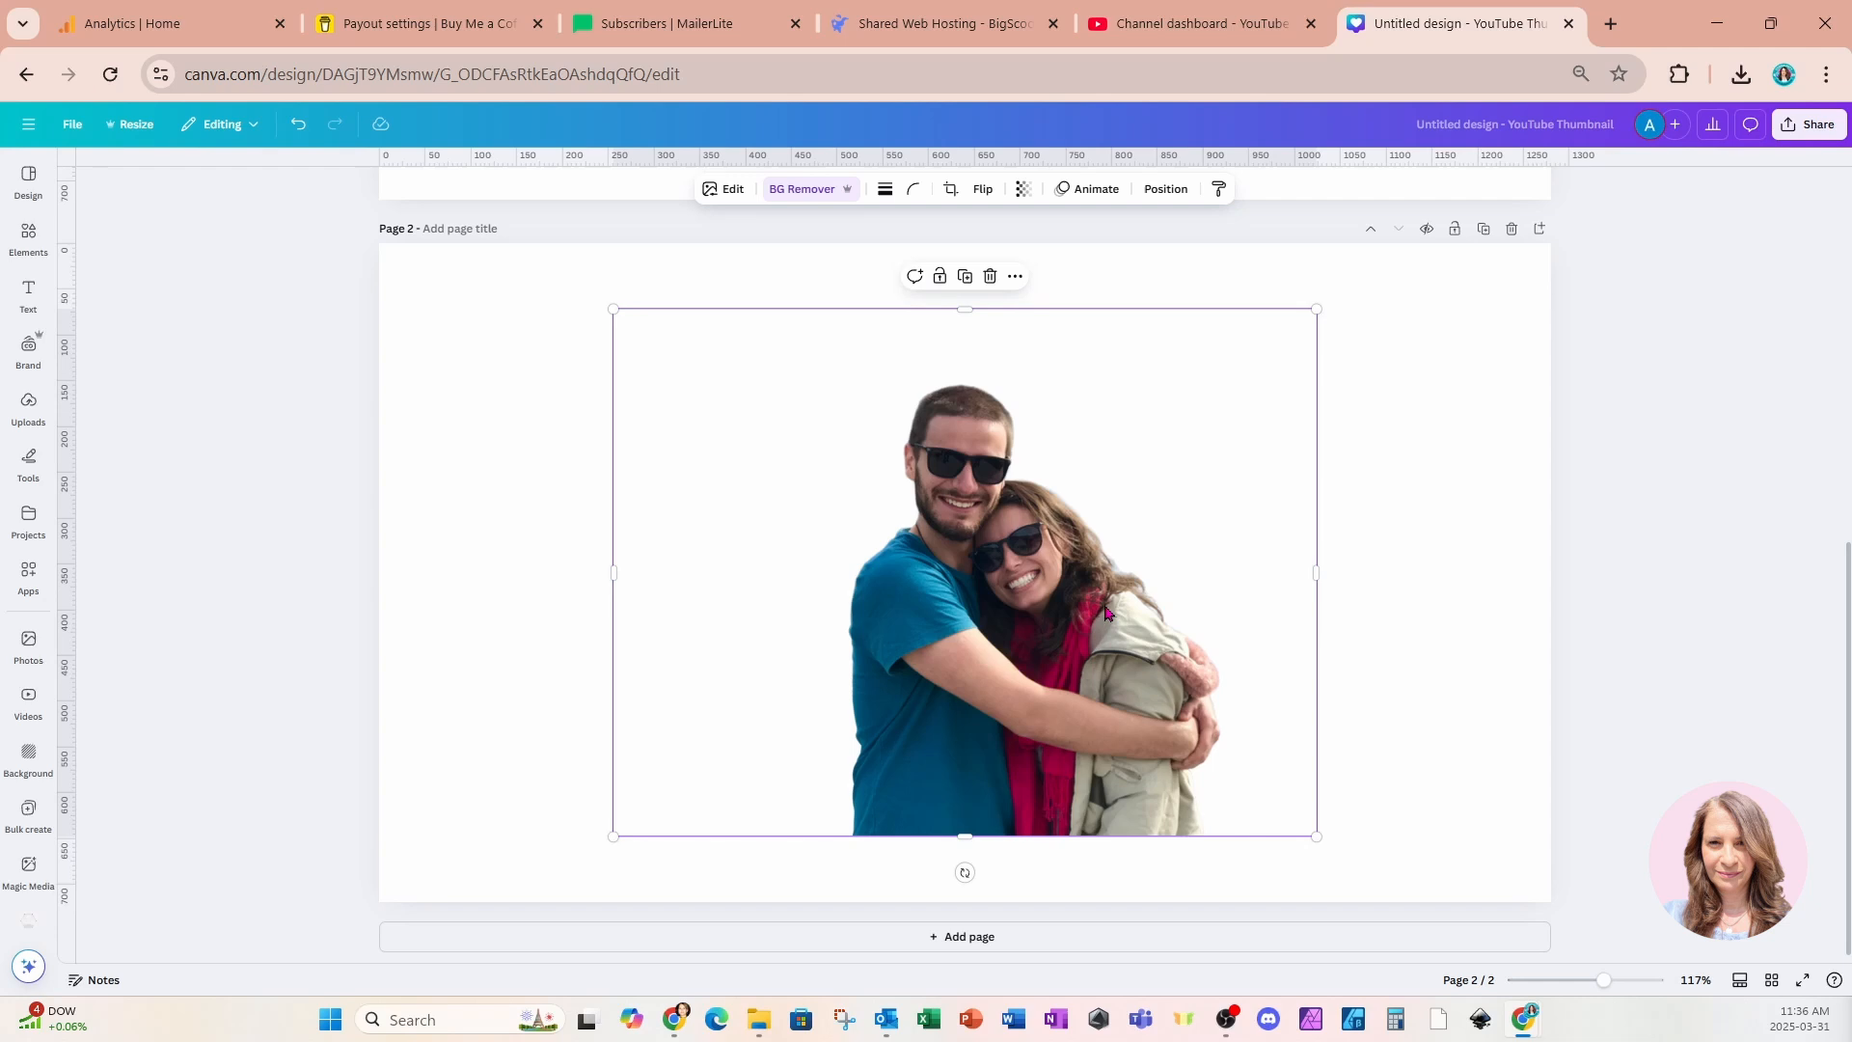
mouse_move(949, 778)
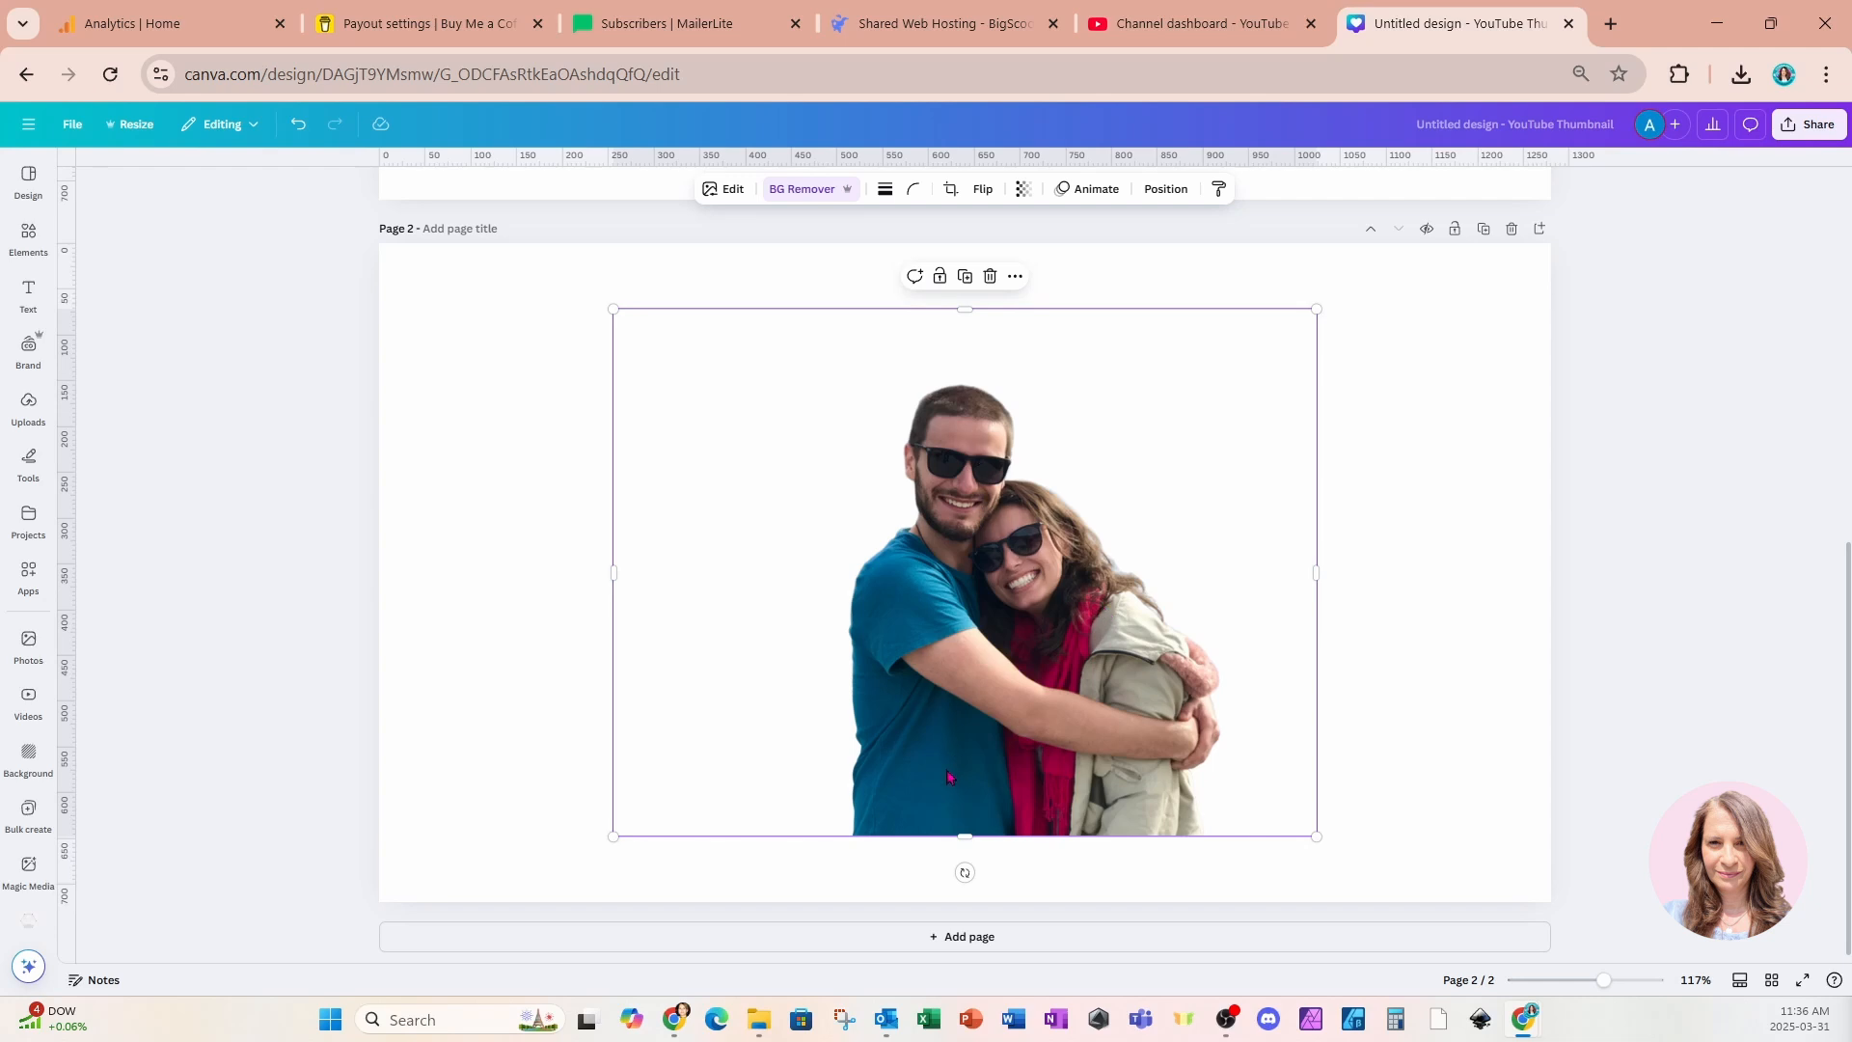
mouse_move(1049, 586)
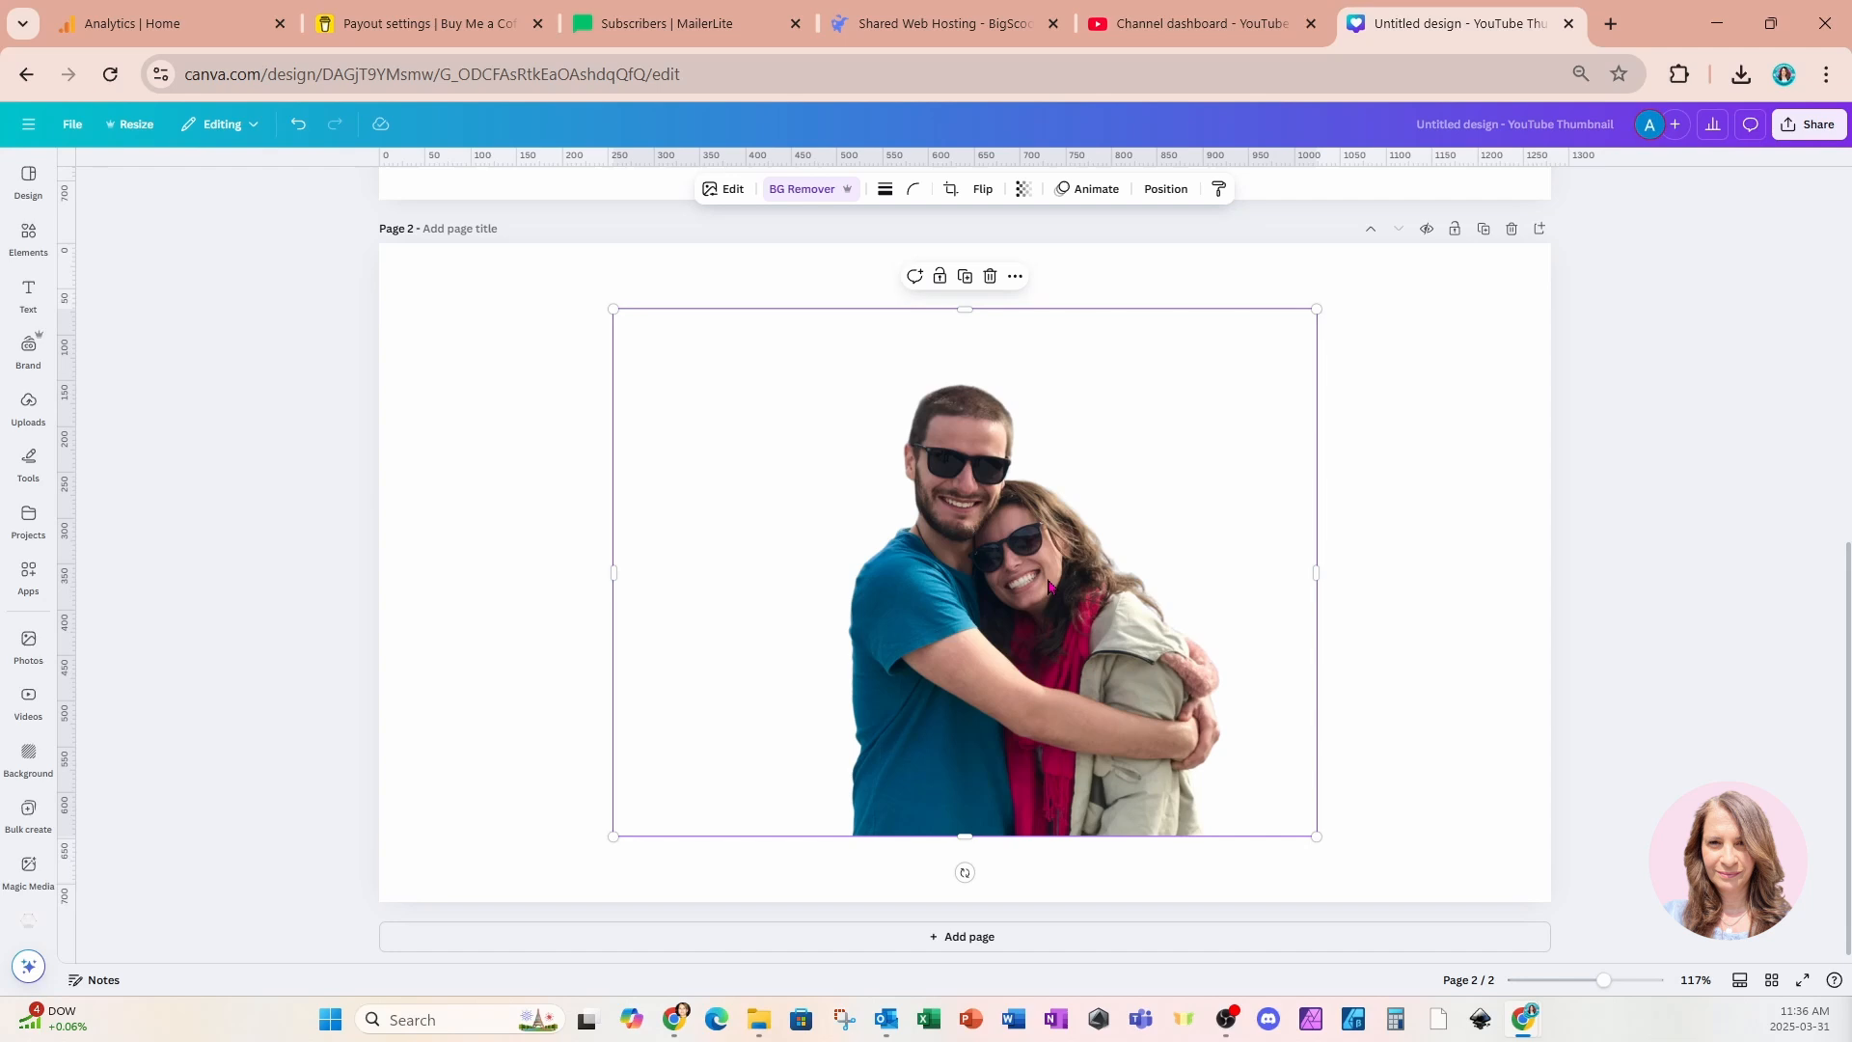
mouse_move(870, 691)
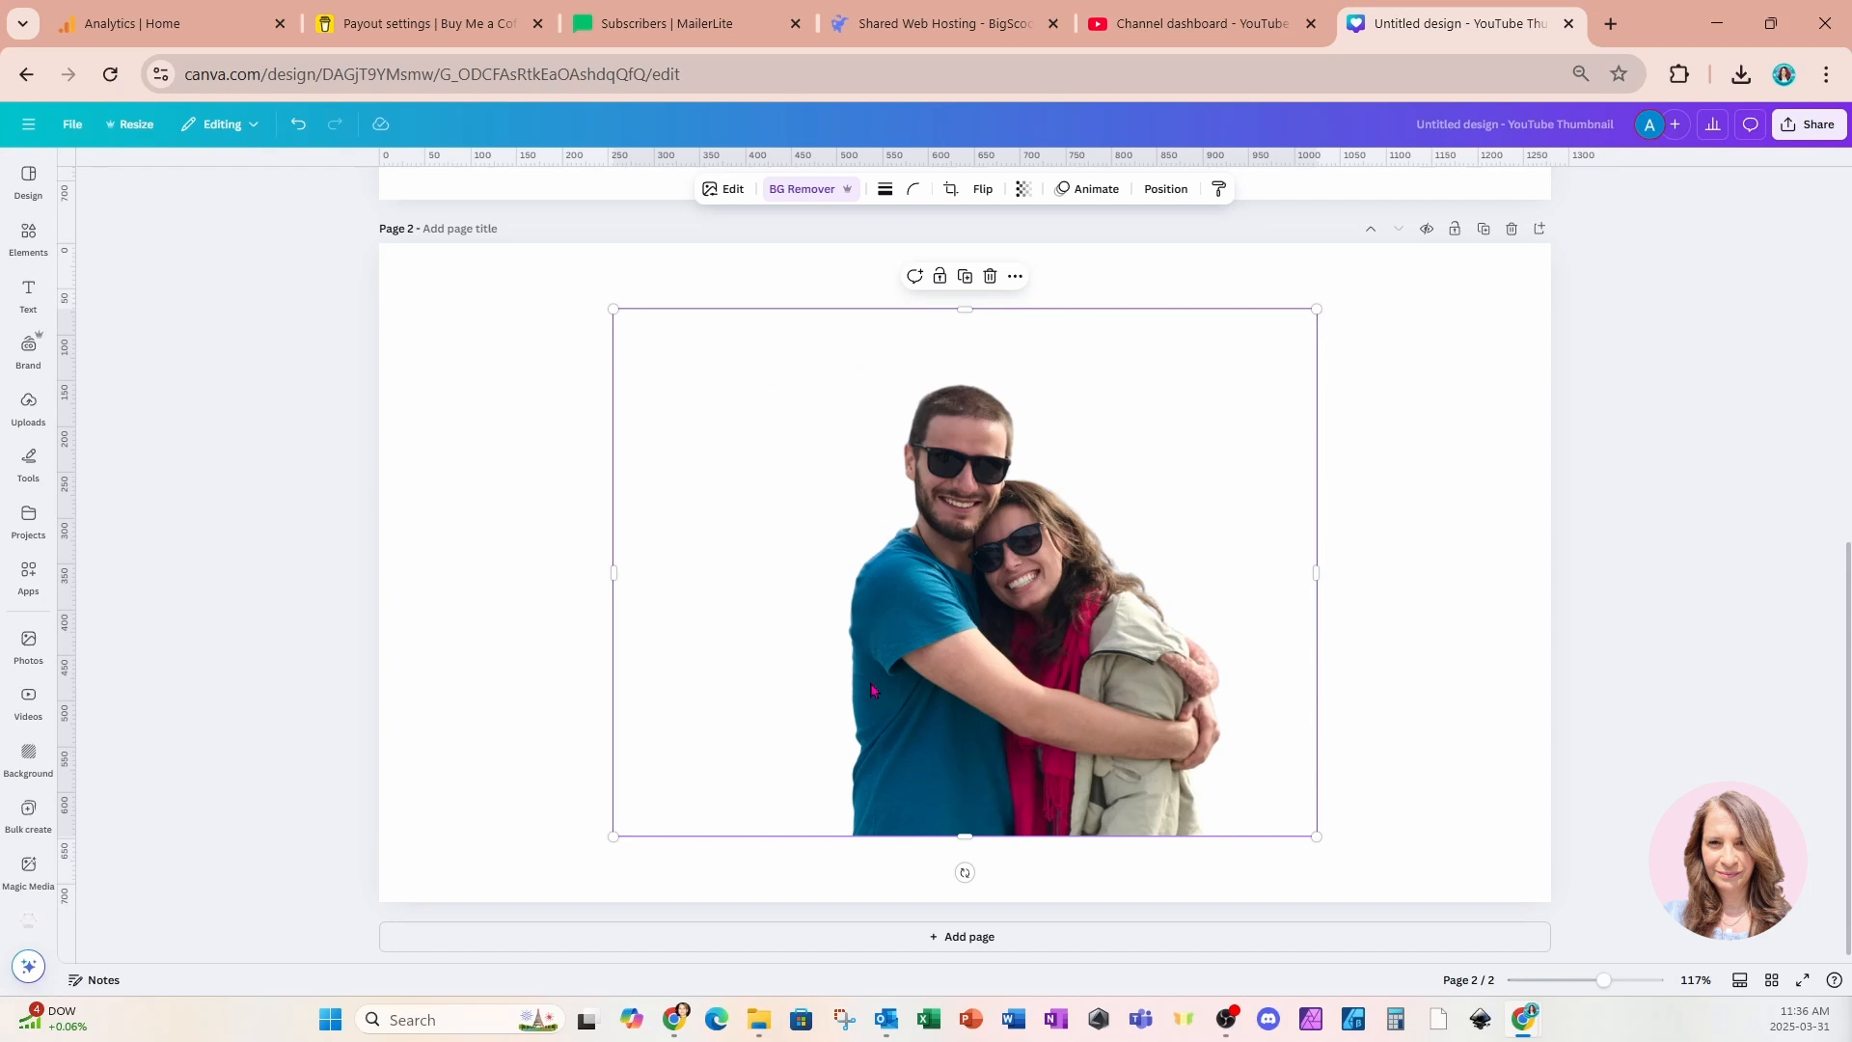
mouse_move(1019, 507)
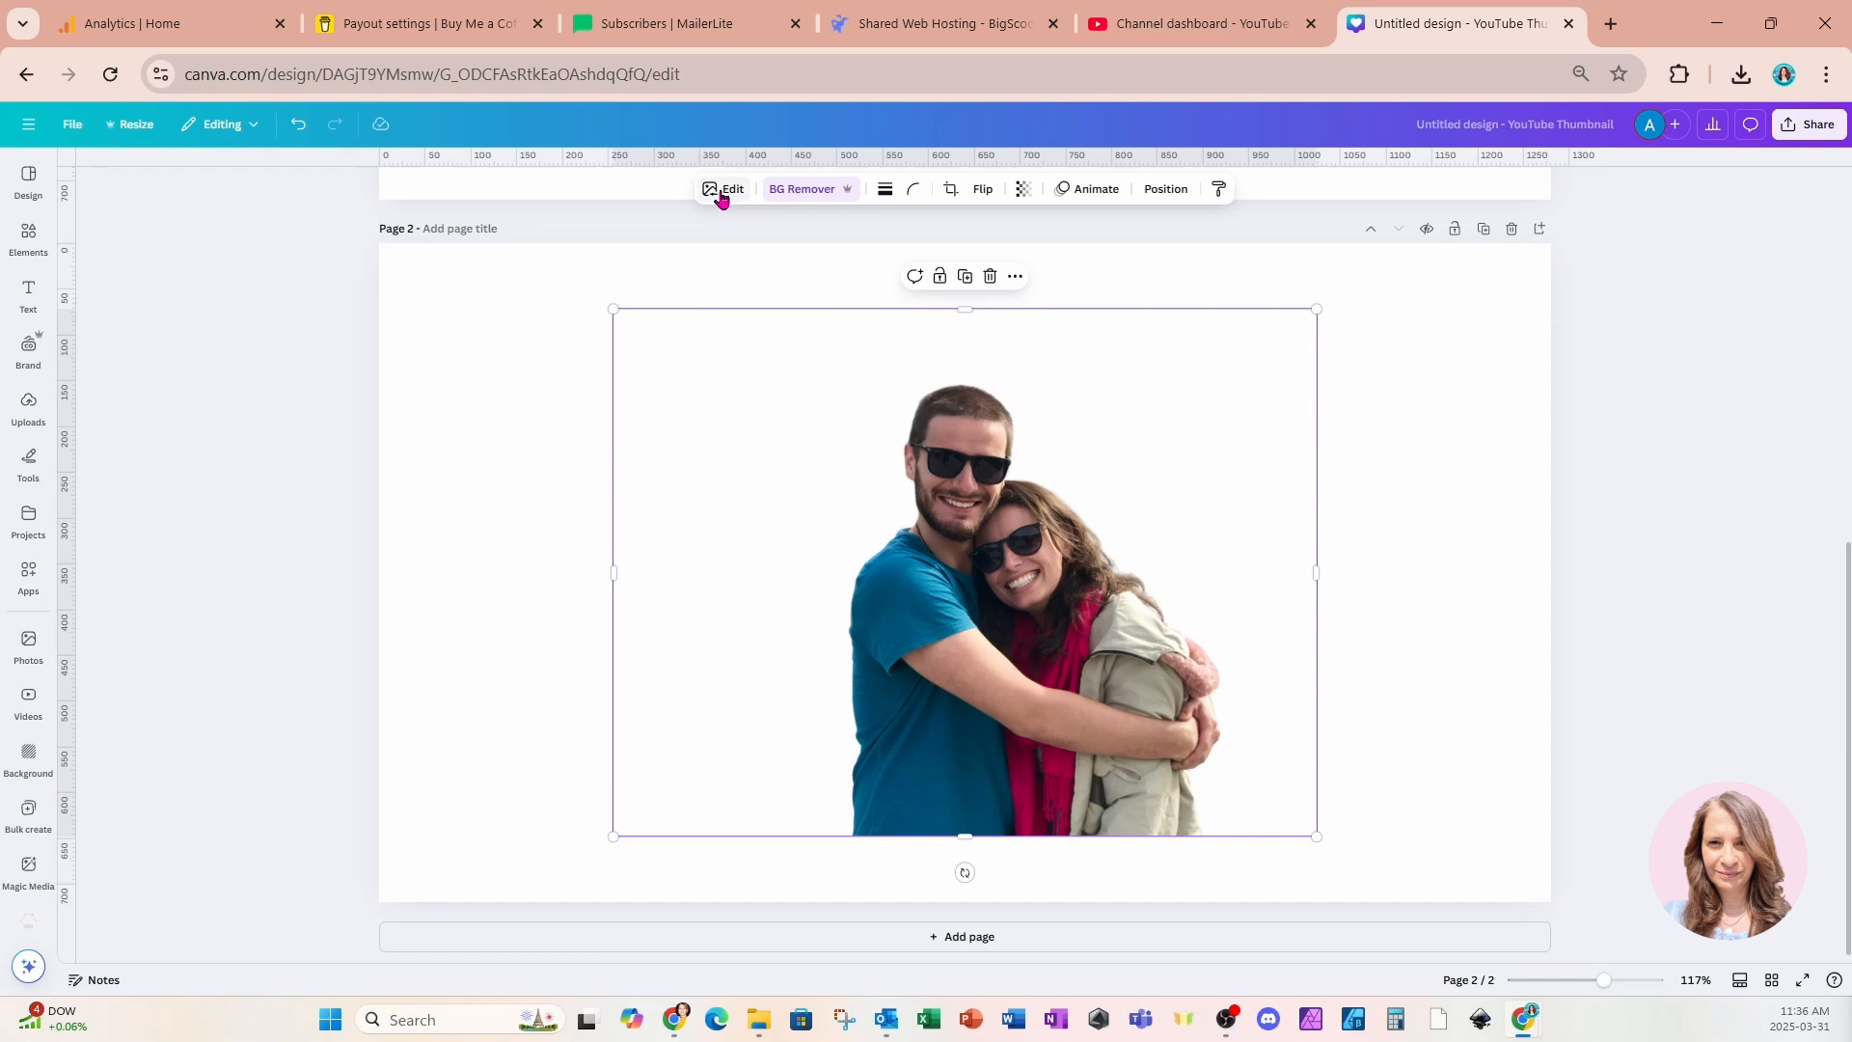
Start Magic Grab on the couple photo and select the man as the object to extract
click(723, 189)
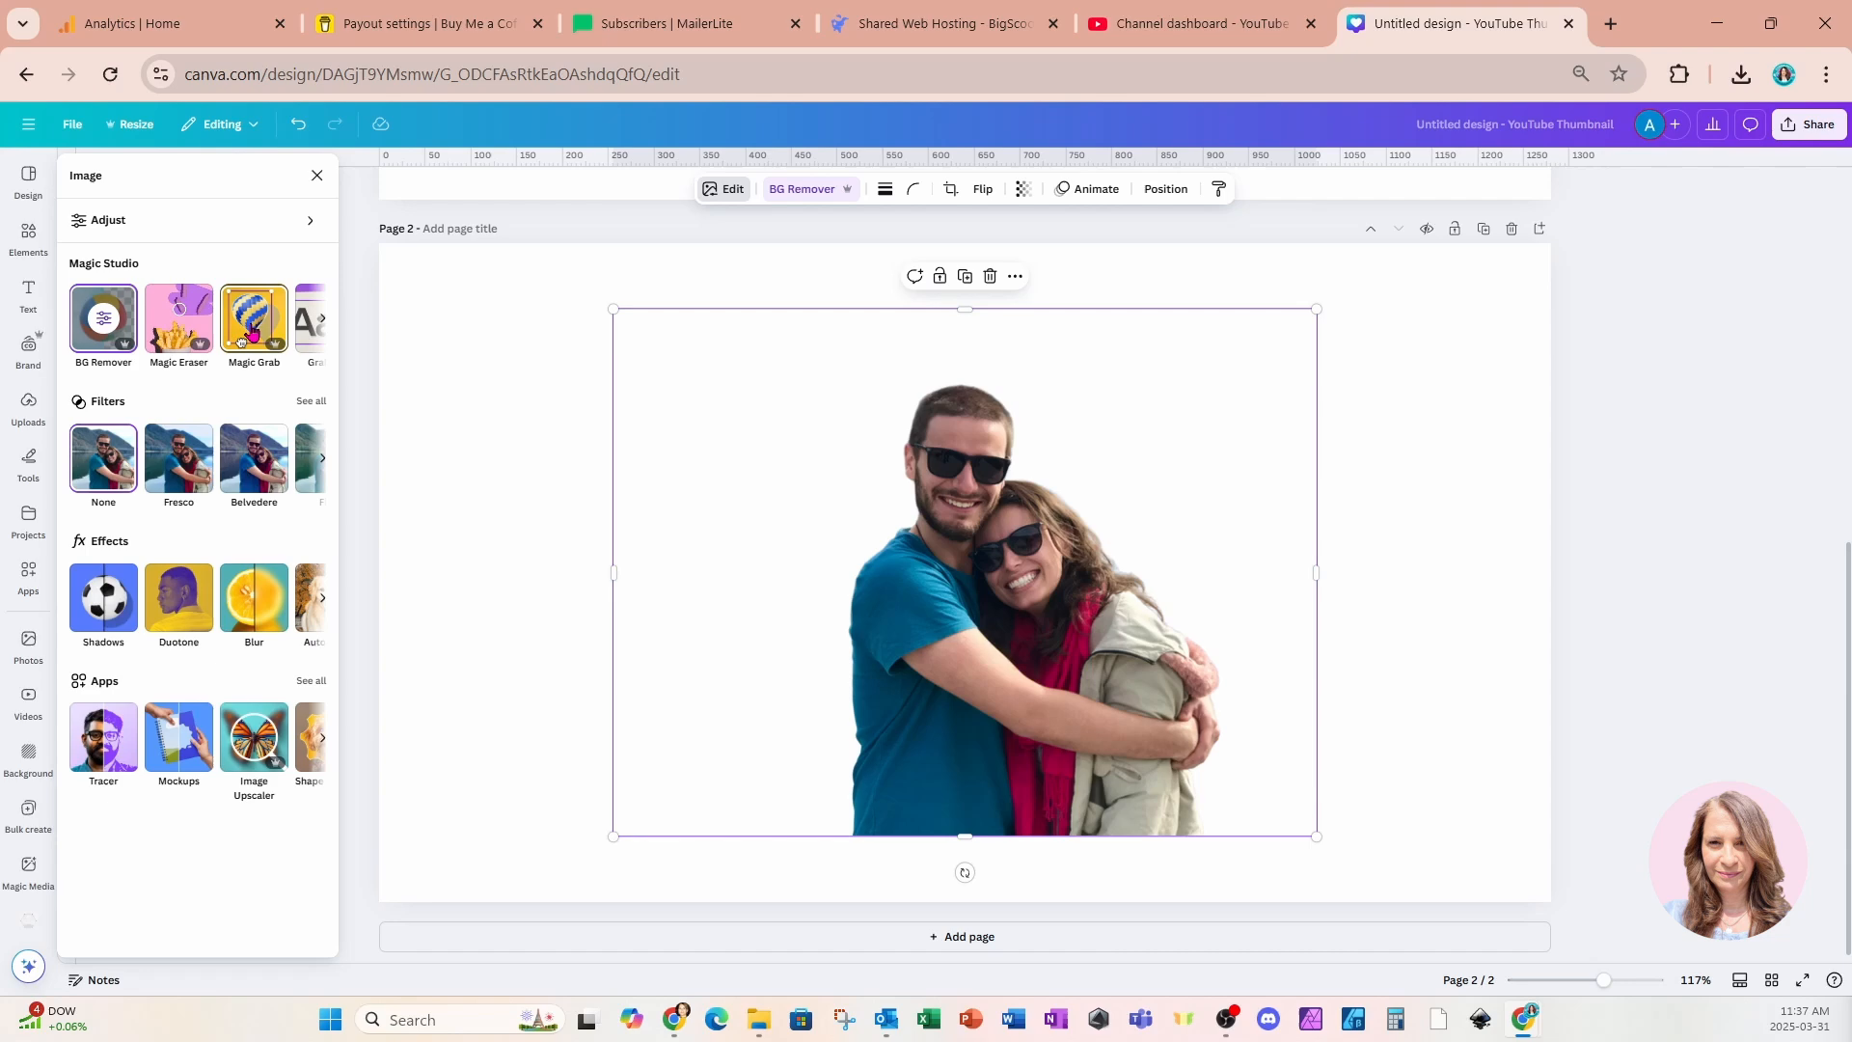
click(251, 318)
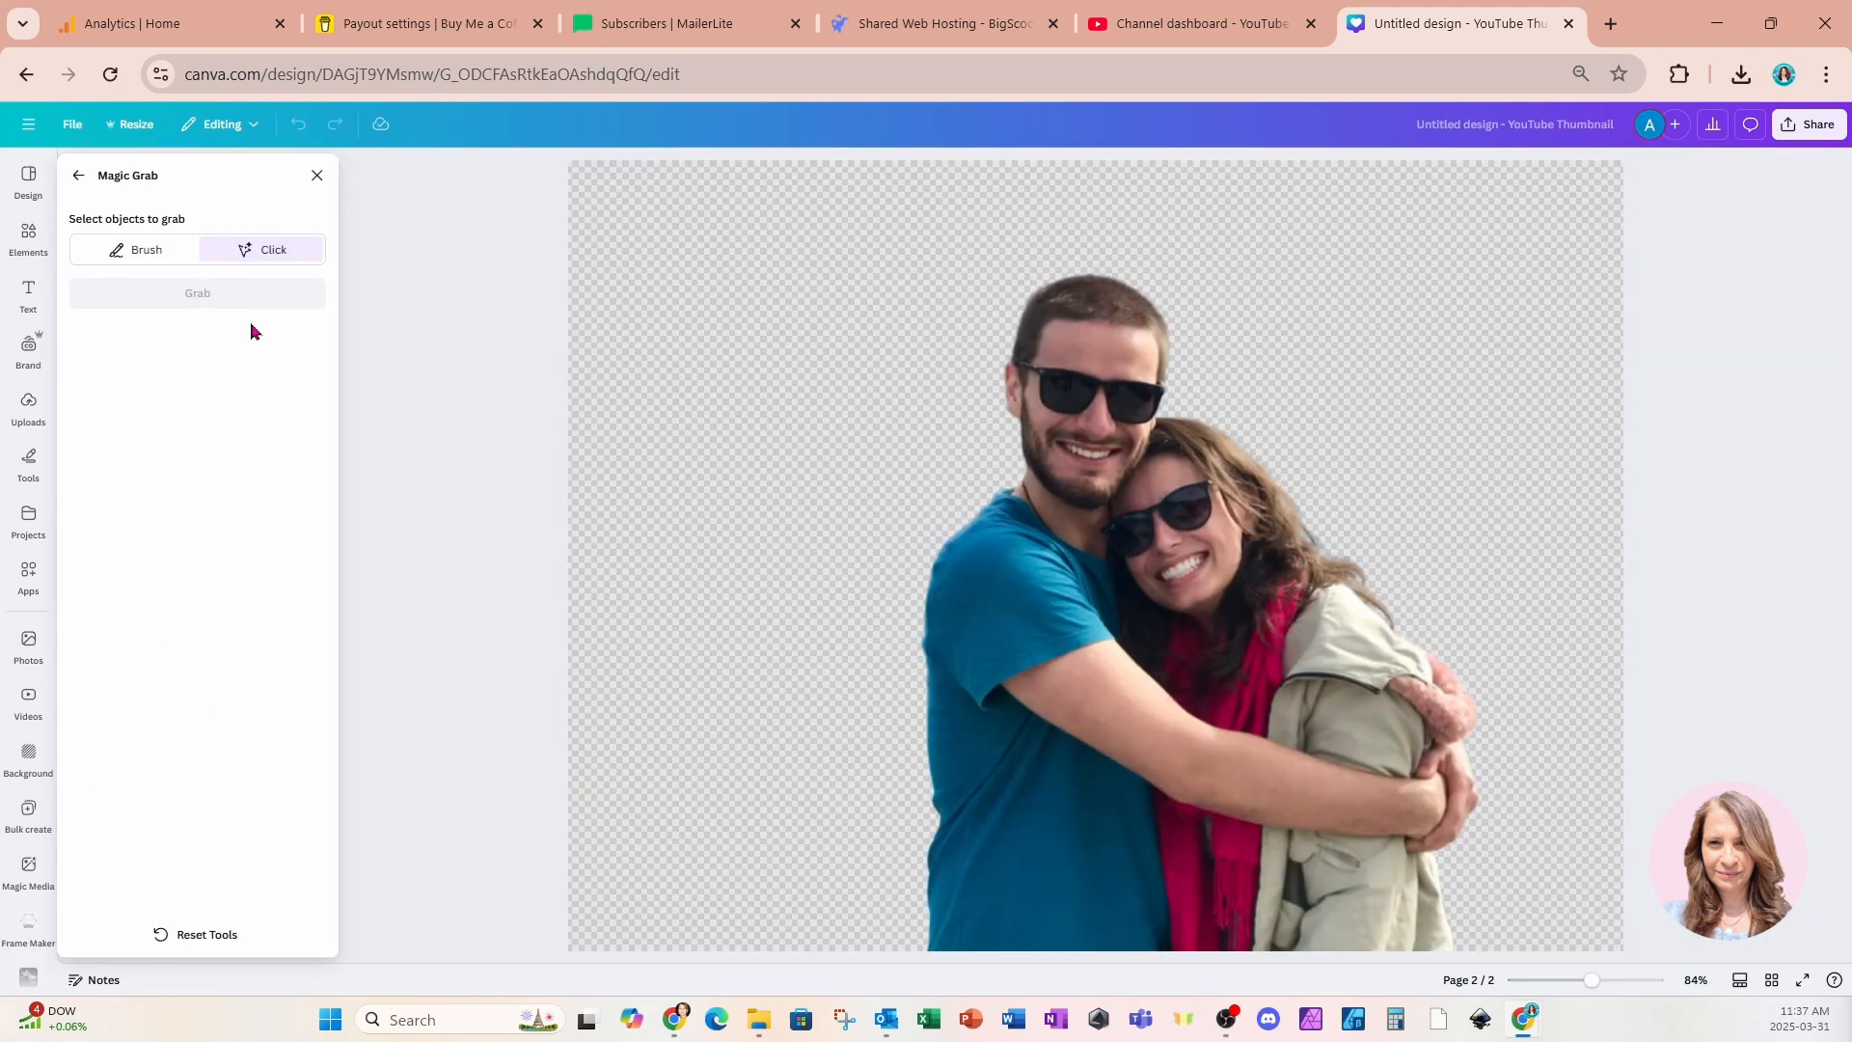
mouse_move(559, 451)
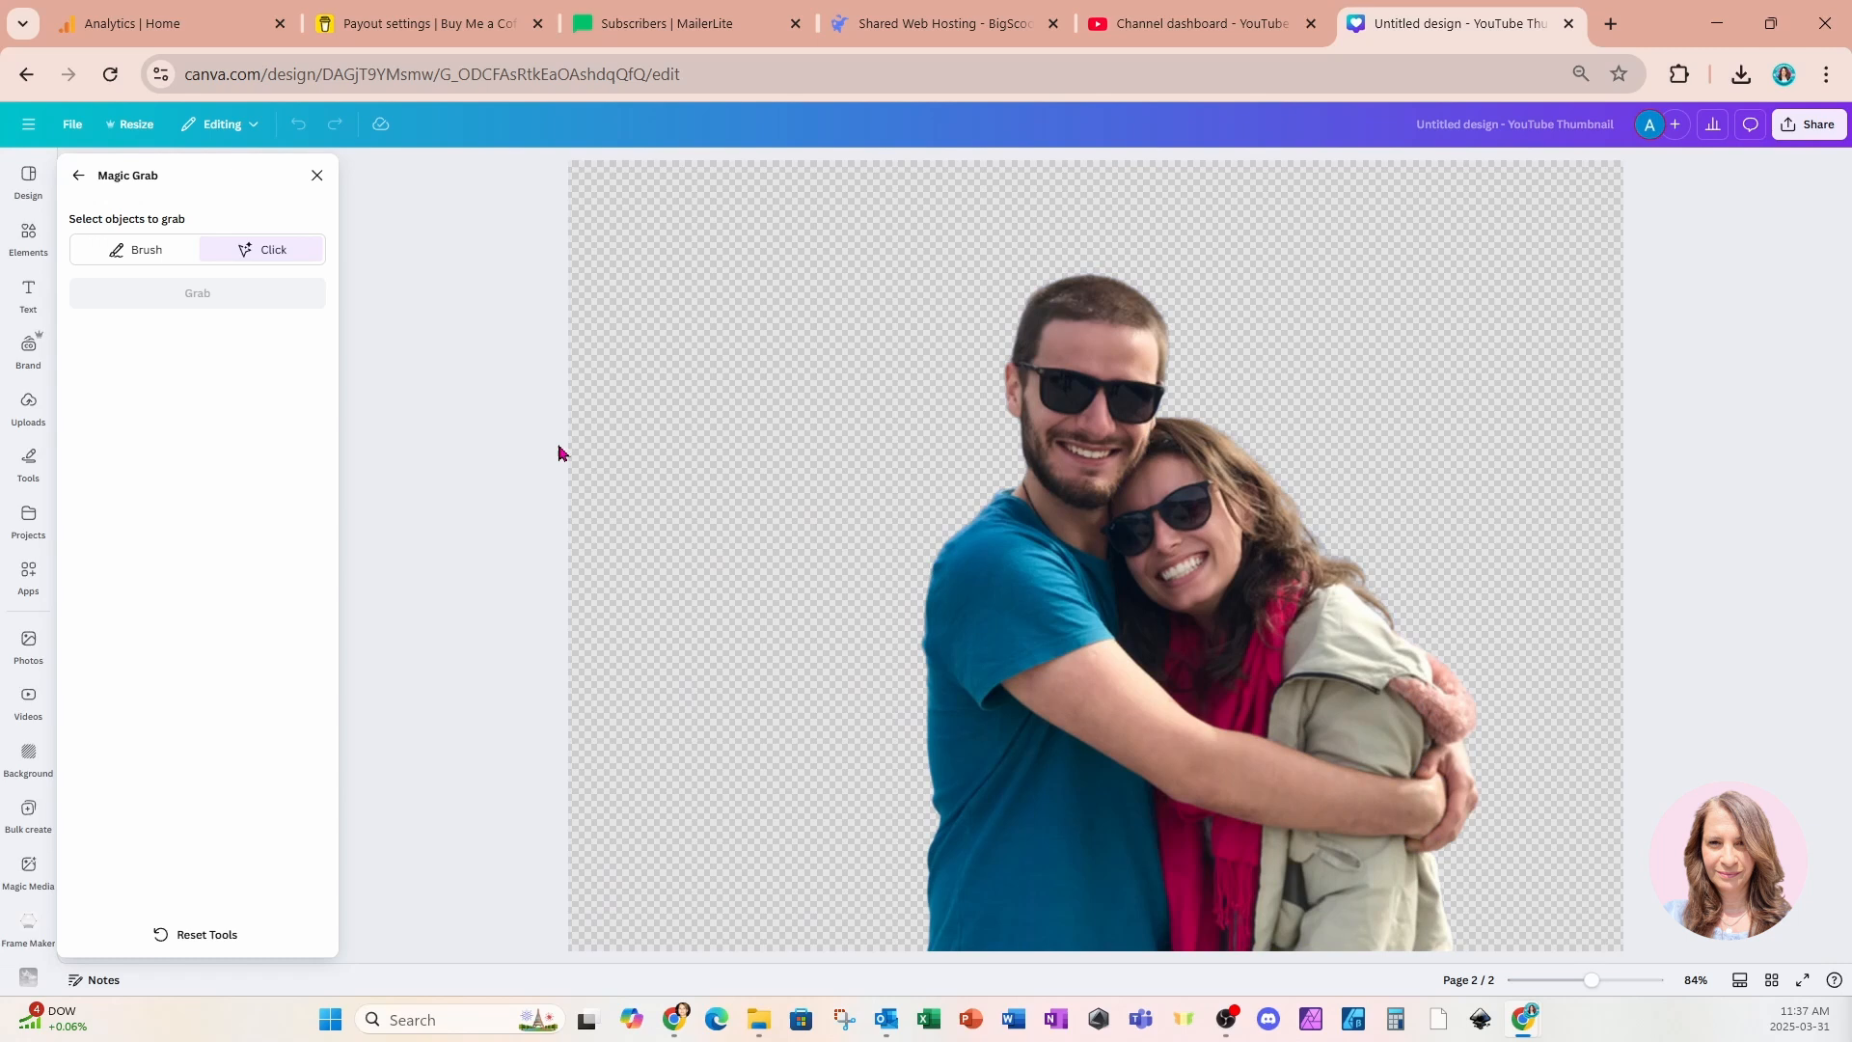
click(1058, 377)
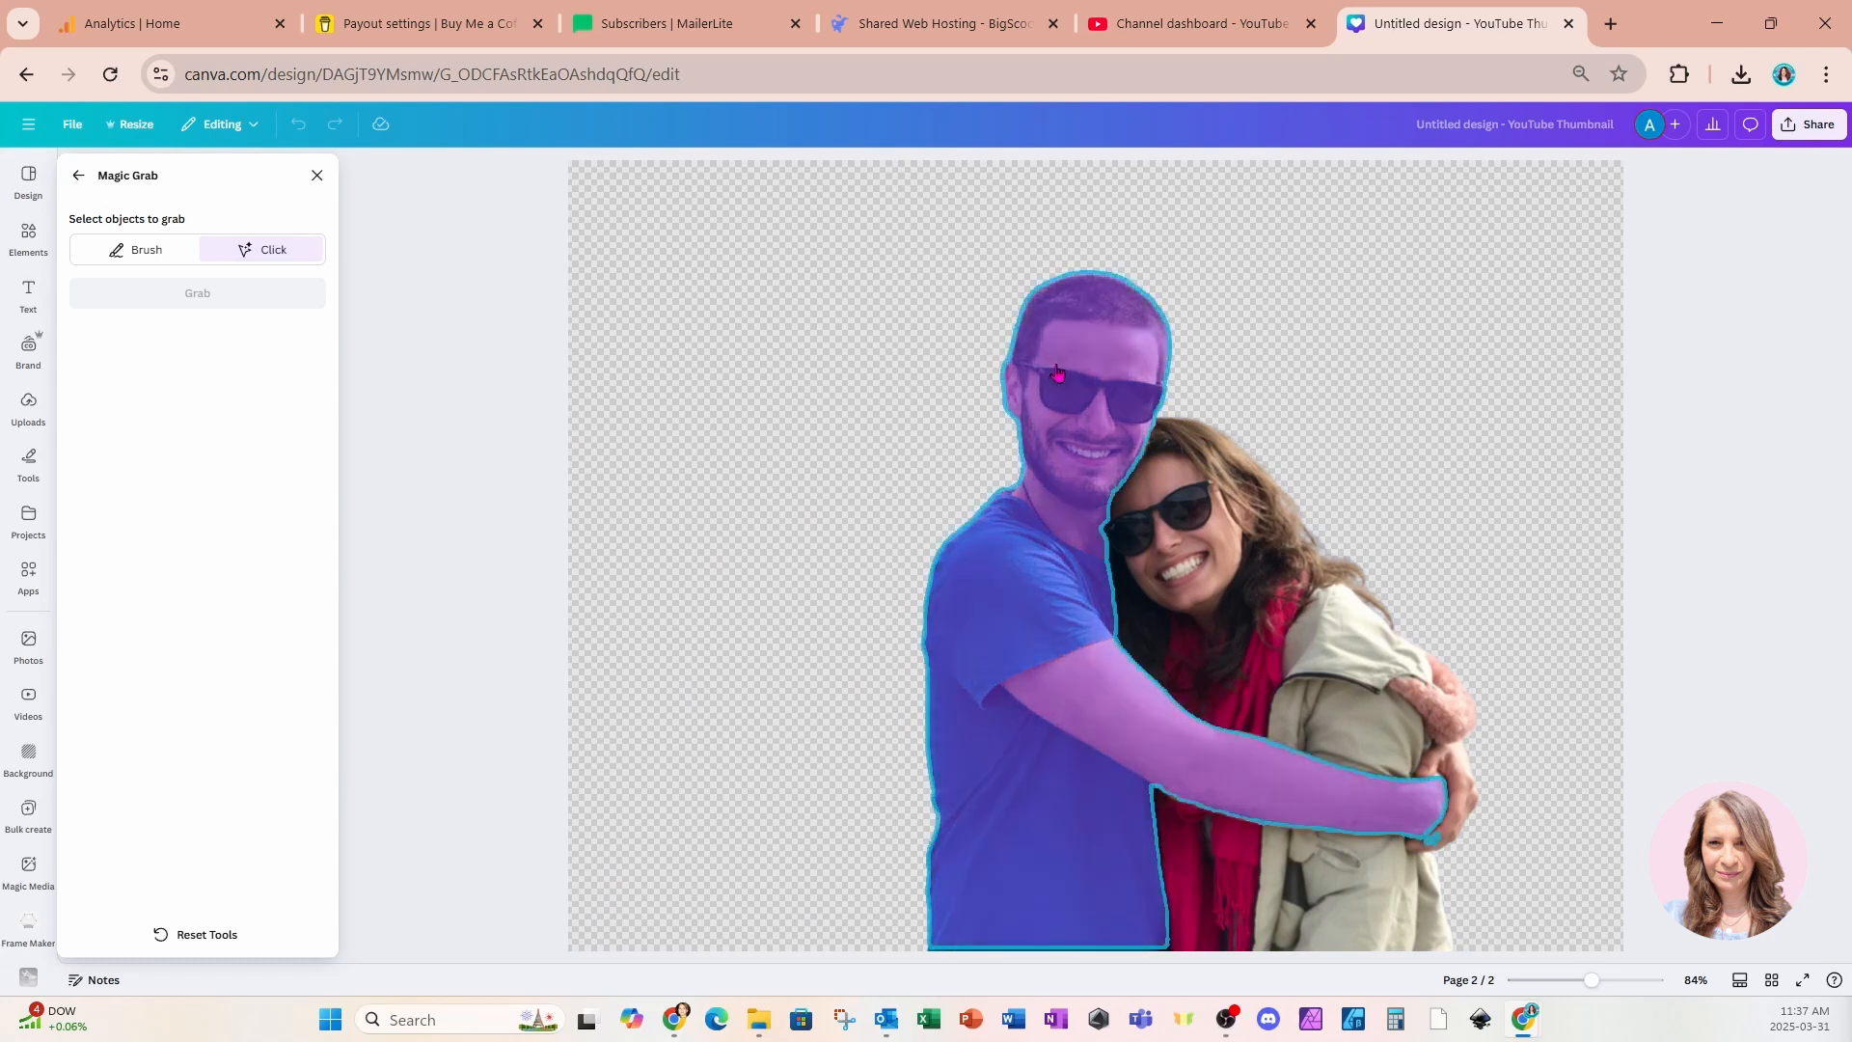
mouse_move(1063, 363)
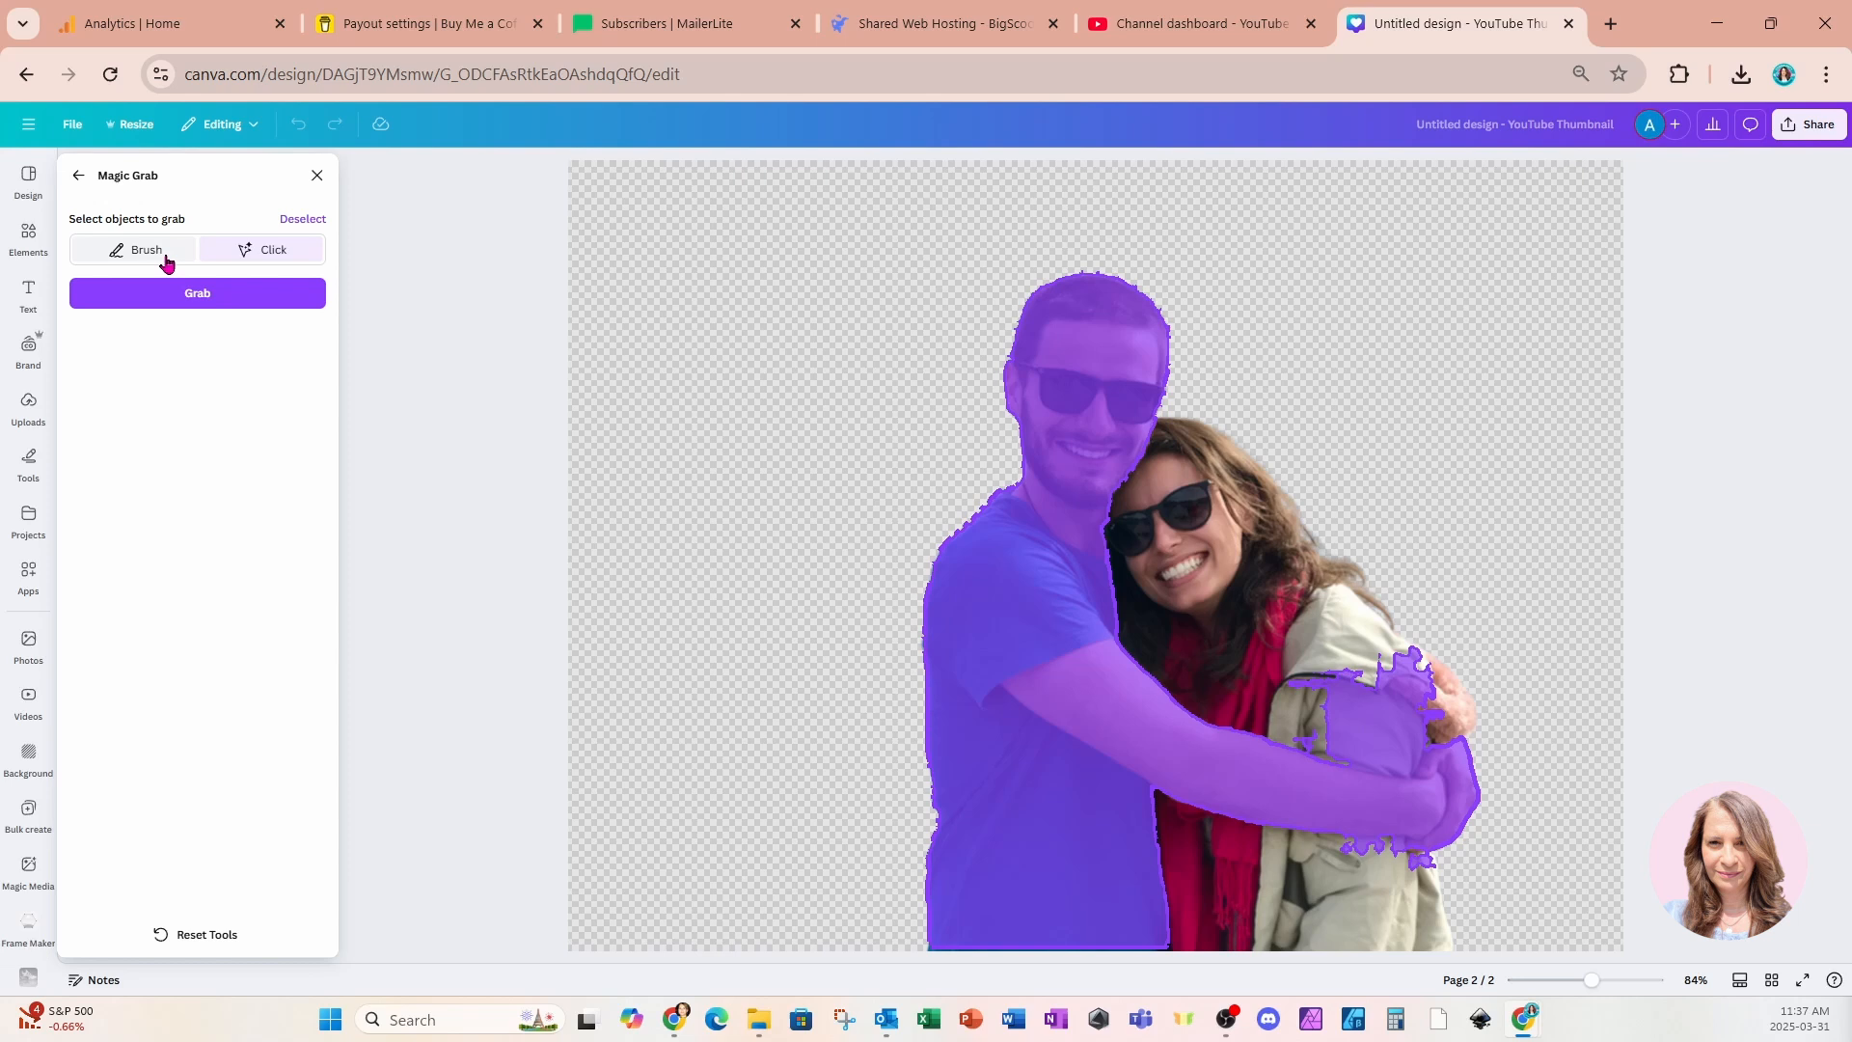
With a smaller Magic Grab brush, paint the man's arm into the selection and grab him
click(136, 249)
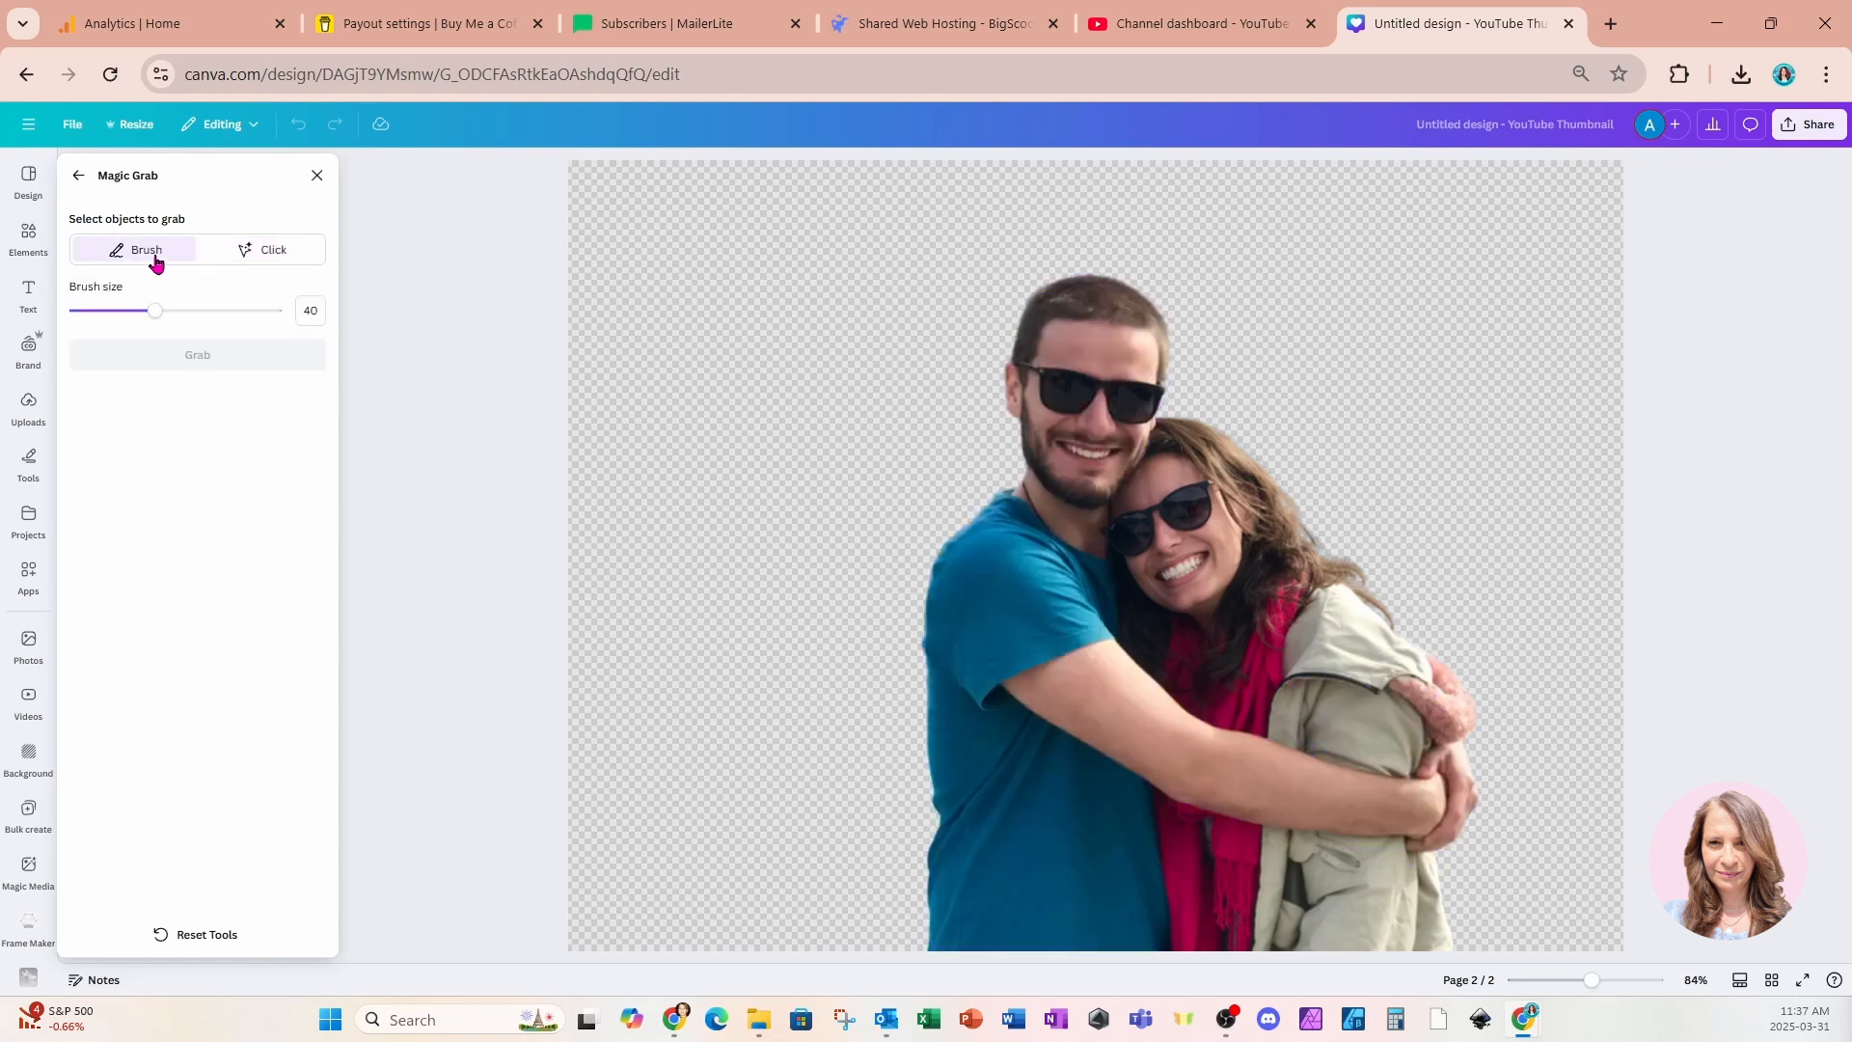
mouse_move(1055, 322)
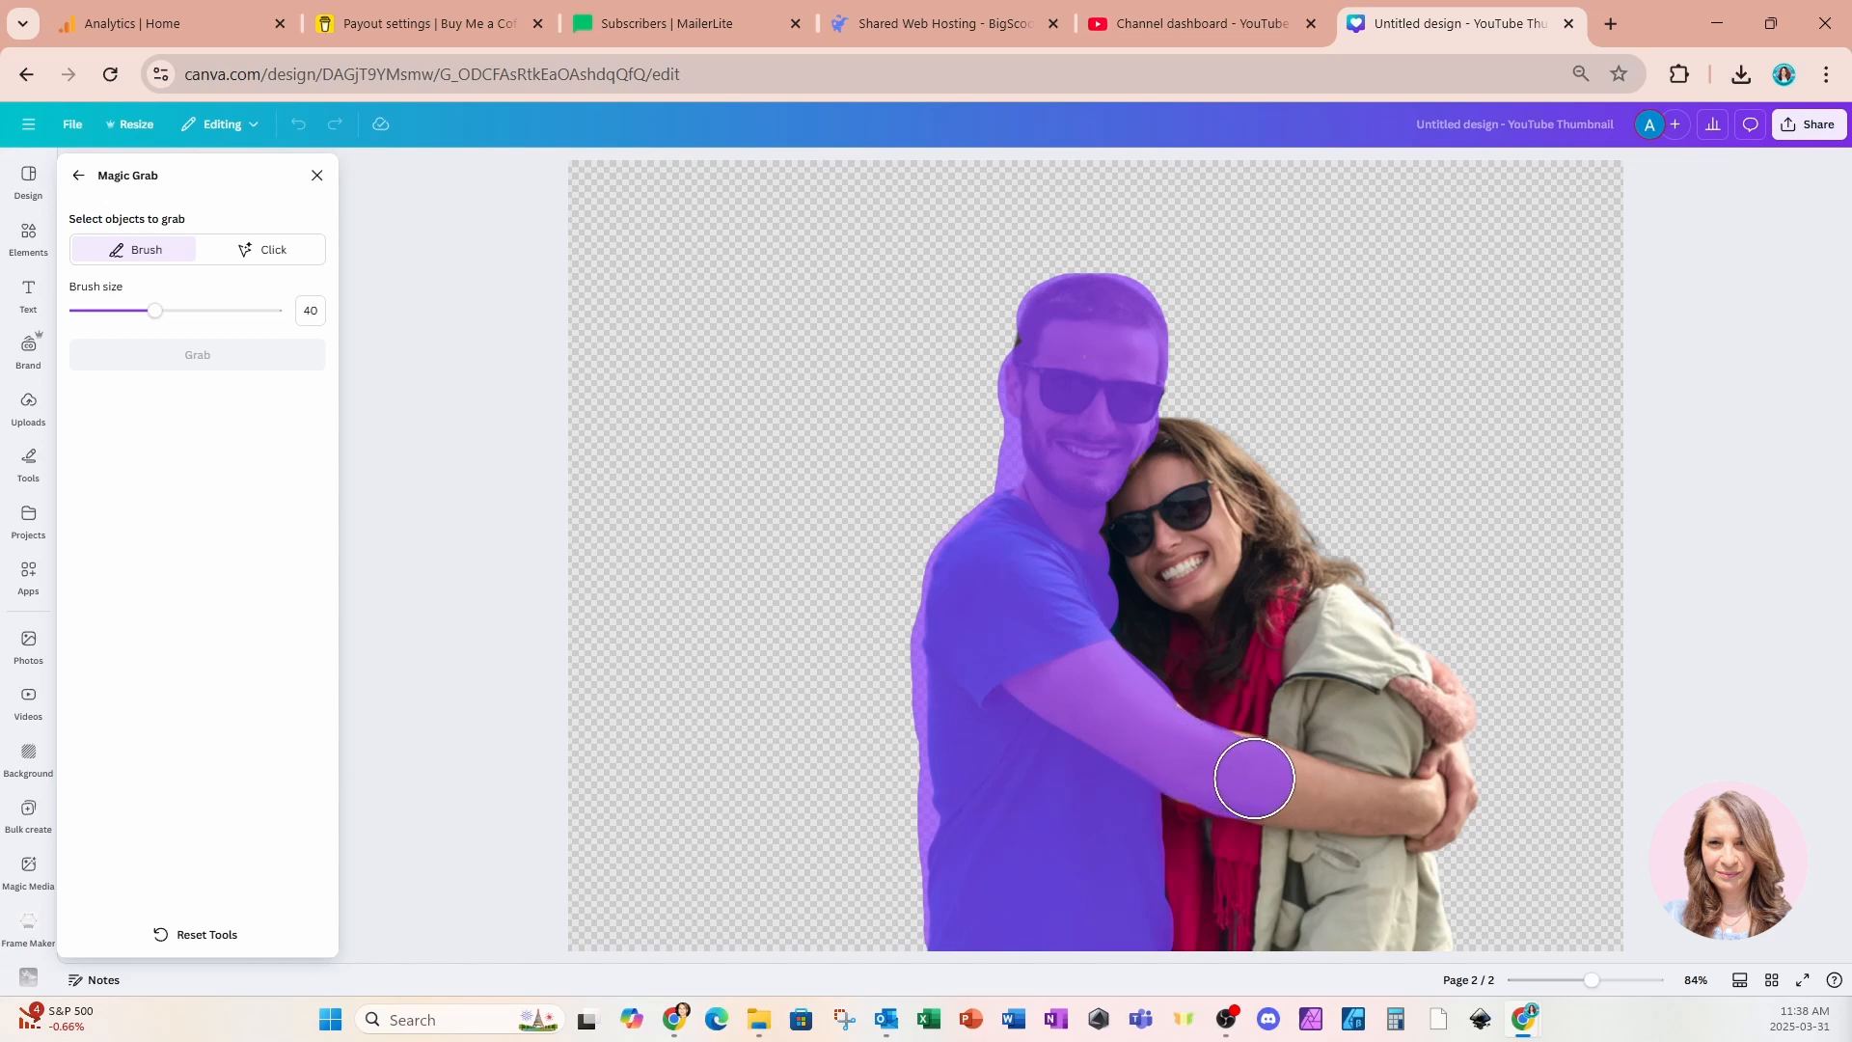
drag(154, 311, 141, 310)
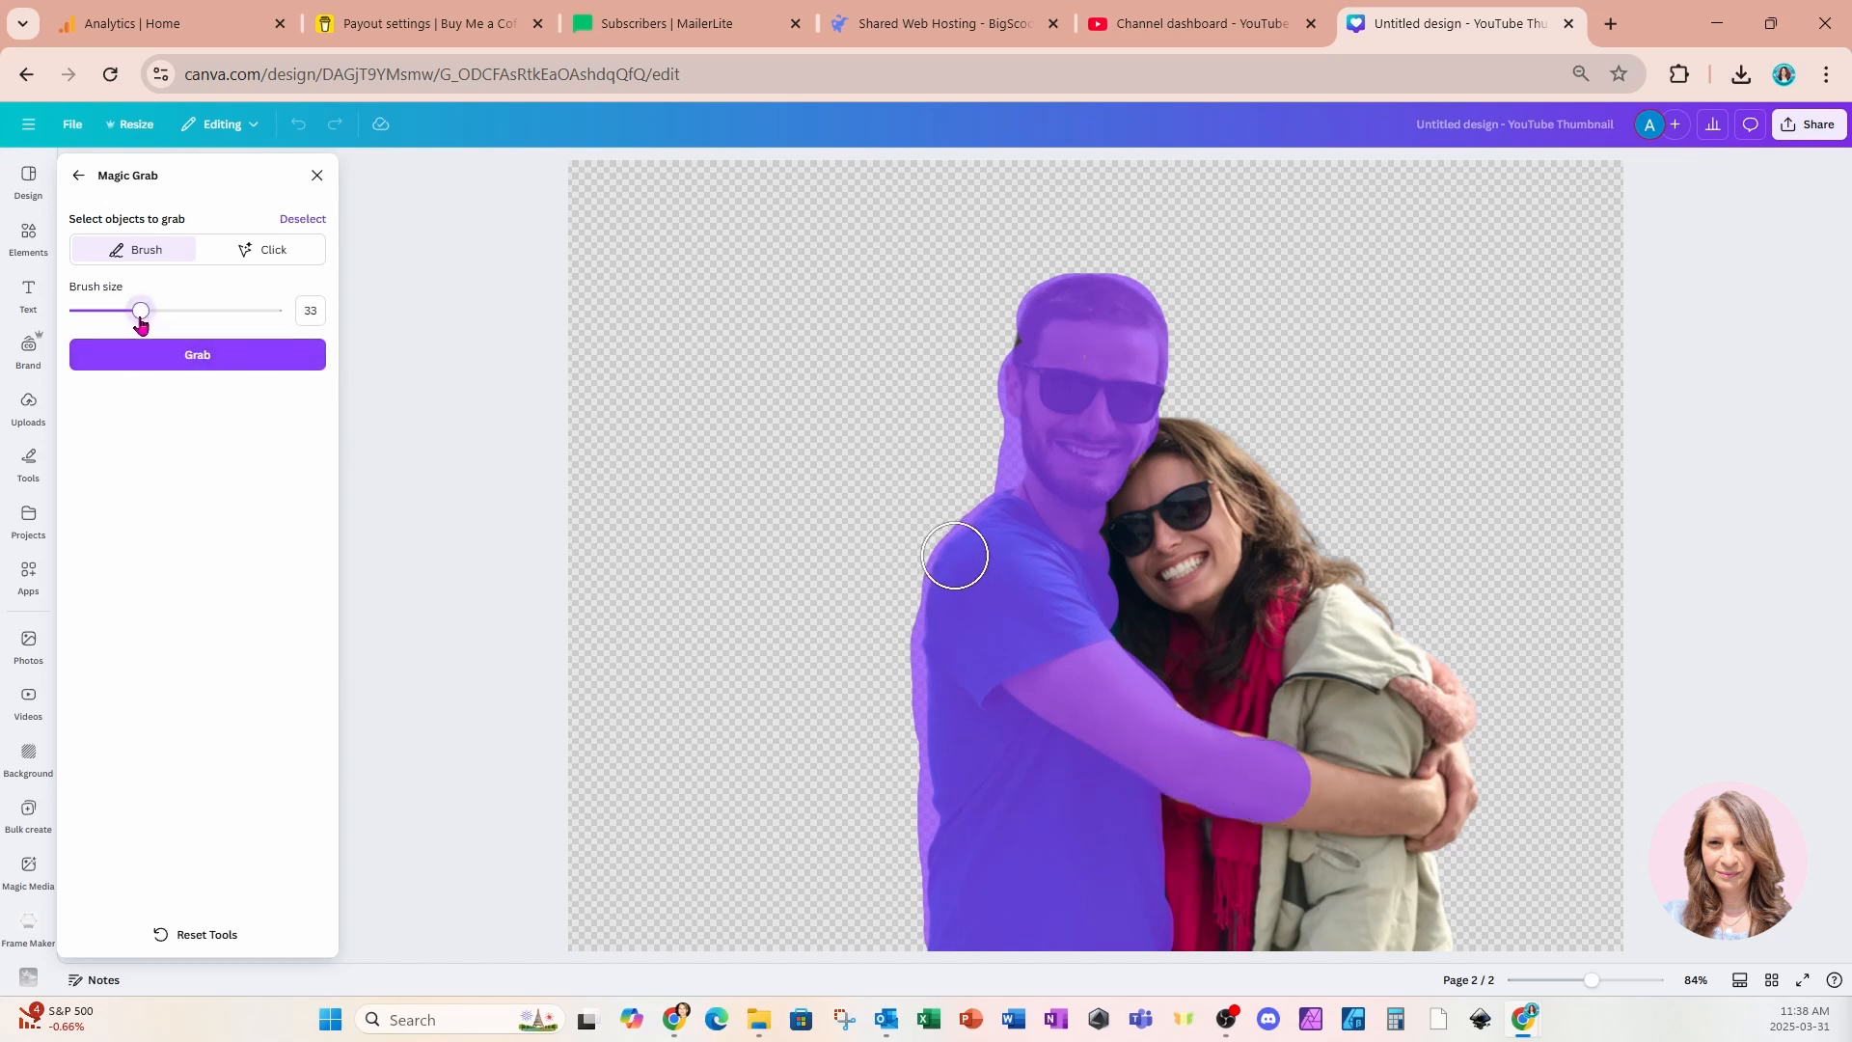
drag(141, 308, 118, 309)
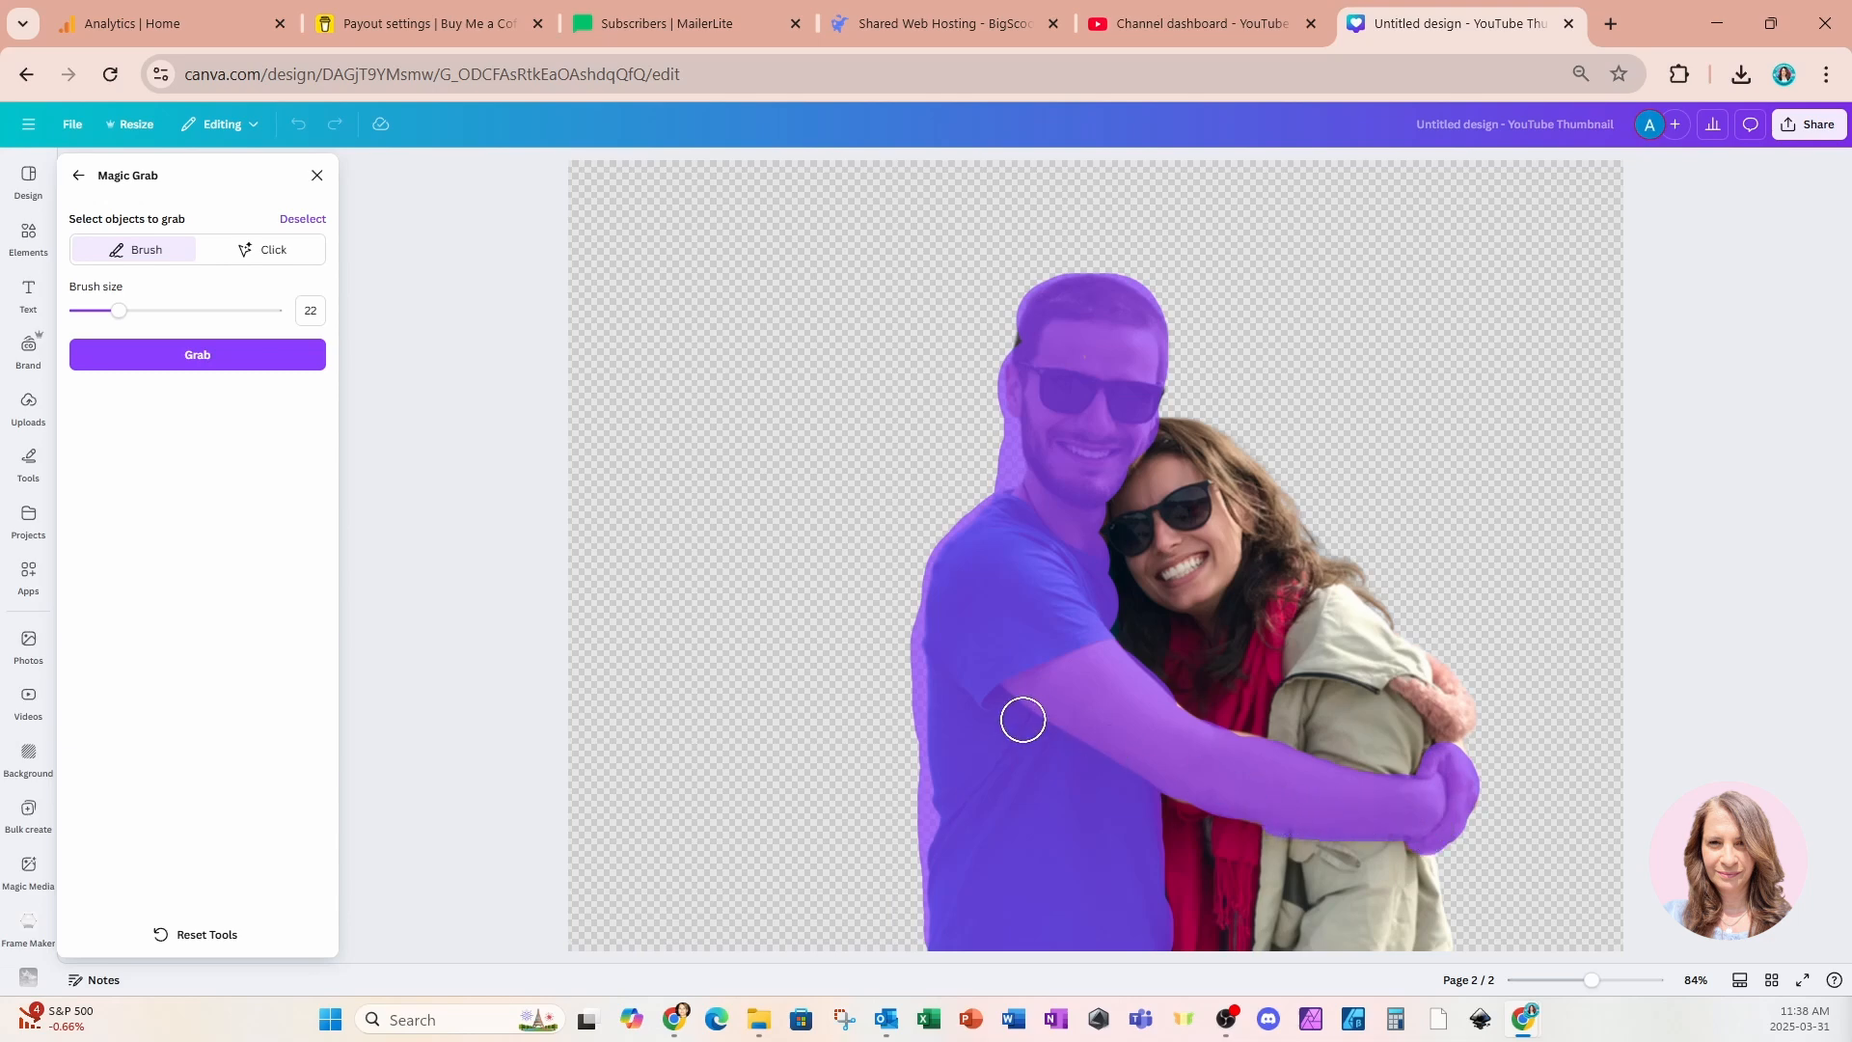
click(197, 355)
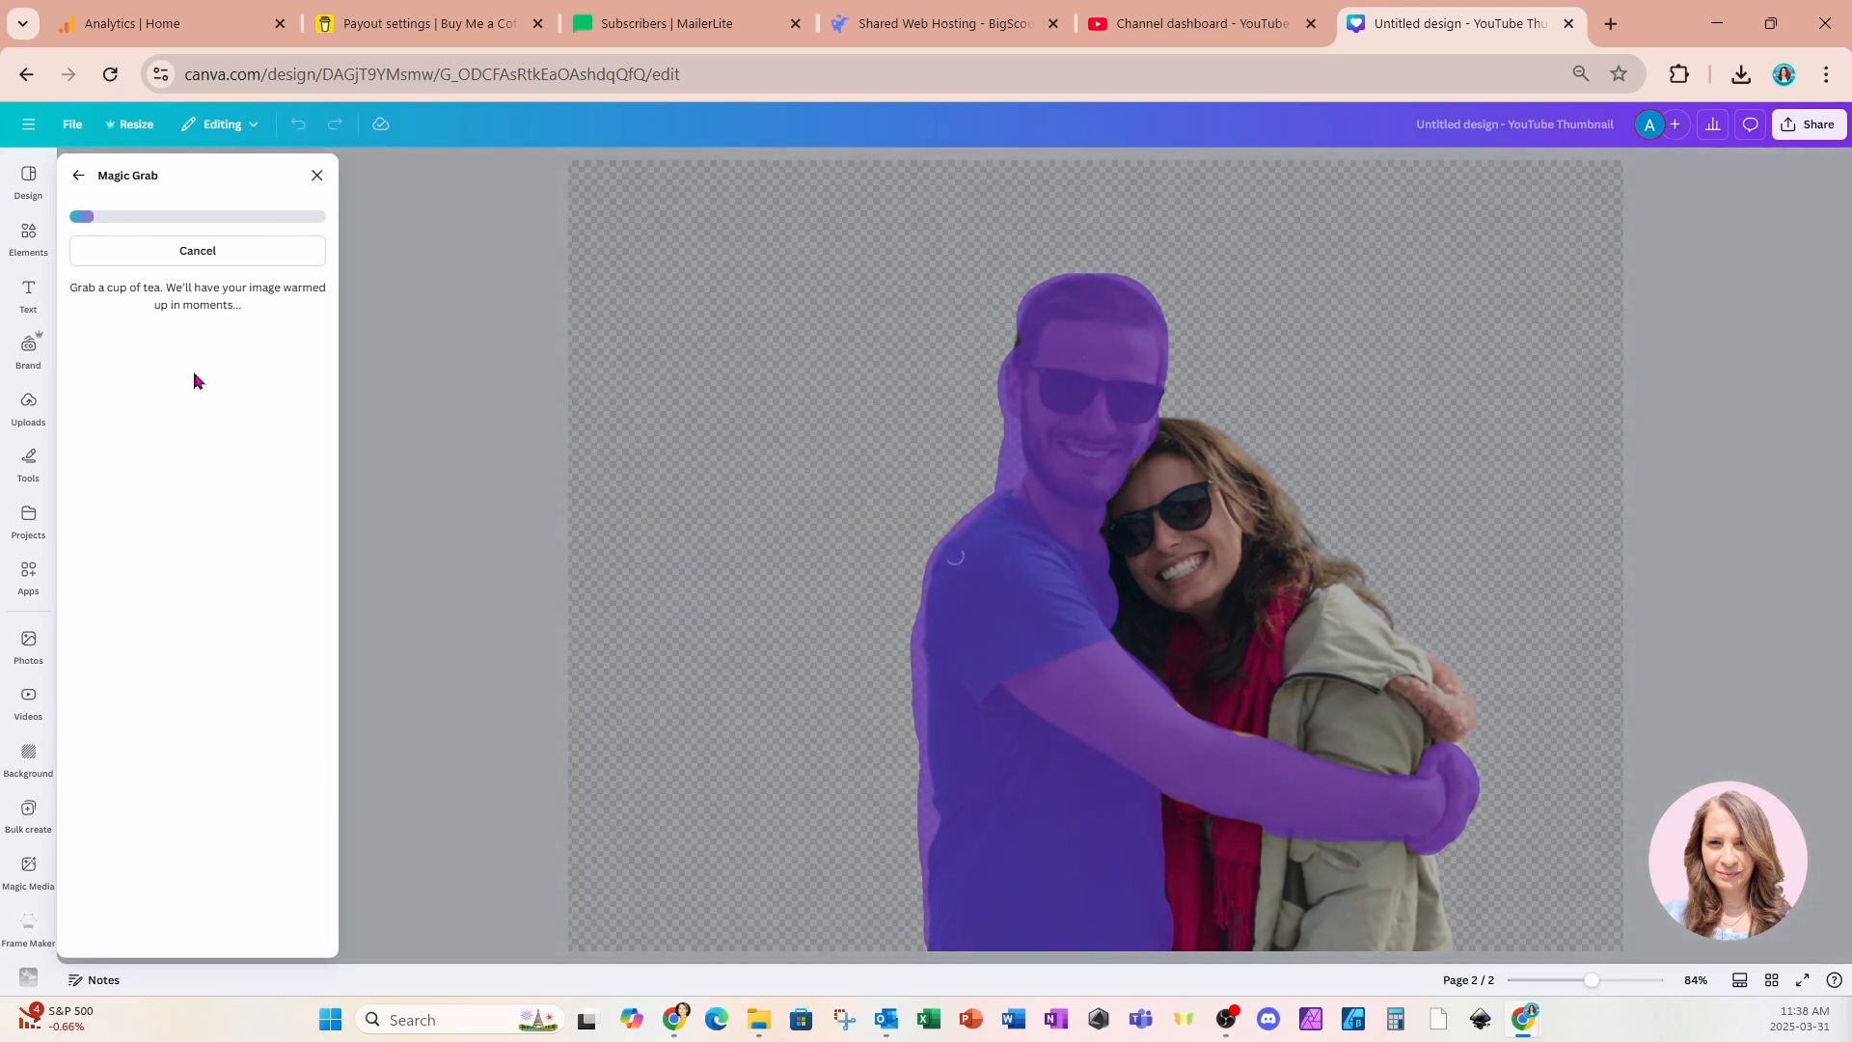
mouse_move(922, 467)
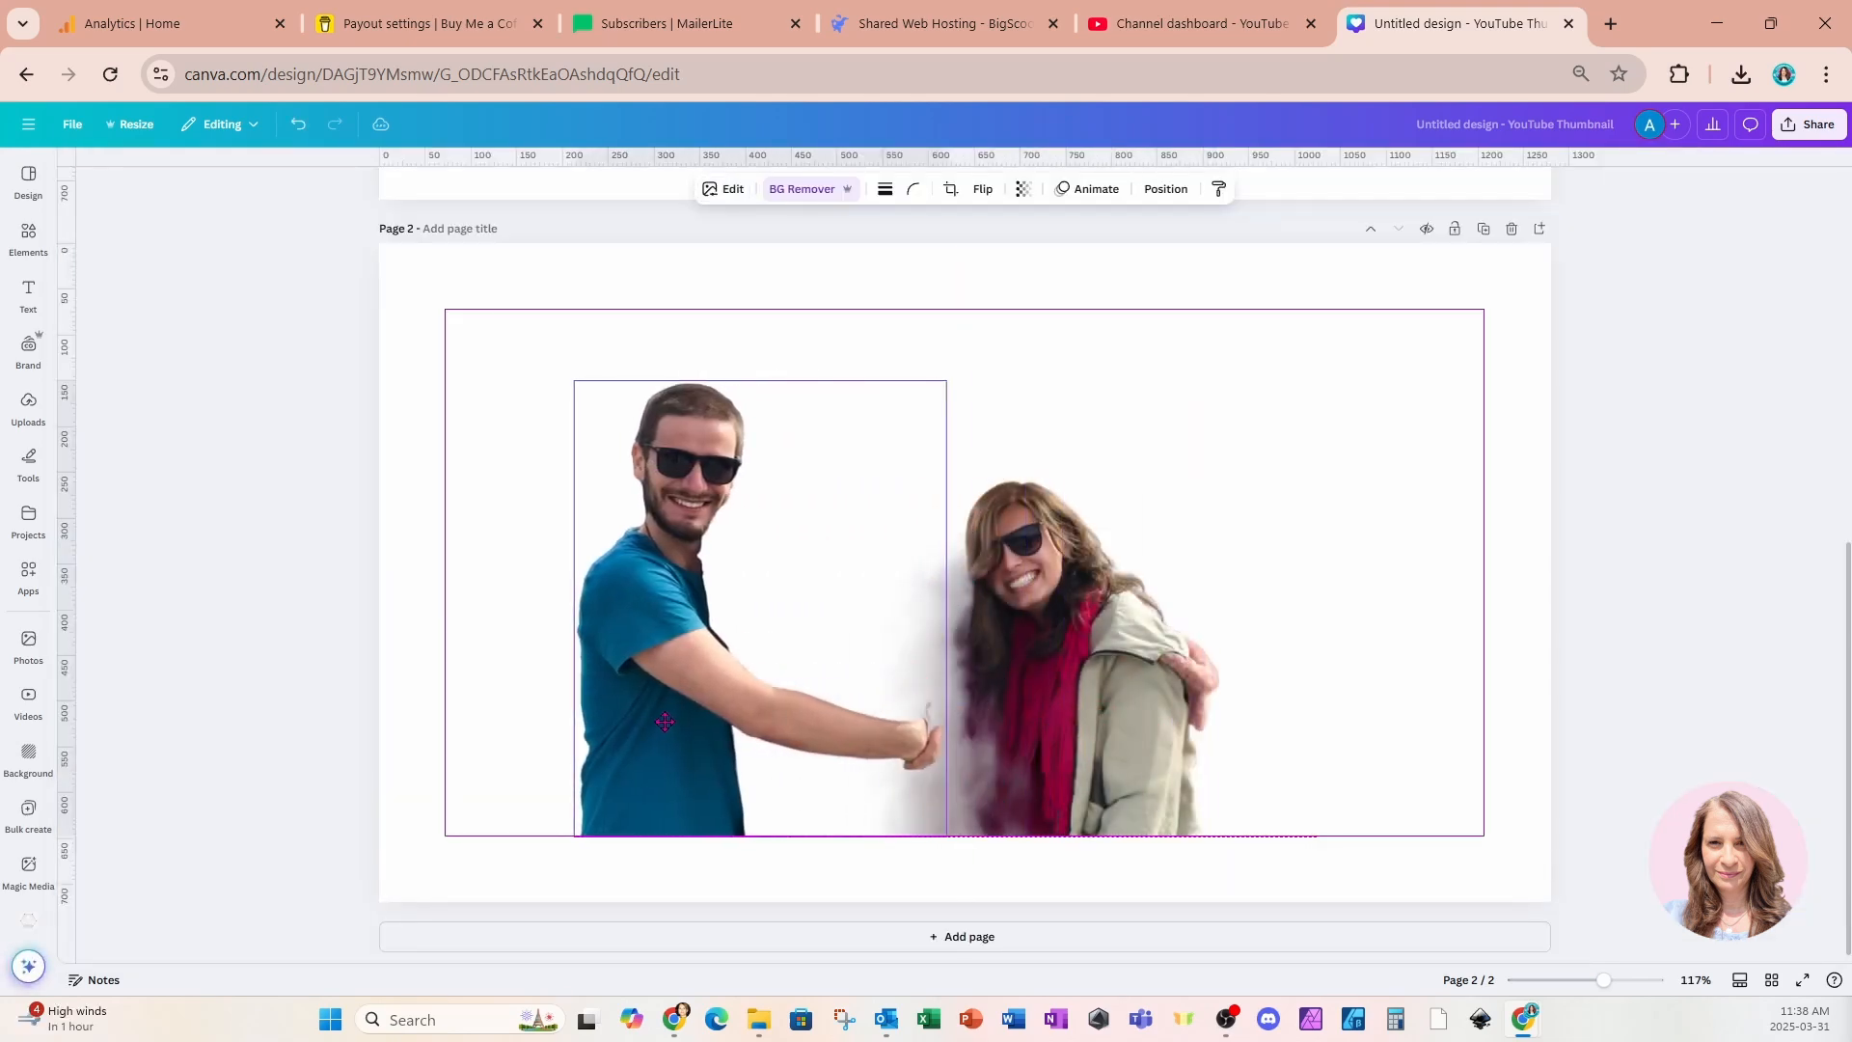
Move the extracted man element to the left and add a blank third page
click(664, 722)
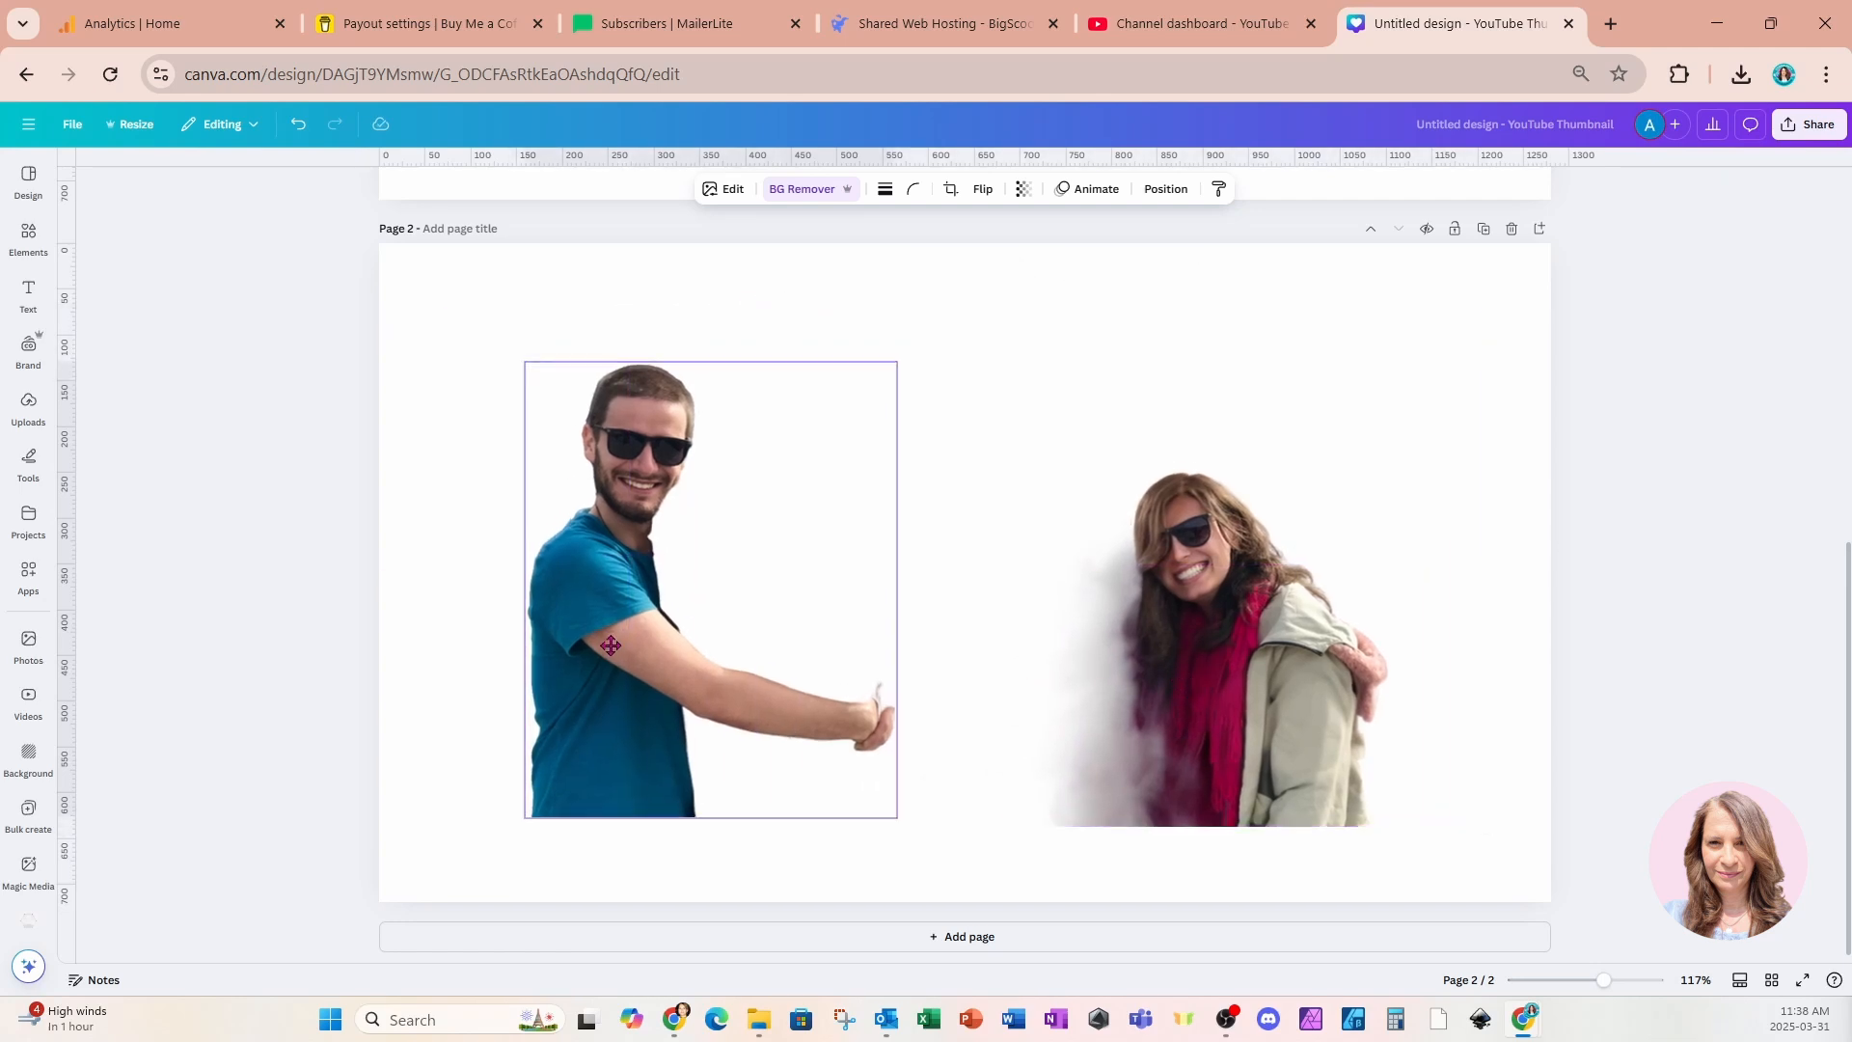
click(612, 646)
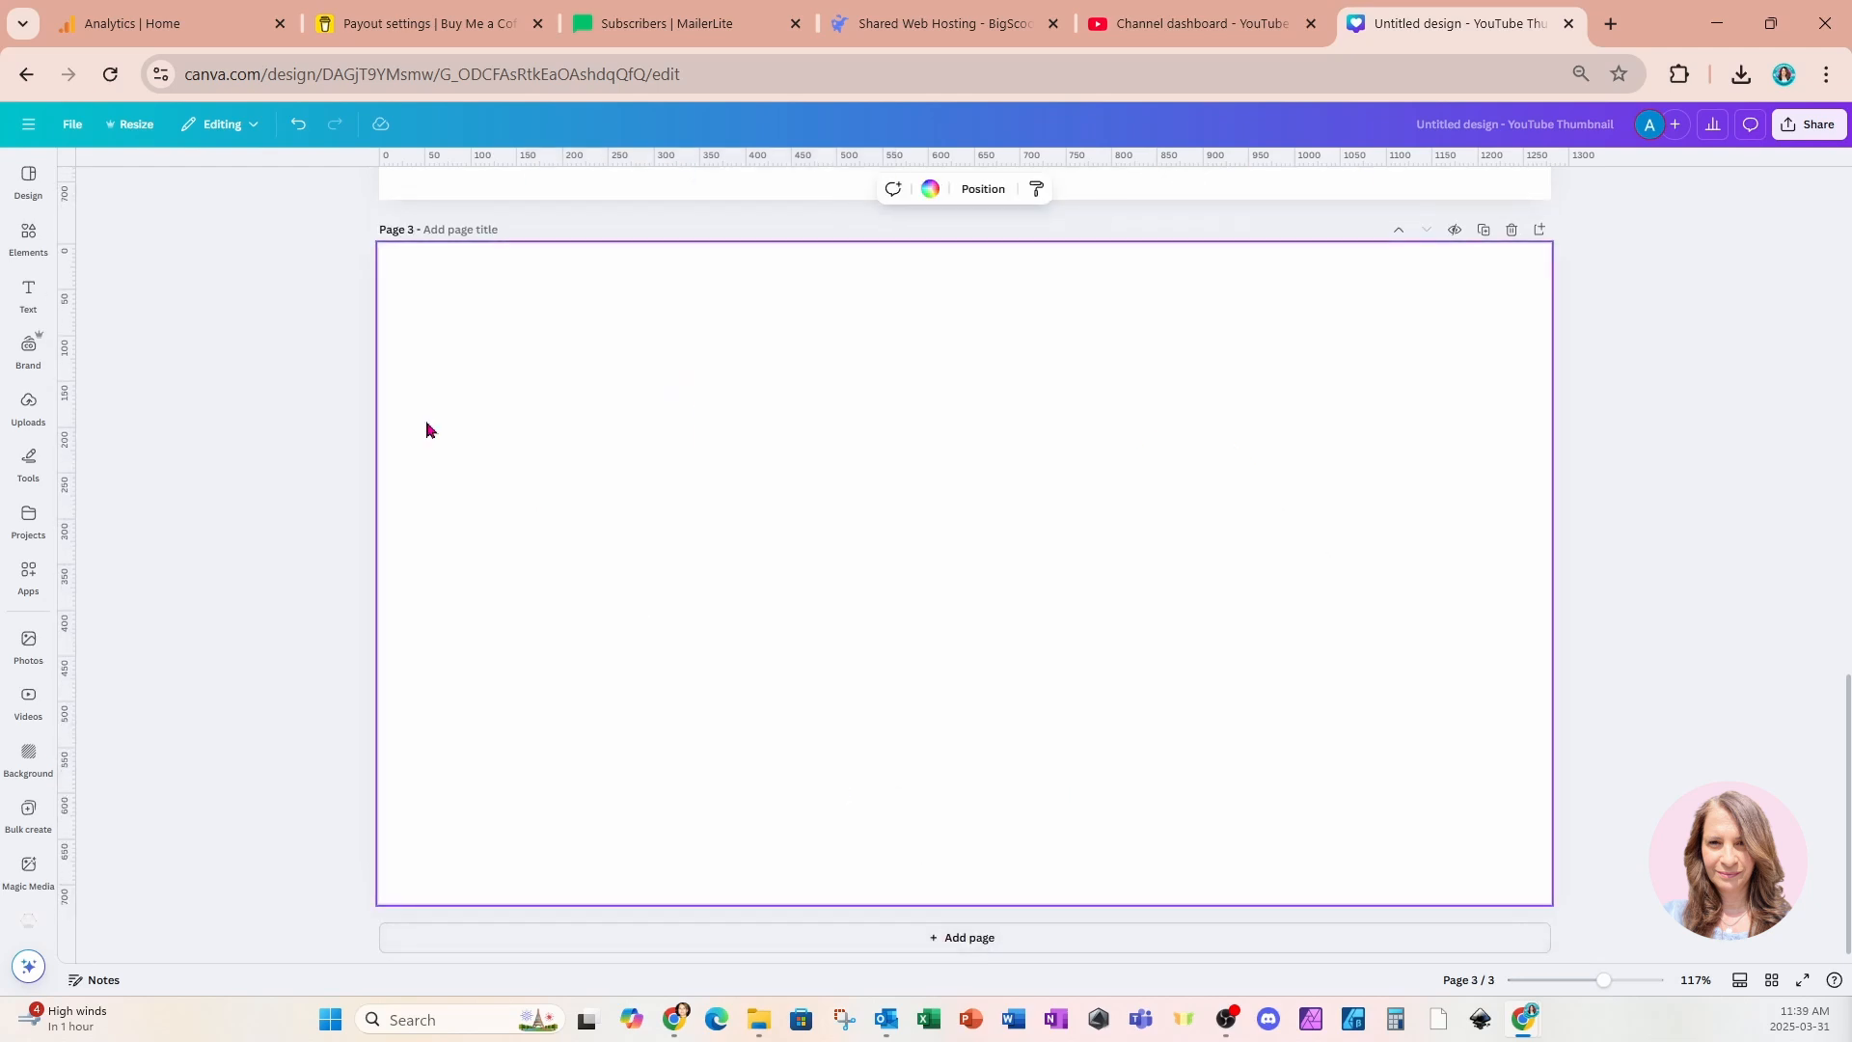
Place the handwritten-script paper image from Recently used onto page 3
click(28, 239)
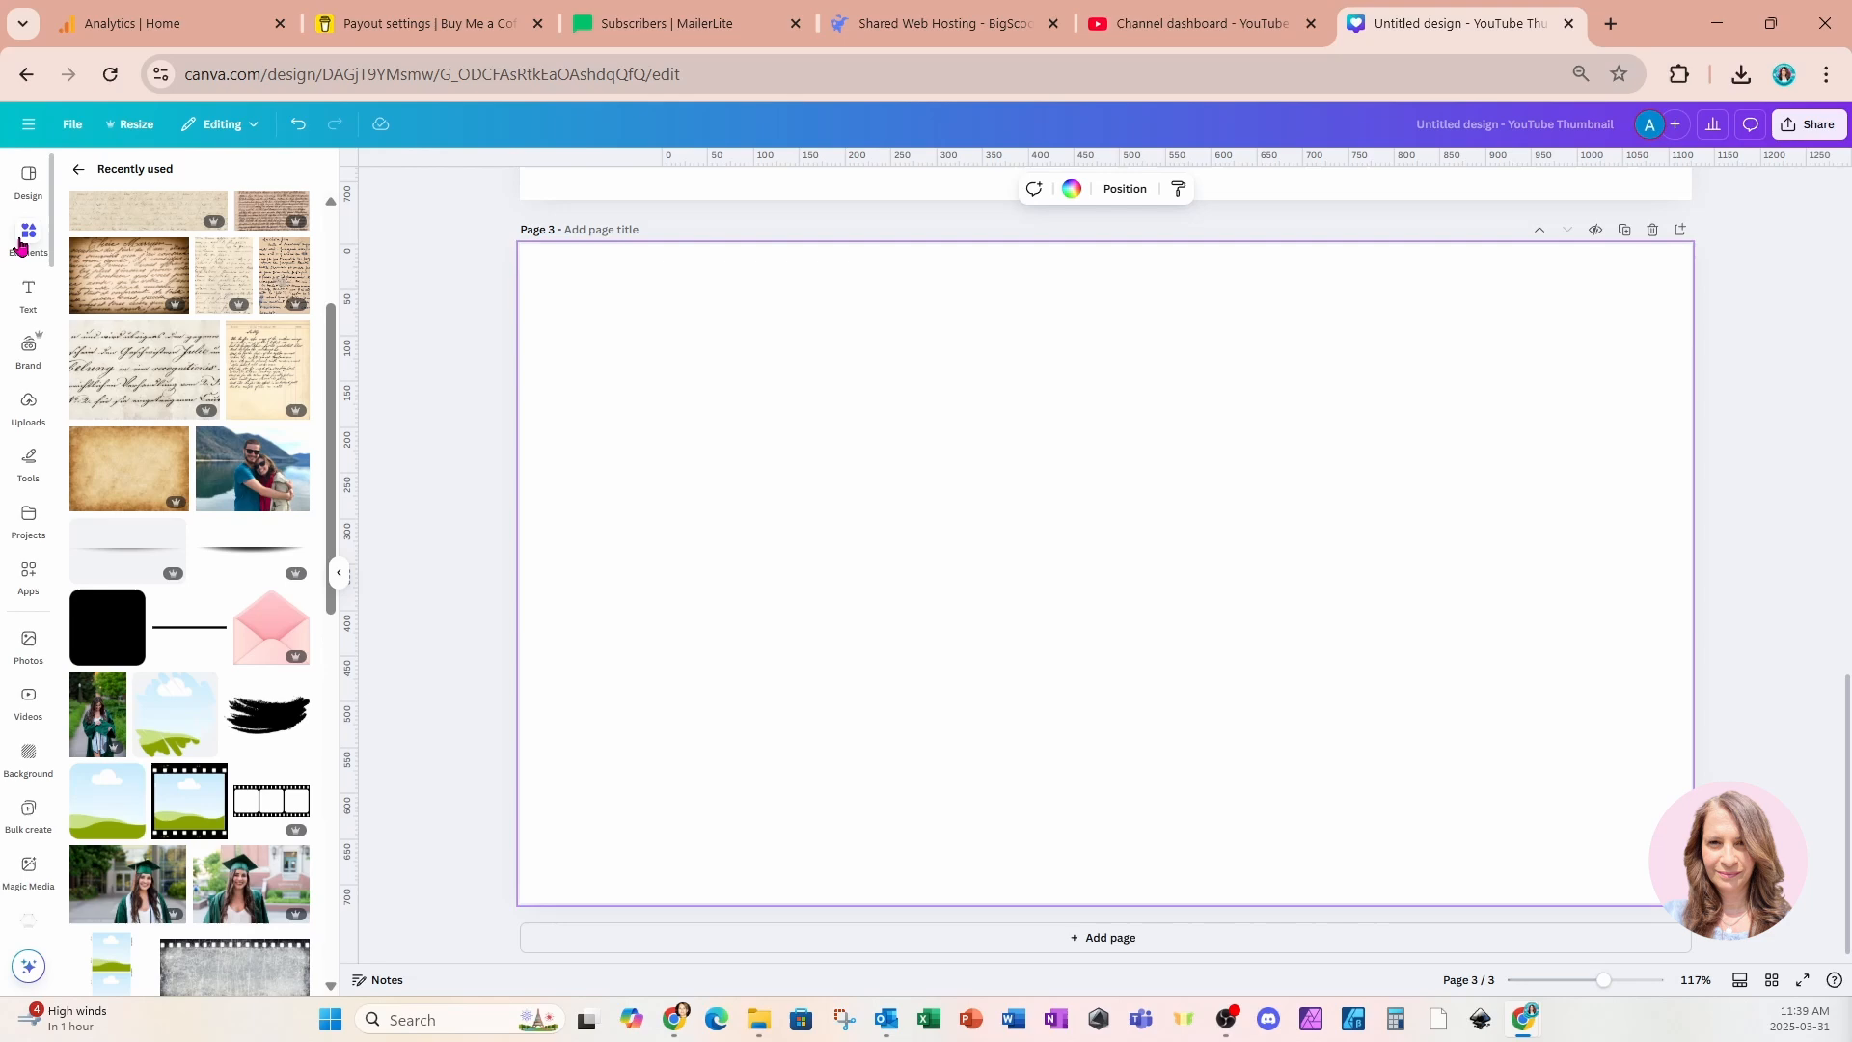
scroll(up, 3)
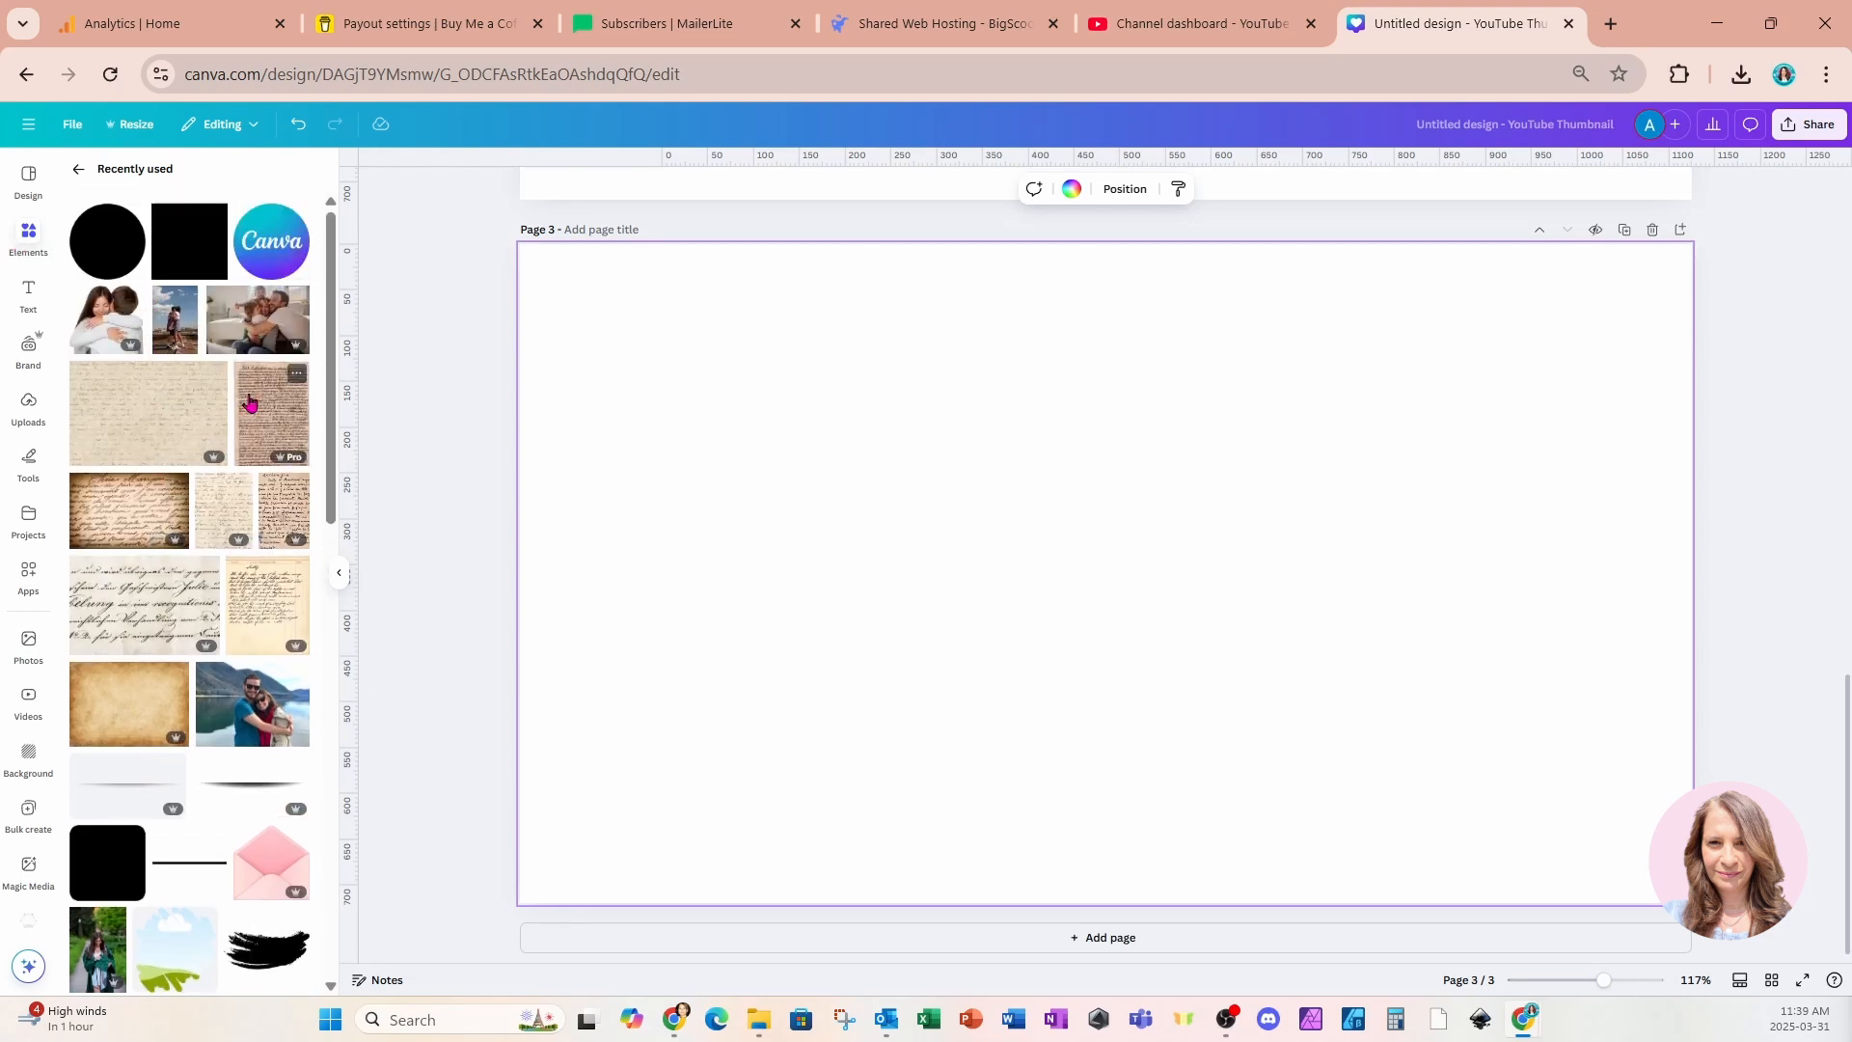
click(272, 413)
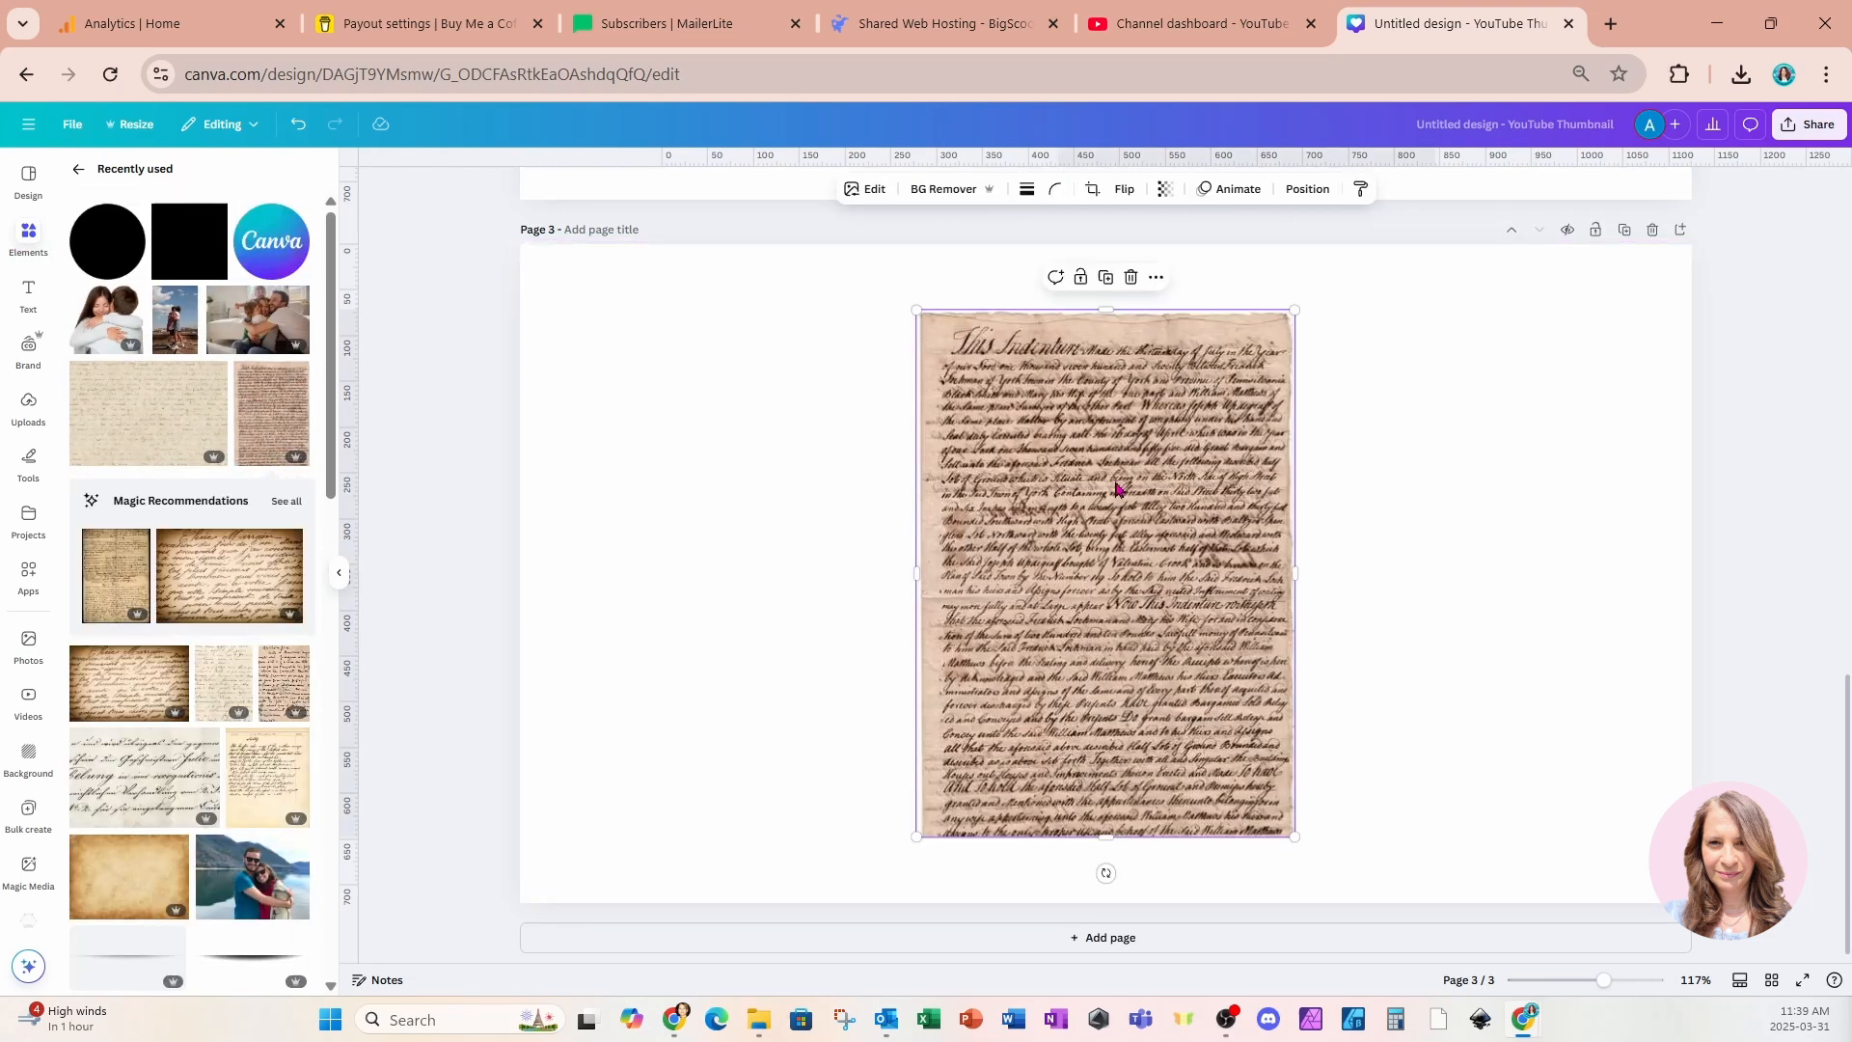
mouse_move(1078, 382)
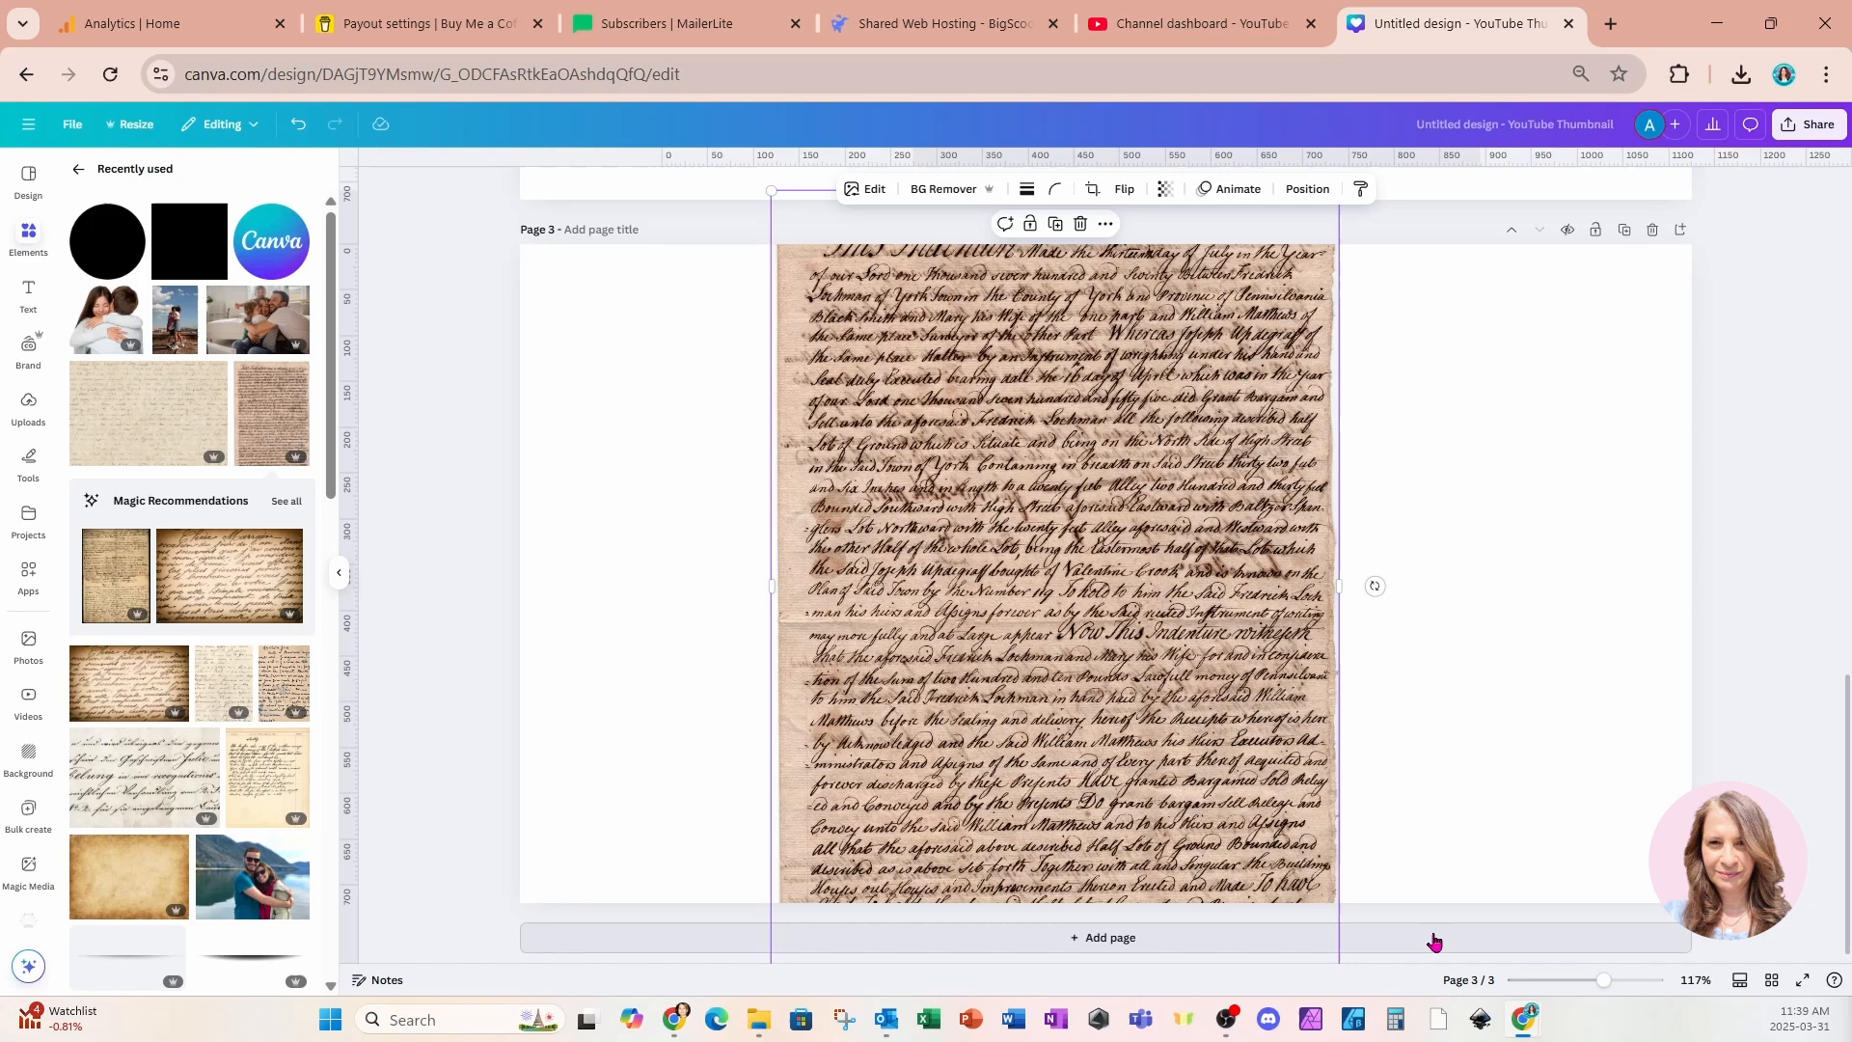
Browse Elements to add a square shape filling most of page 4
scroll(up, 3)
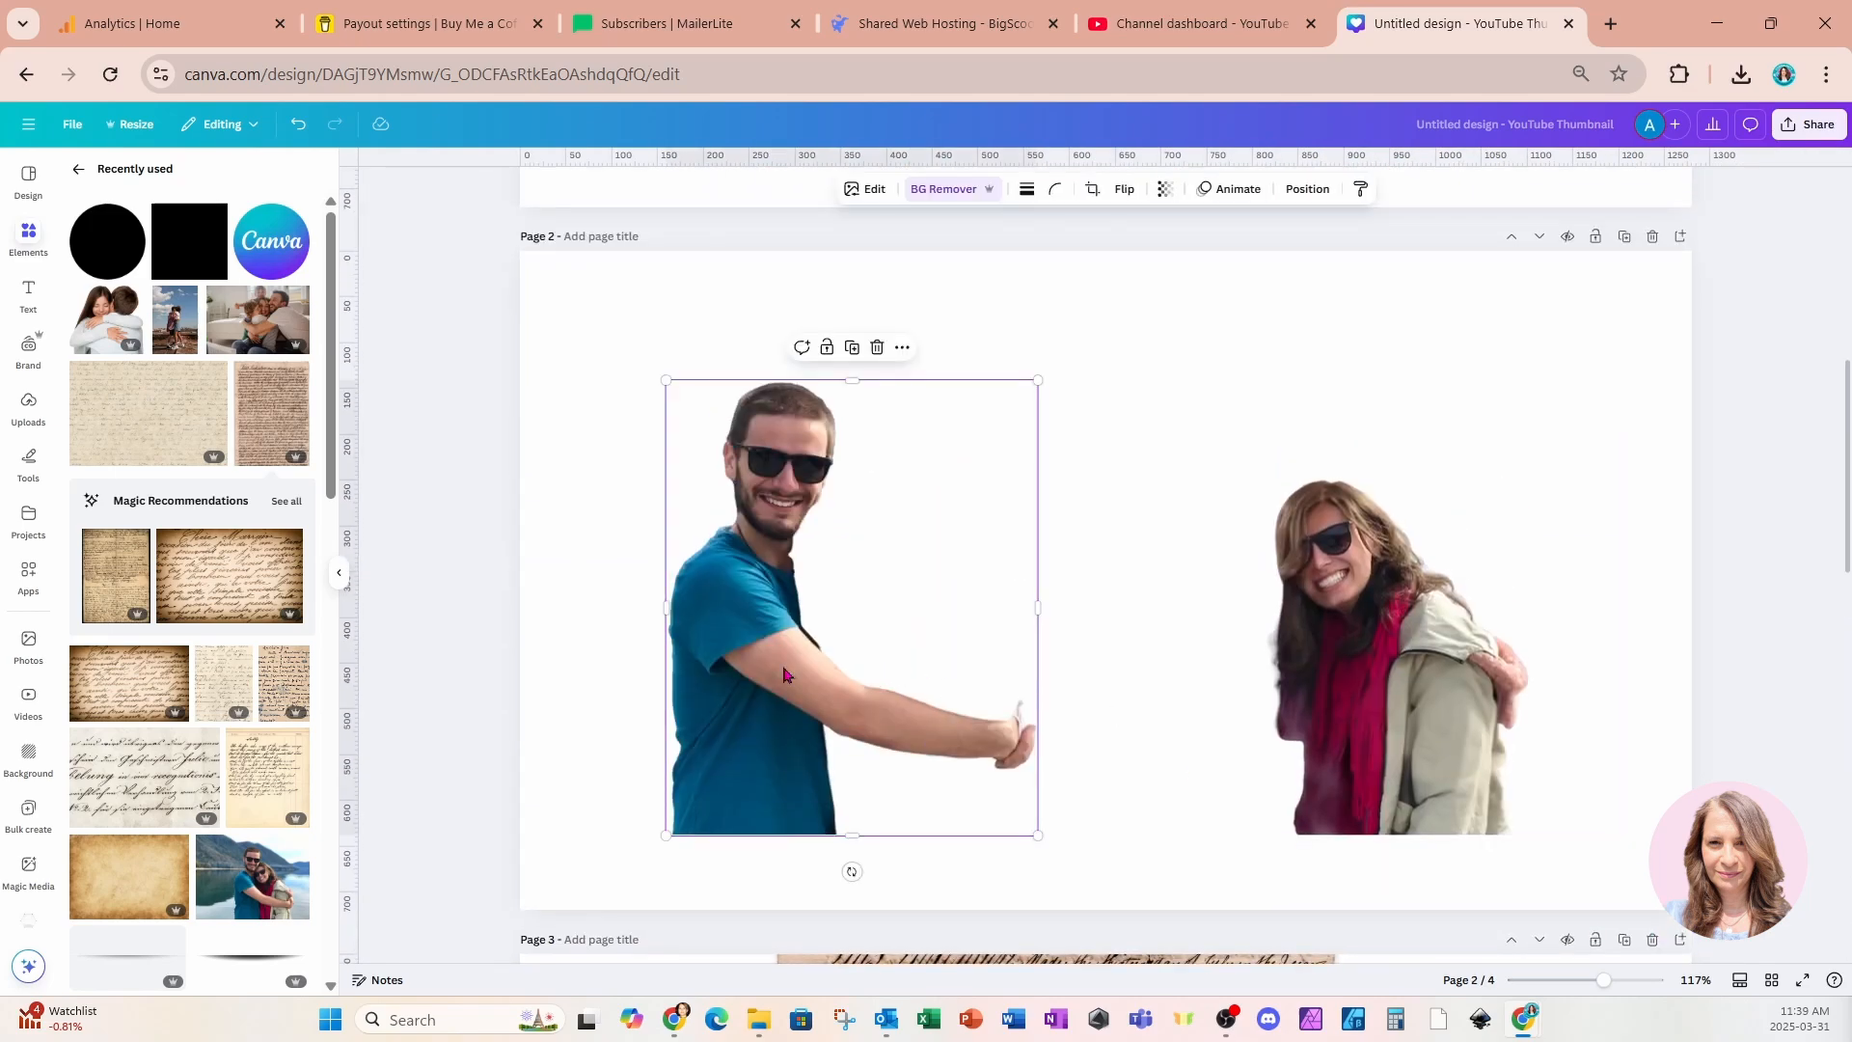
scroll(down, 3)
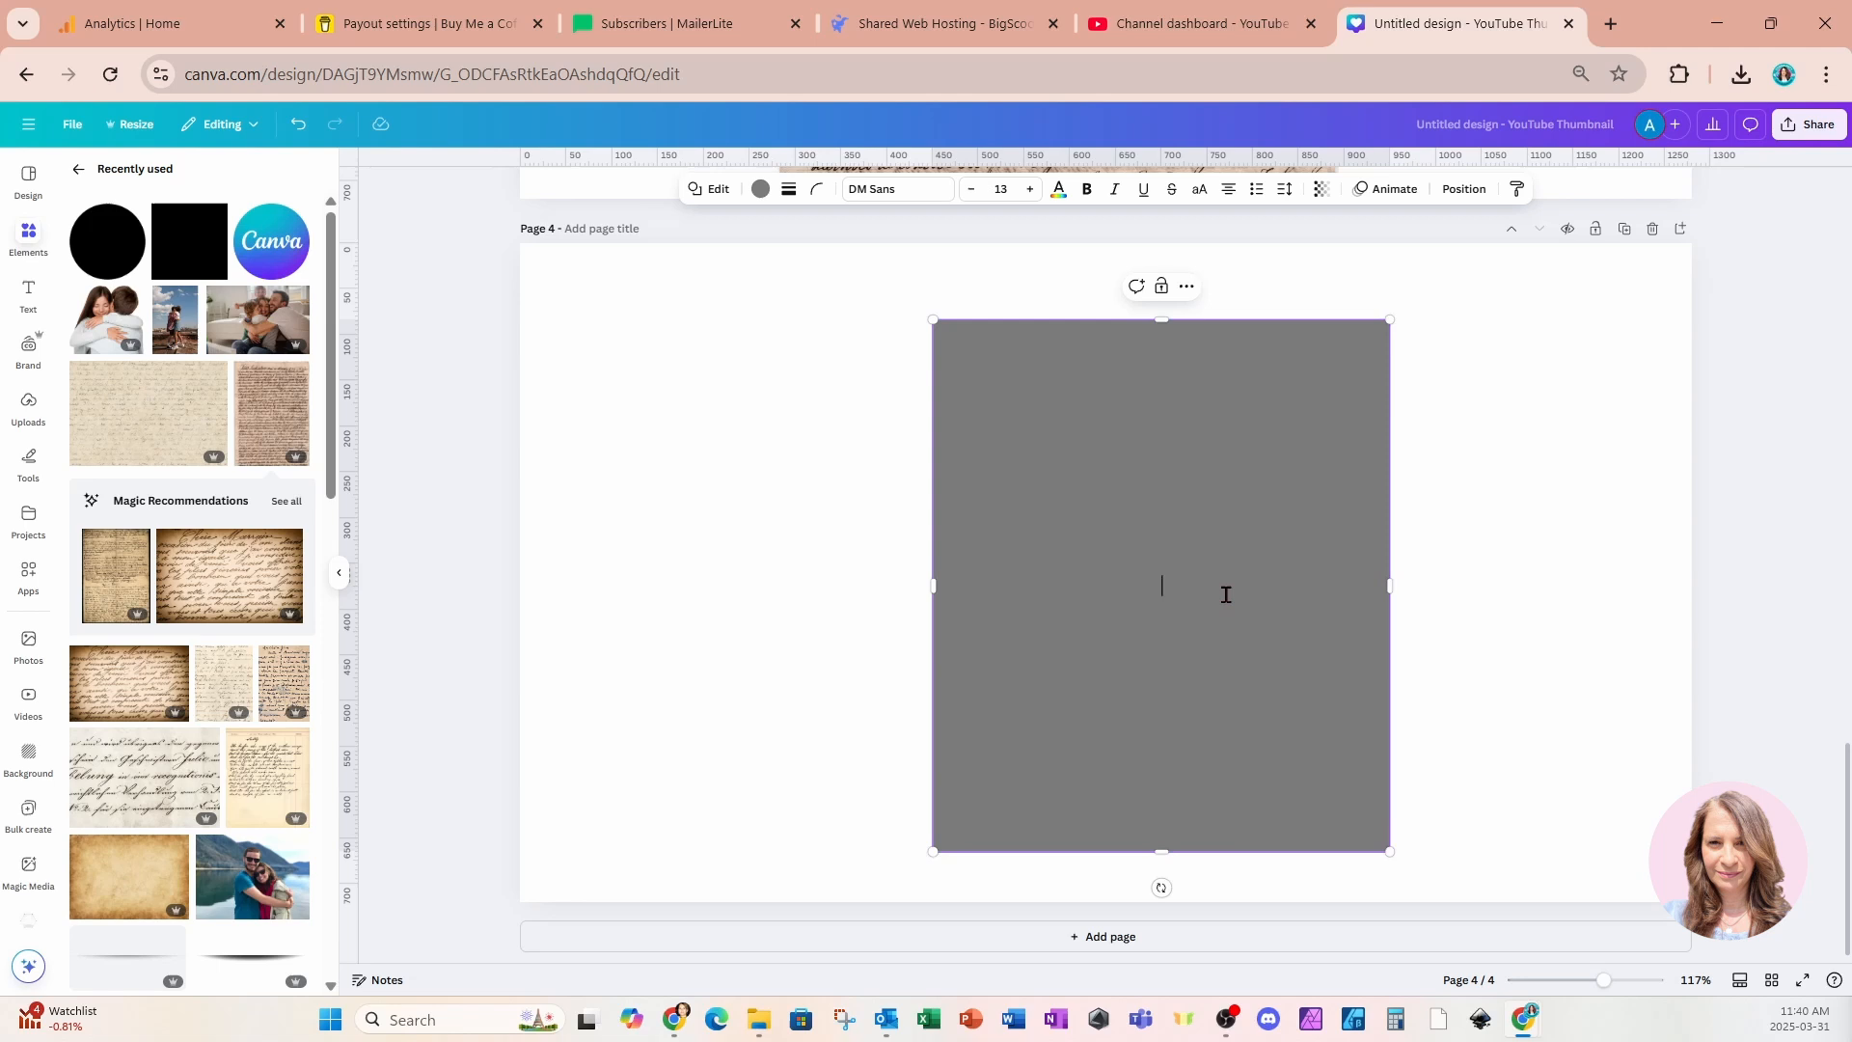
Colour the page 4 square black and arrange the cut-out man above it in the layers
click(760, 189)
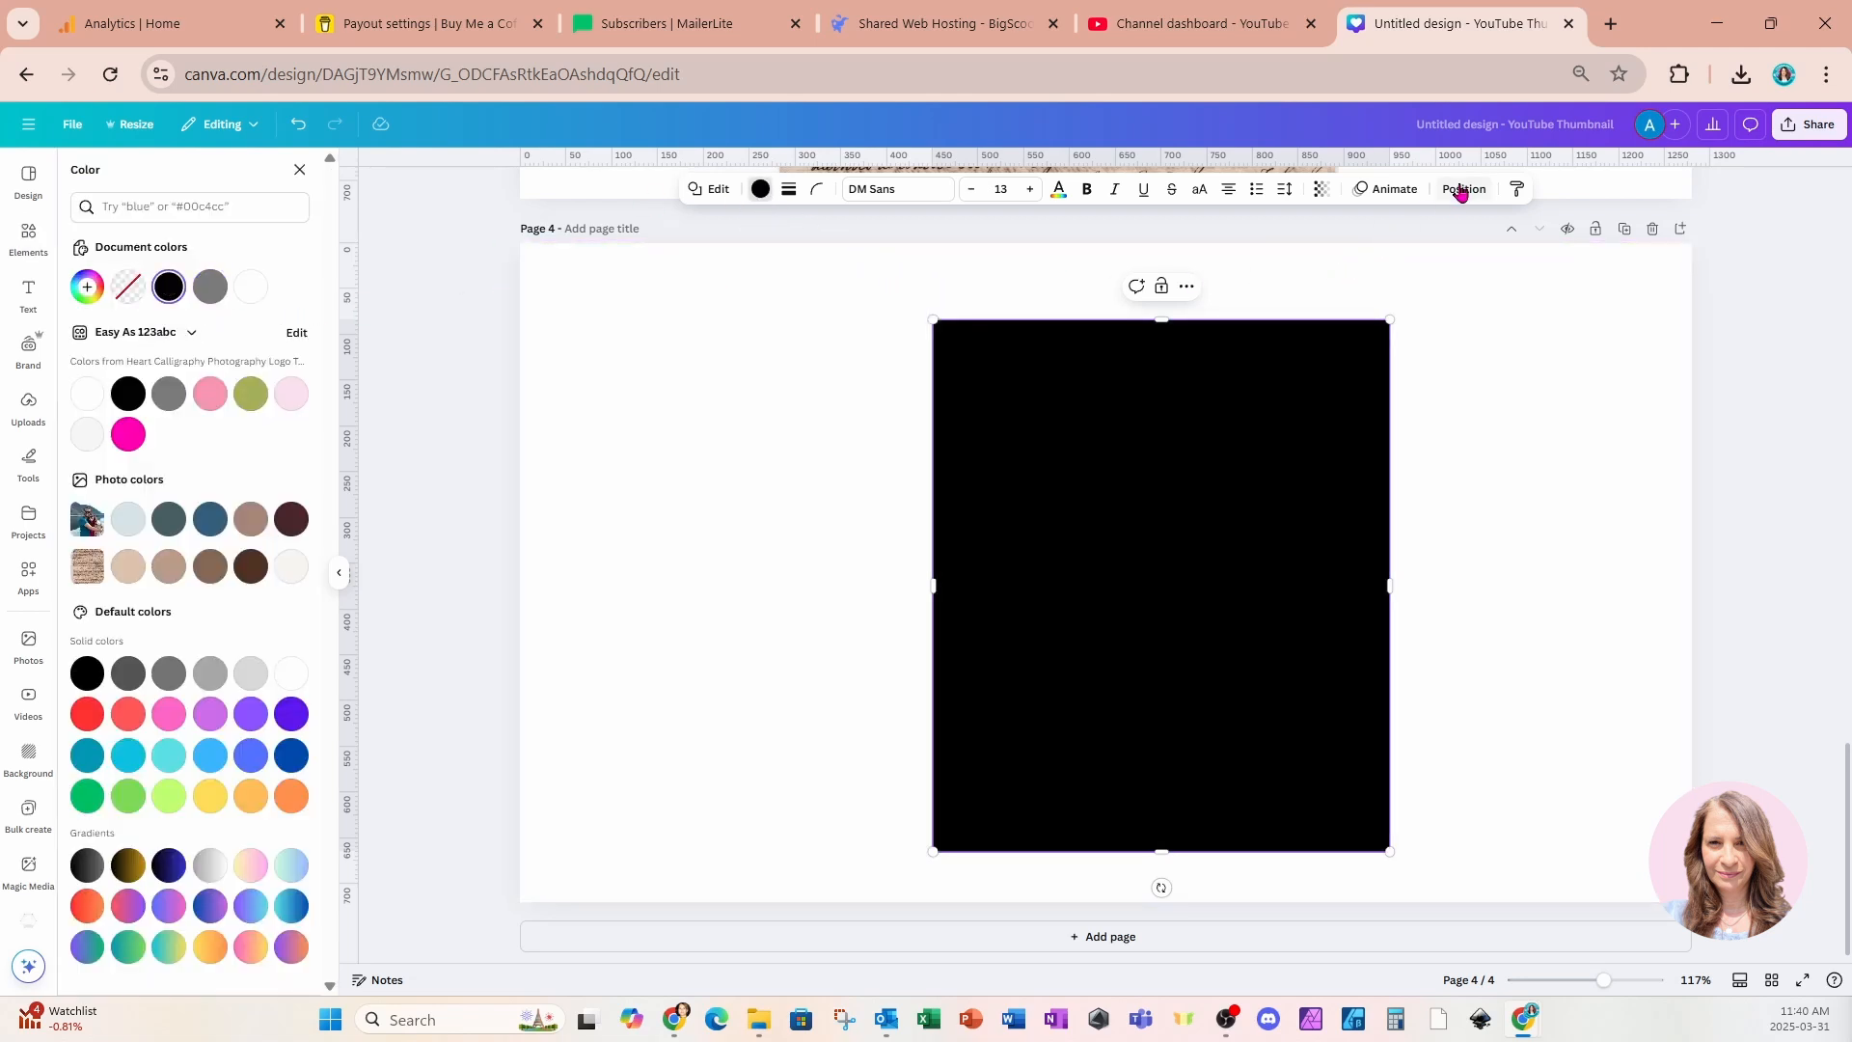
click(1462, 189)
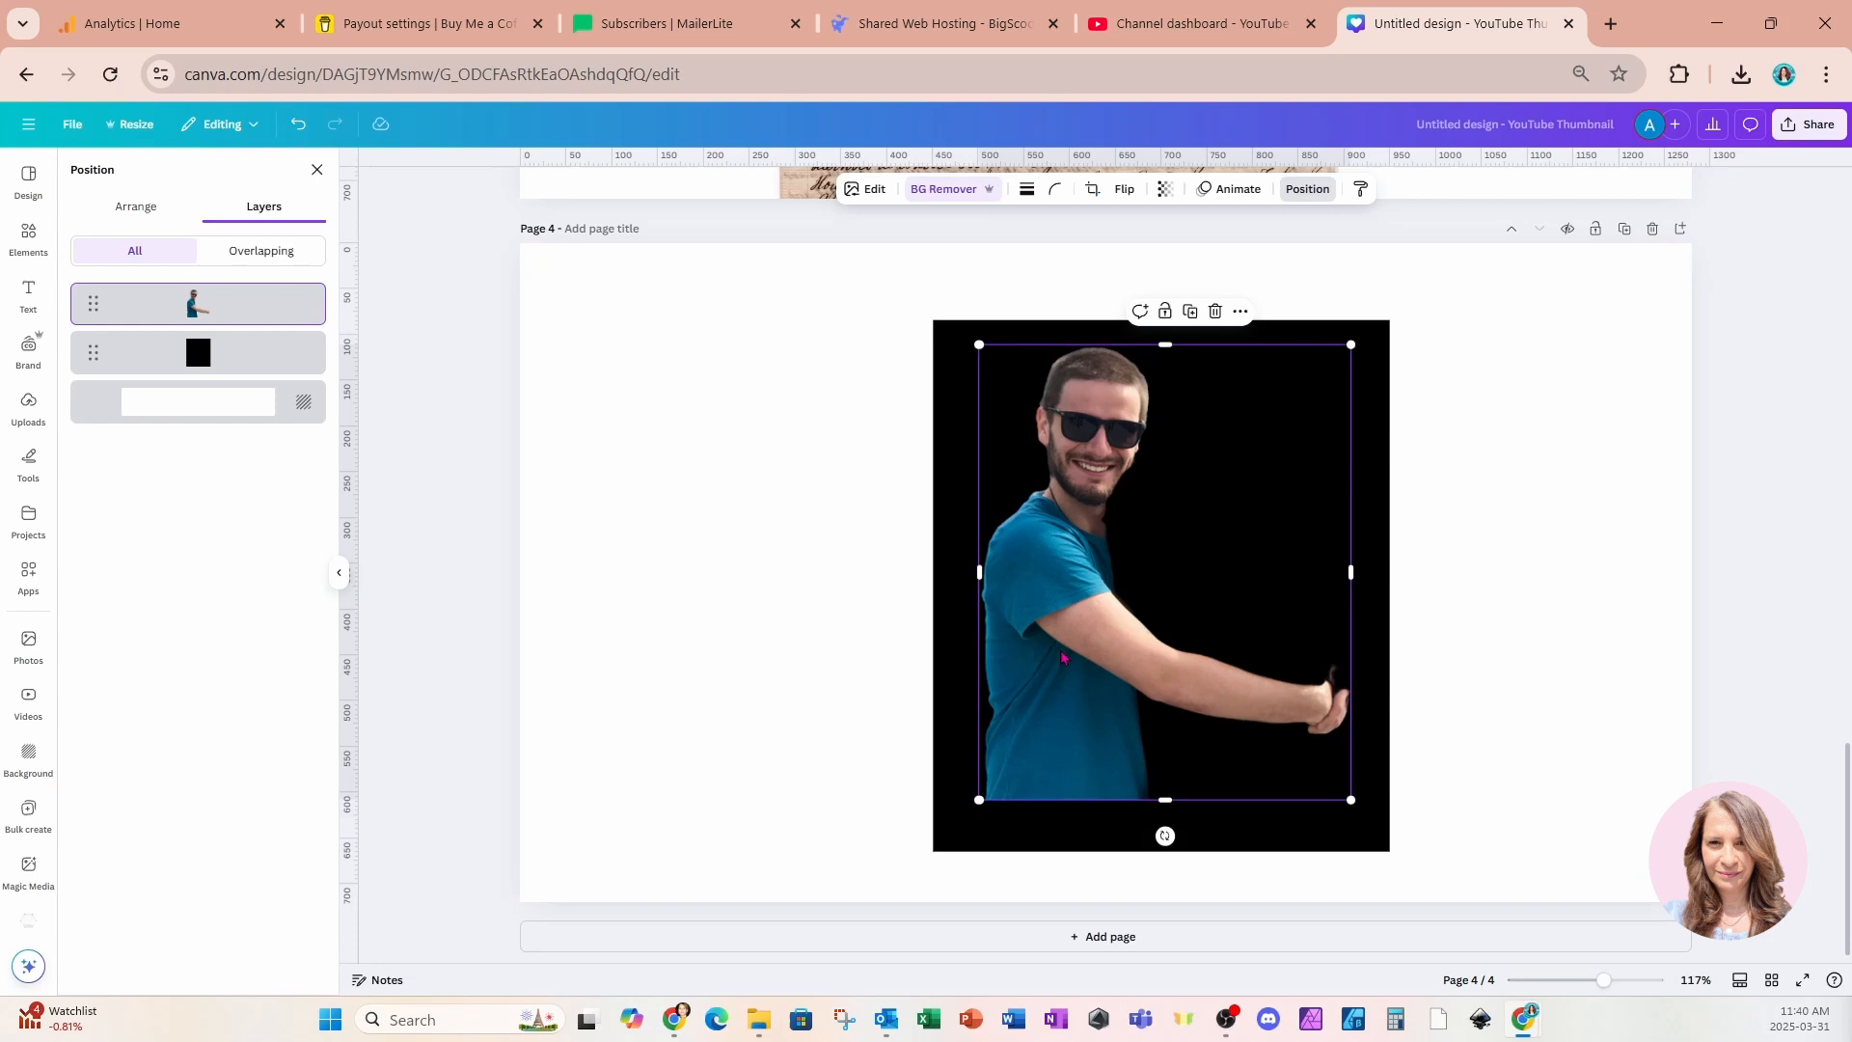
Apply a custom duotone with white #FFFFFF shadows to make the man a white silhouette
click(872, 189)
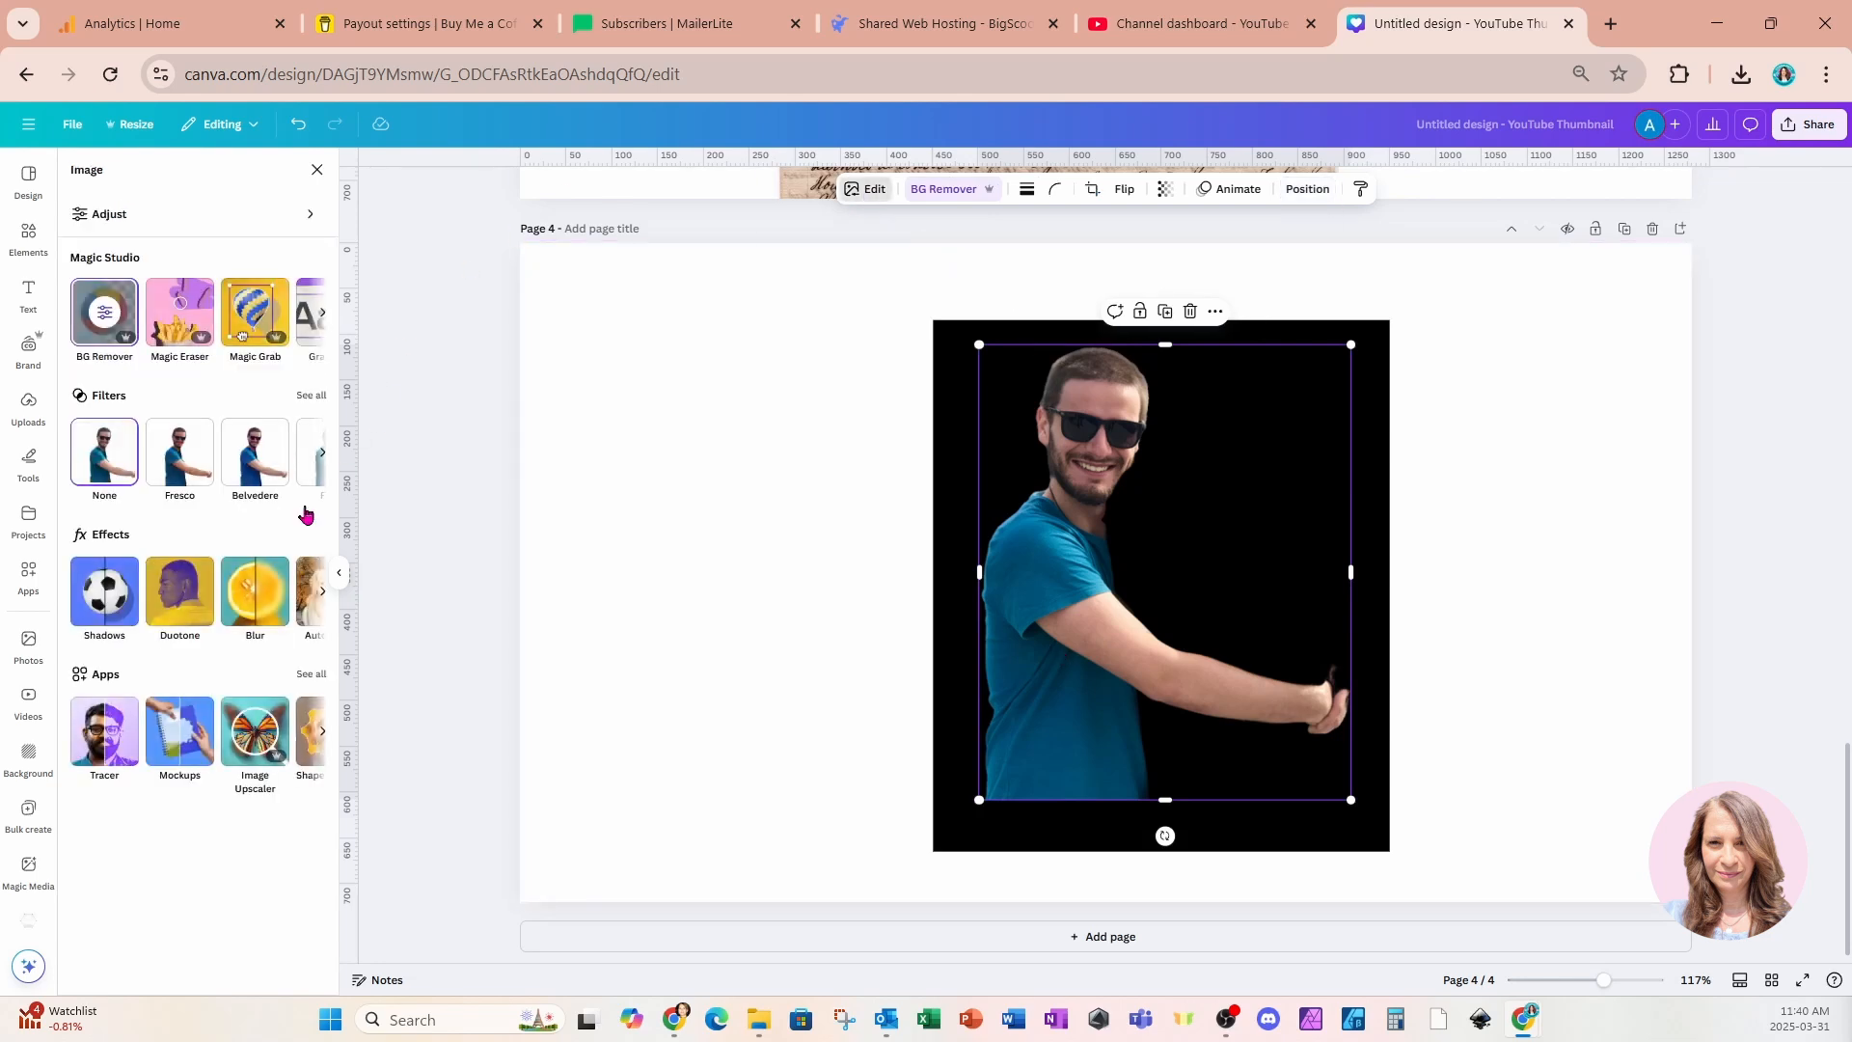
click(177, 592)
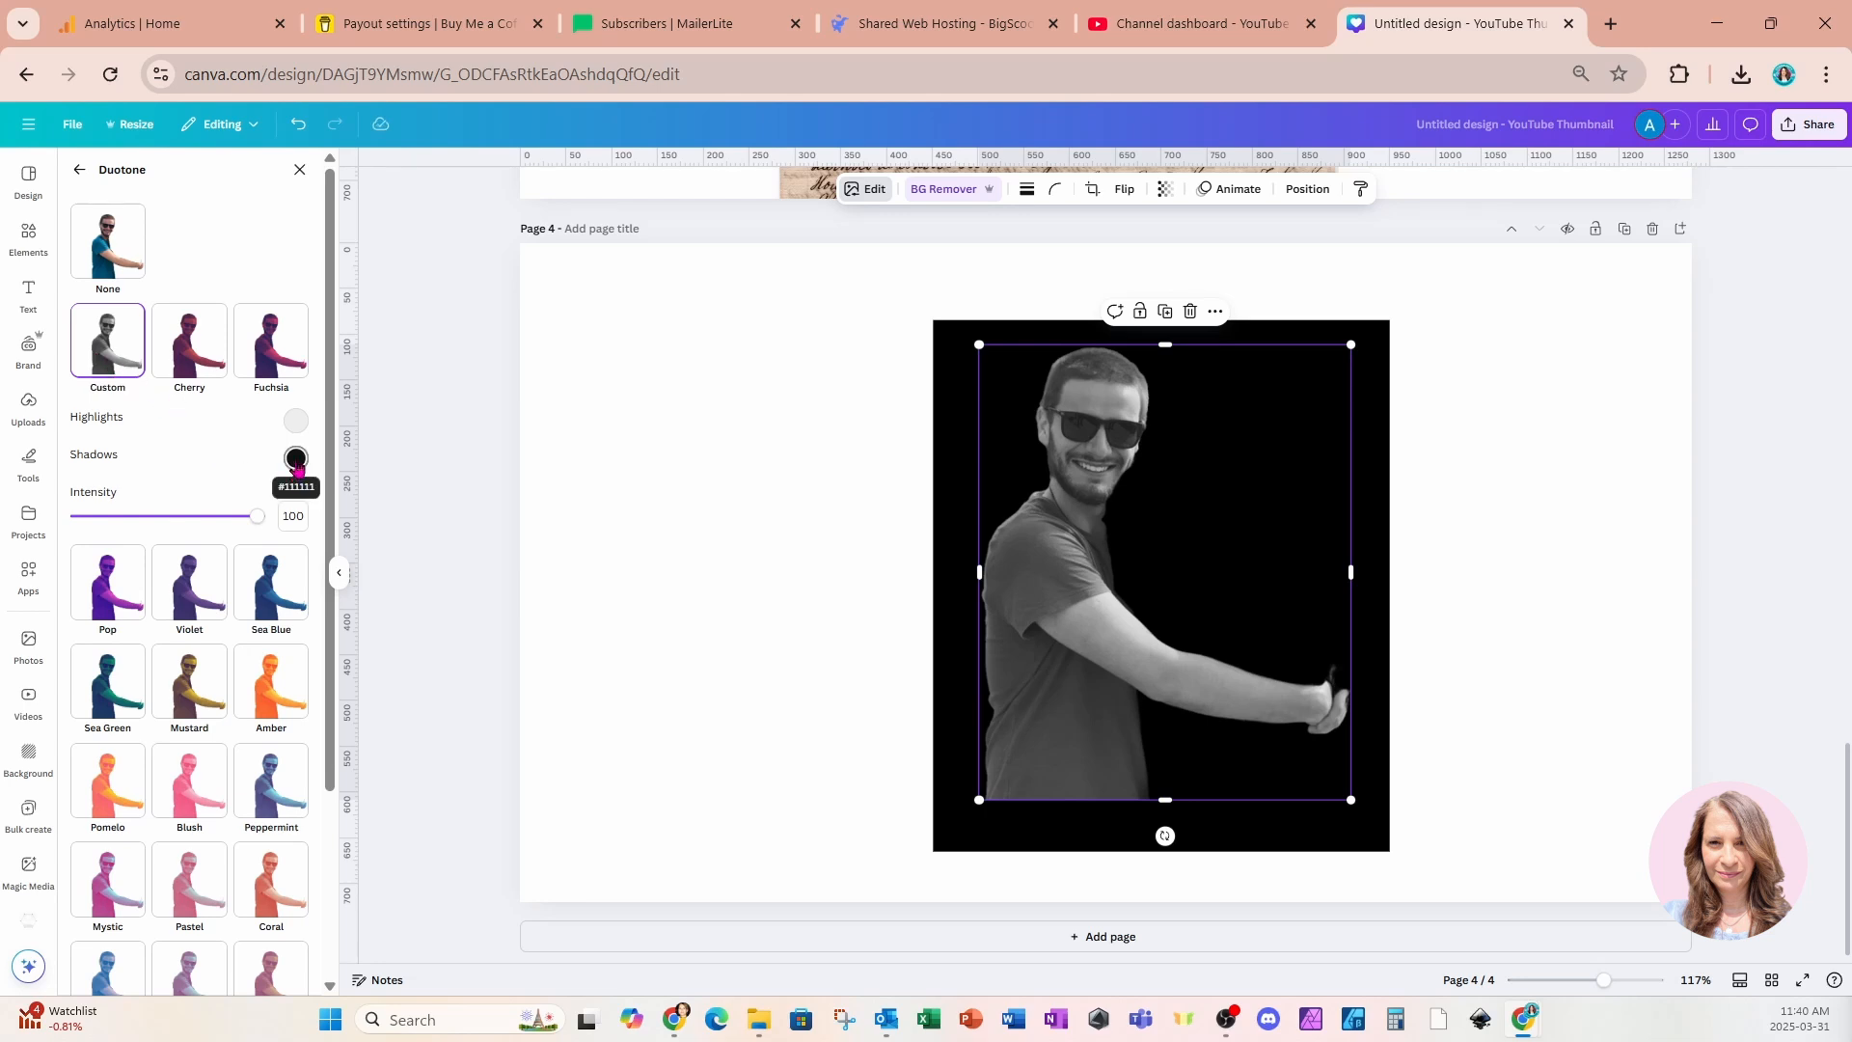
click(296, 459)
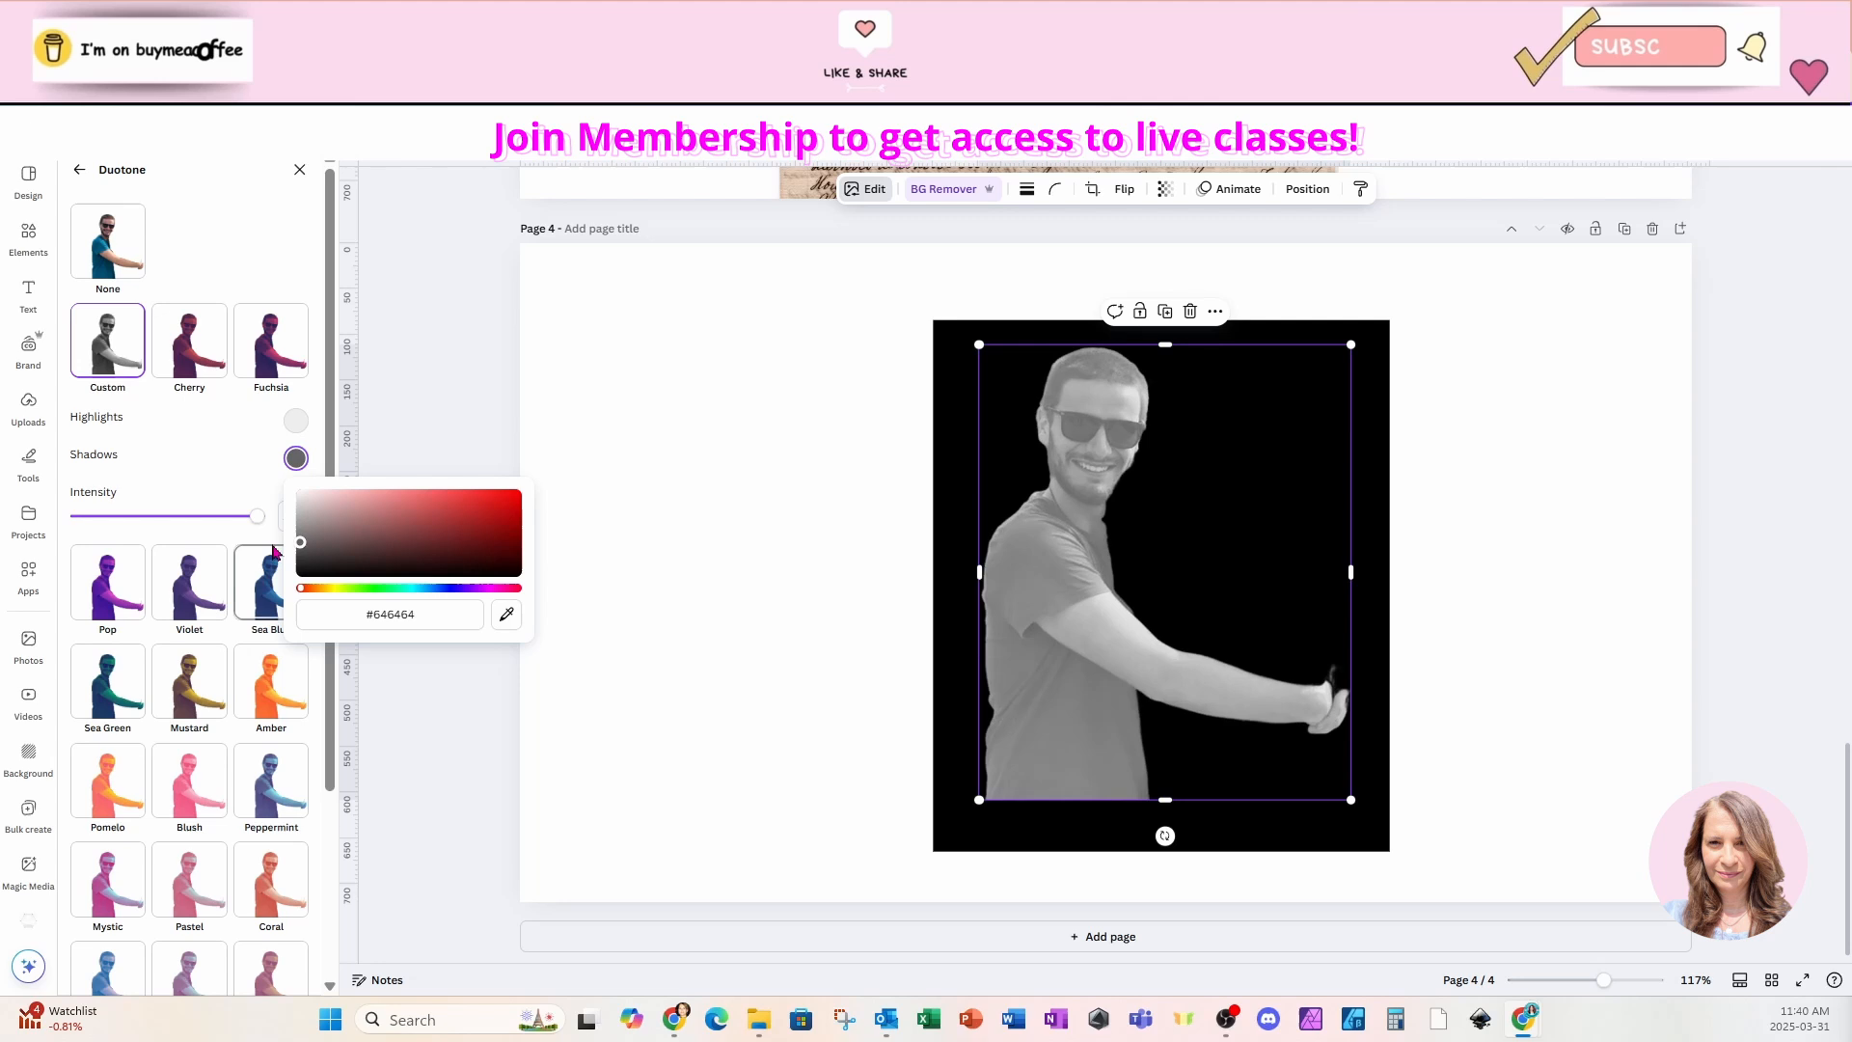
click(513, 511)
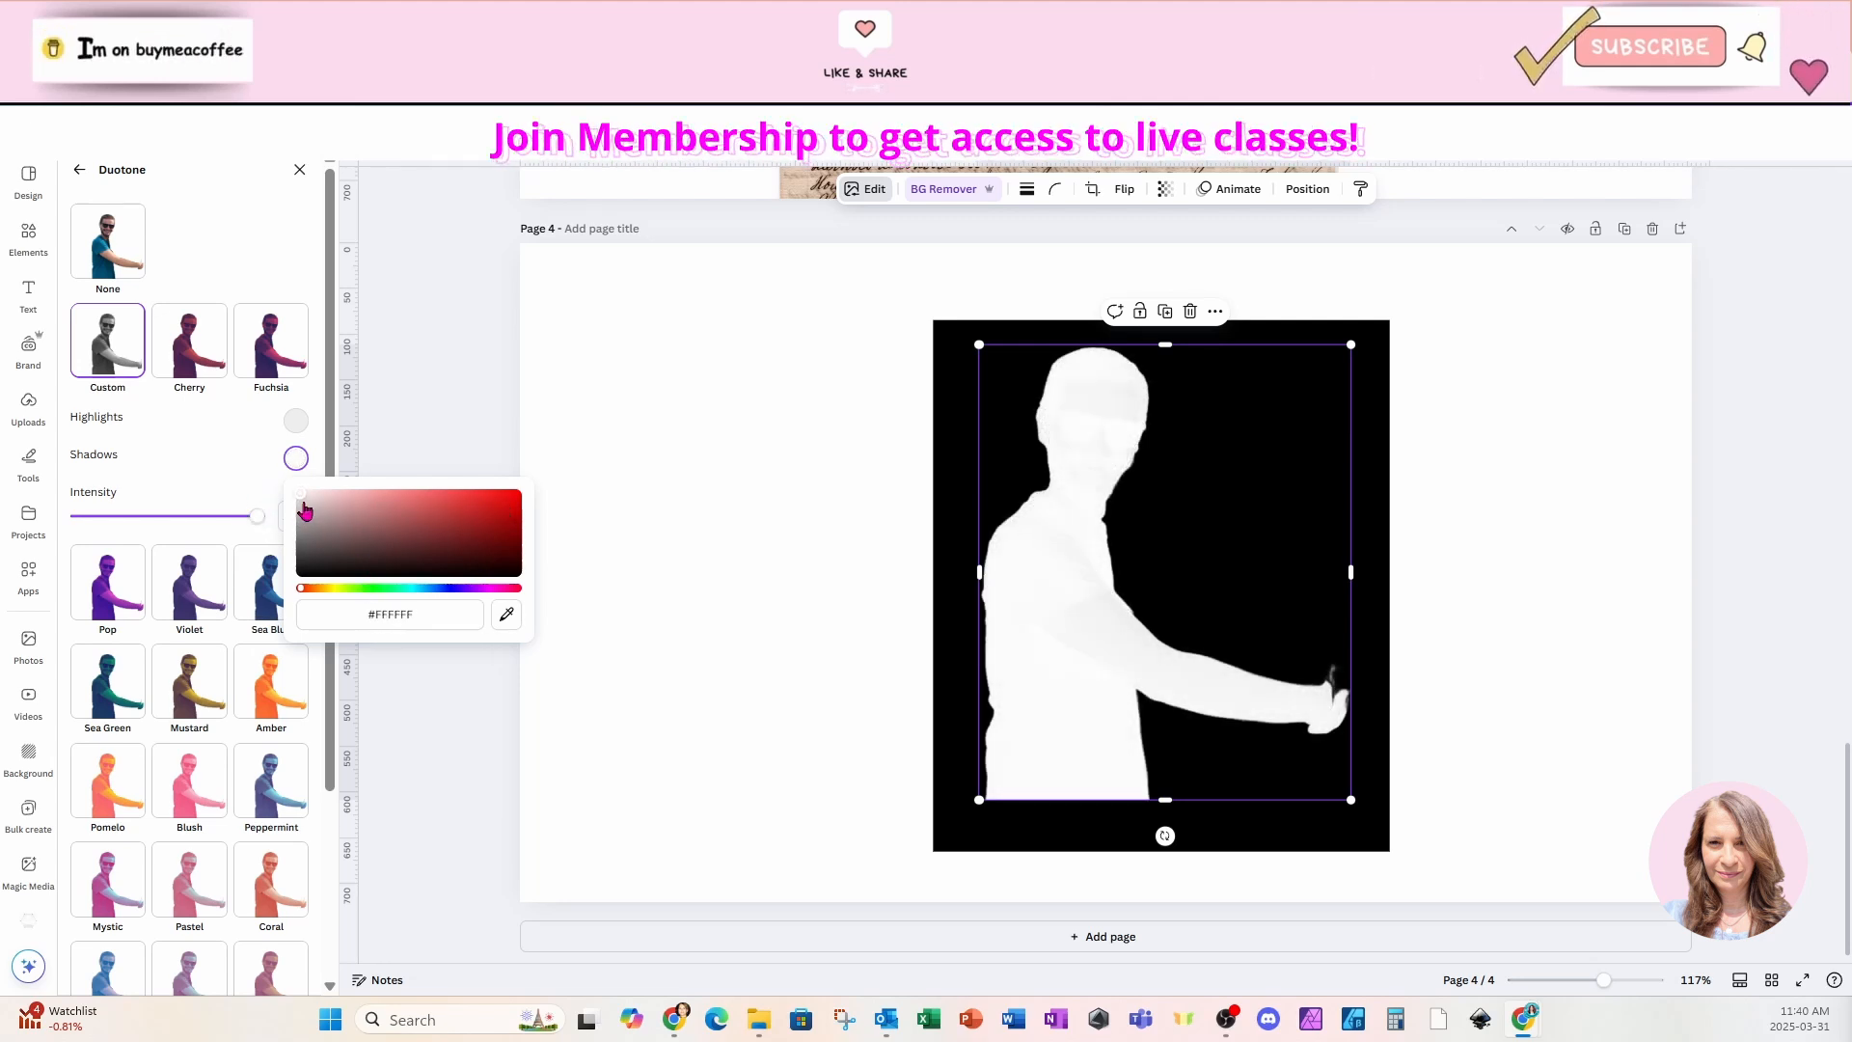
click(388, 614)
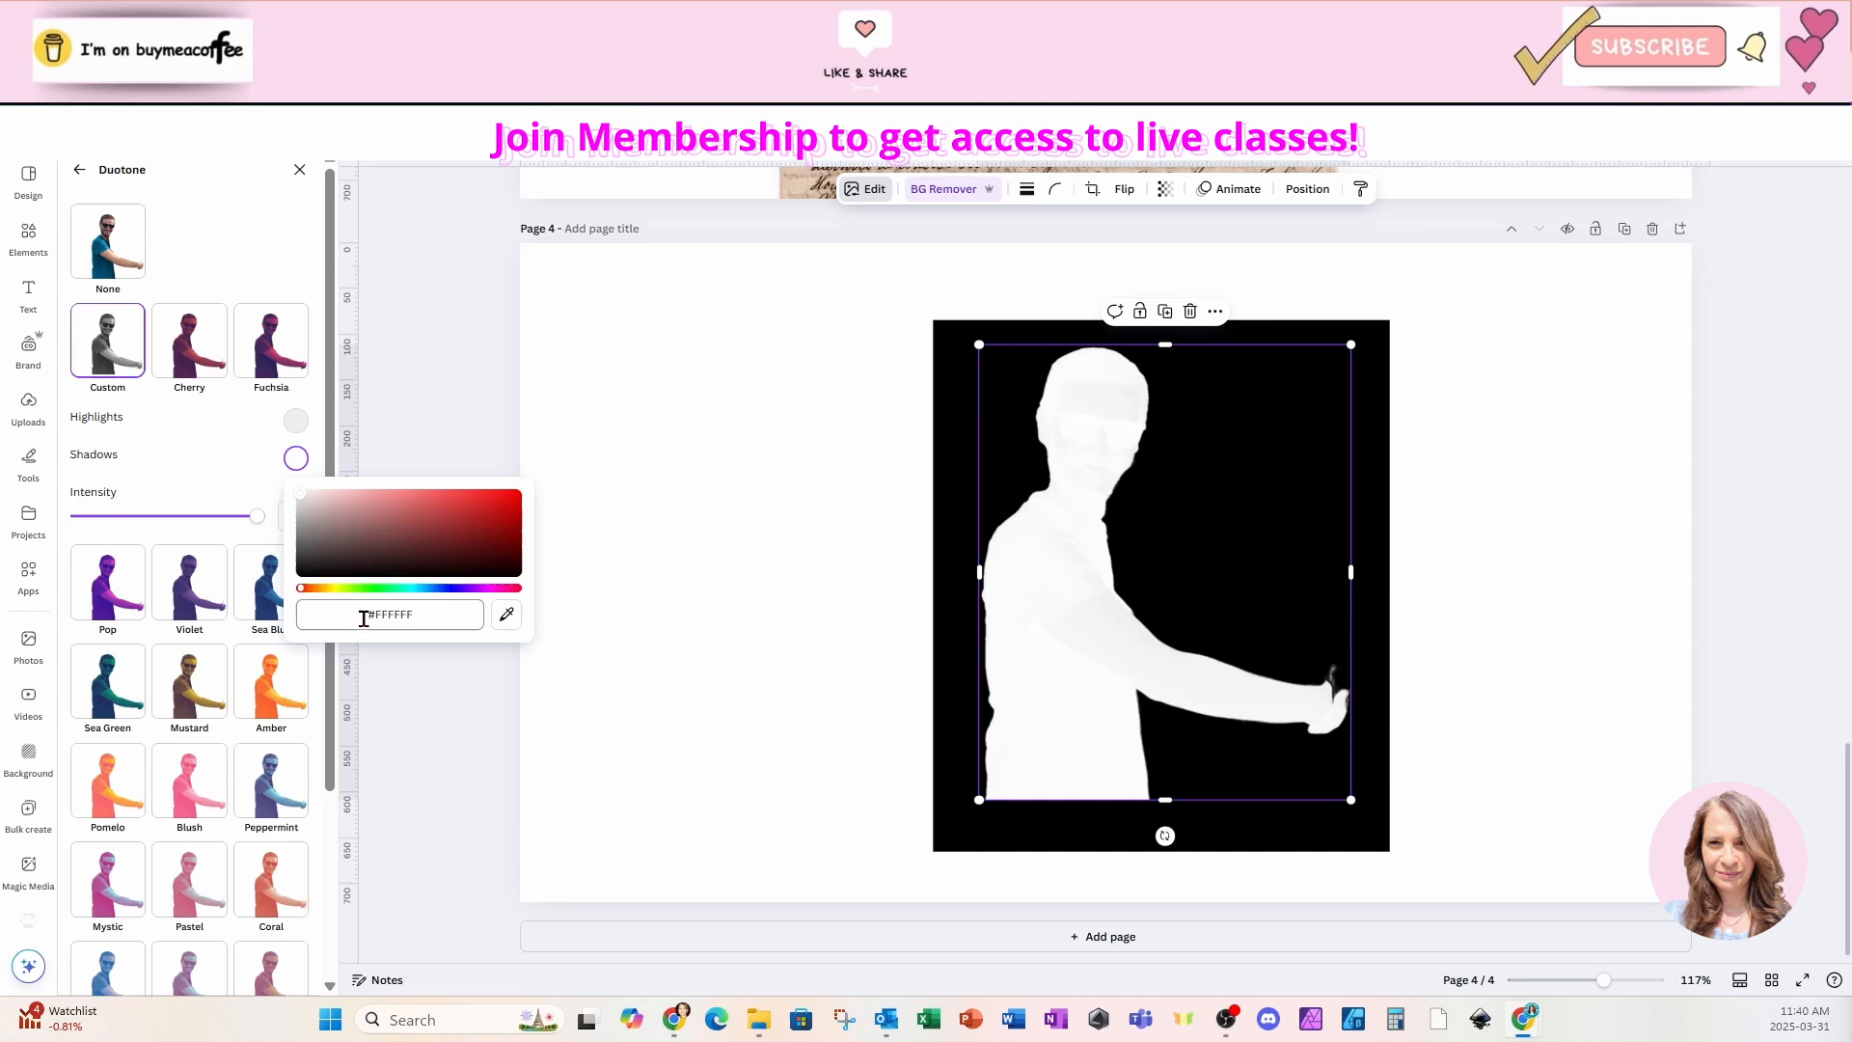
click(421, 614)
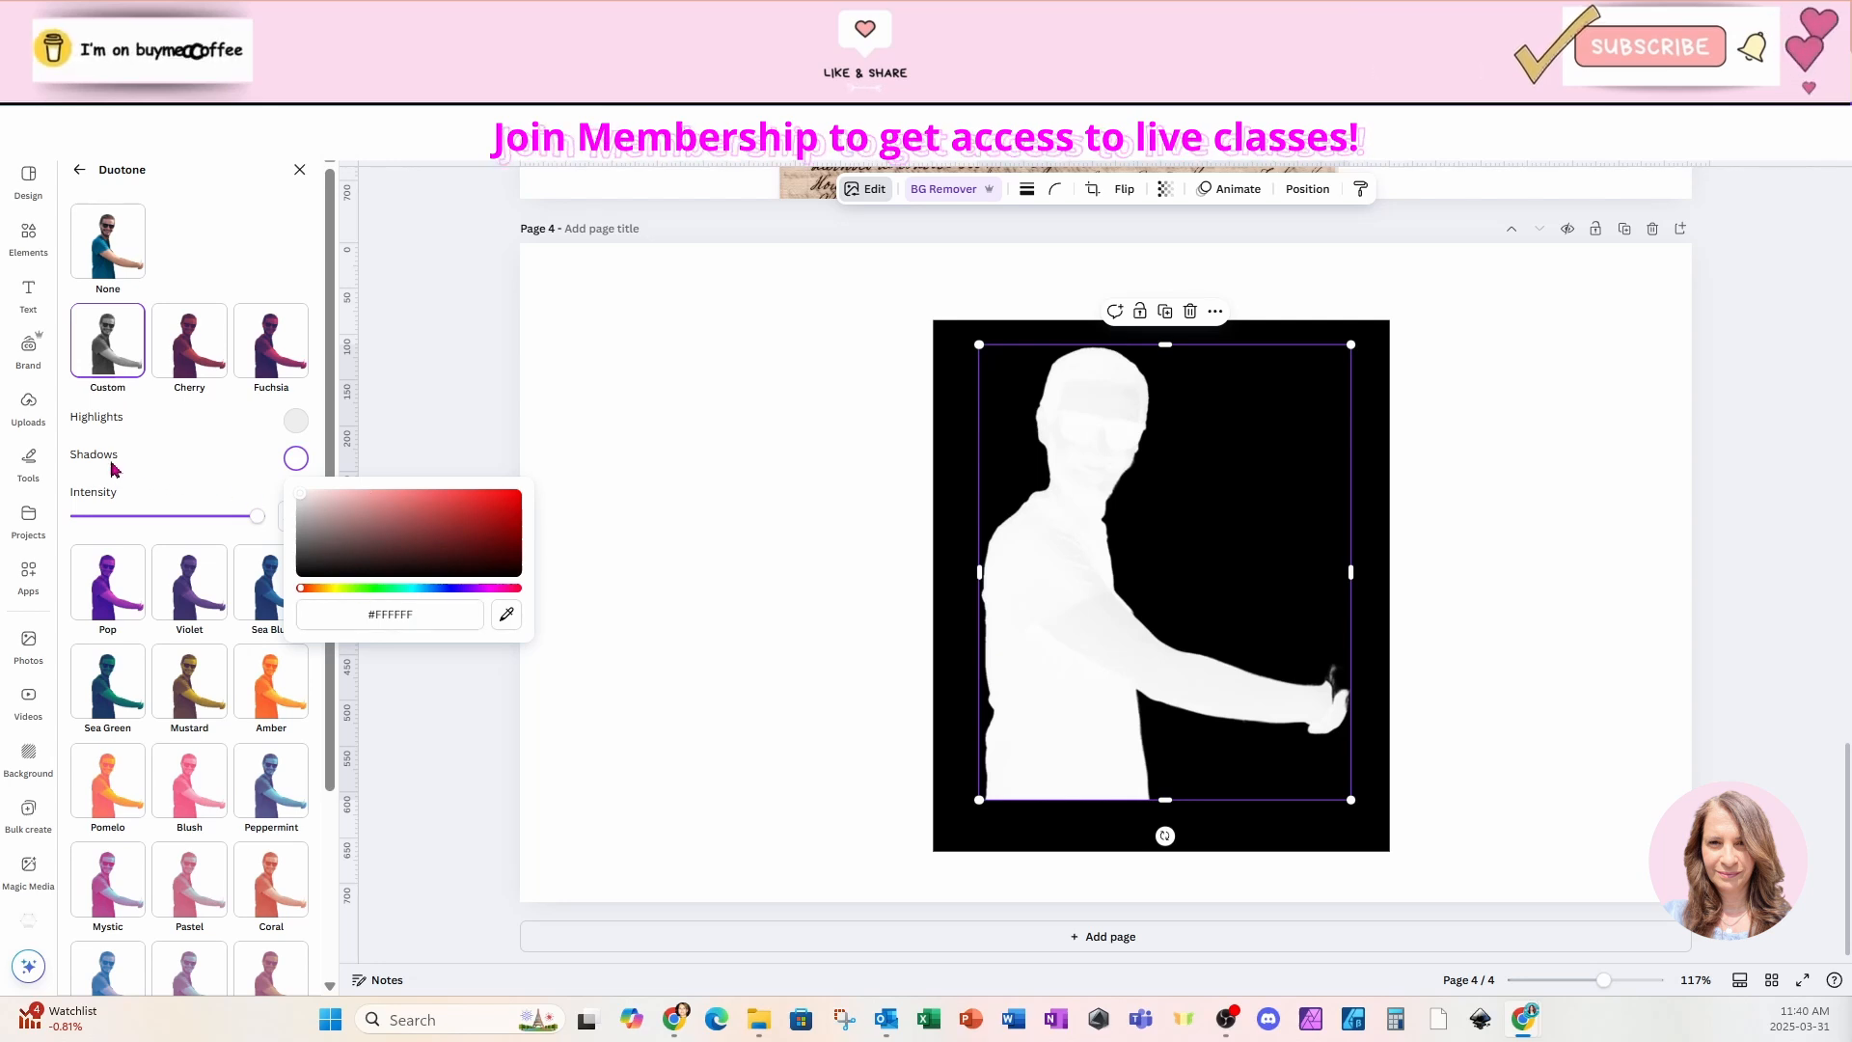
mouse_move(162, 431)
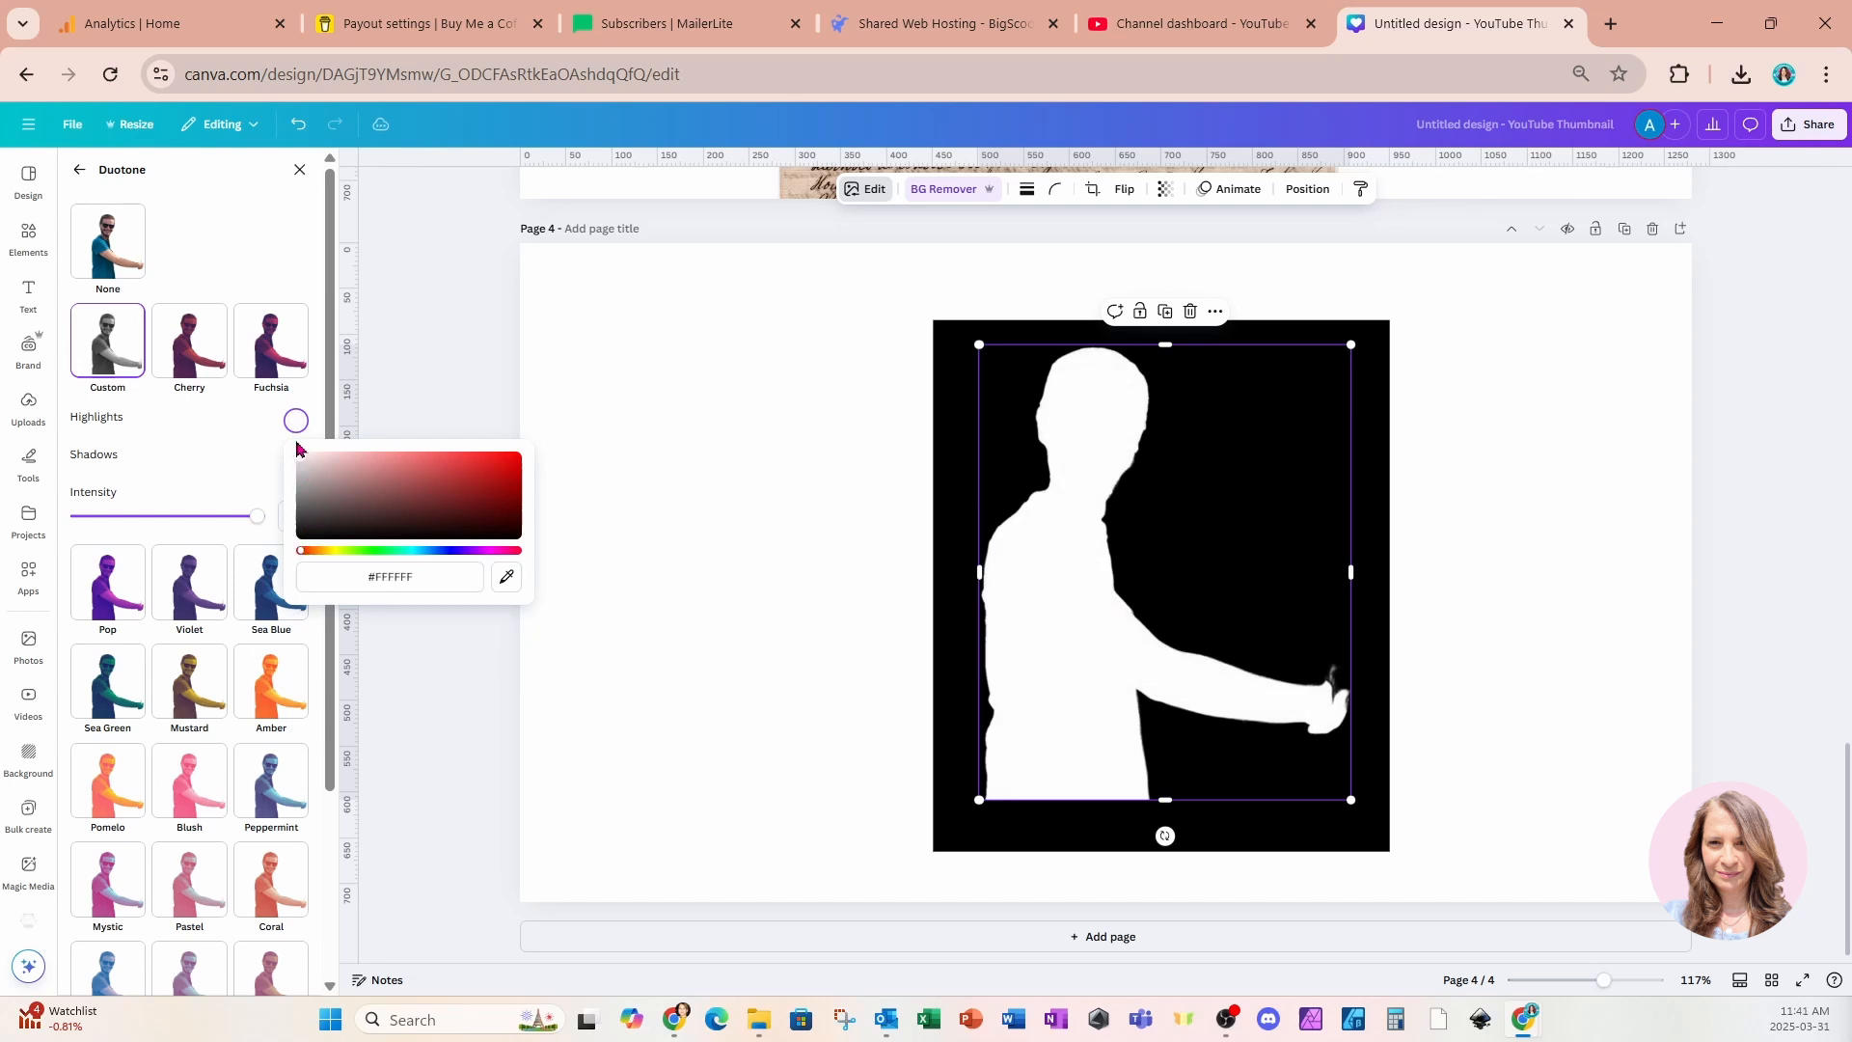
mouse_move(389, 611)
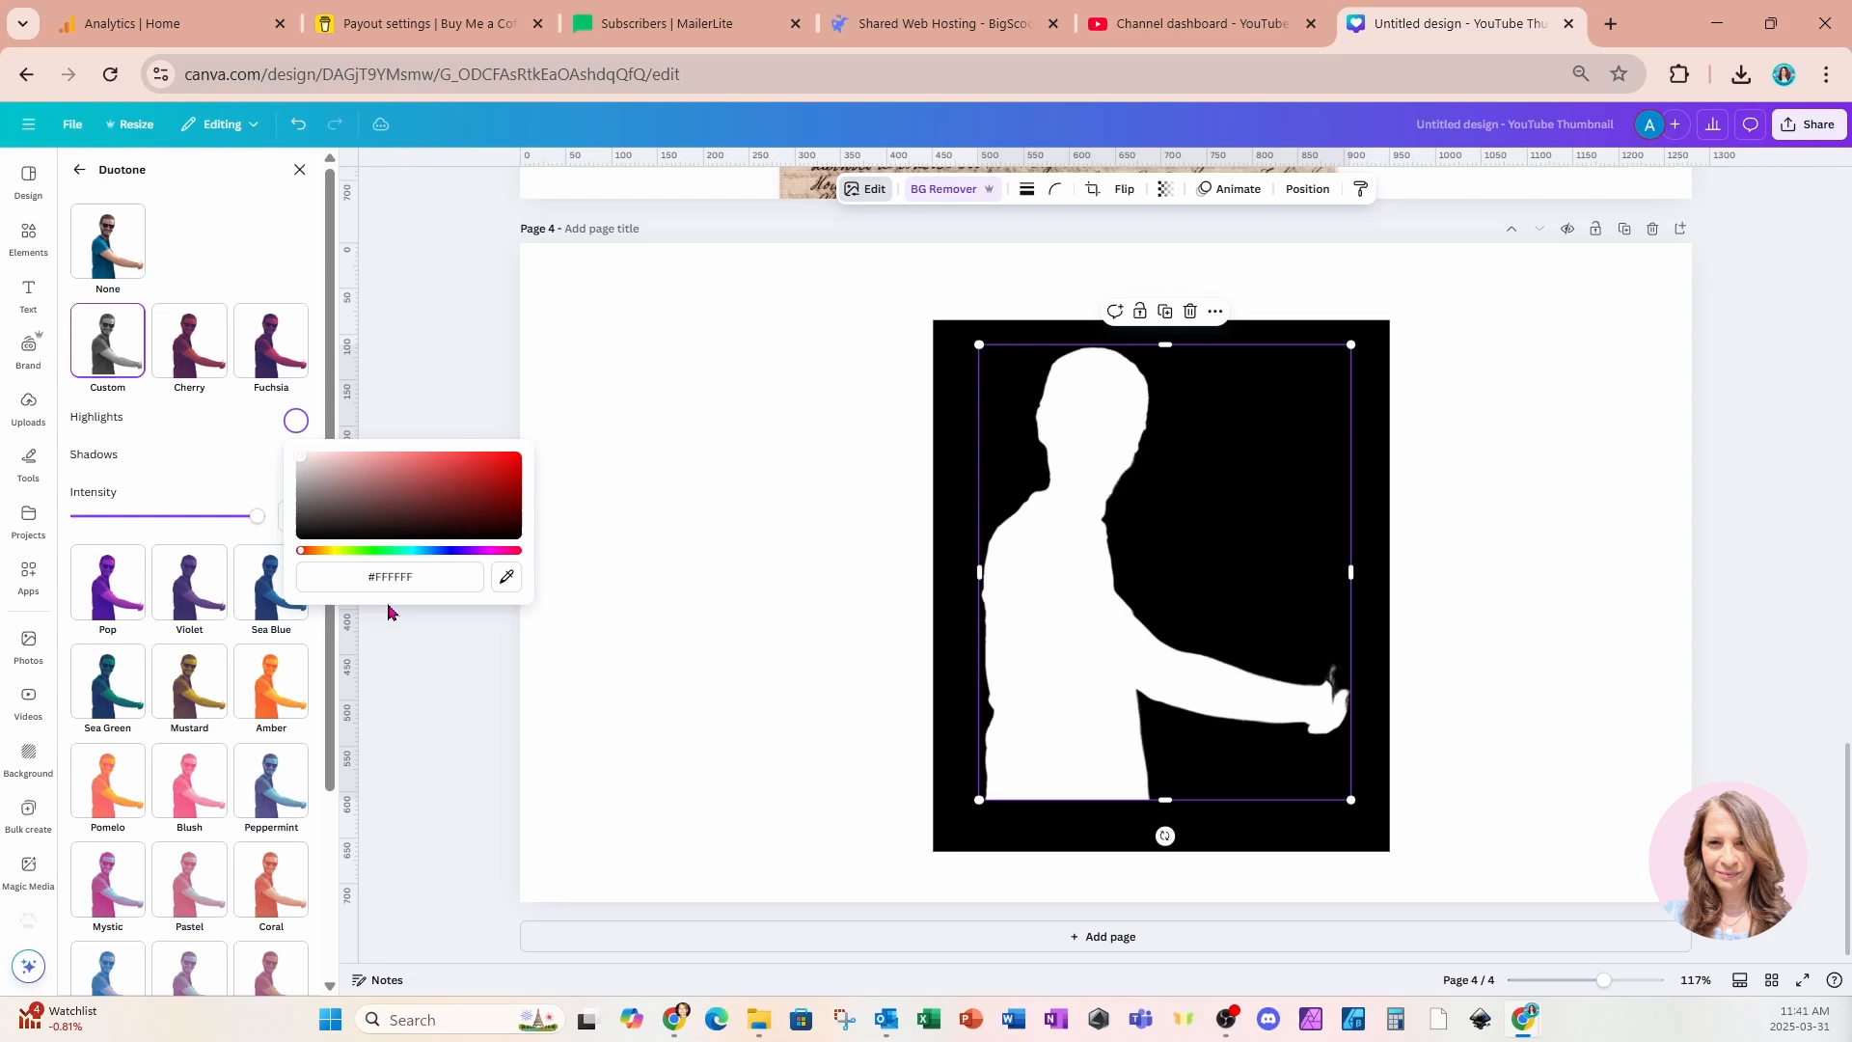
mouse_move(721, 407)
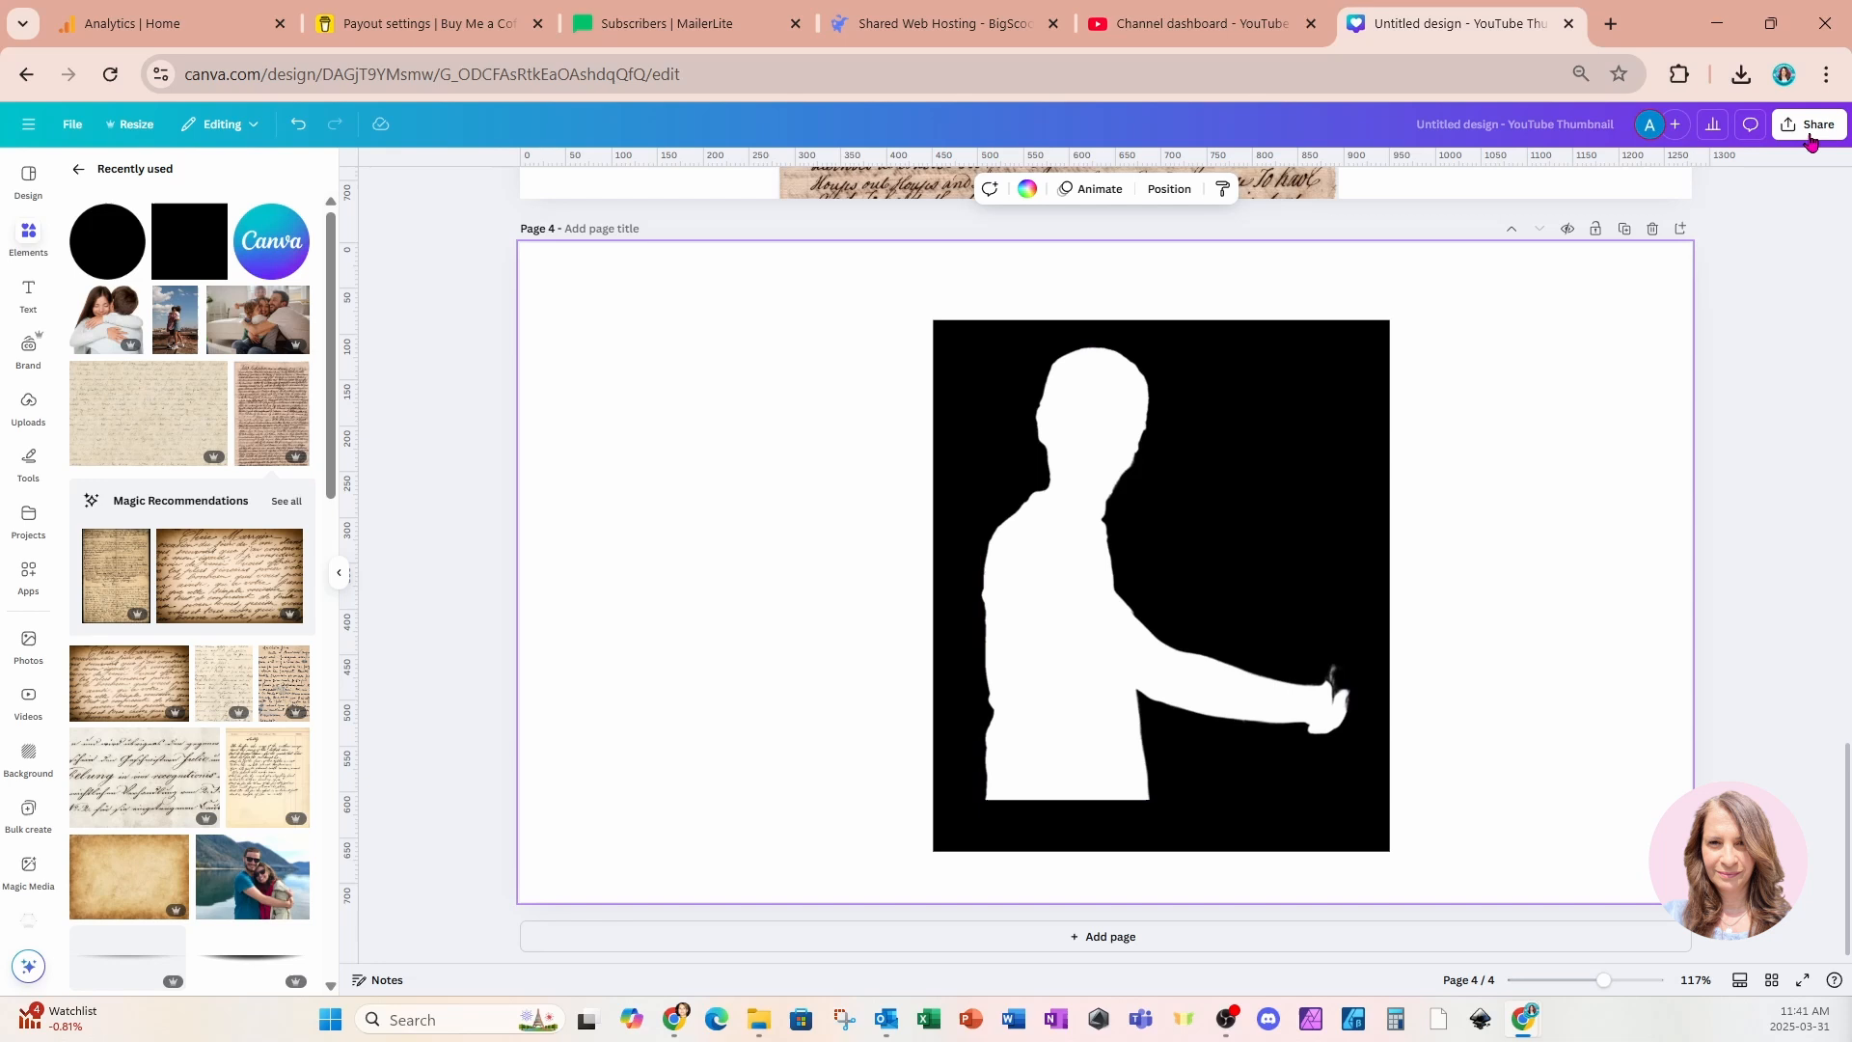
Download the silhouette design via Share, then remove its background on page 5 with touch-up
click(1811, 124)
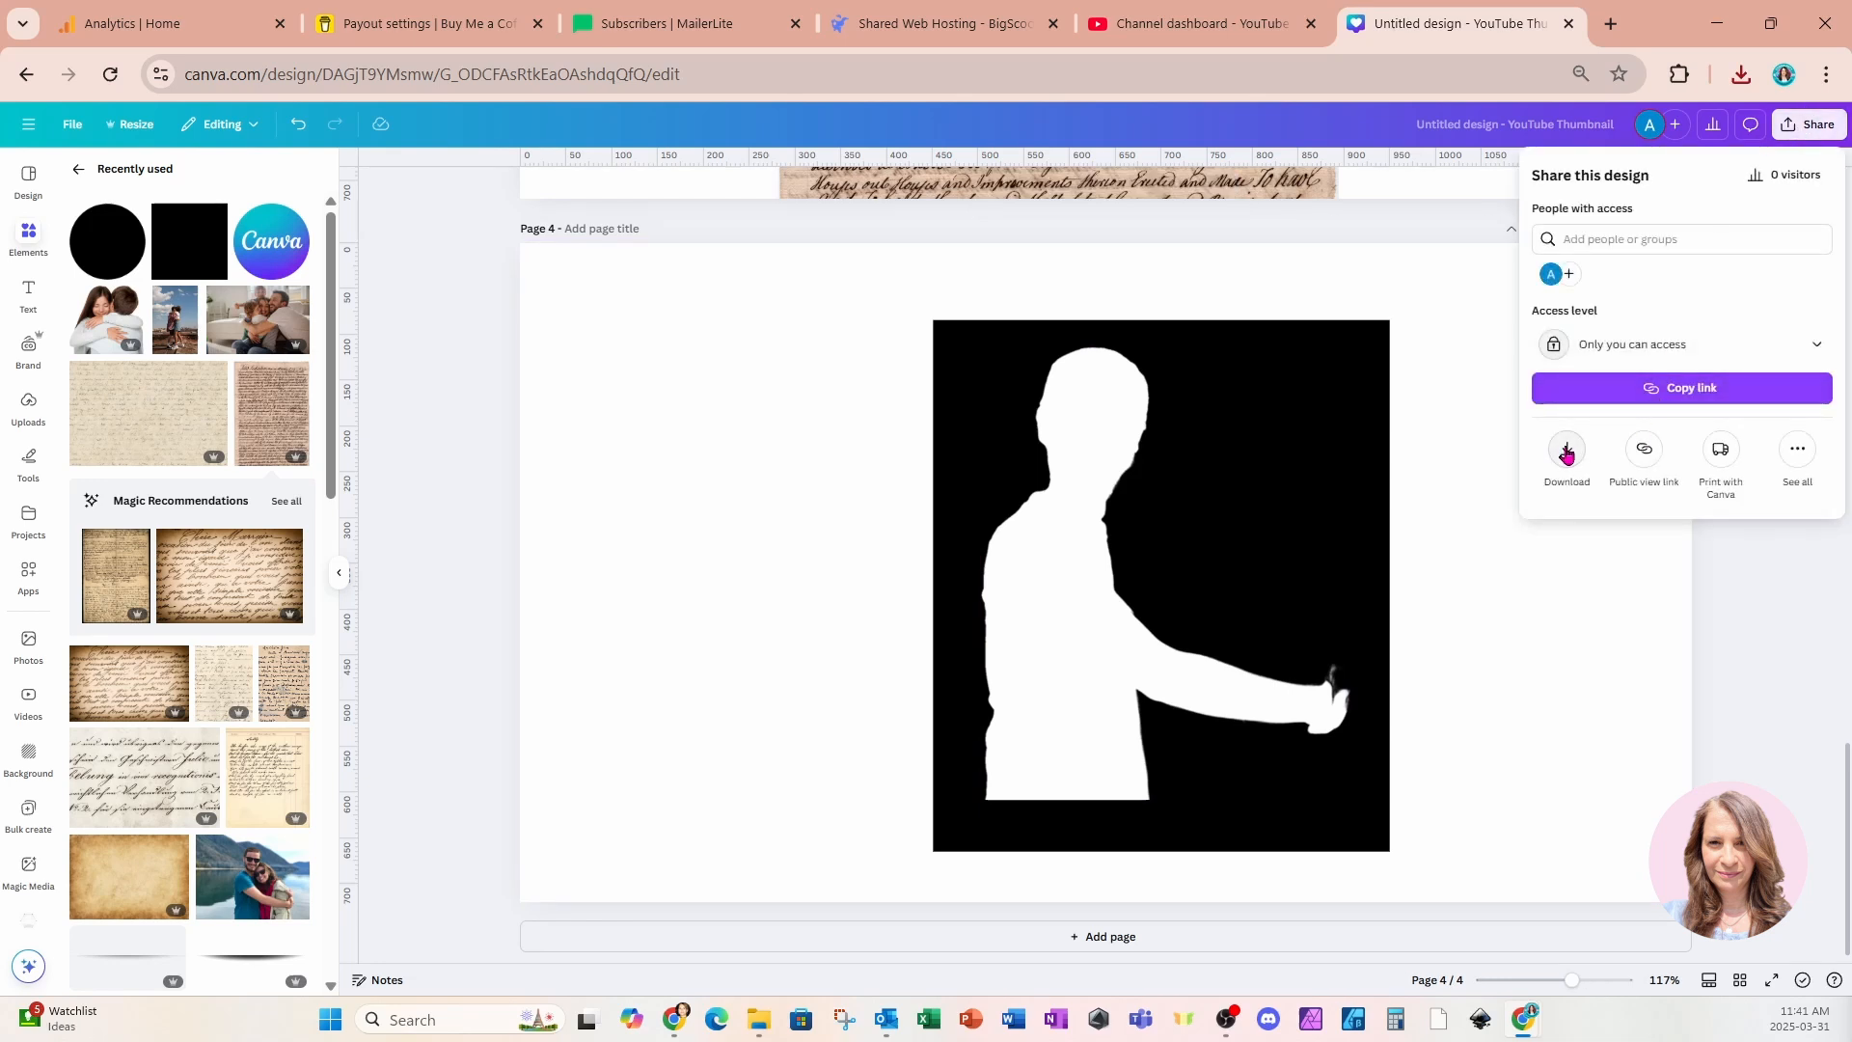
click(1566, 455)
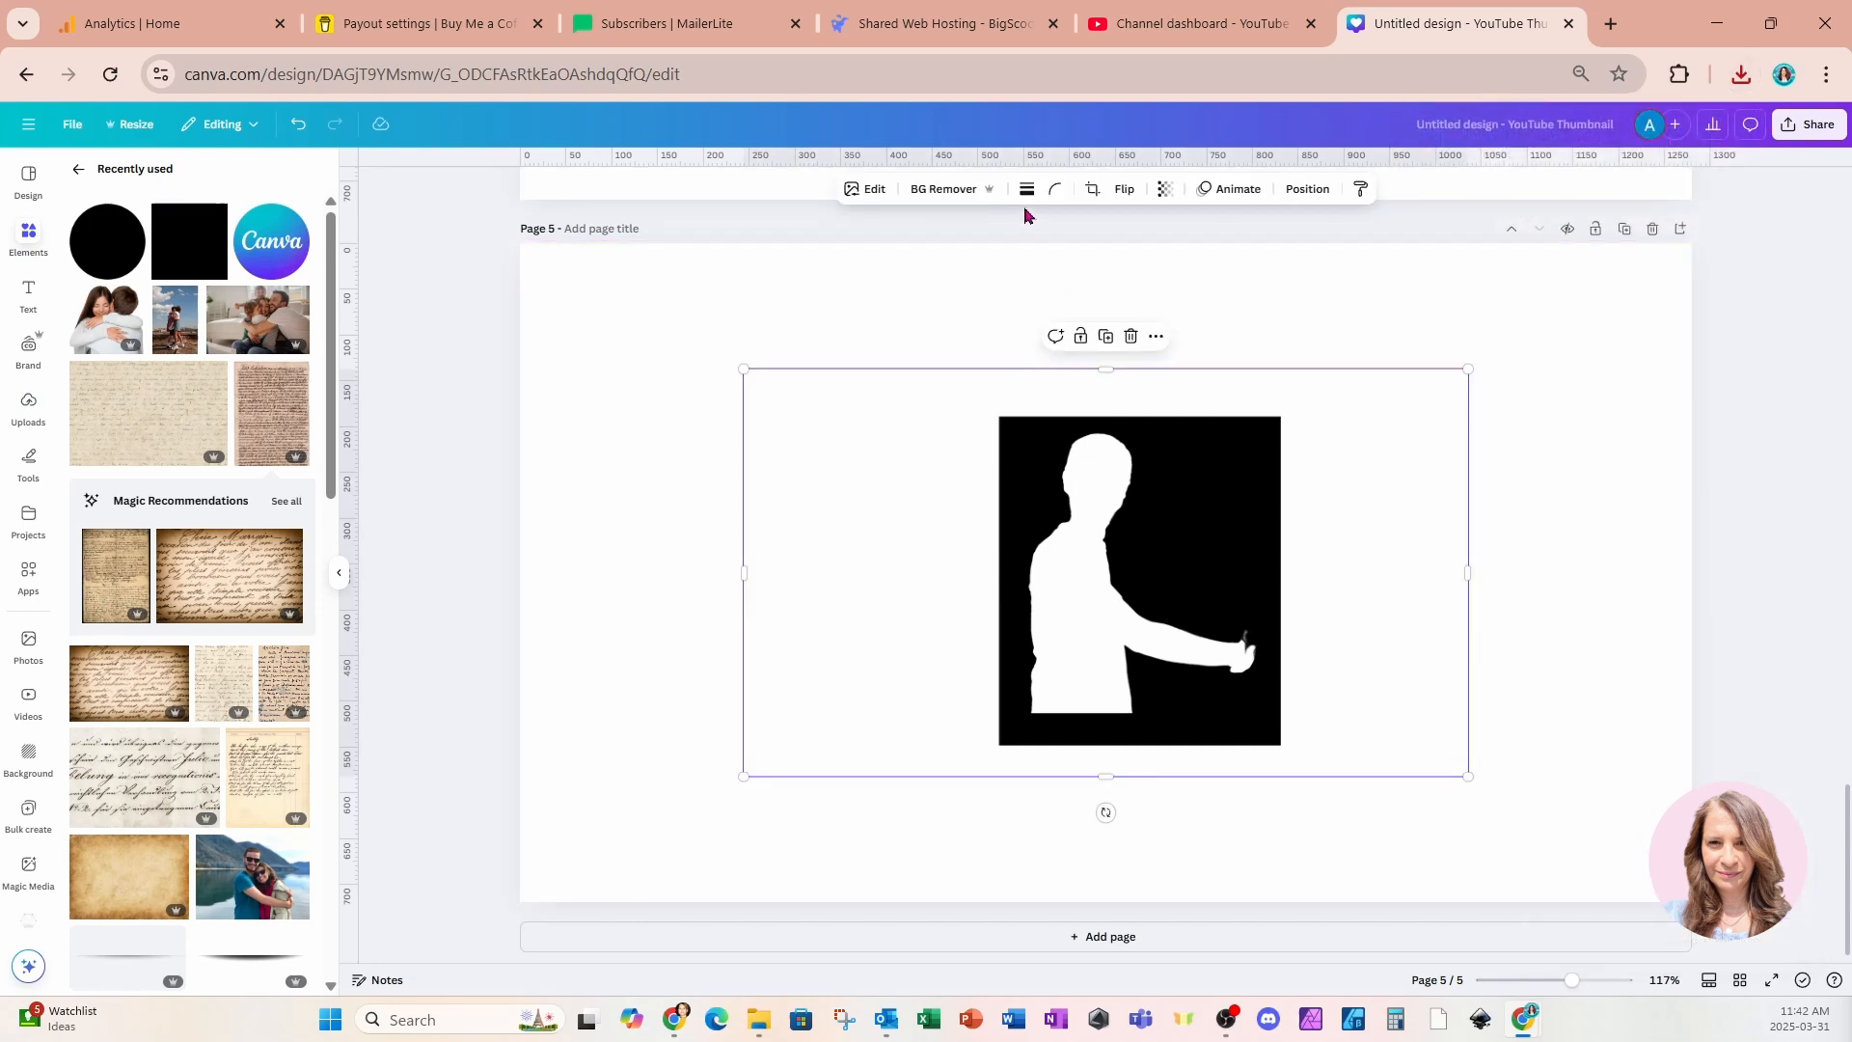
click(944, 189)
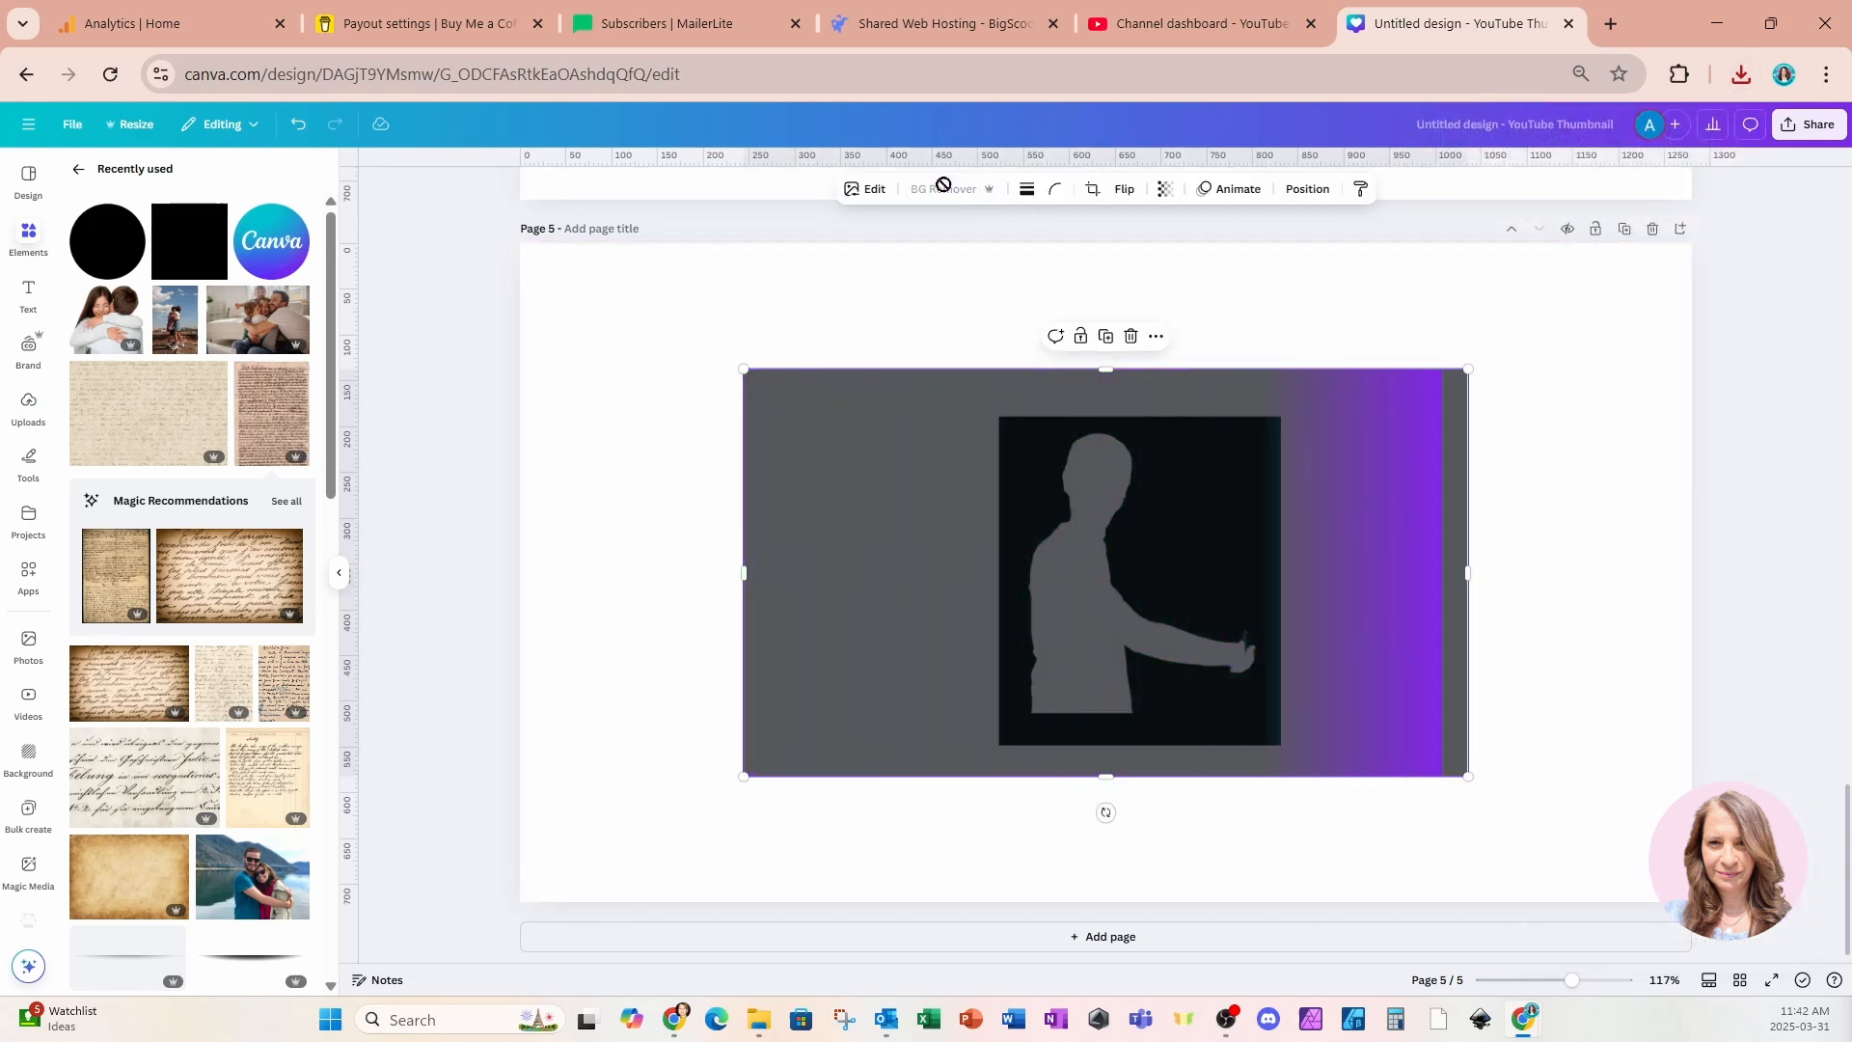
click(944, 189)
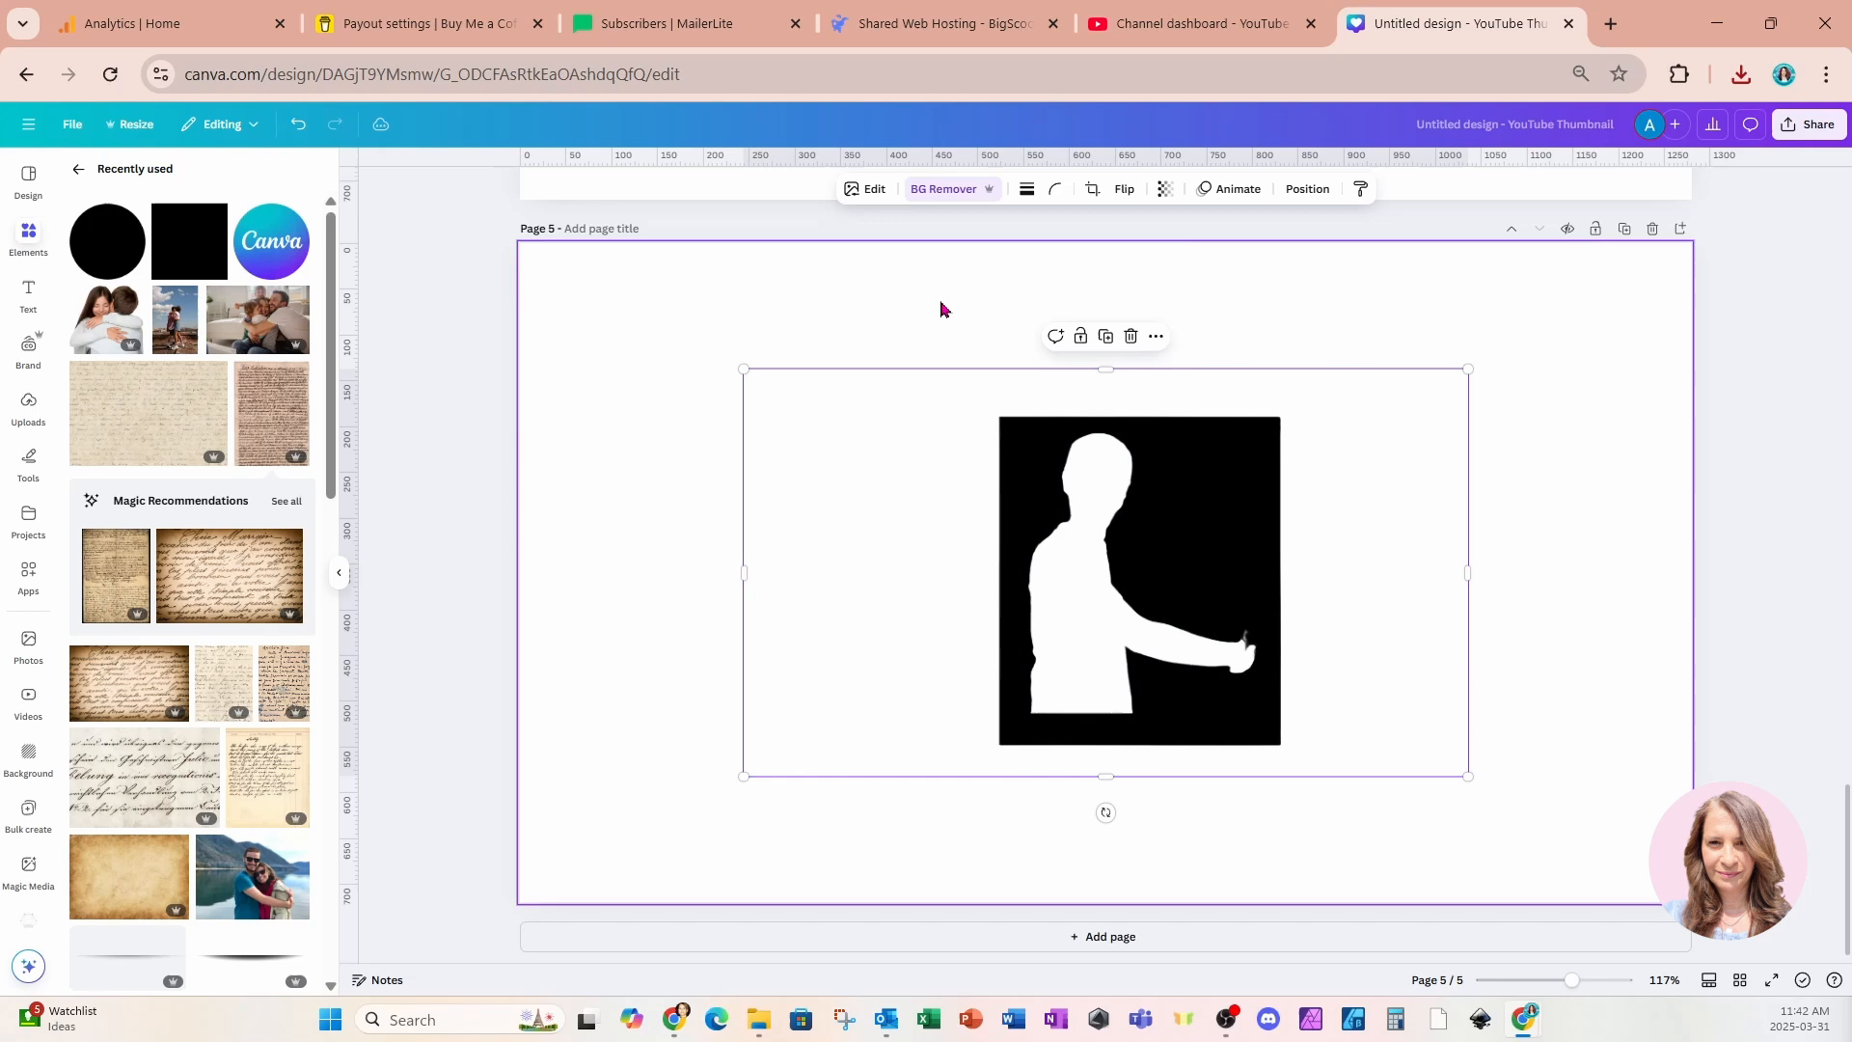
click(942, 189)
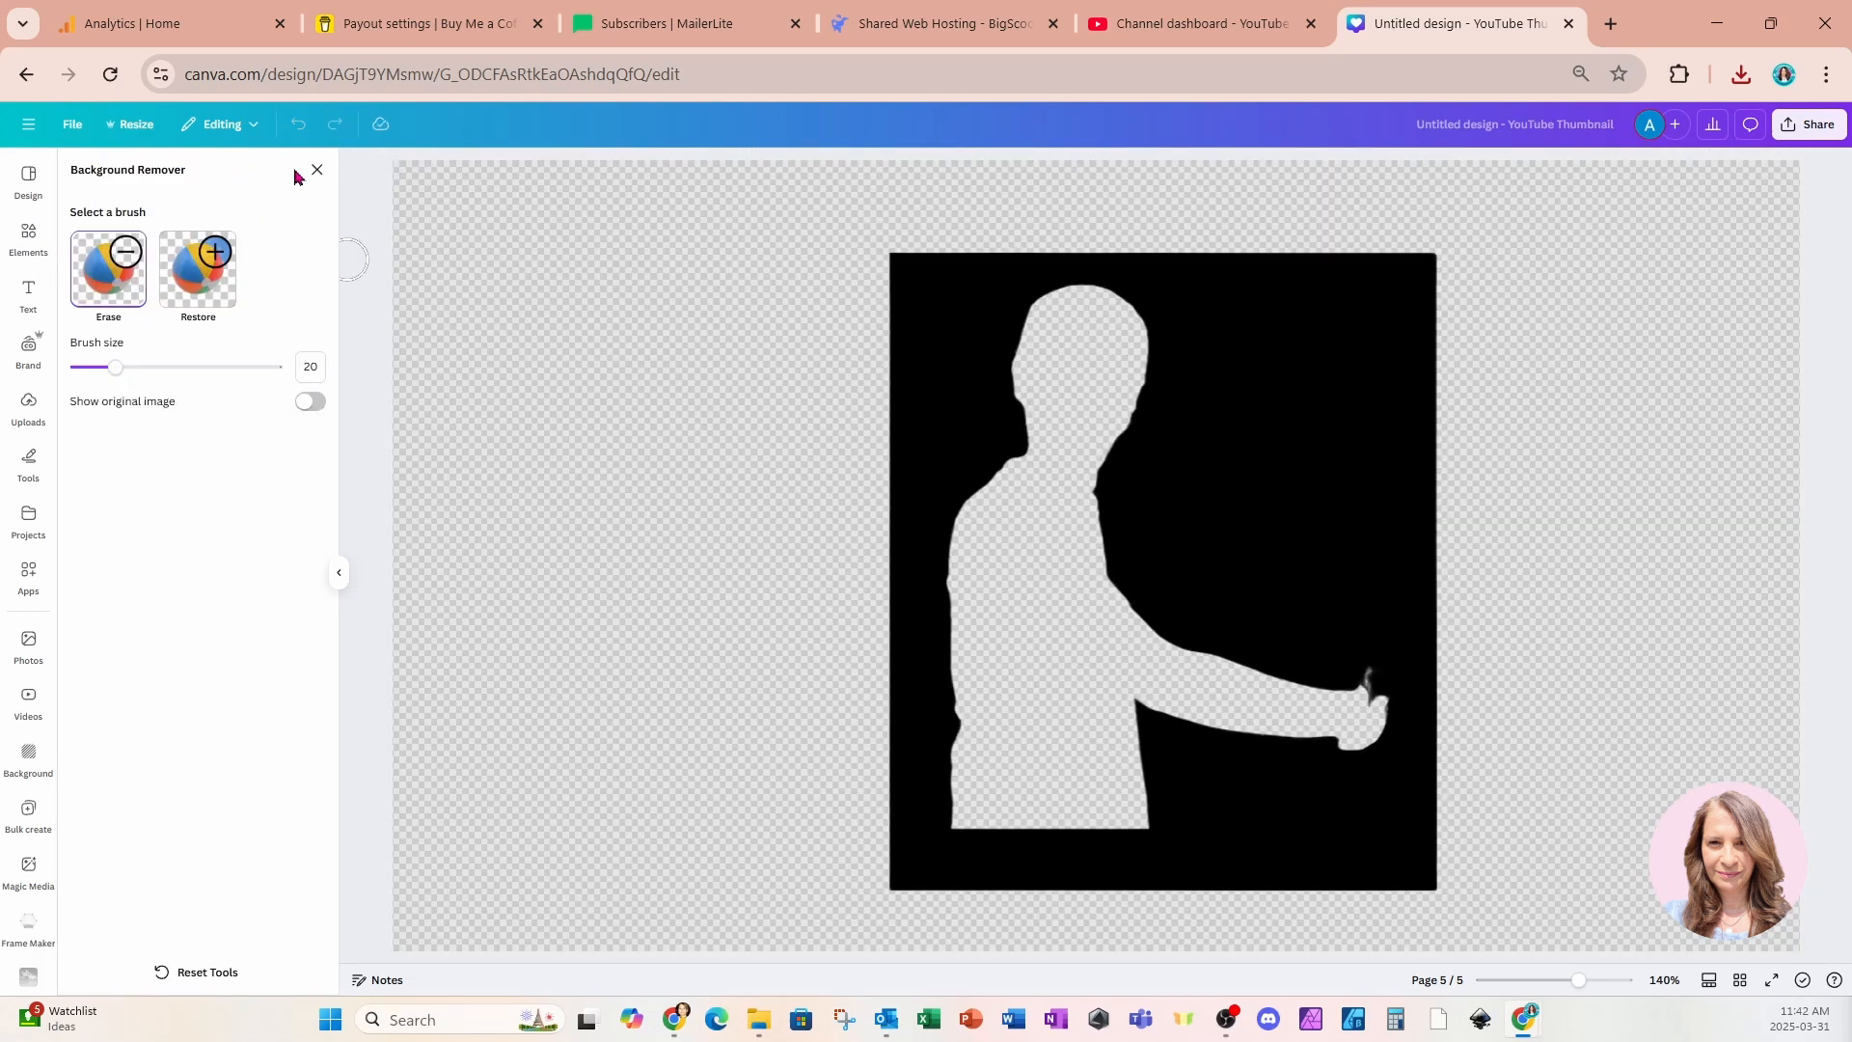
click(315, 169)
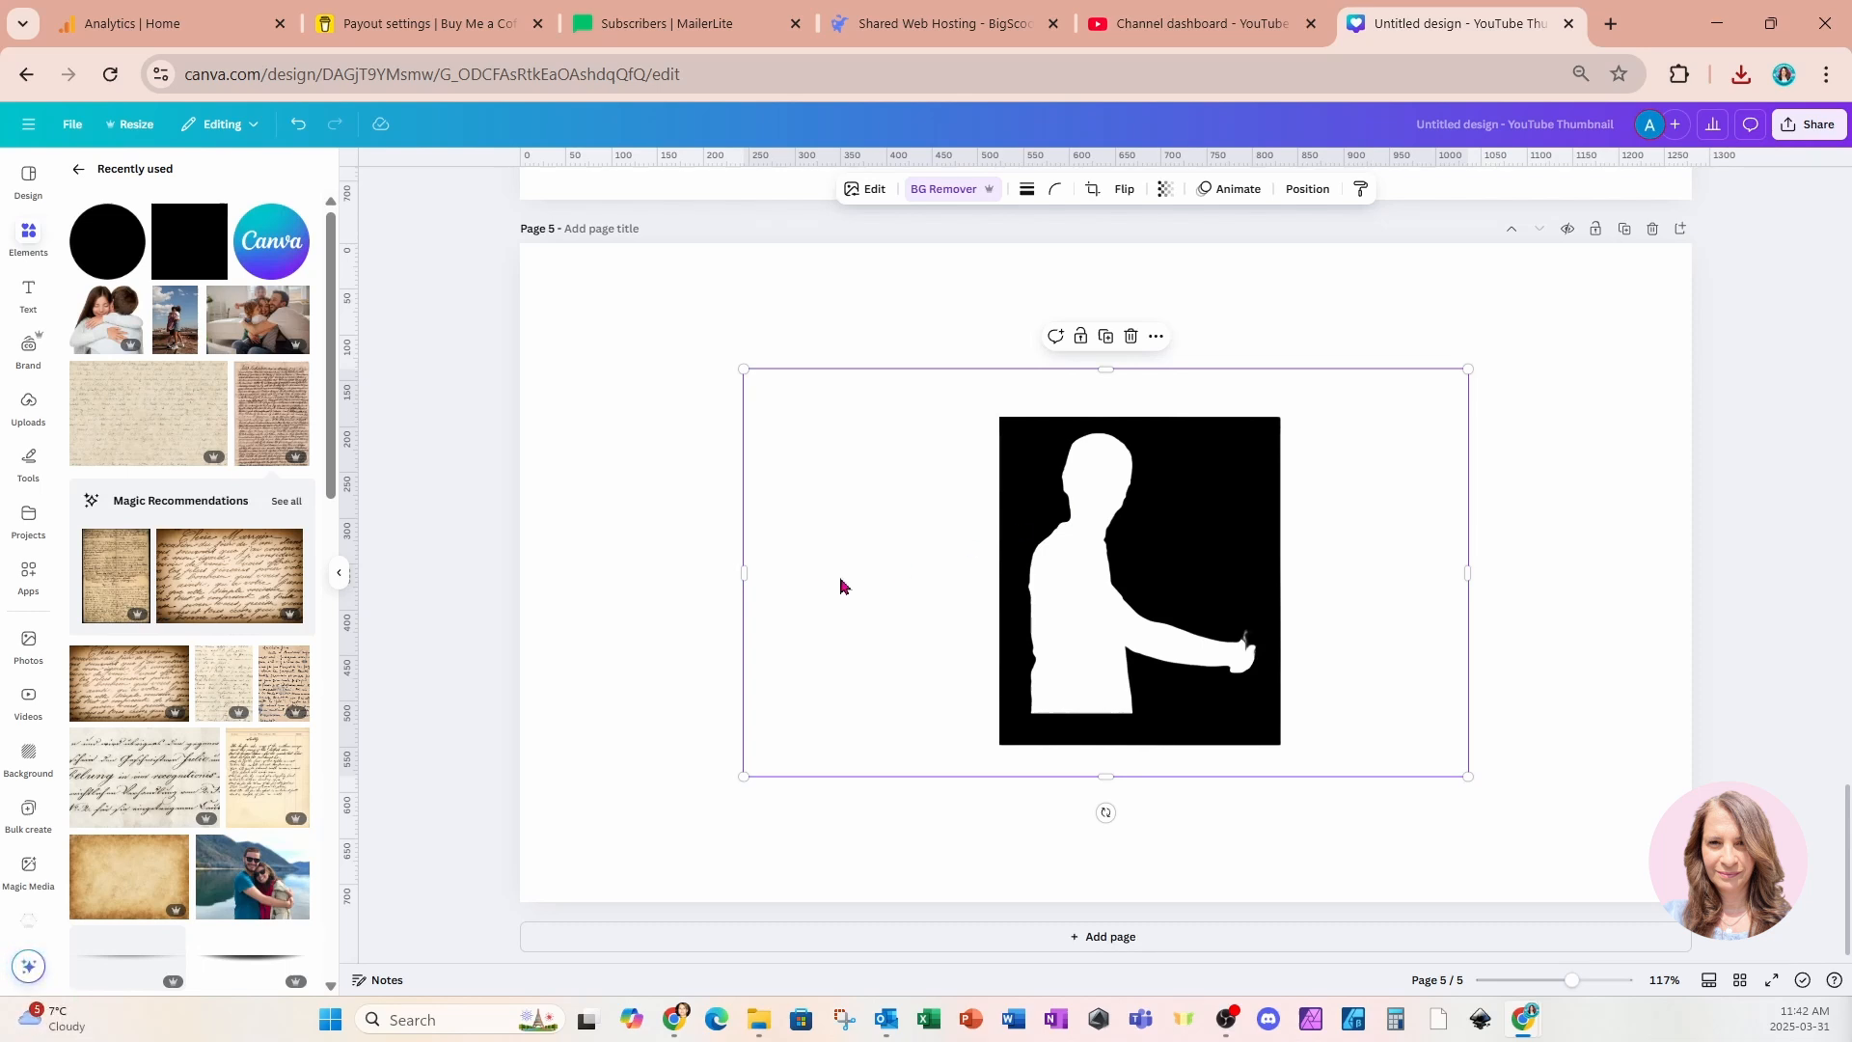
mouse_move(1364, 416)
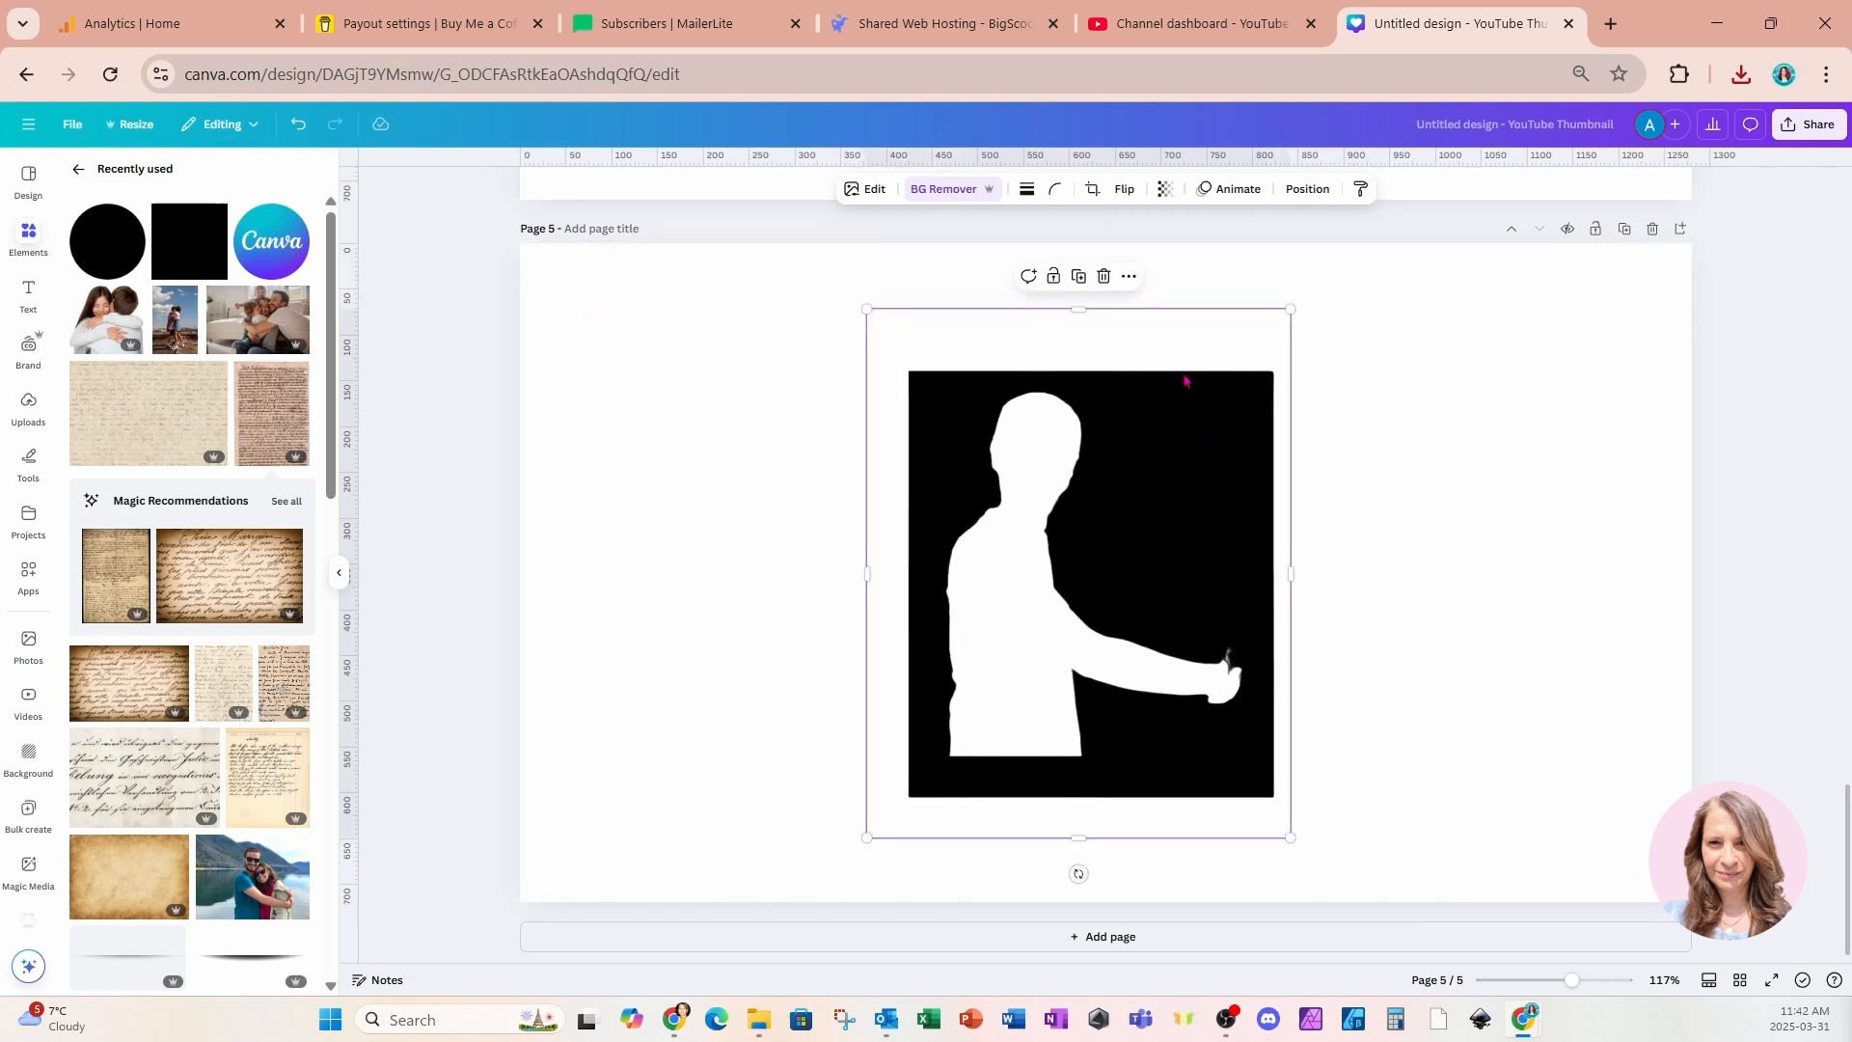
Apply a custom duotone to the page 5 silhouette and adjust its shadow colour
click(872, 189)
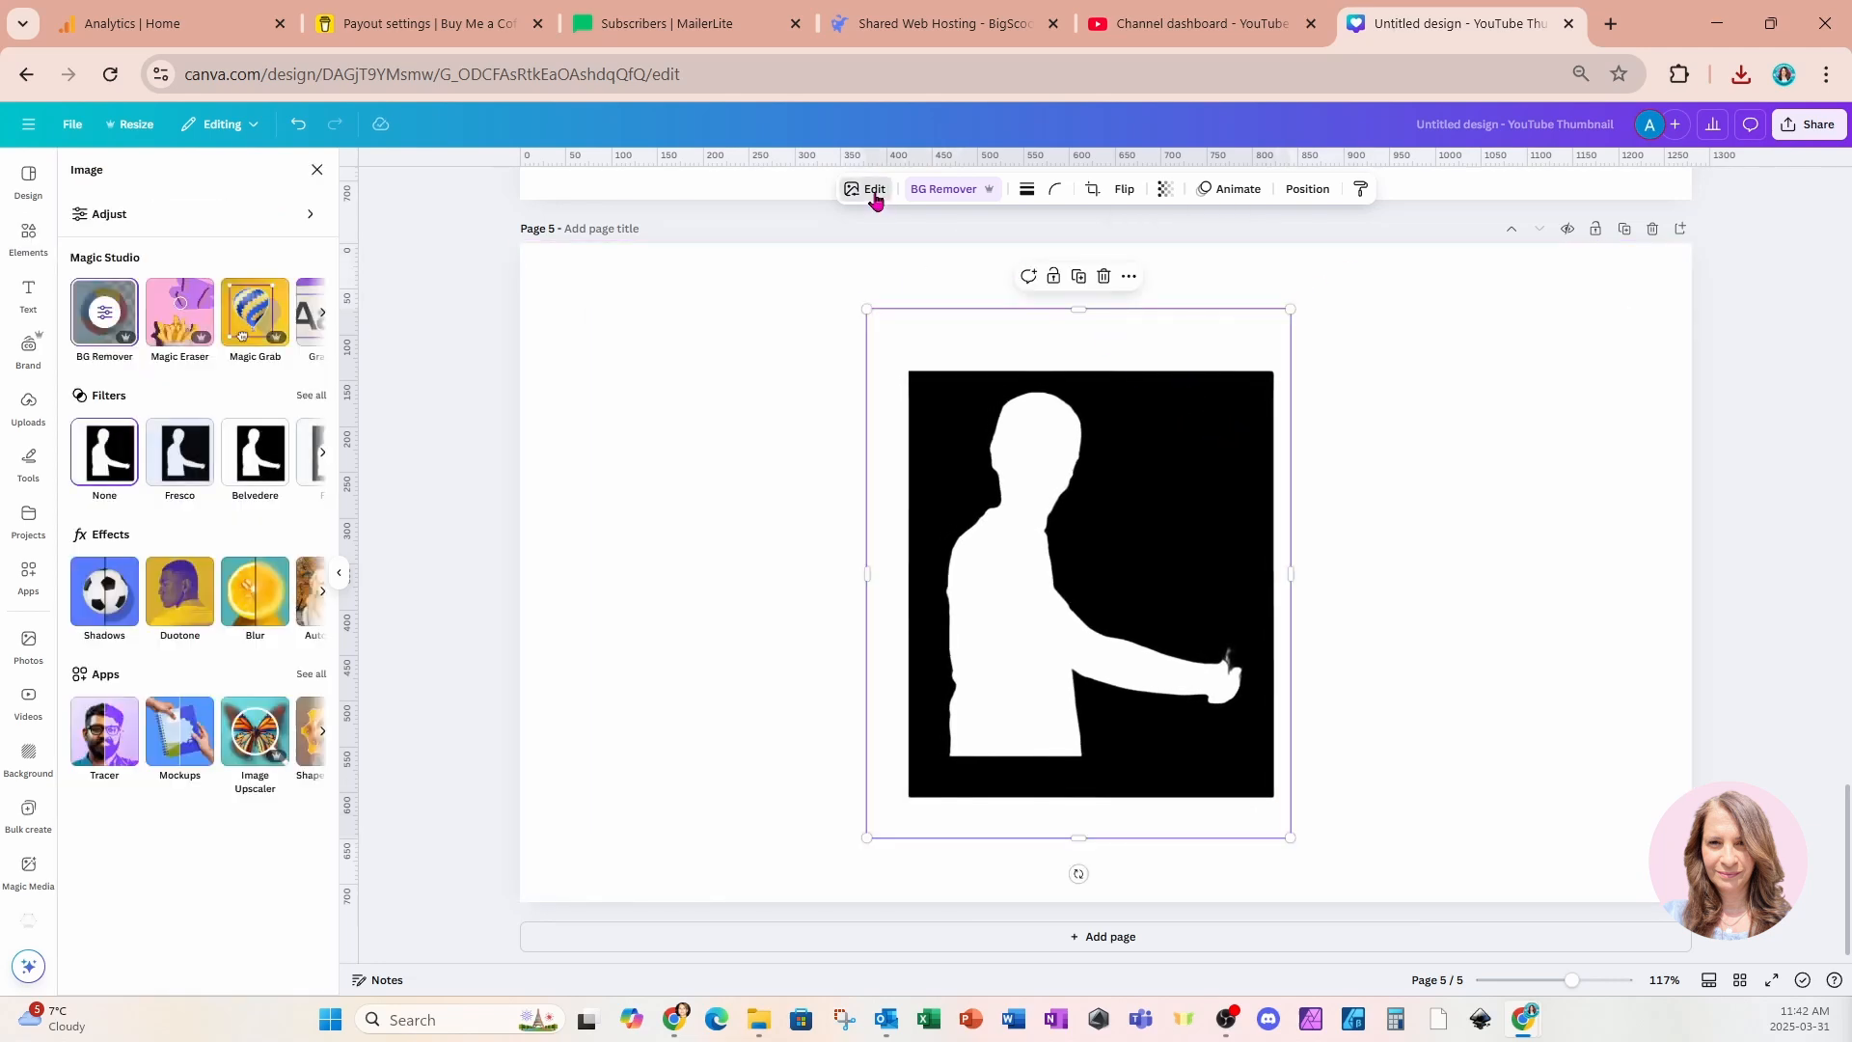
click(314, 169)
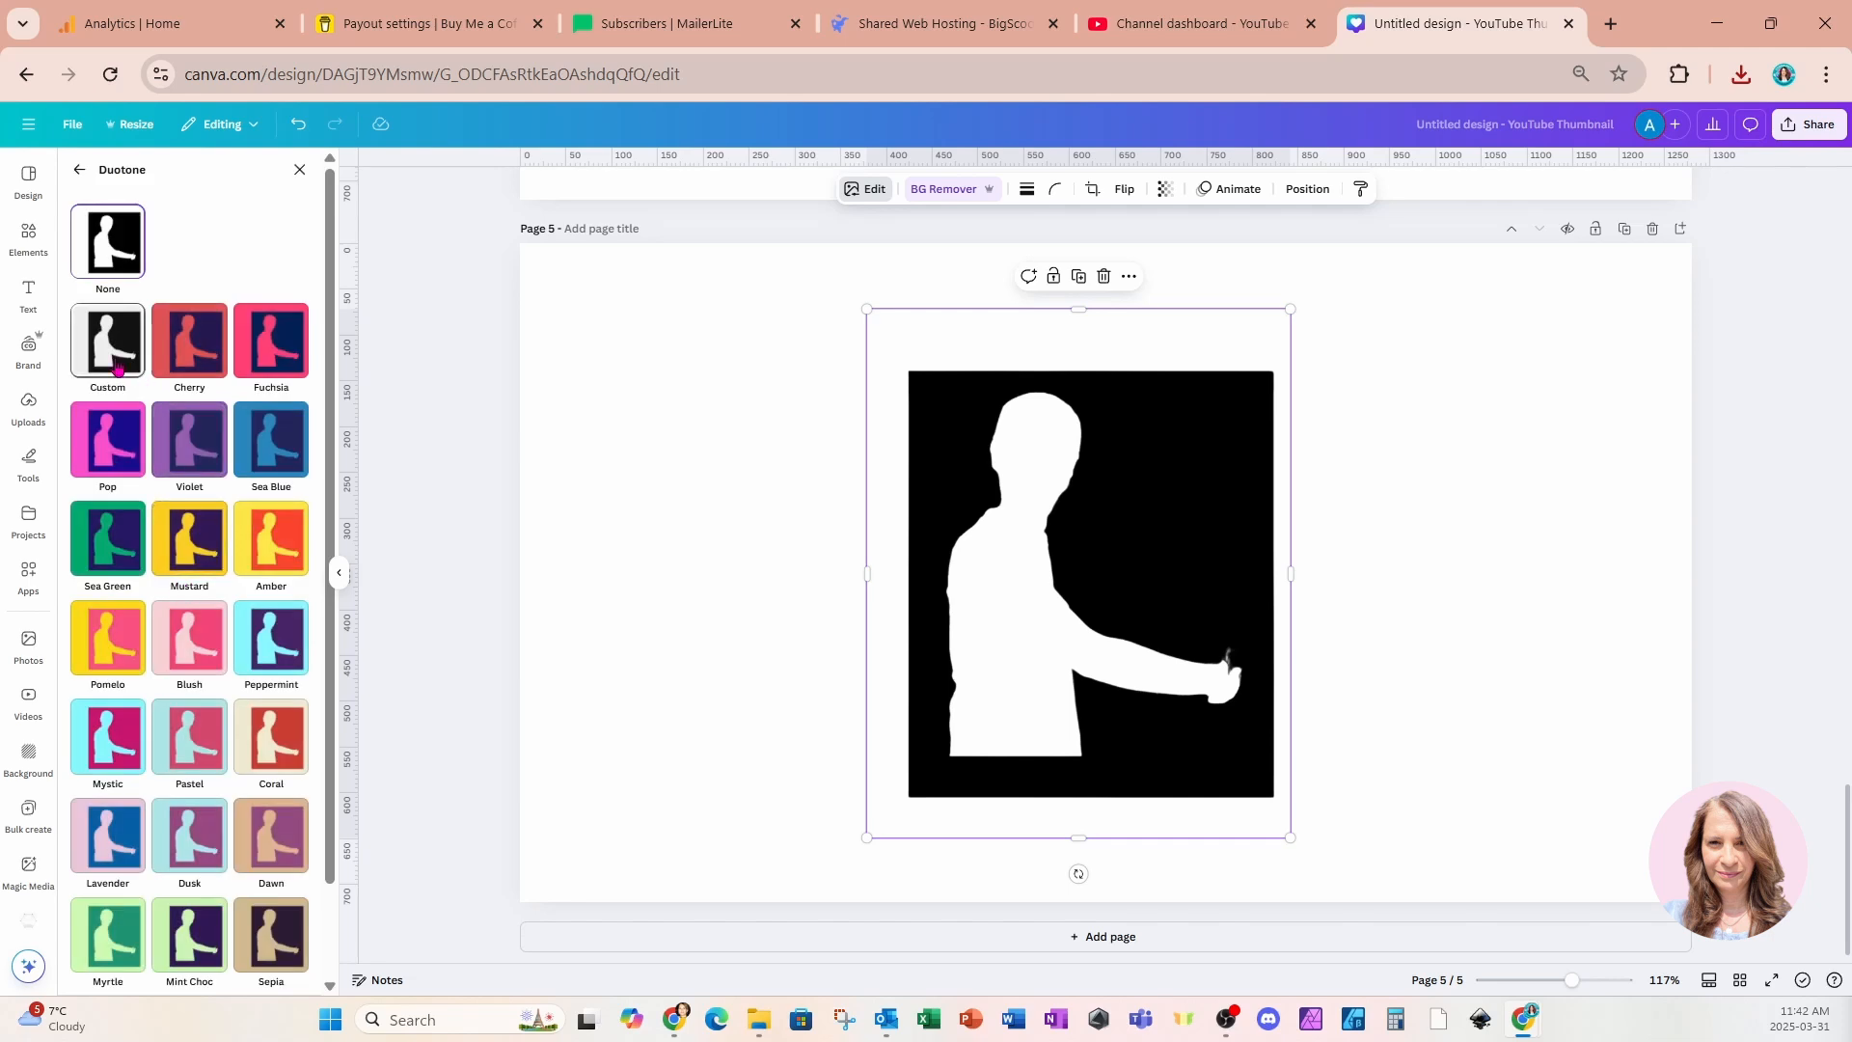
click(108, 344)
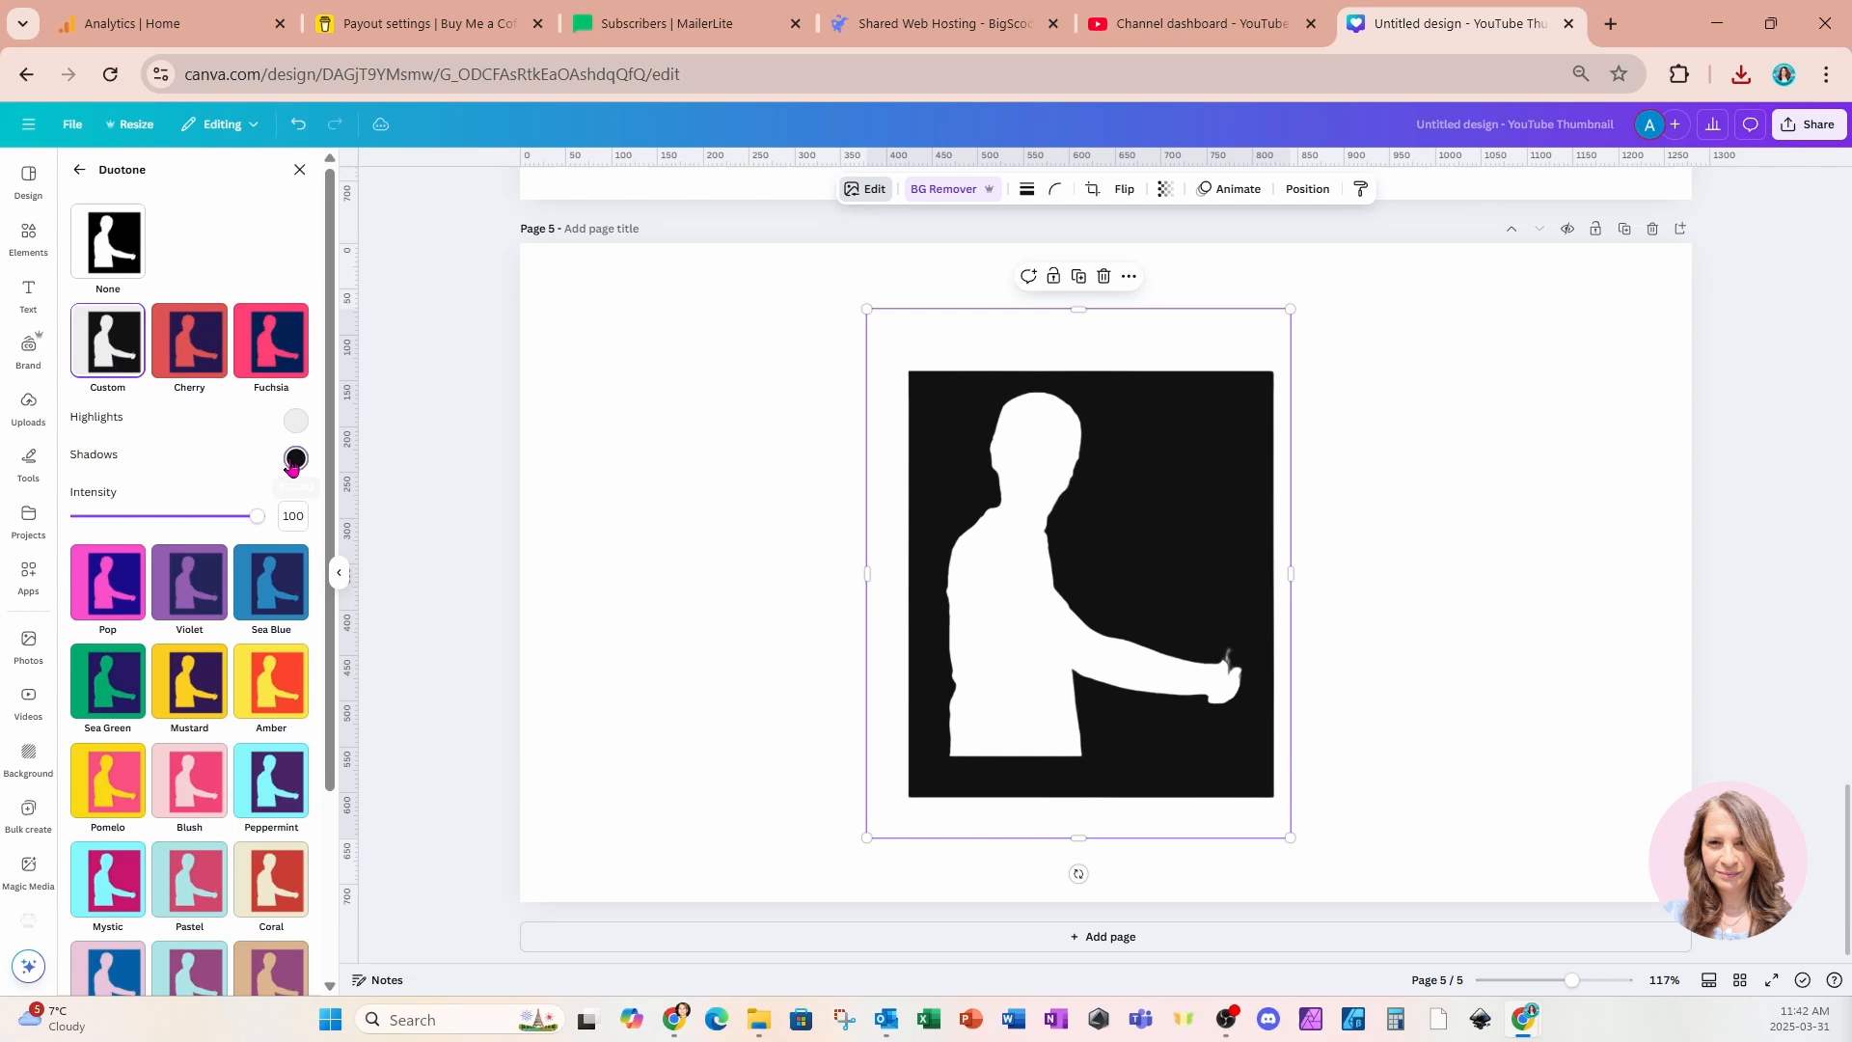
click(295, 459)
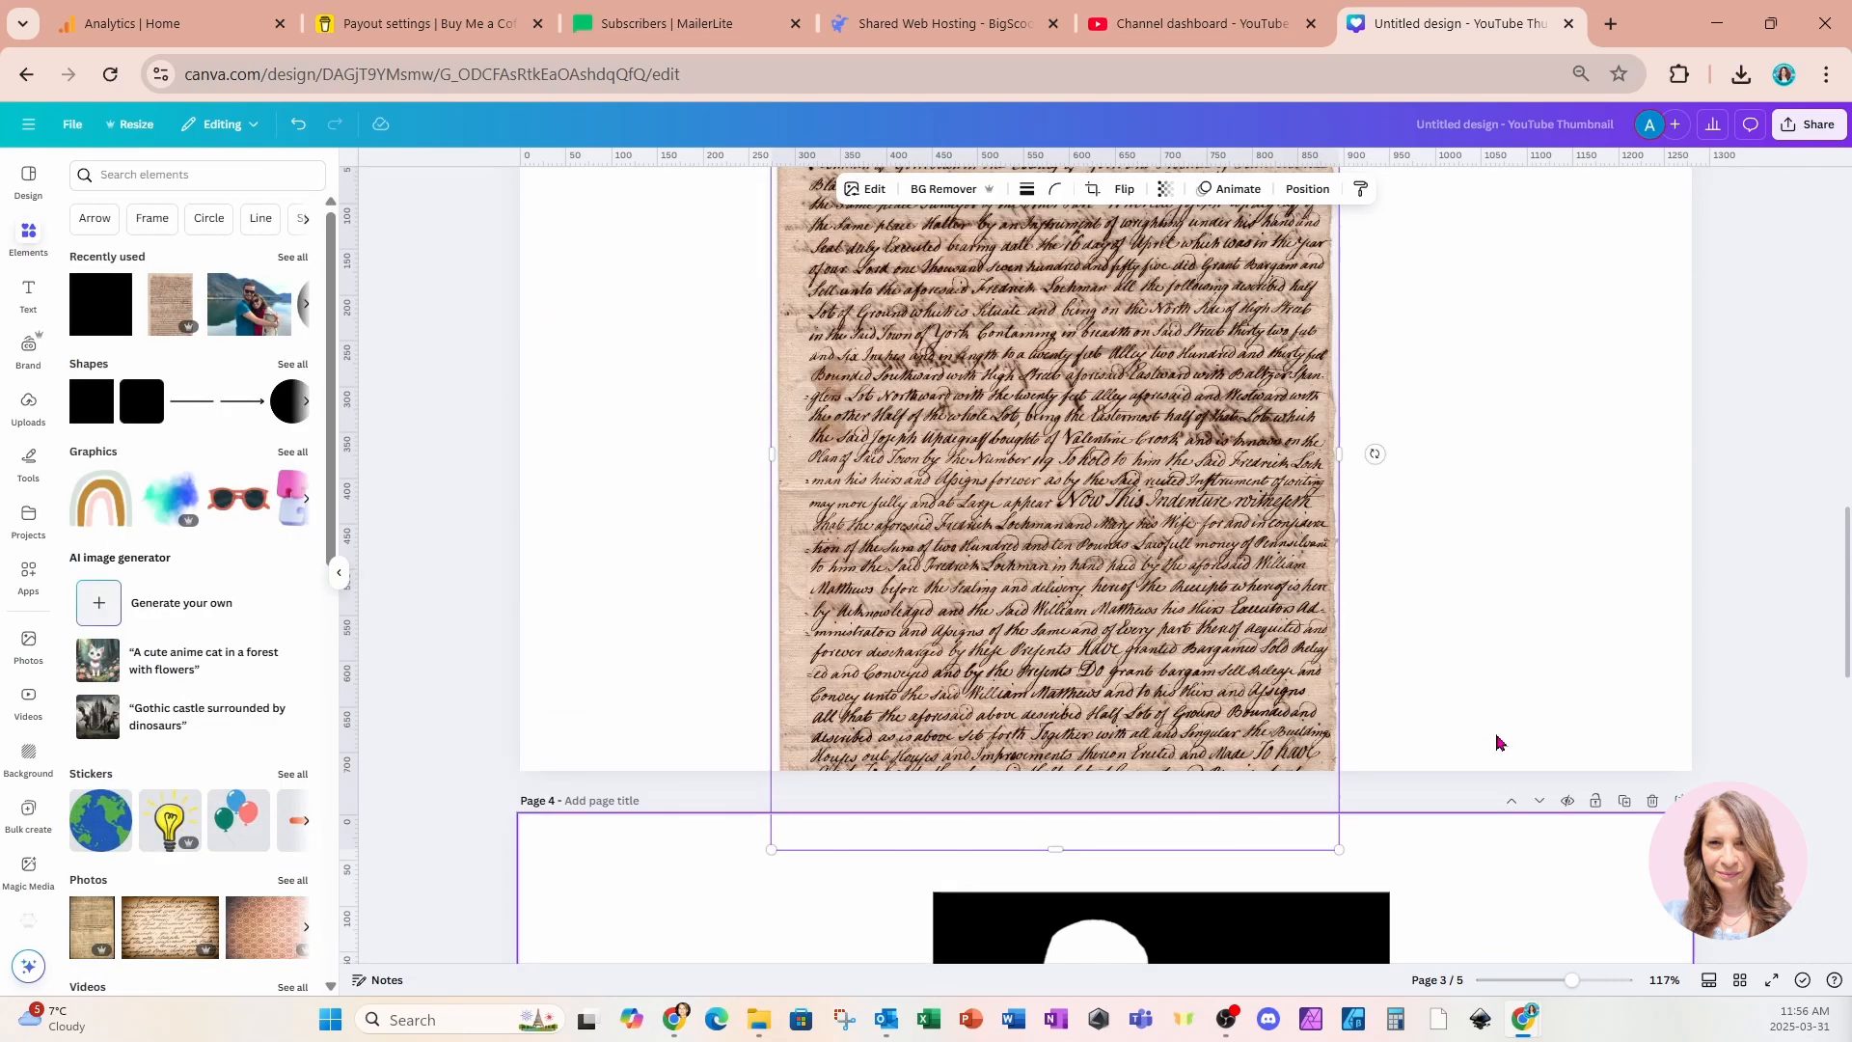
Apply the warm Bali photo filter to the handwritten-script paper image on page 3
scroll(up, 3)
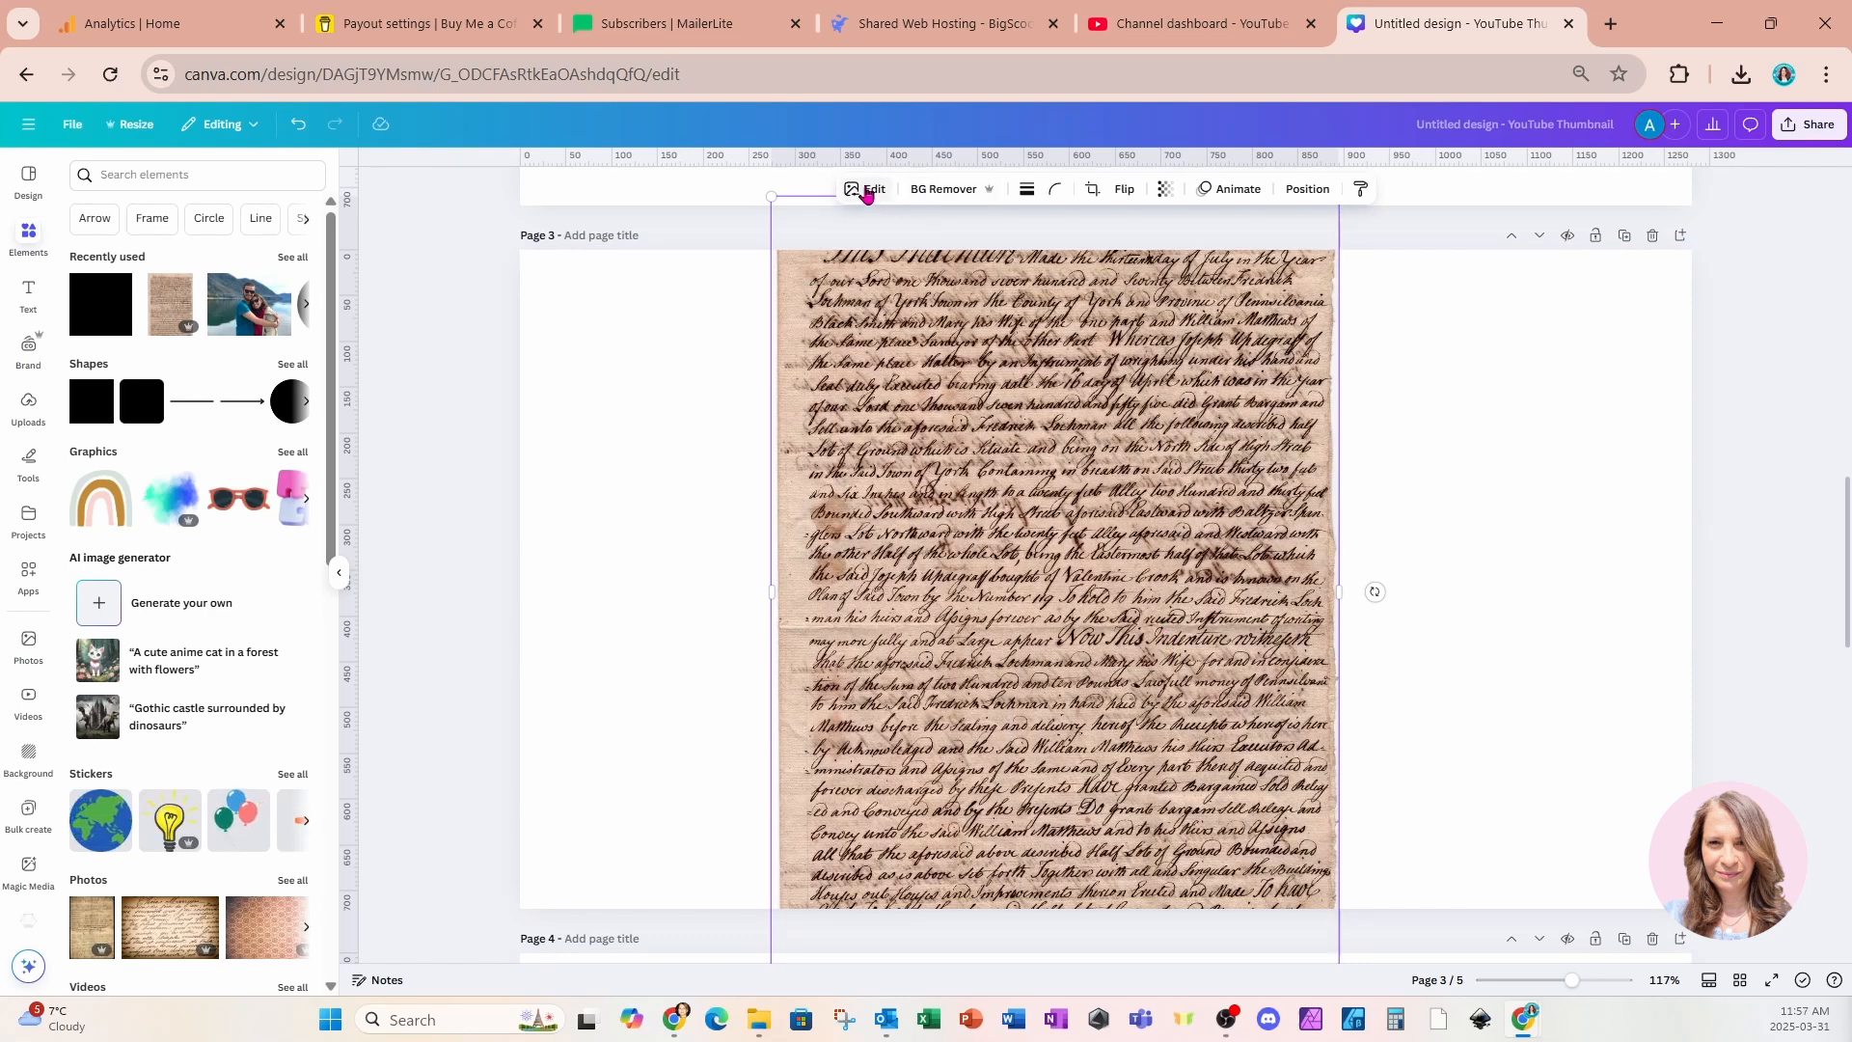
click(872, 189)
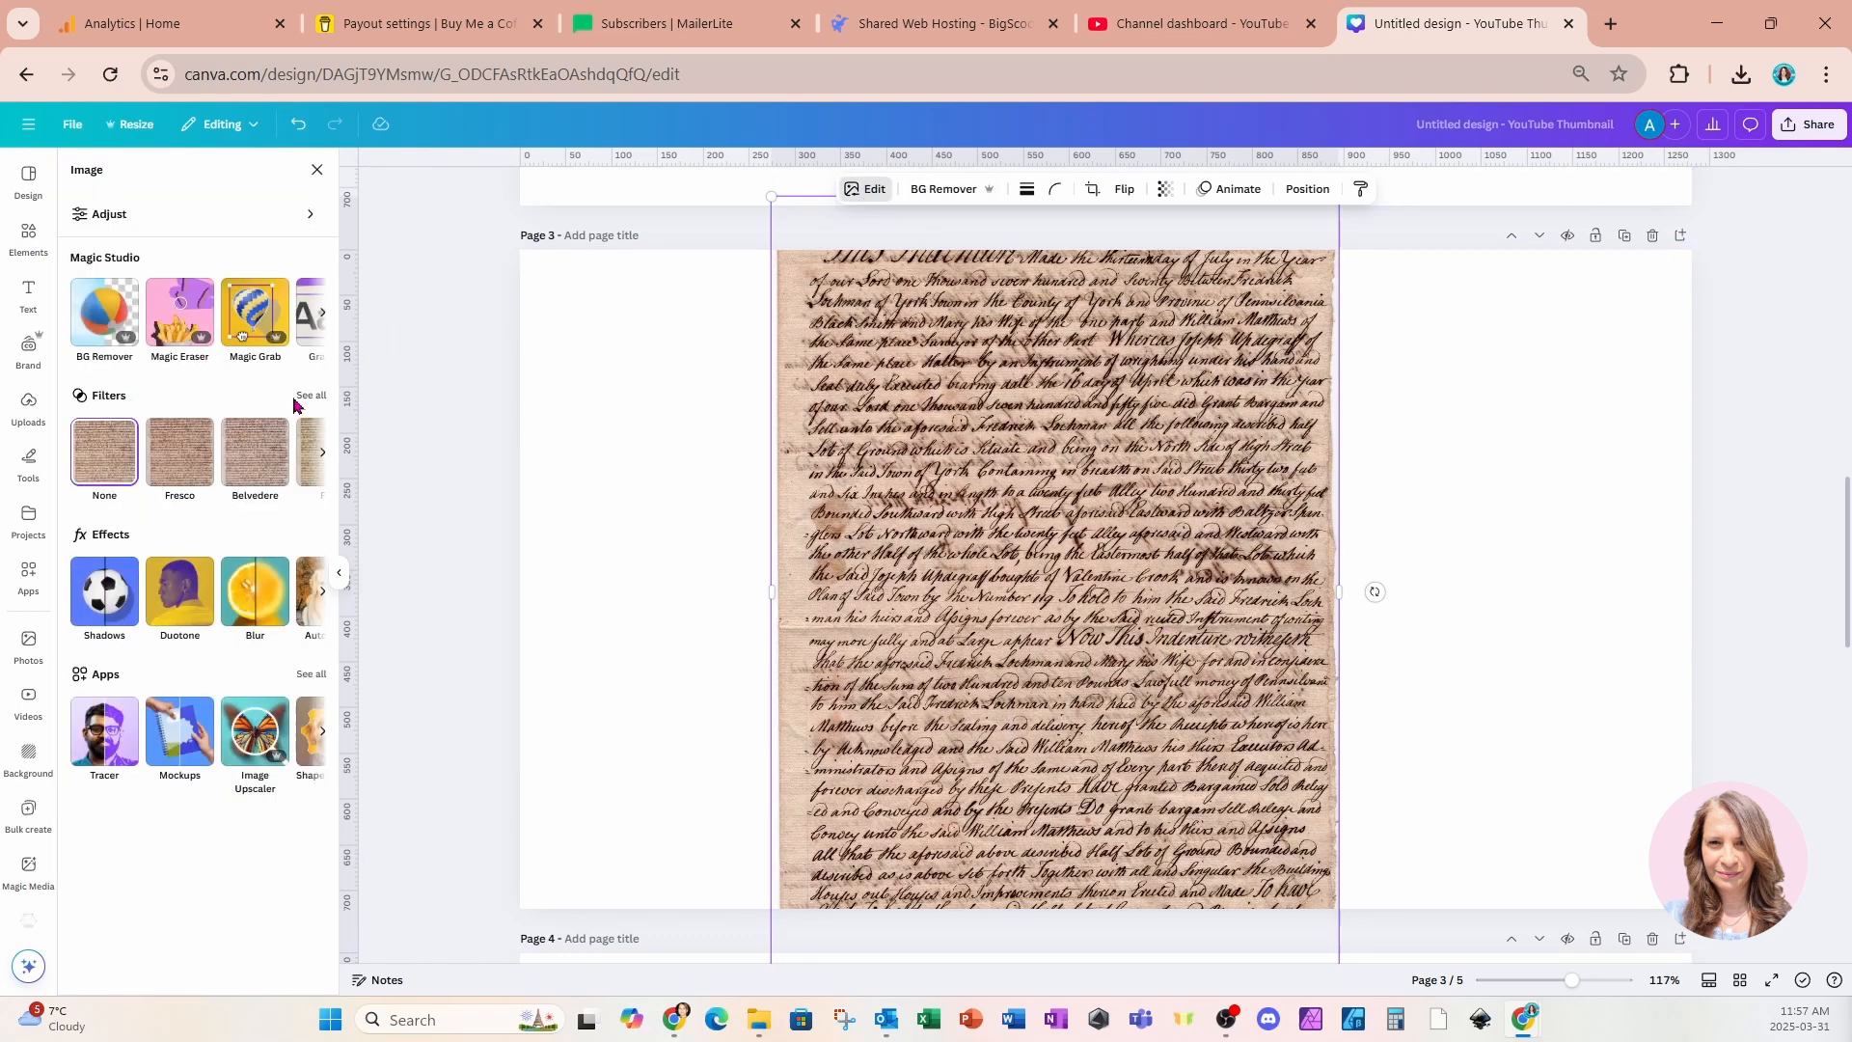
click(309, 394)
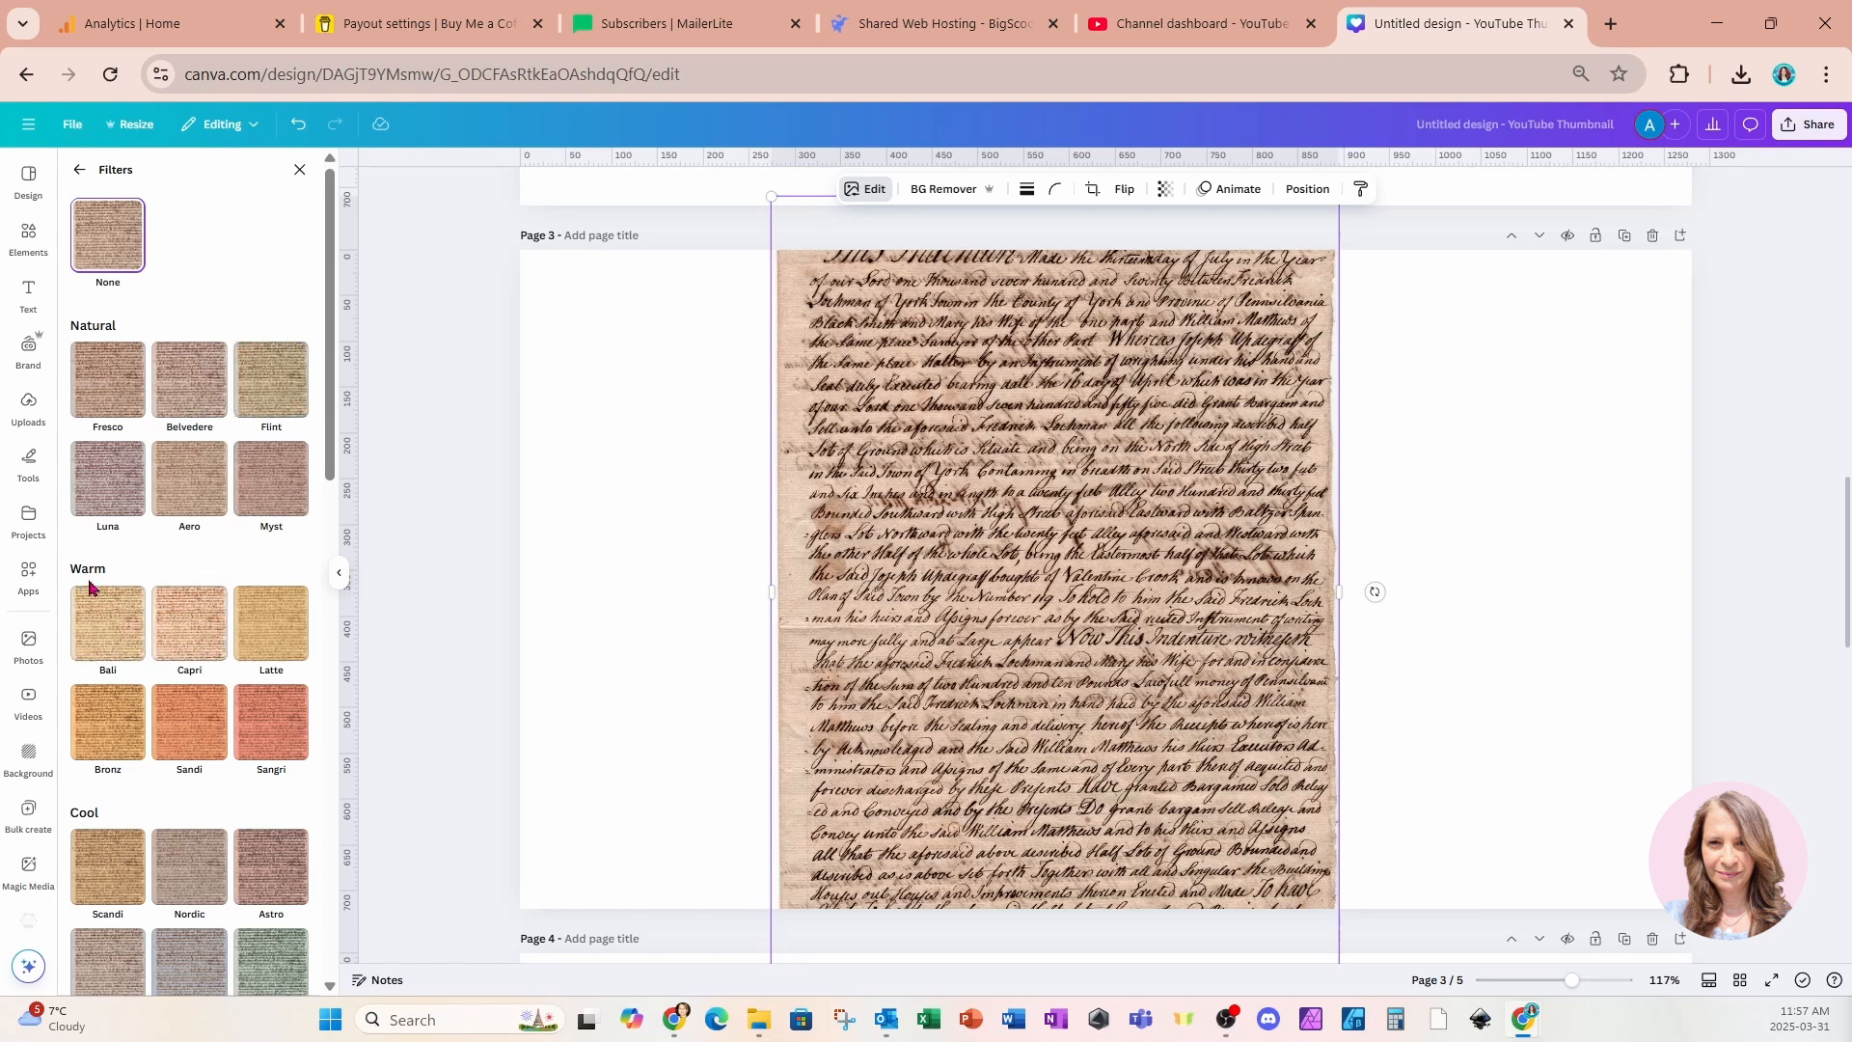
click(106, 623)
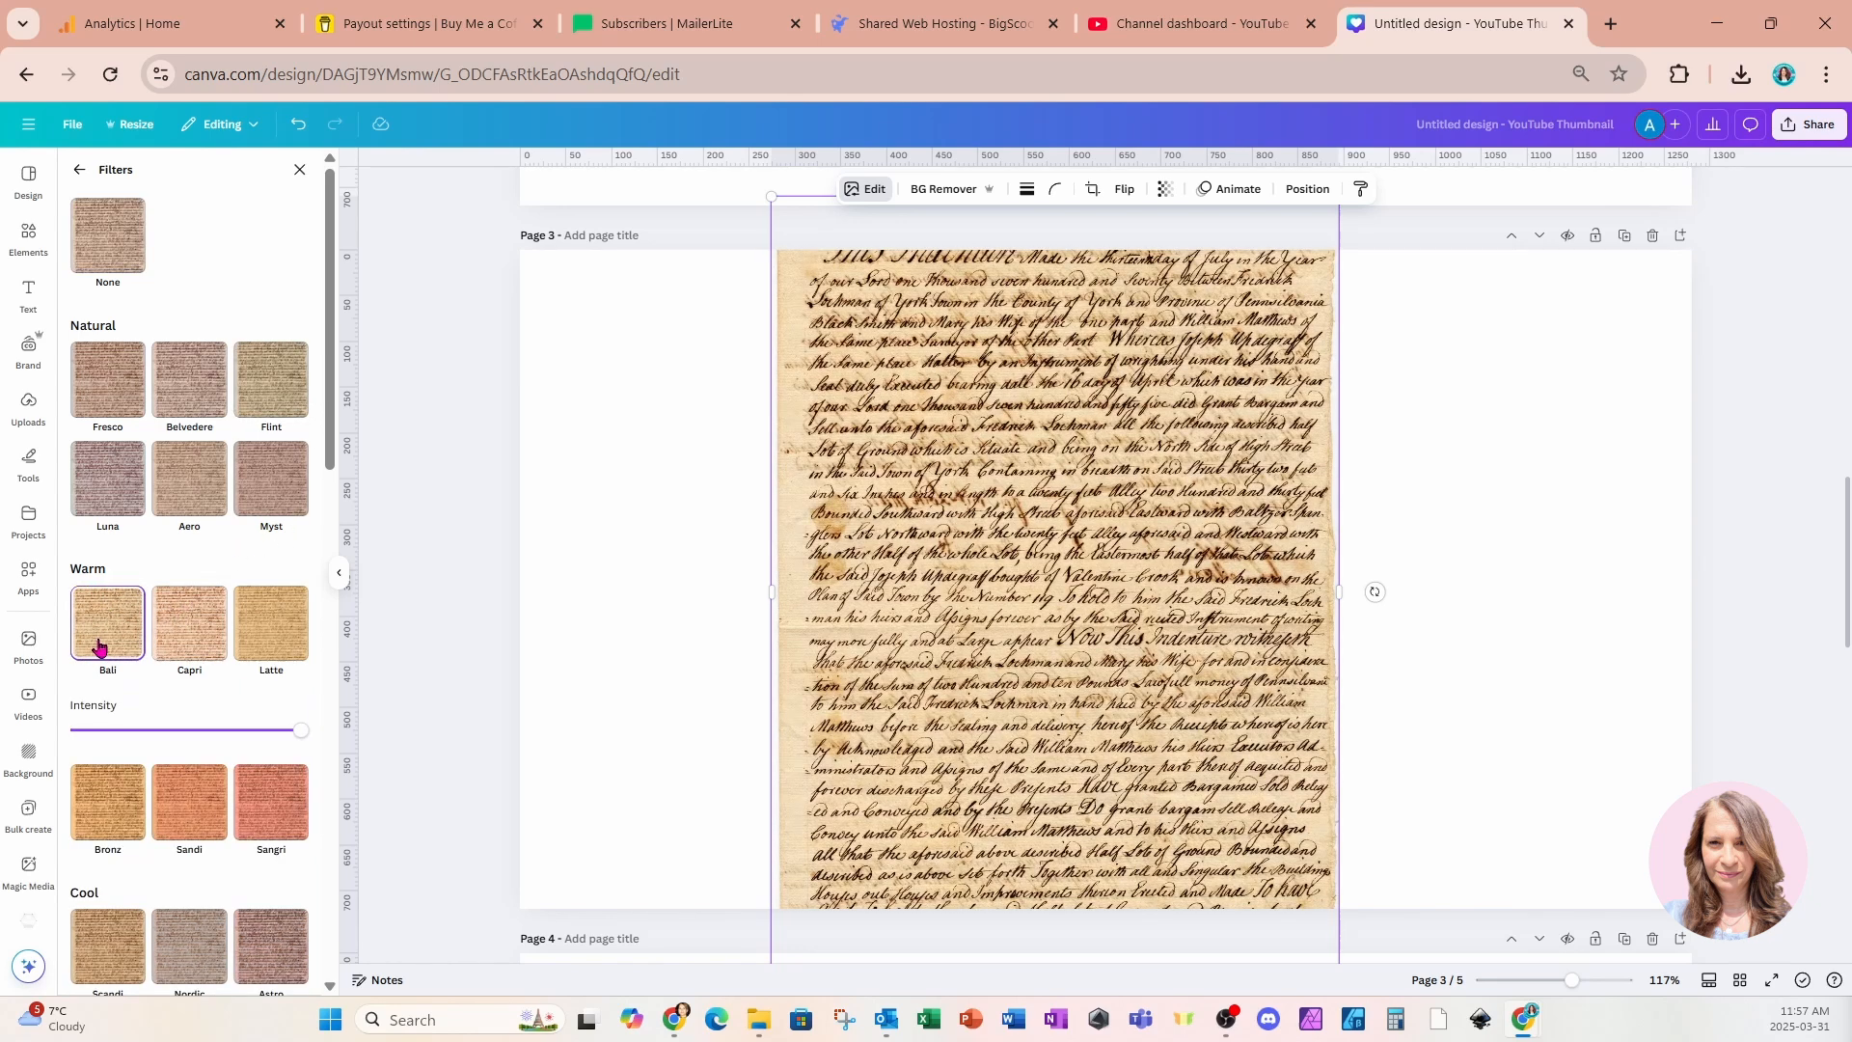
Copy the filtered script paper image from page 3 onto the blank fifth page
click(106, 619)
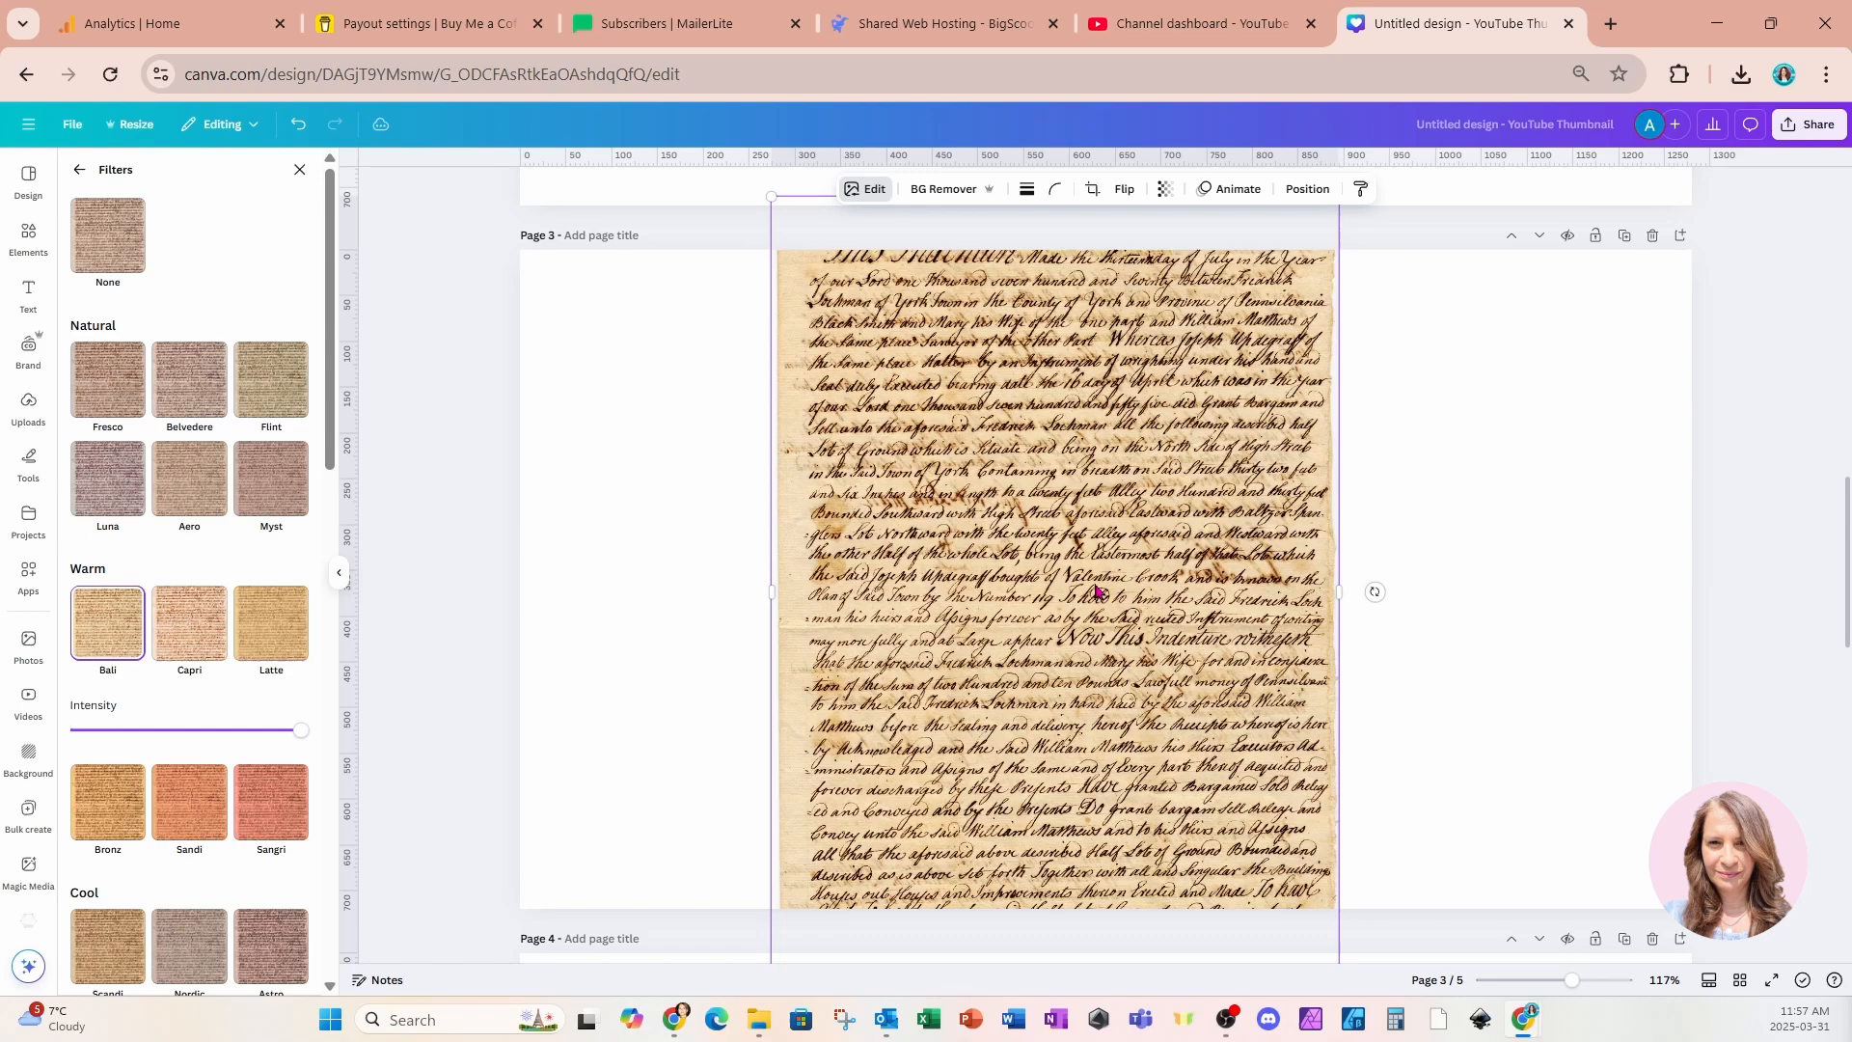
scroll(down, 3)
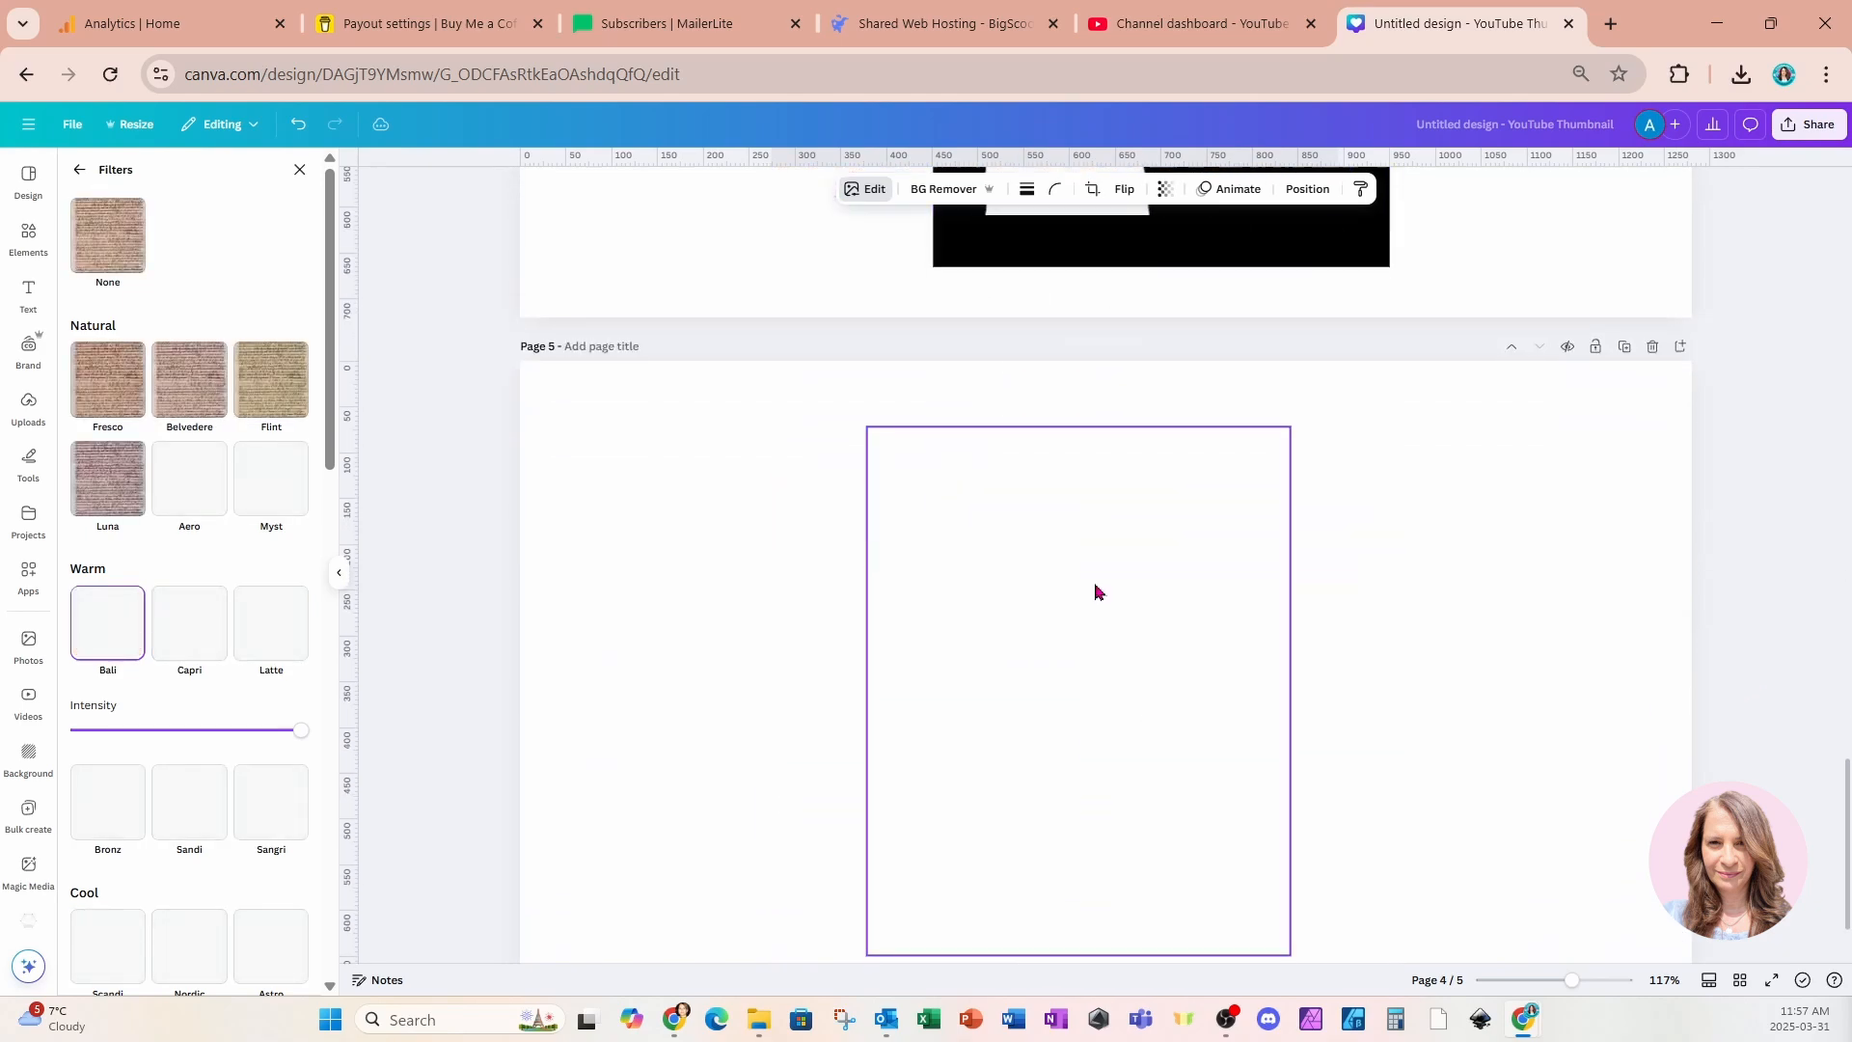
click(27, 235)
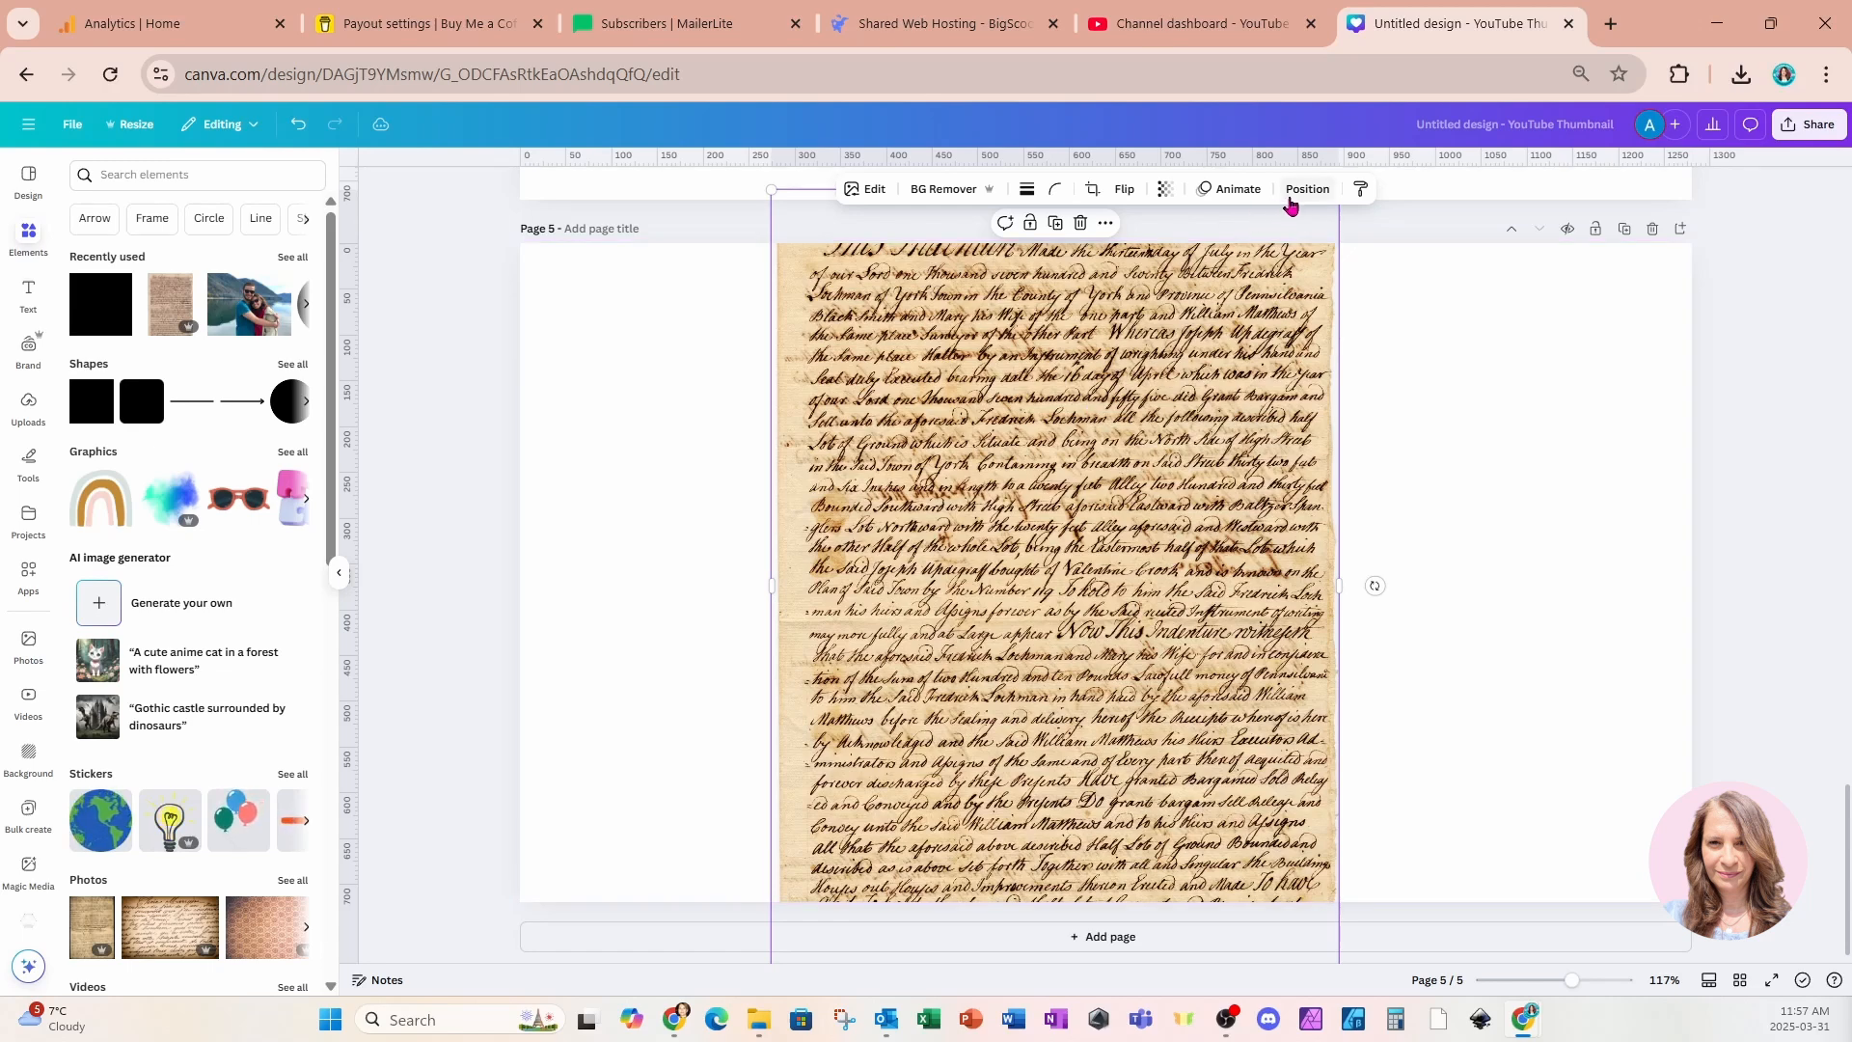
Fill the man's silhouette frame with the script paper and group them via the Layers panel
click(1304, 189)
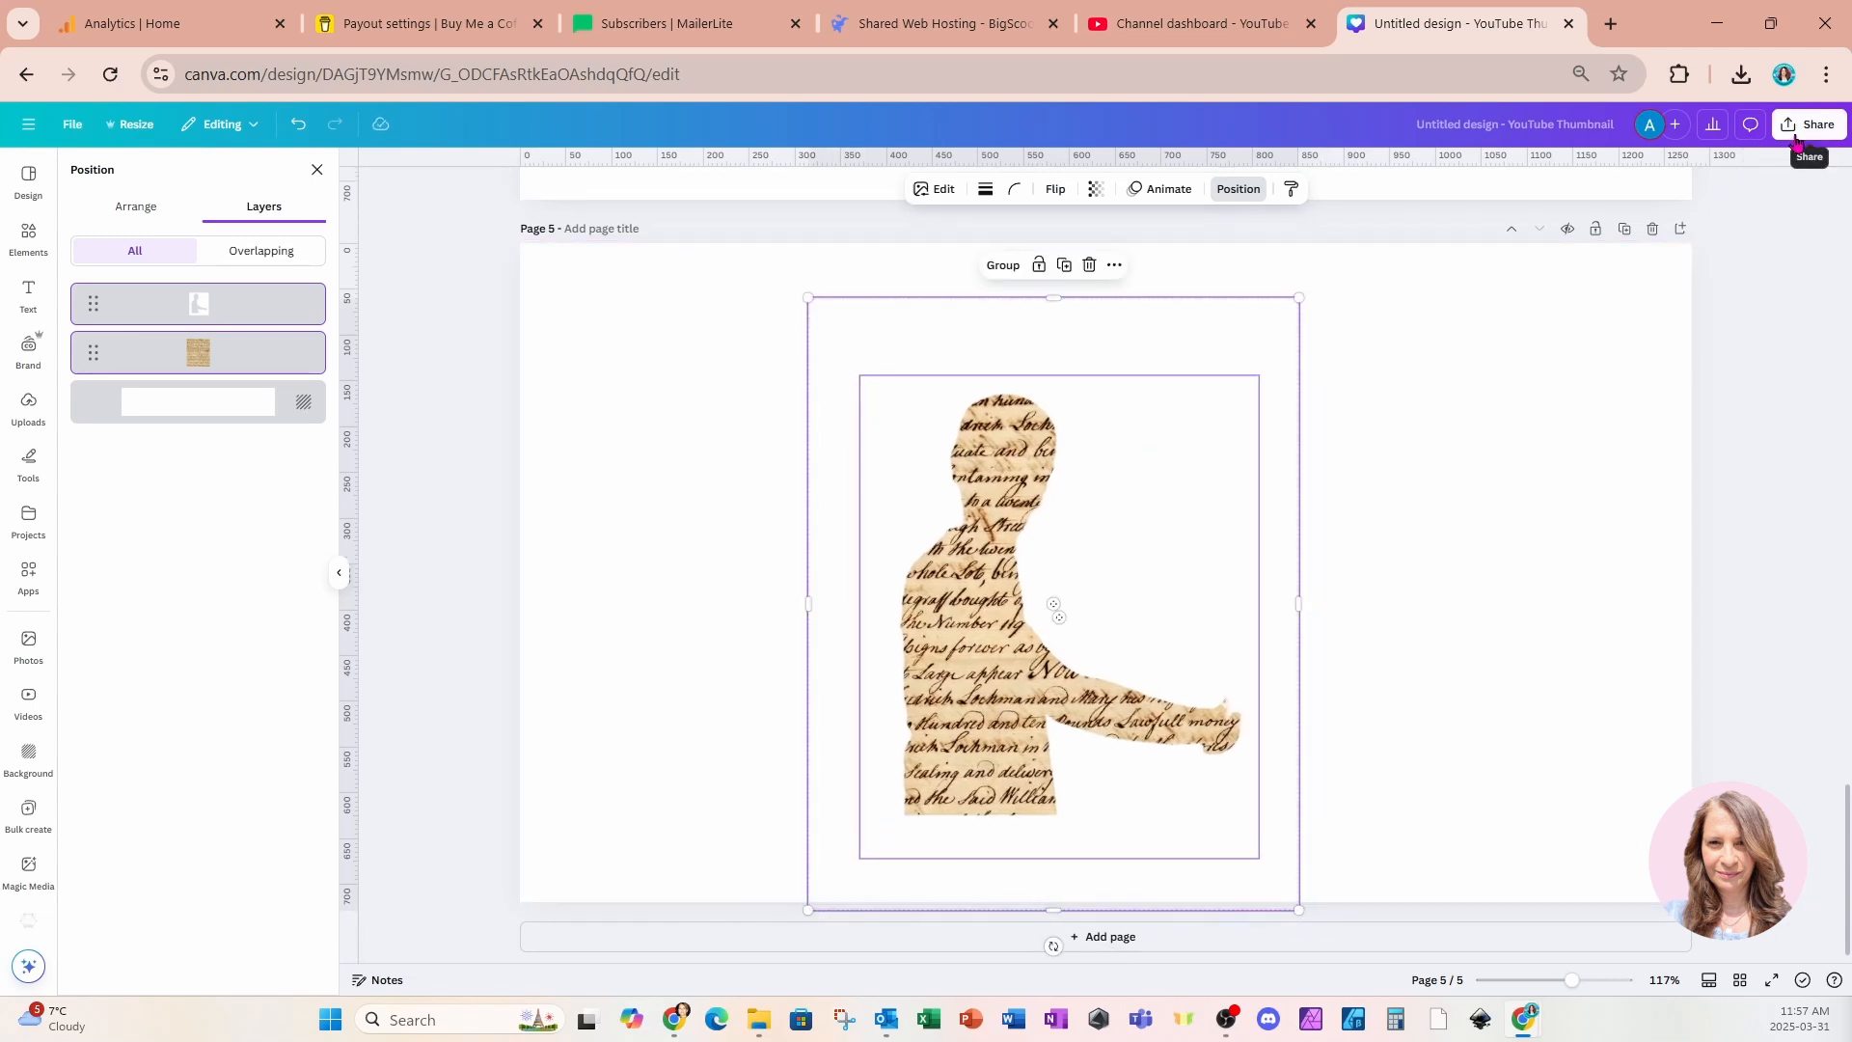
Download page 5 as a PNG and bring the file in from recent downloads
click(1808, 123)
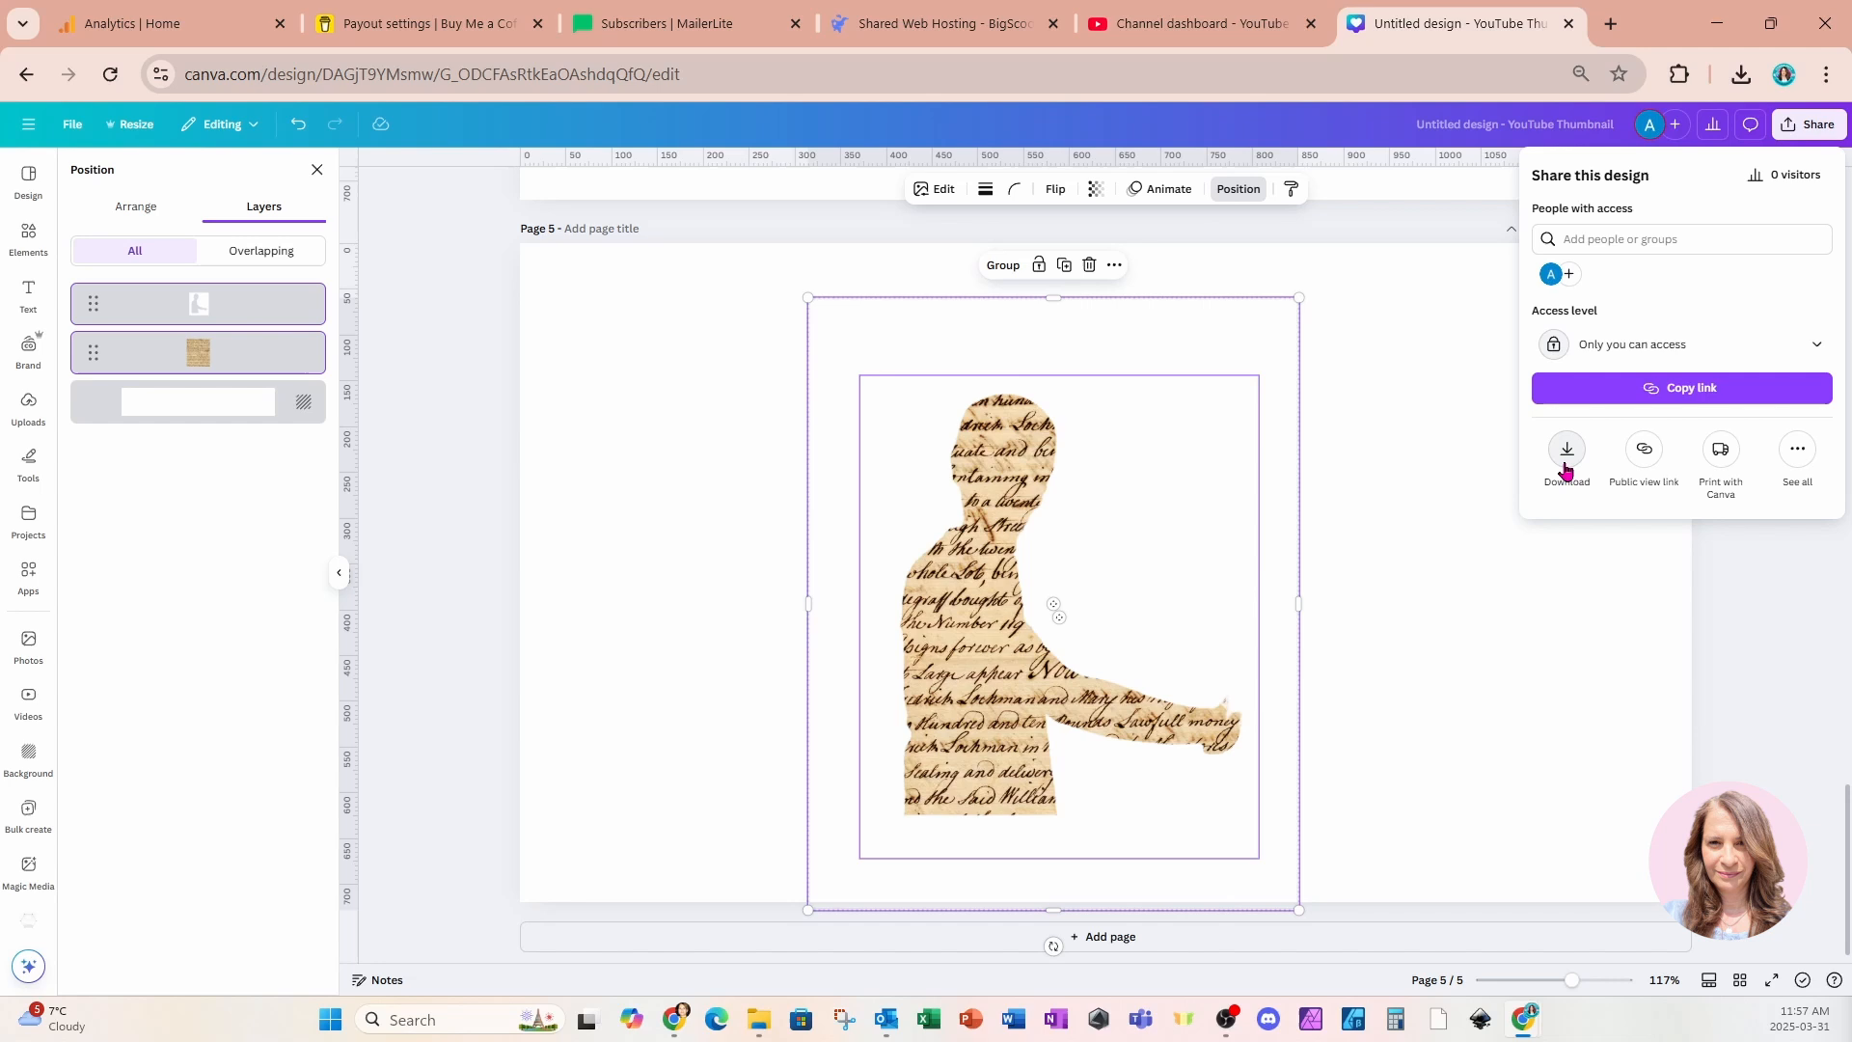
click(1567, 449)
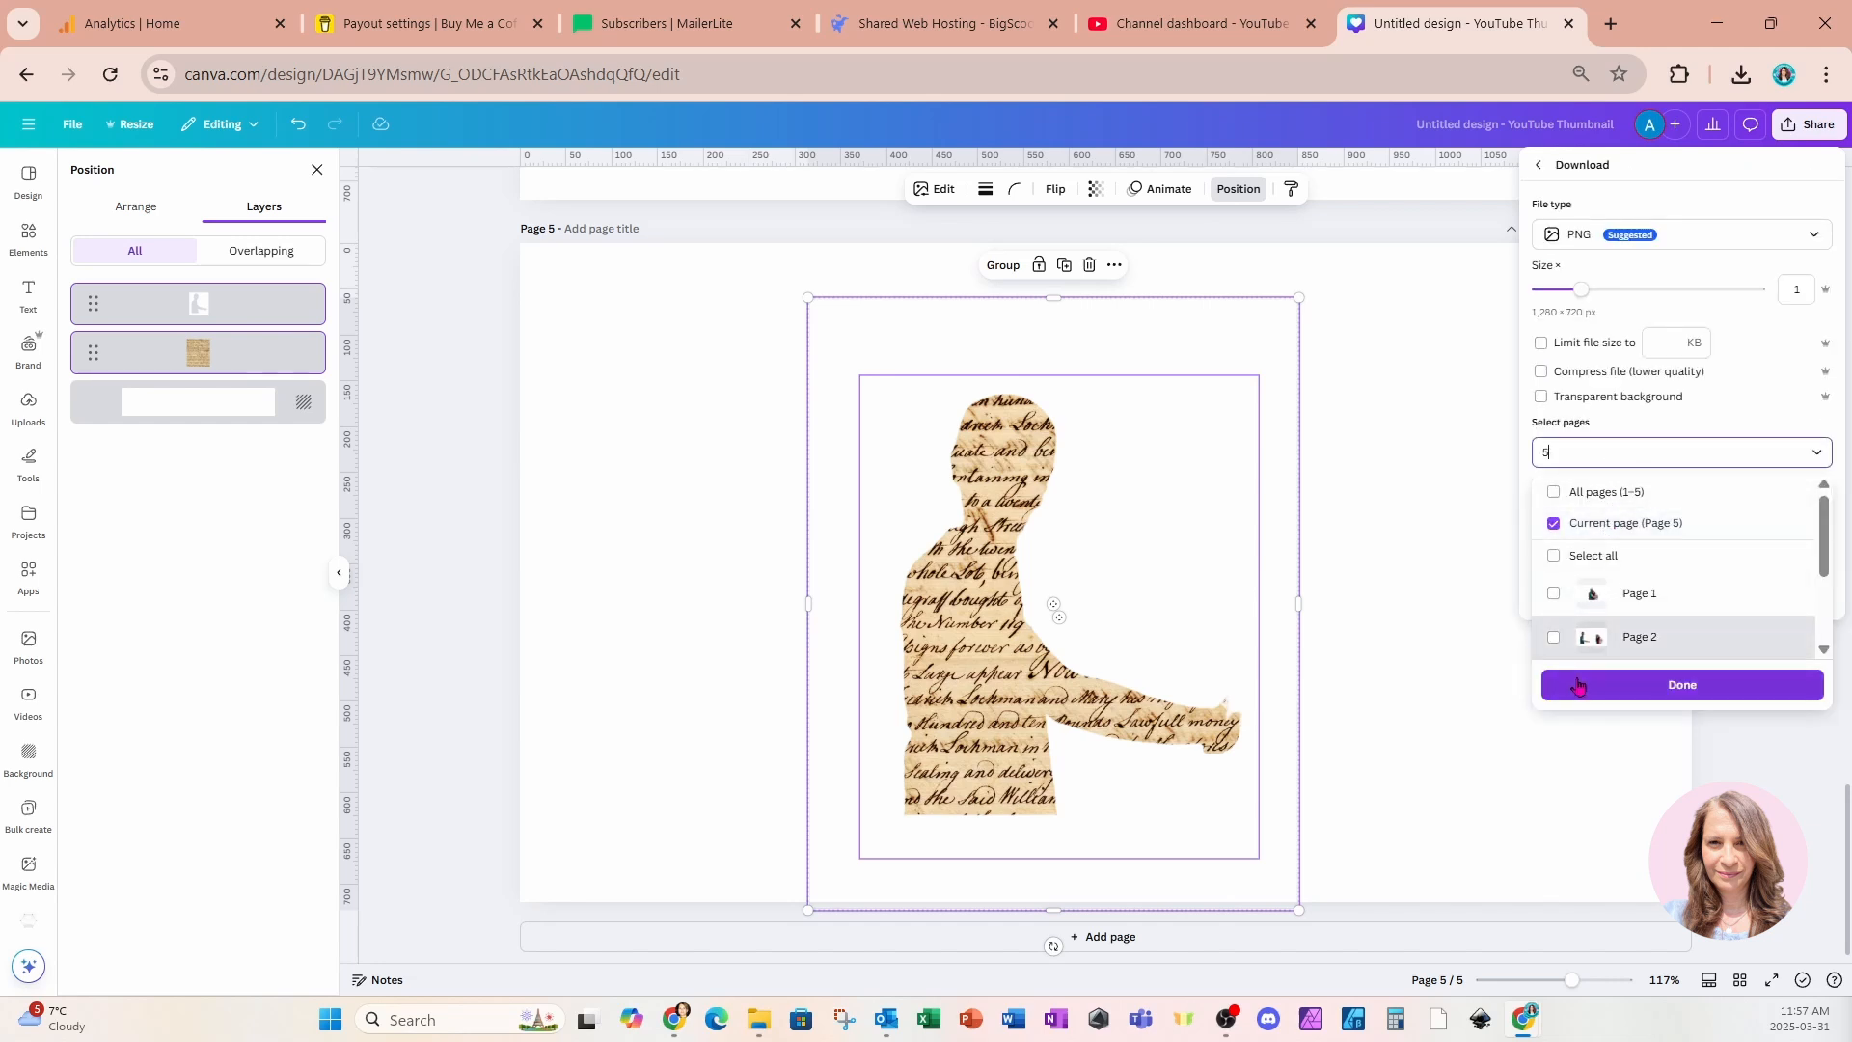
click(1680, 683)
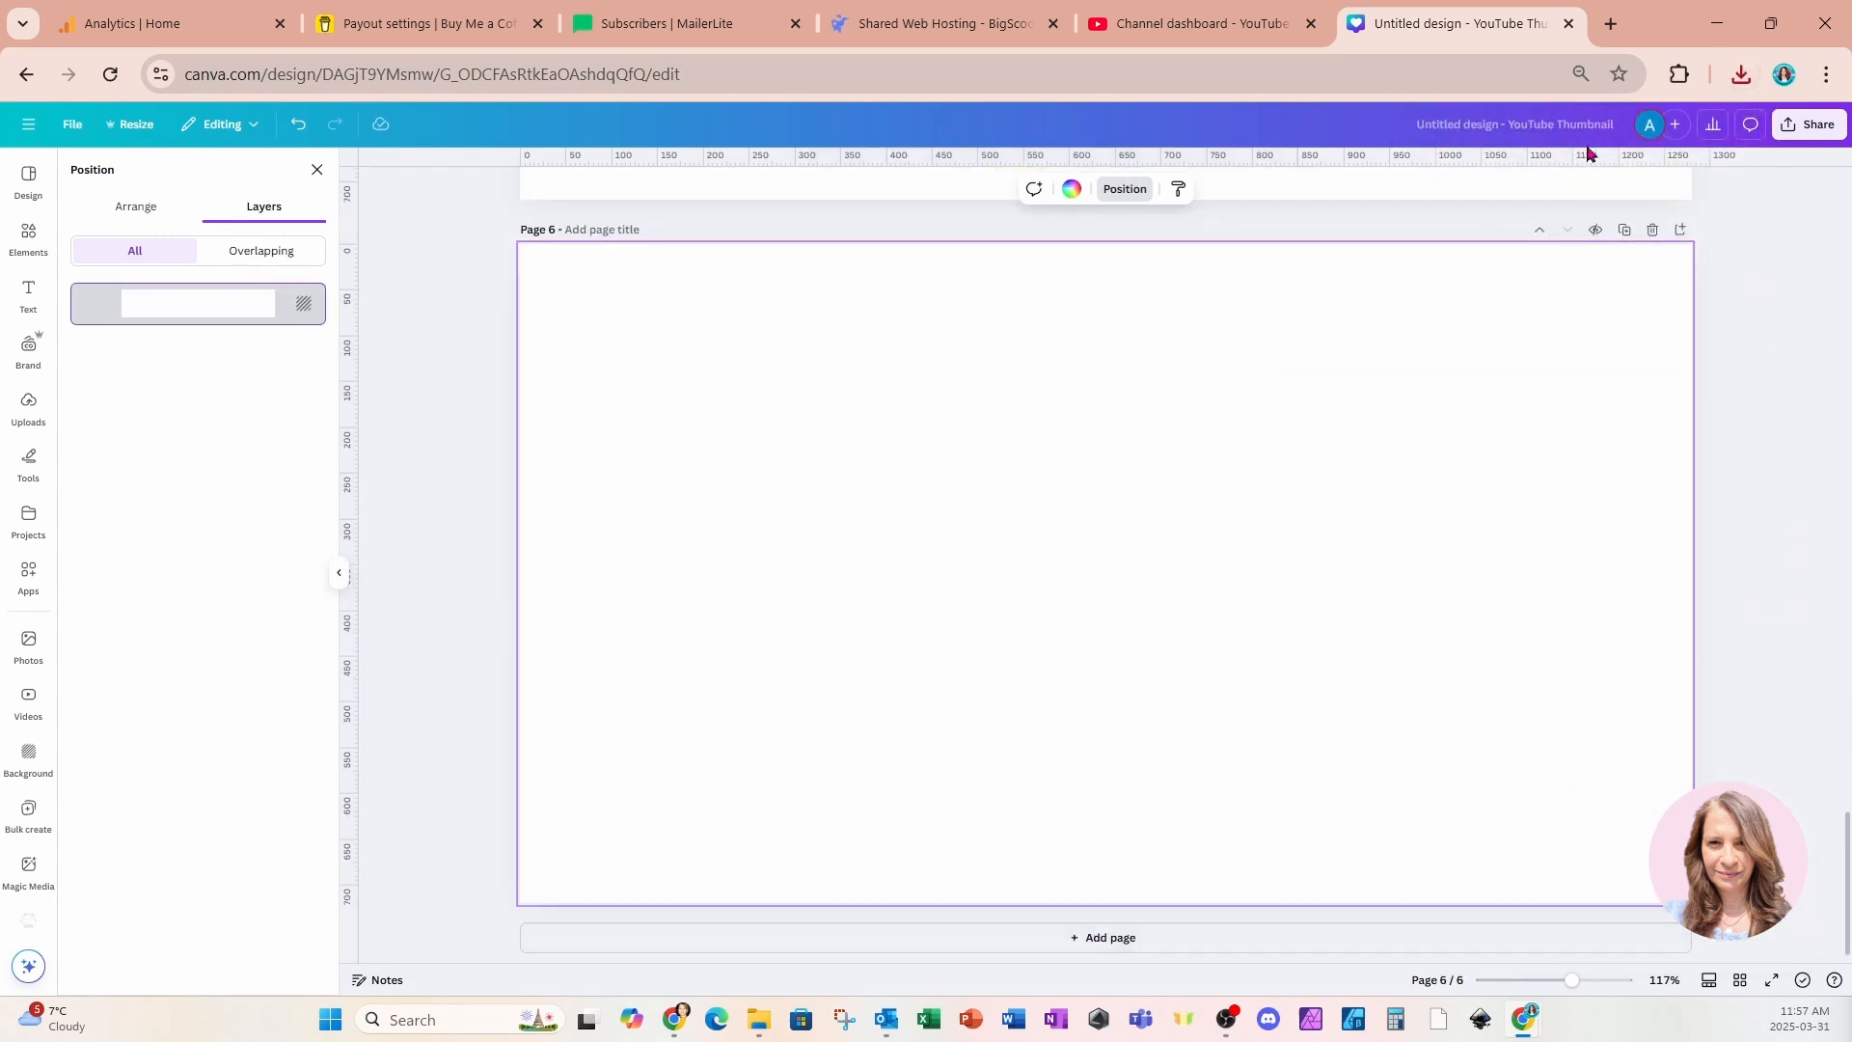
click(1740, 73)
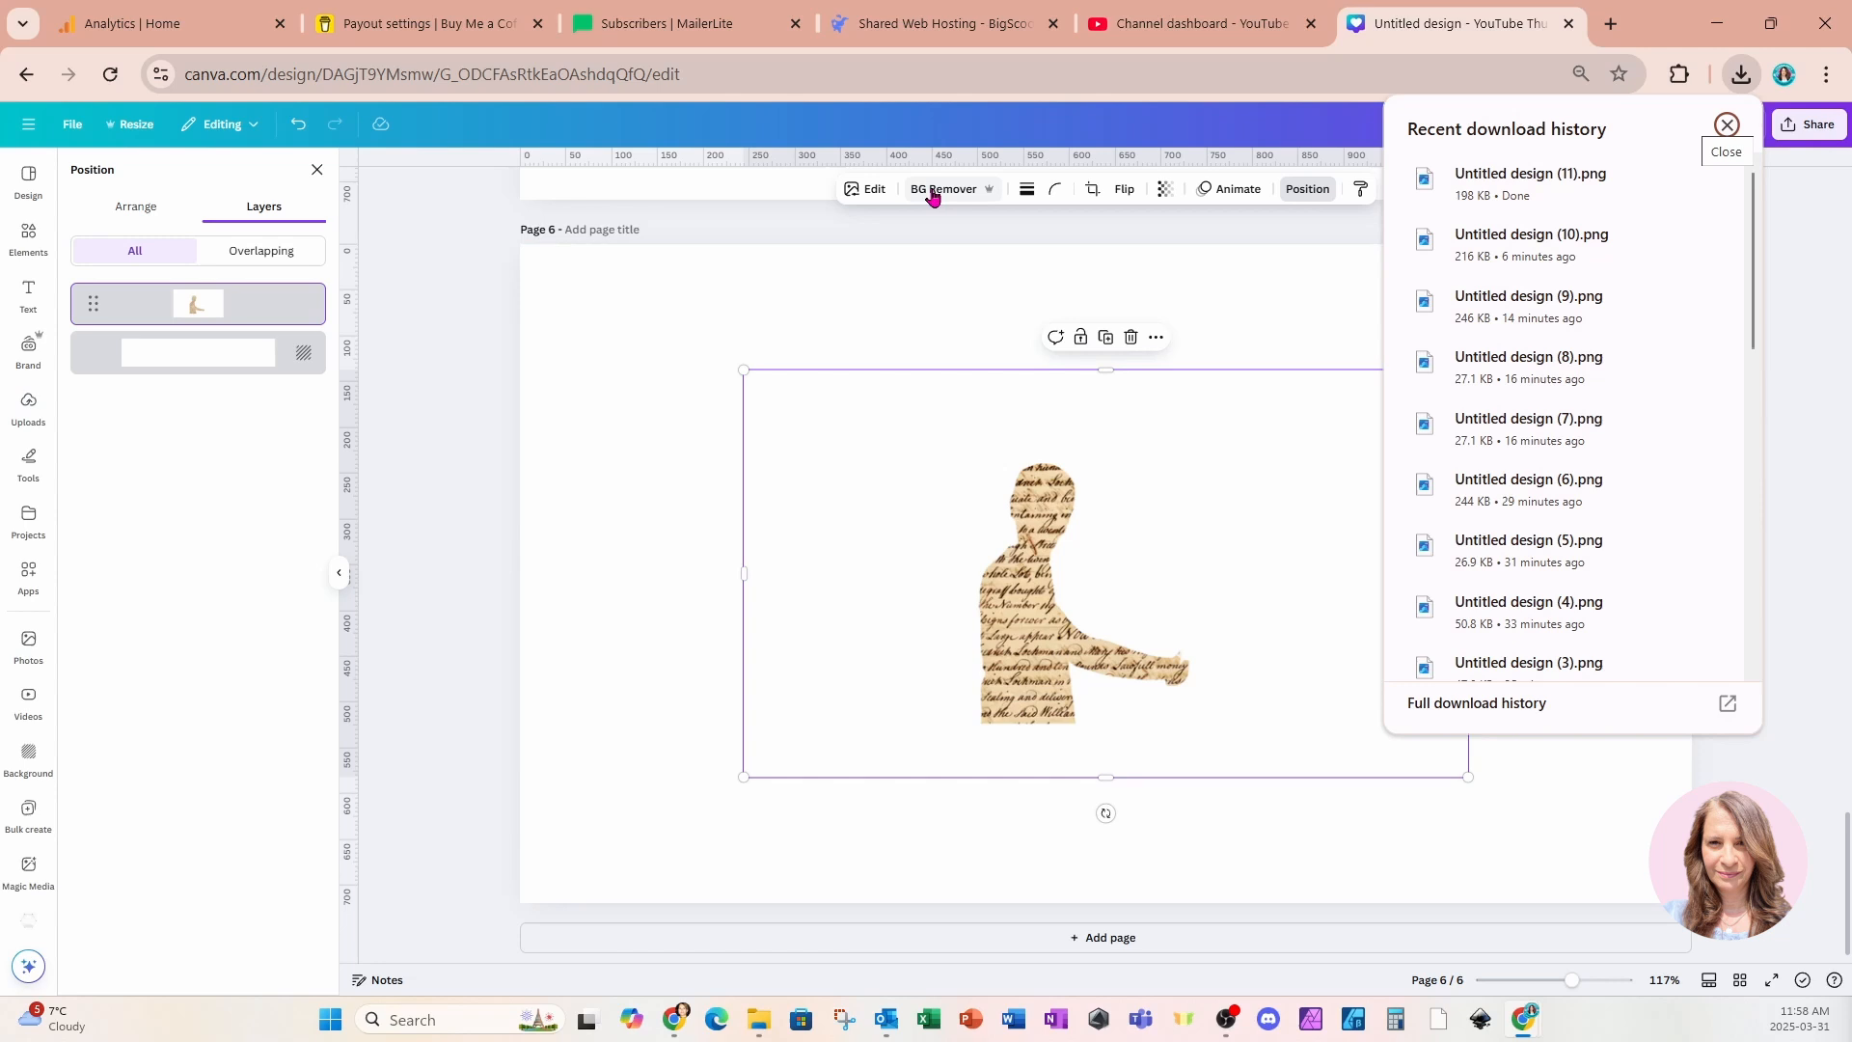
Remove the white background from the placed silhouette image on page 6
click(1725, 123)
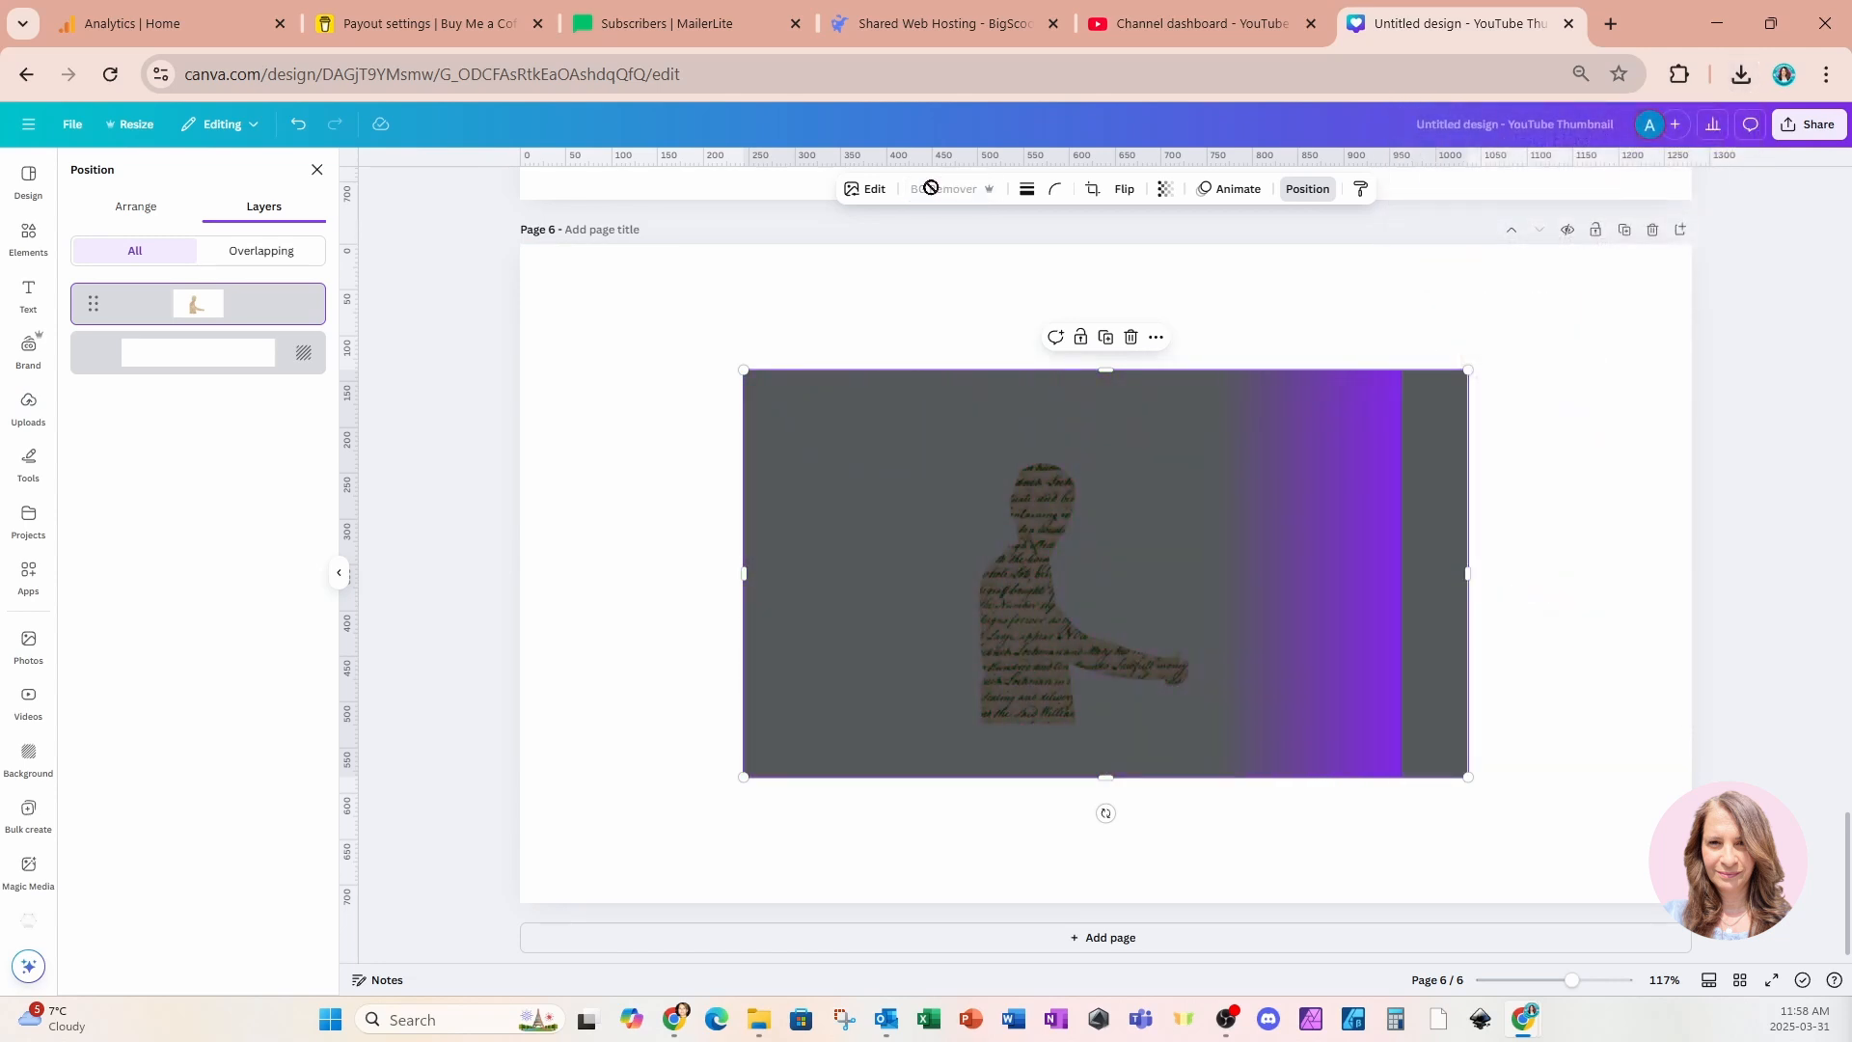
click(943, 190)
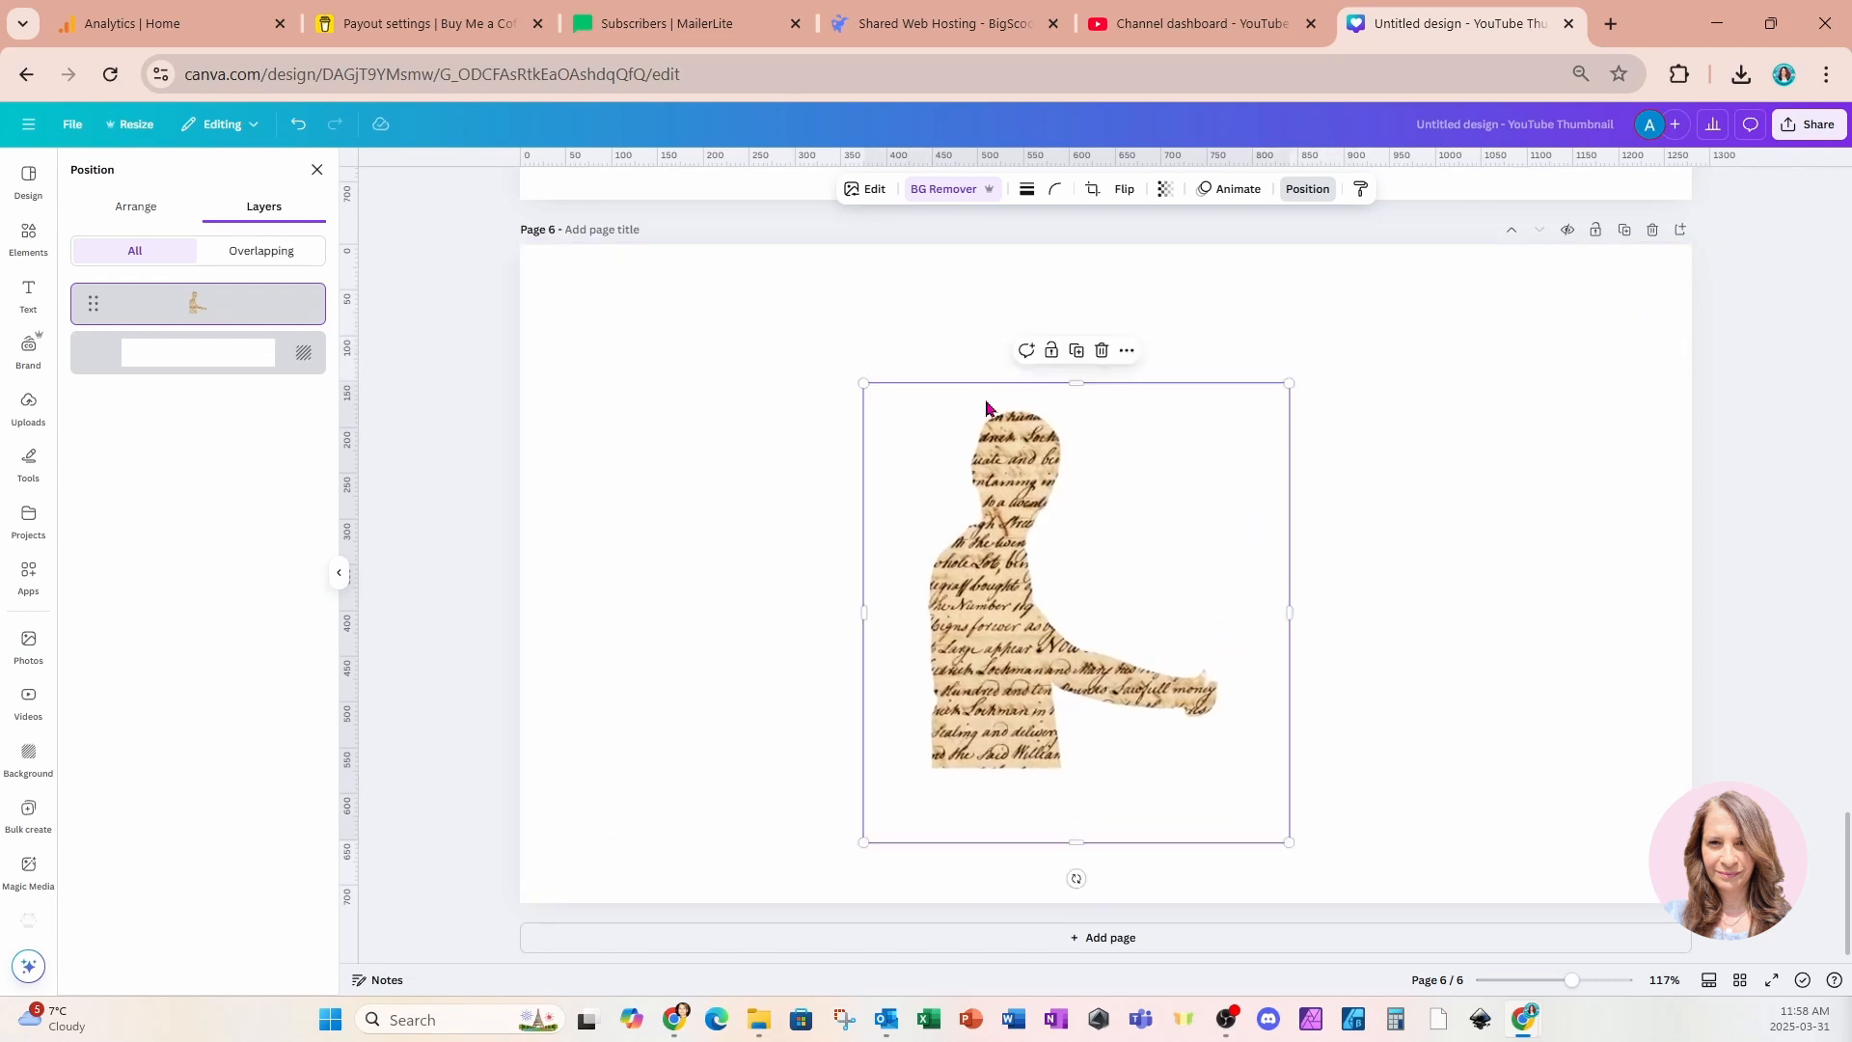
click(872, 189)
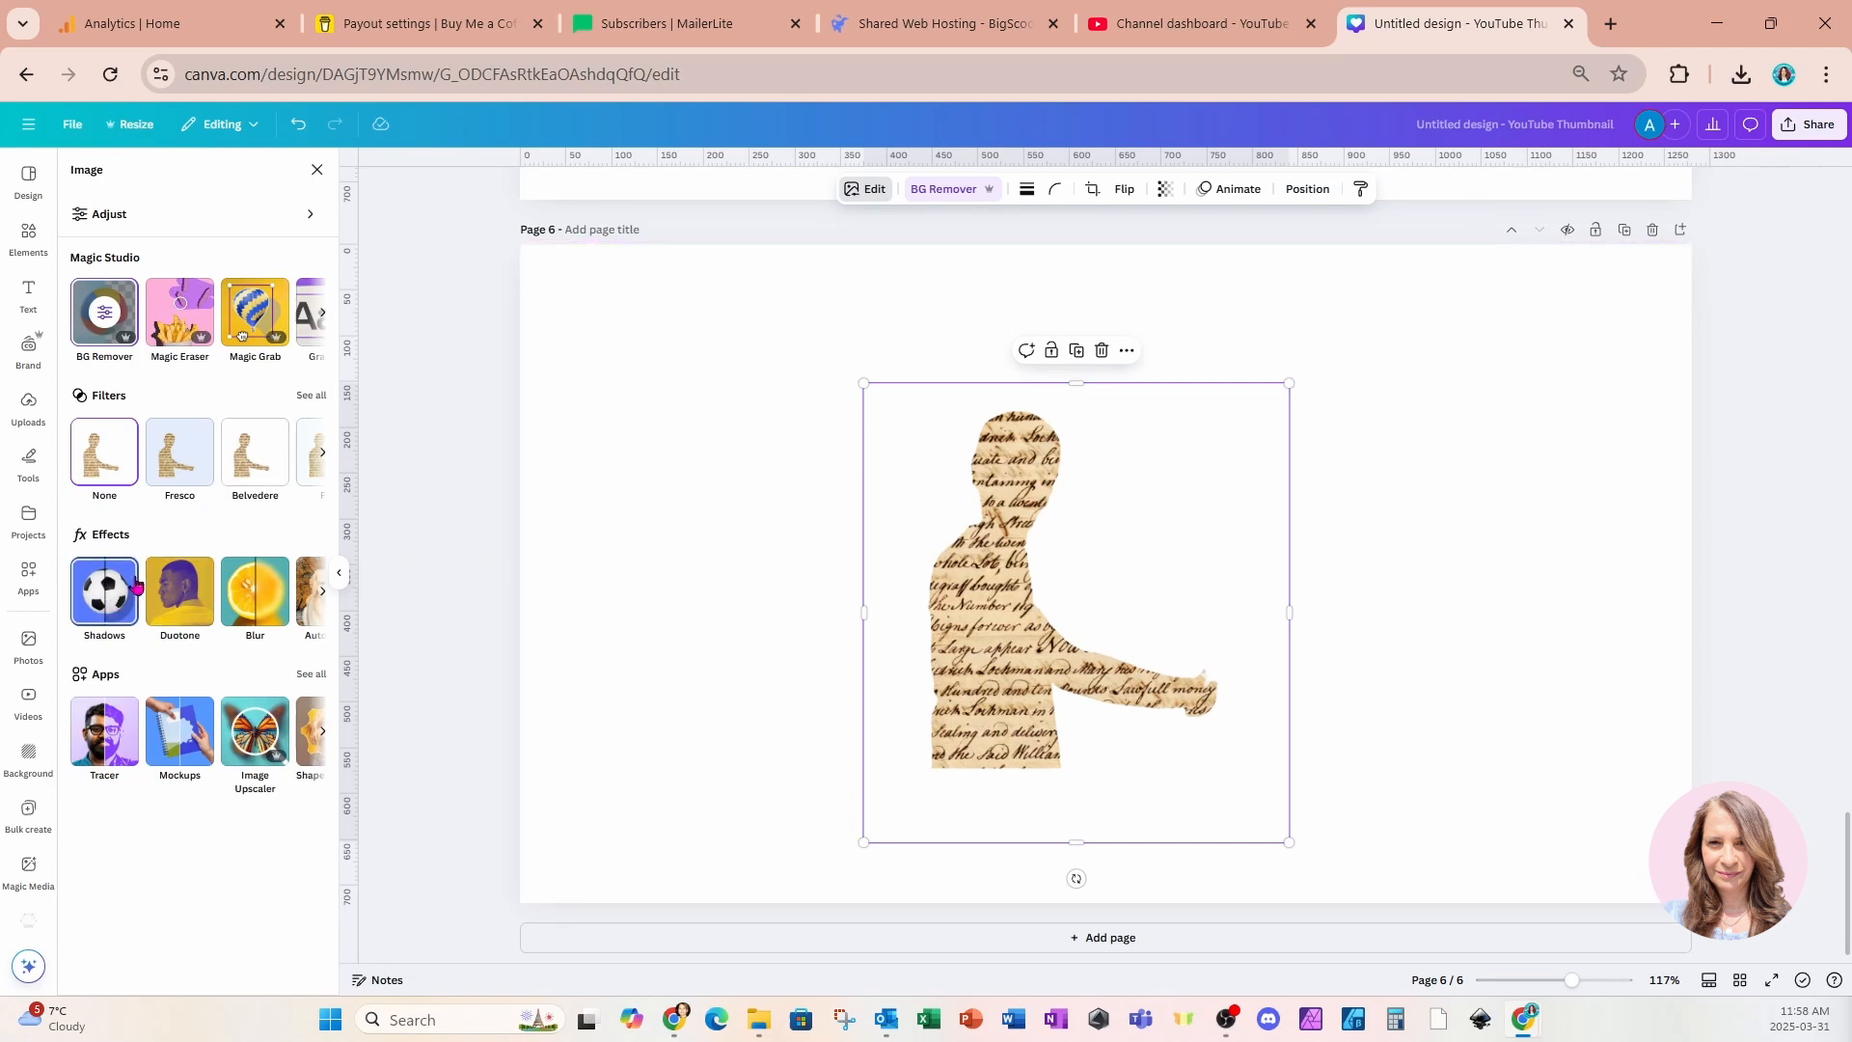
Add a black Glow shadow with size 5, blur 26 and intensity 76 to the man
click(103, 590)
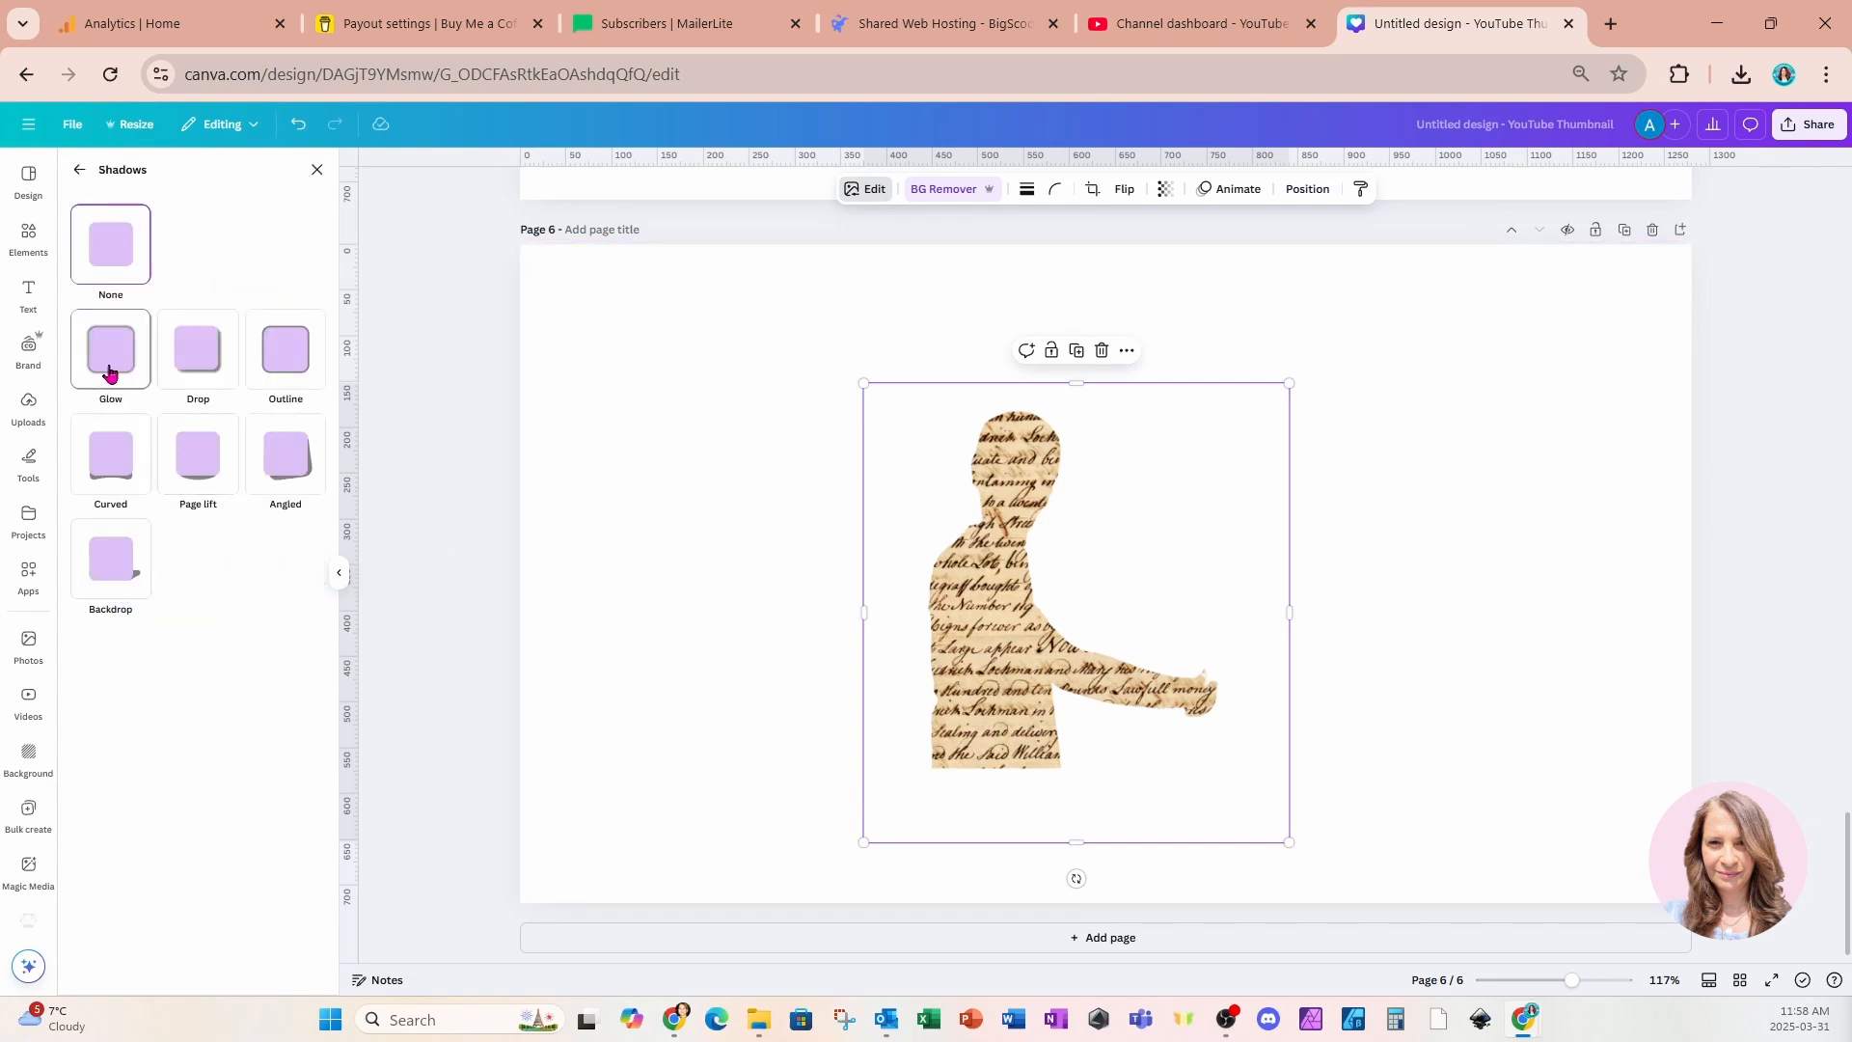
click(110, 349)
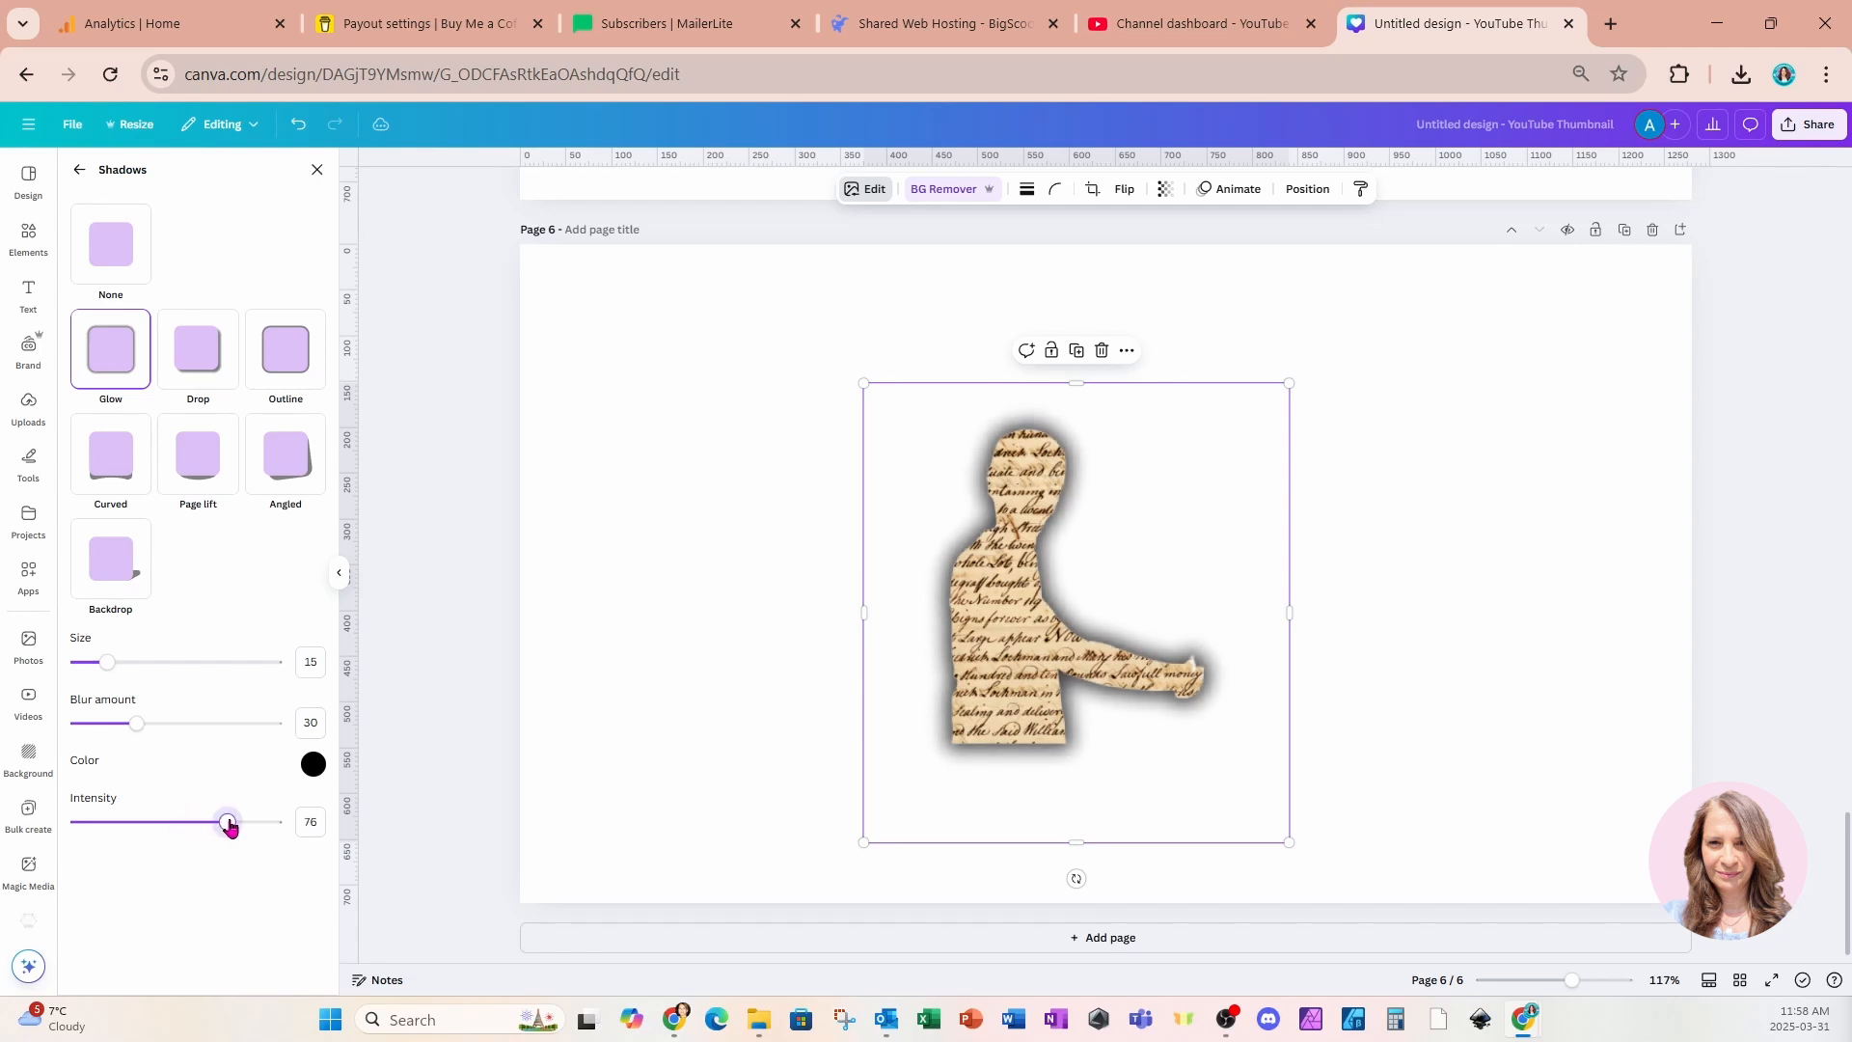
mouse_move(139, 723)
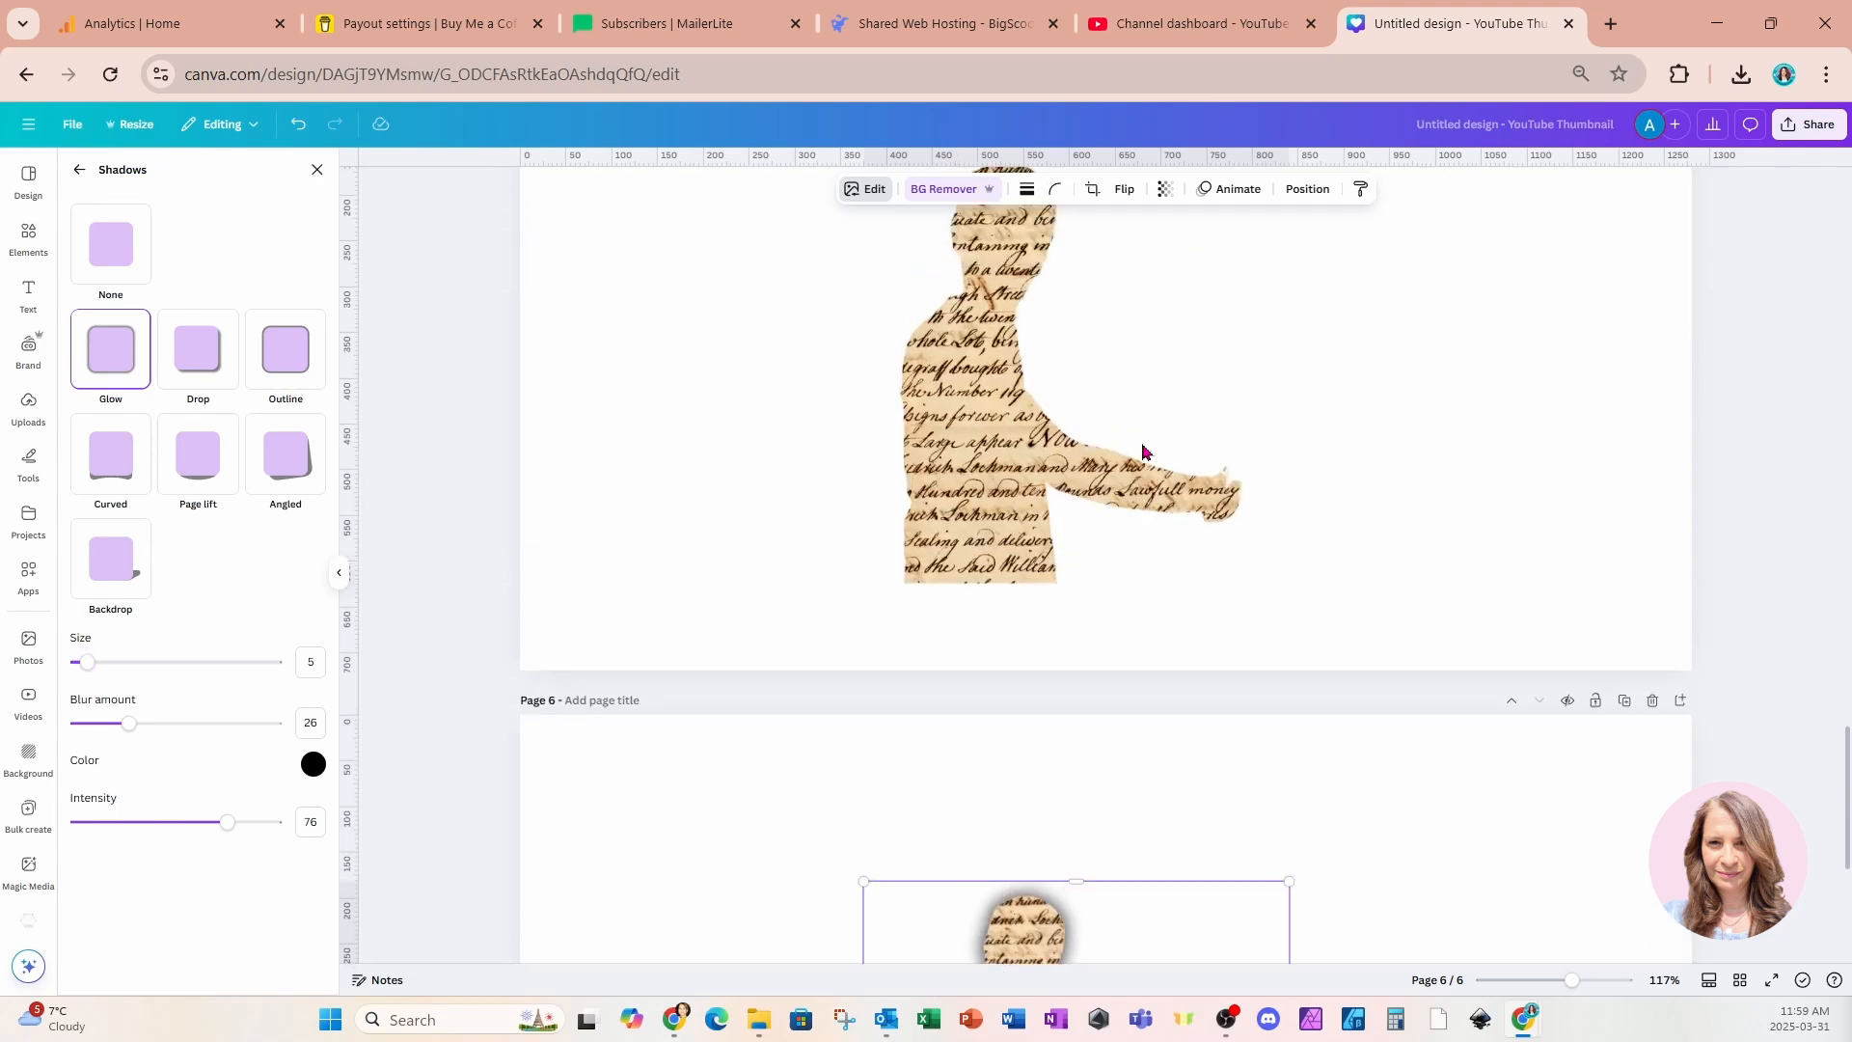
Paste the glowing script-textured man over page 3's paper and resize him to fit
scroll(up, 3)
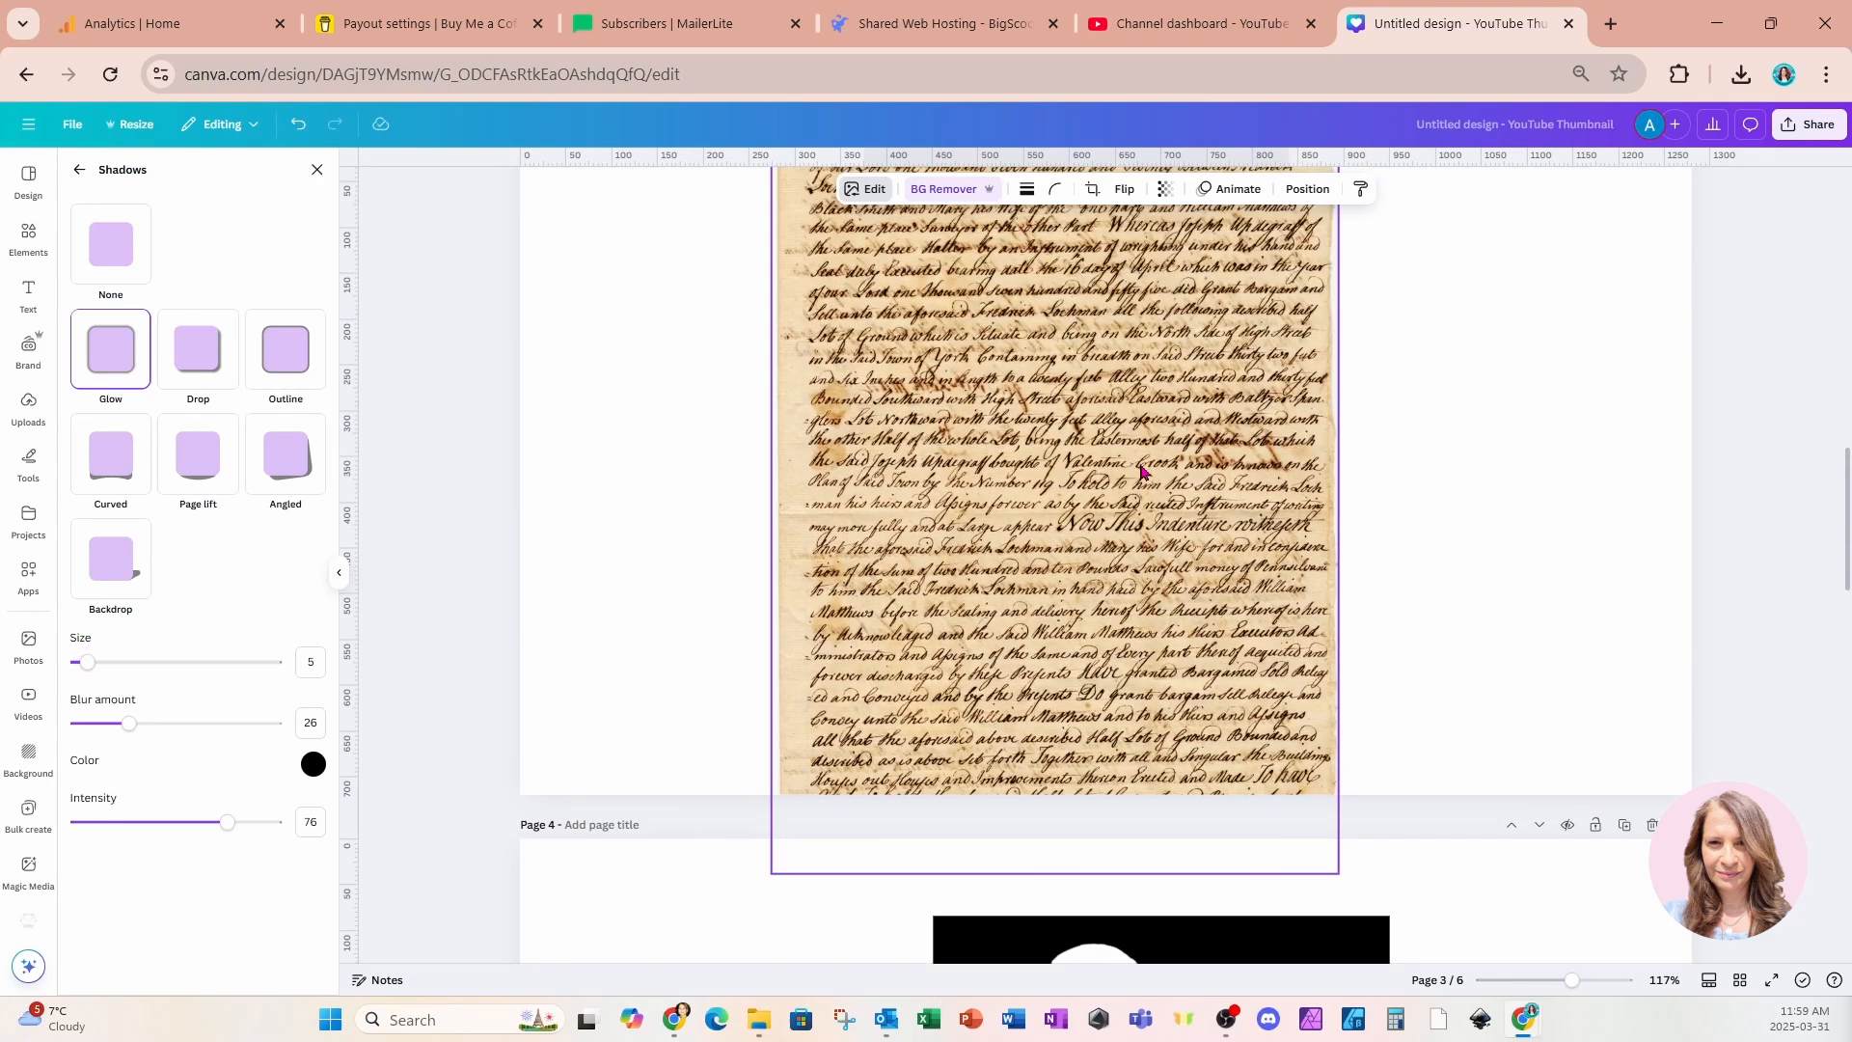
scroll(up, 3)
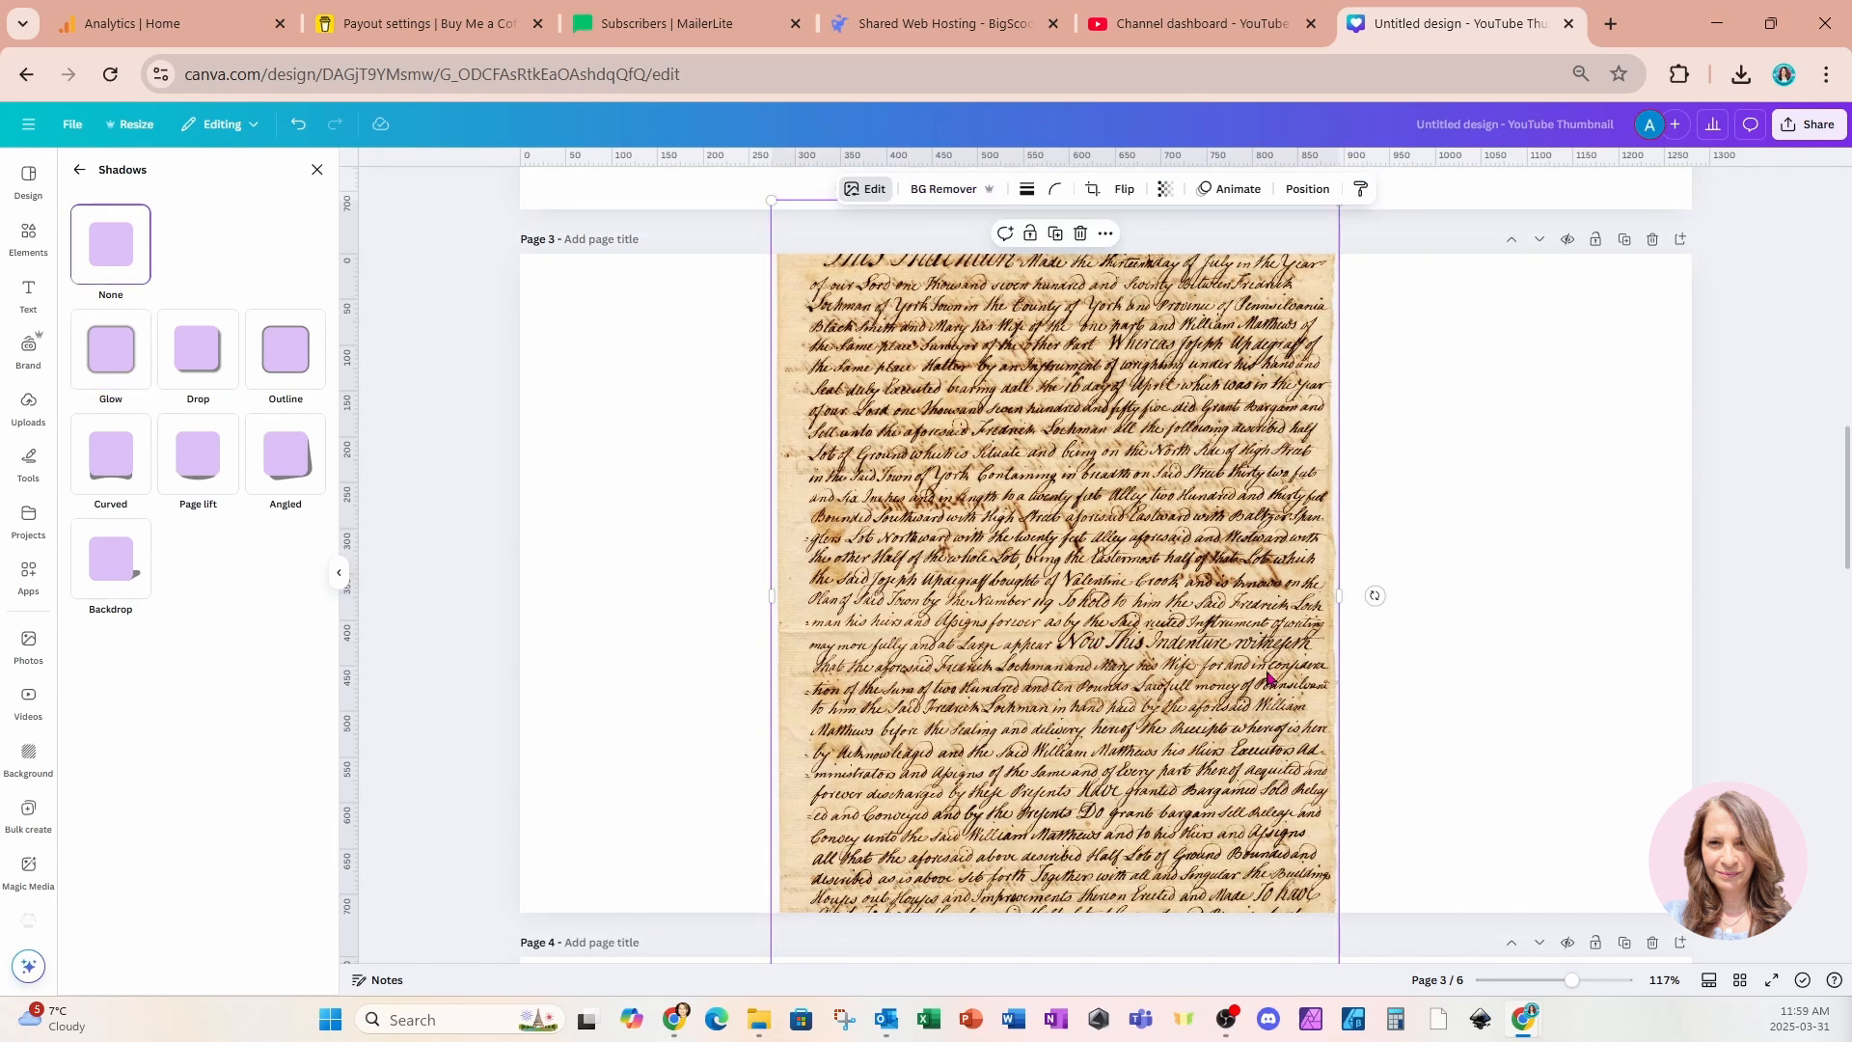
click(110, 347)
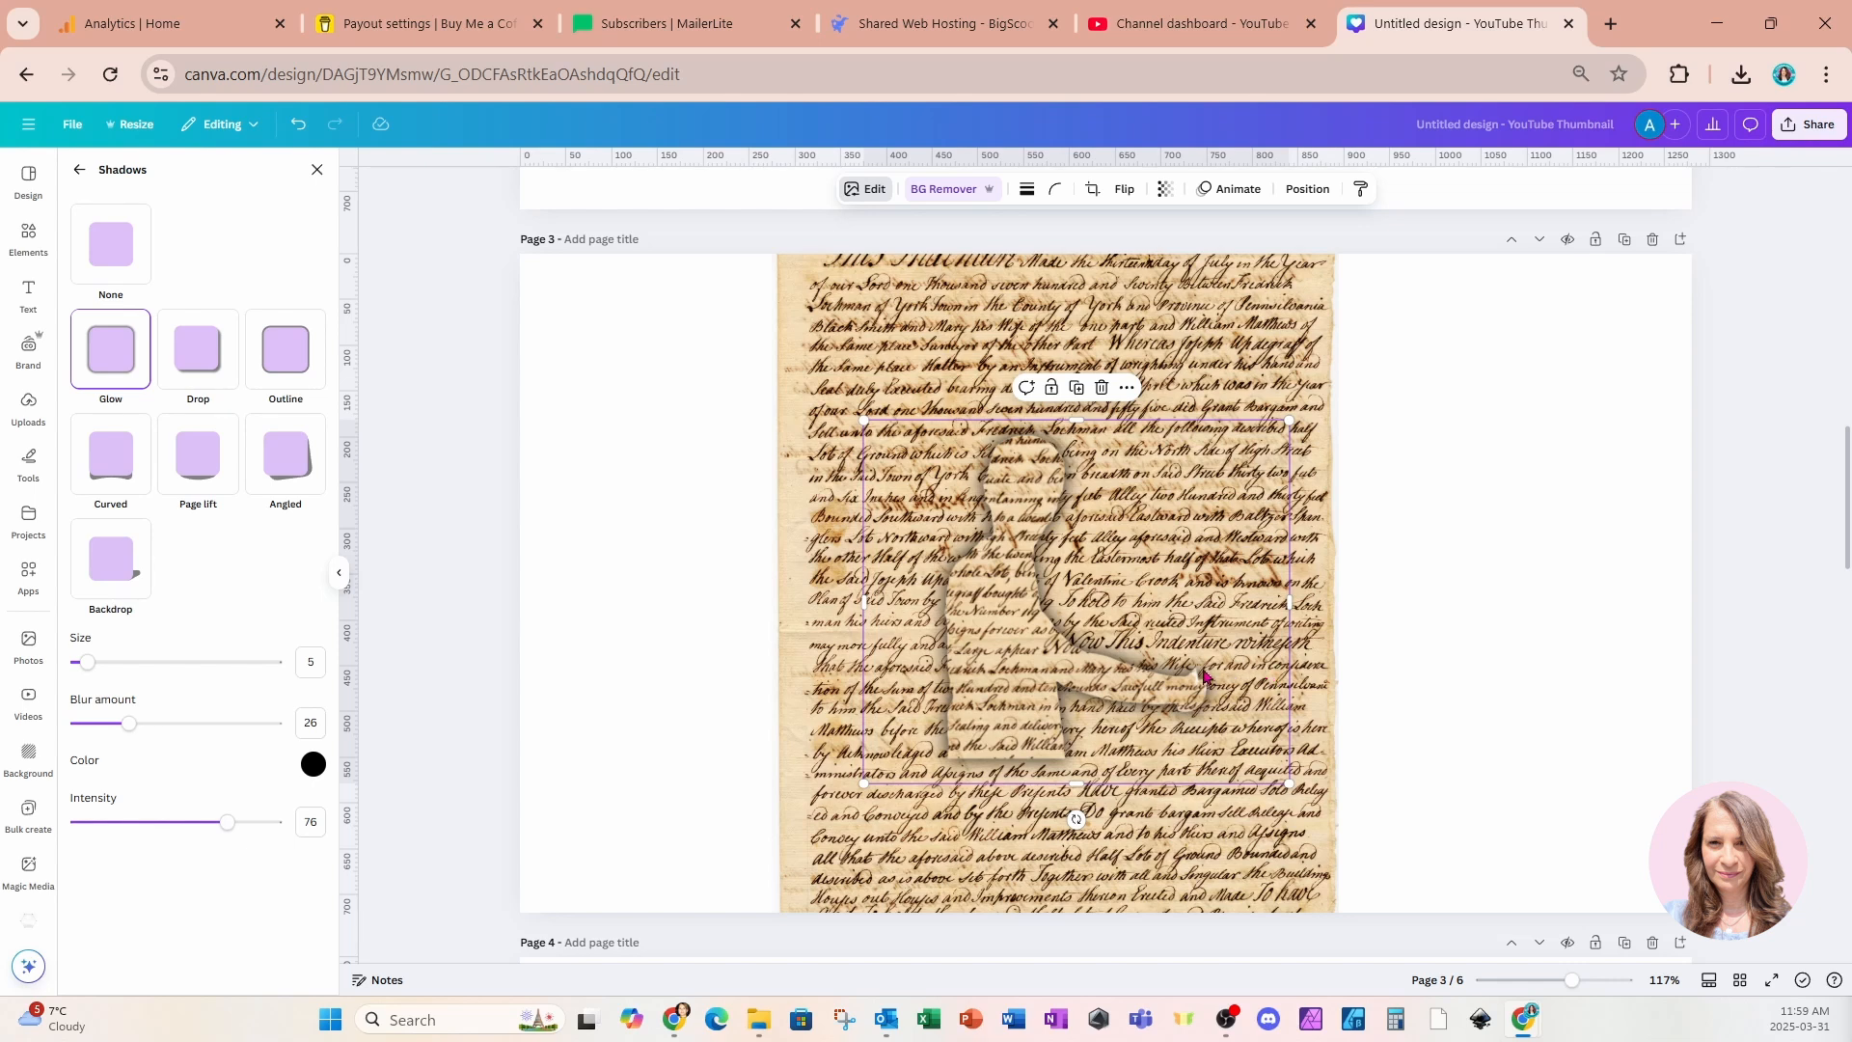
mouse_move(1057, 712)
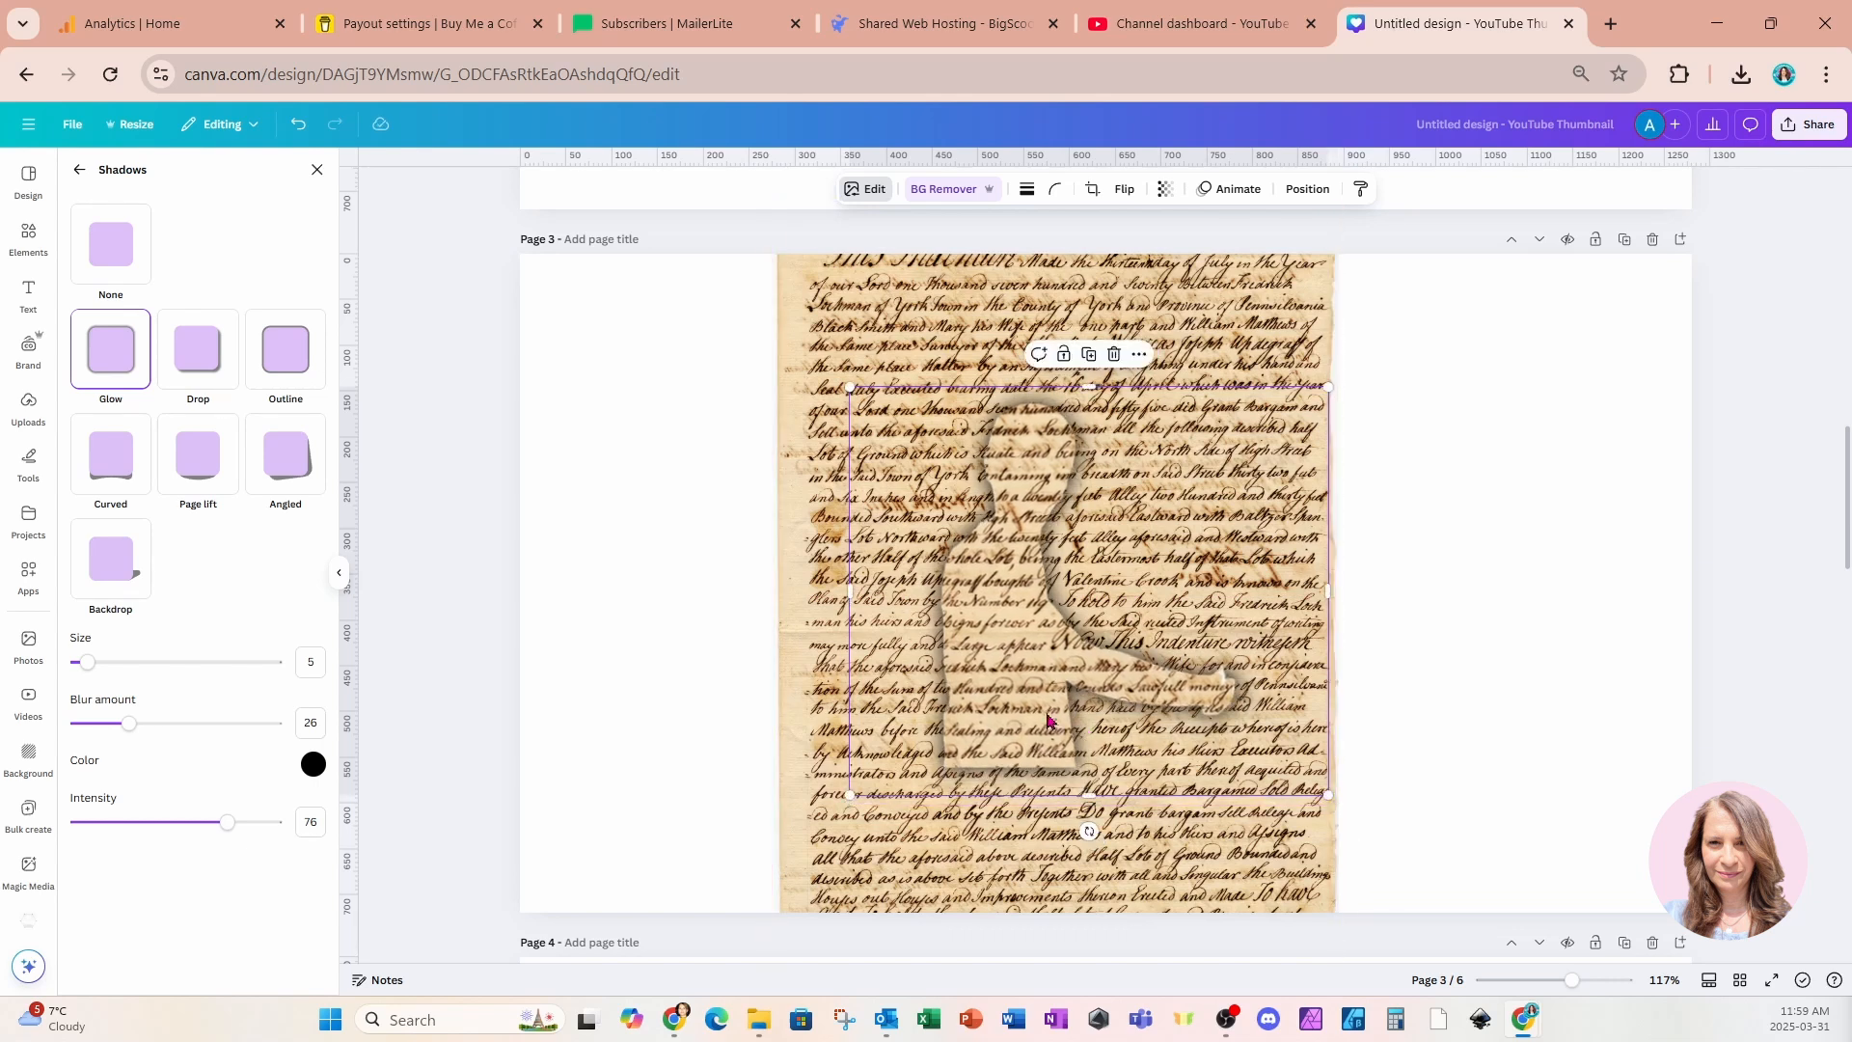
mouse_move(1061, 730)
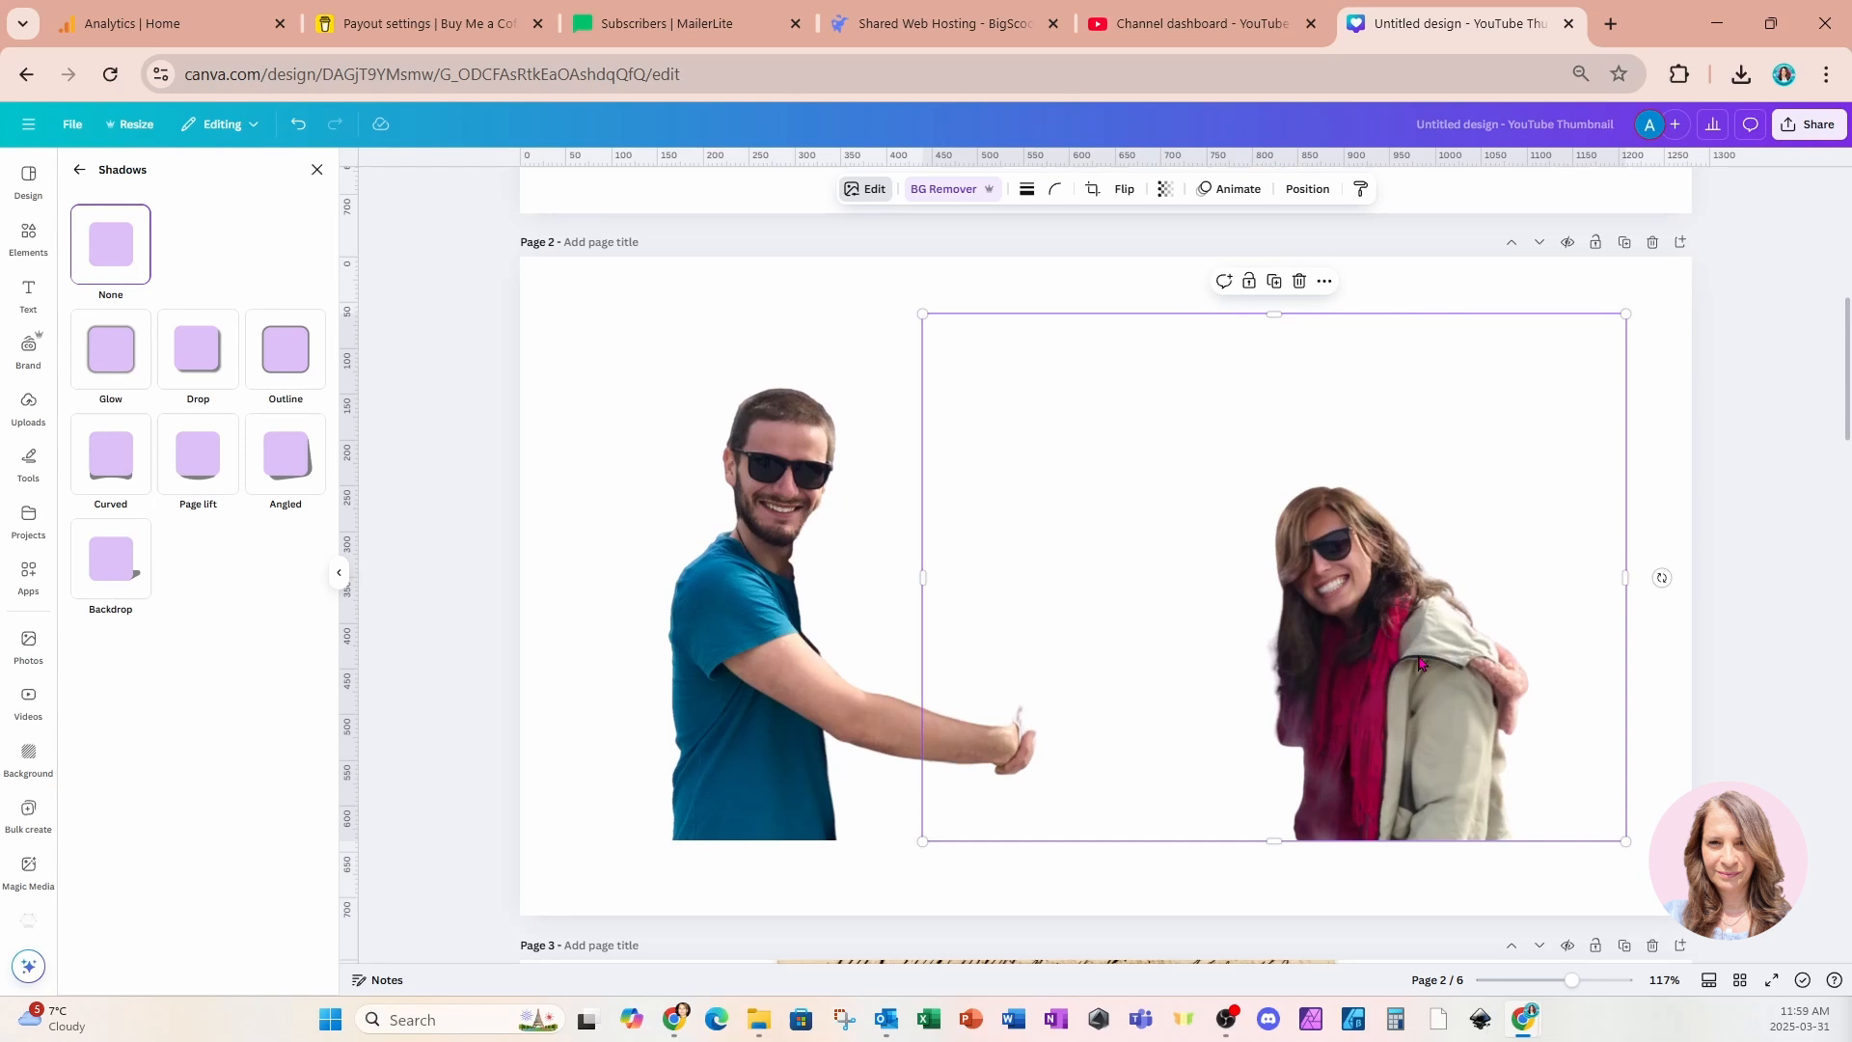
mouse_move(1424, 650)
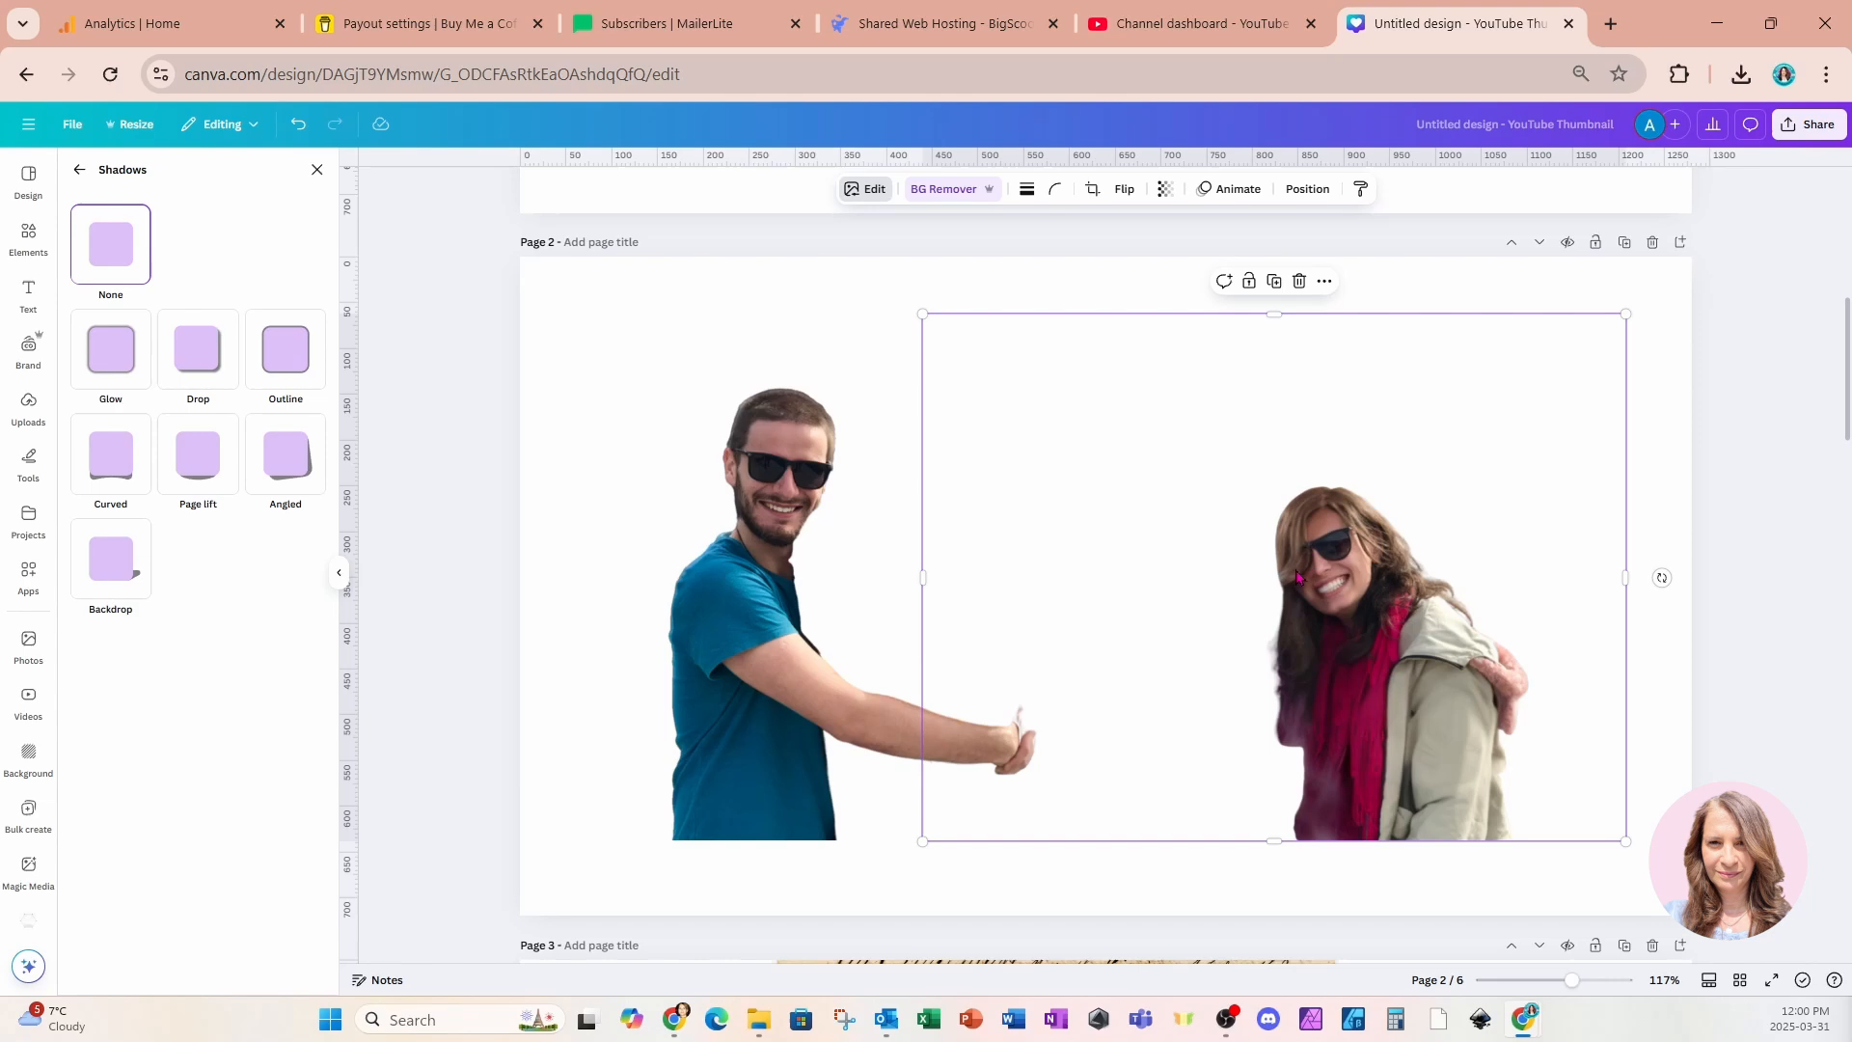
Scroll back to page 1 and select the hugging couple photo
scroll(up, 3)
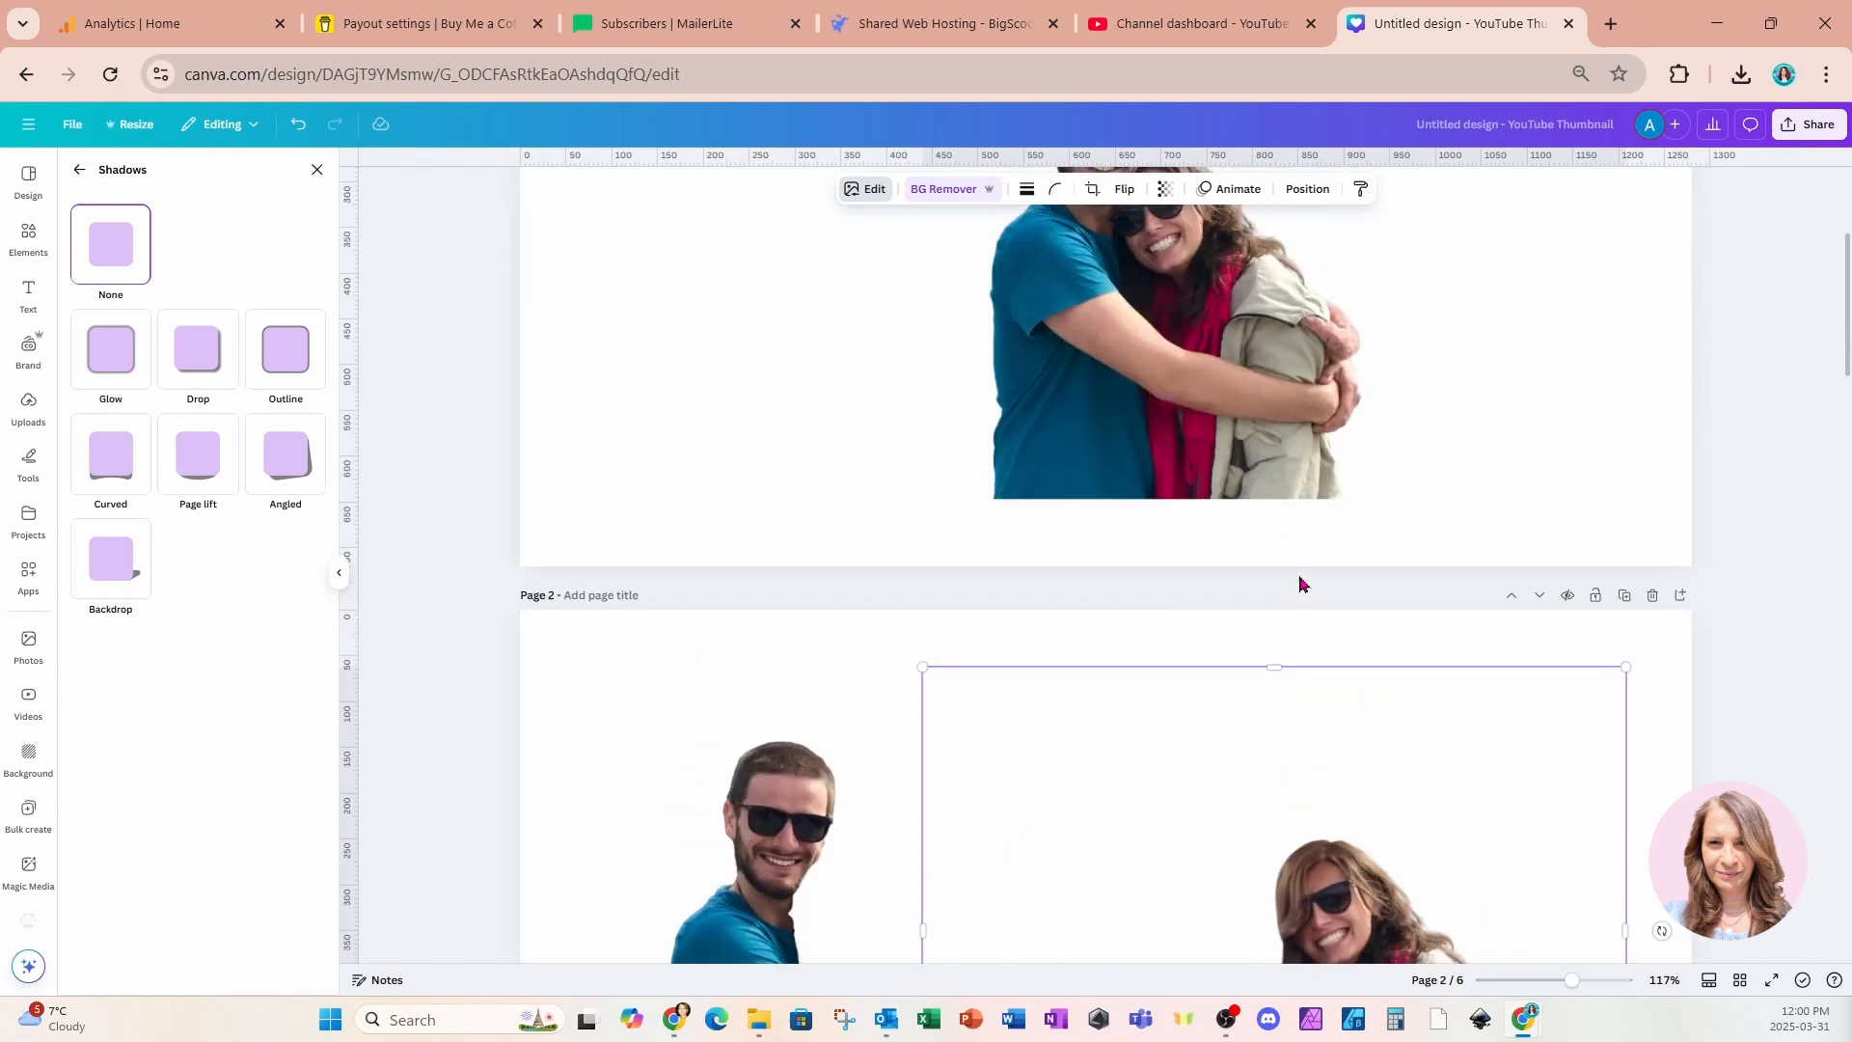
scroll(up, 3)
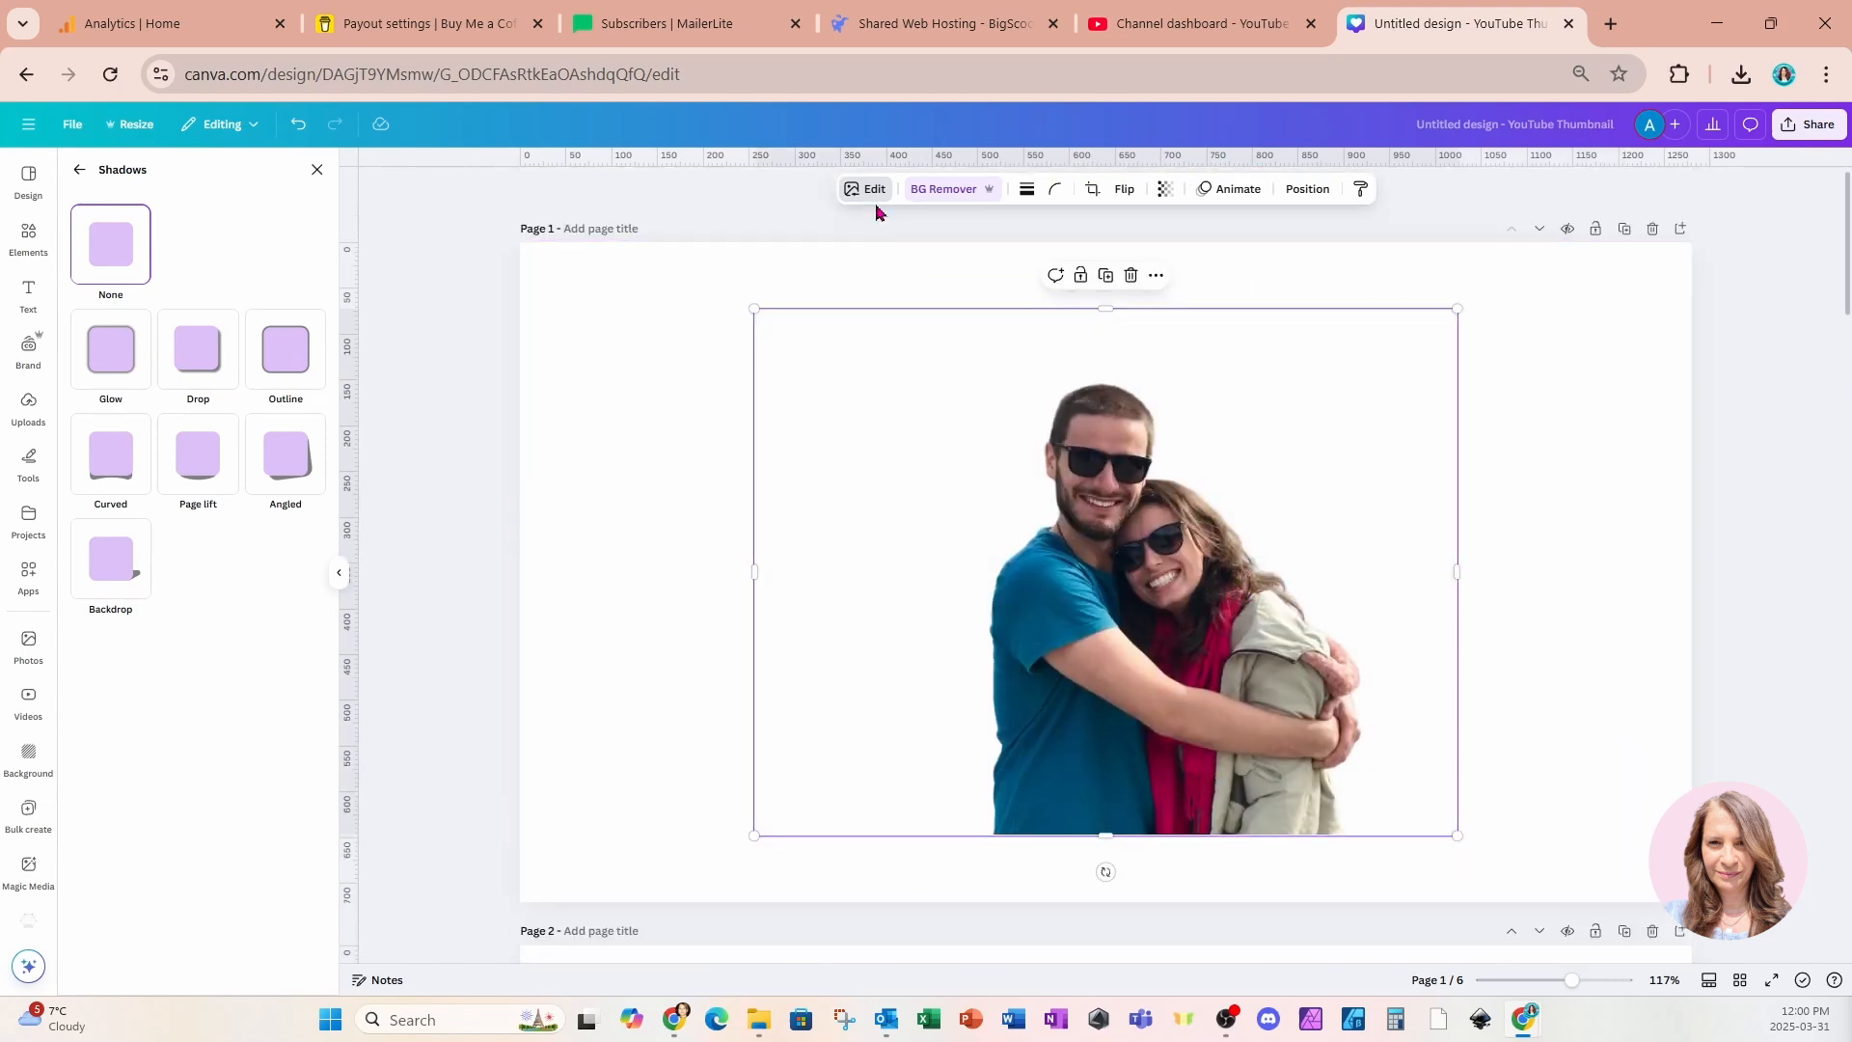
click(27, 239)
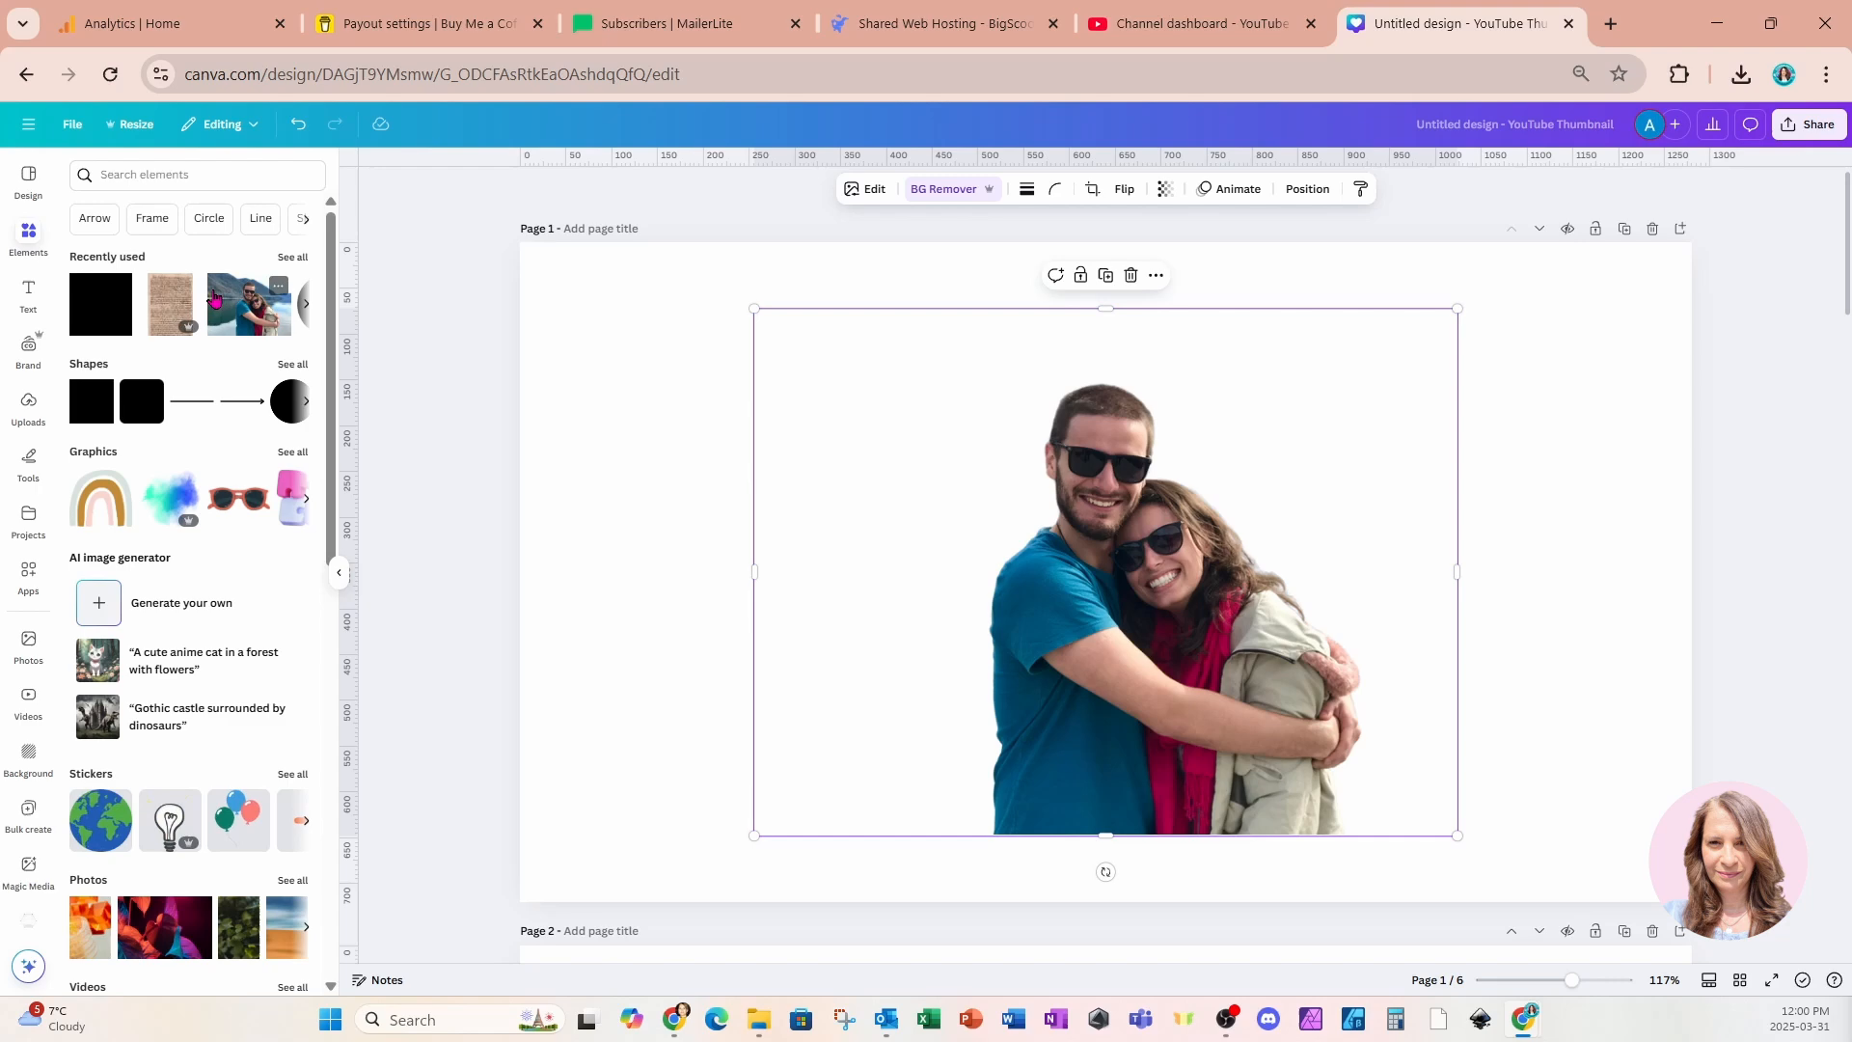
Use Magic Grab to select the woman including her hand and extract her as a separate element
click(872, 189)
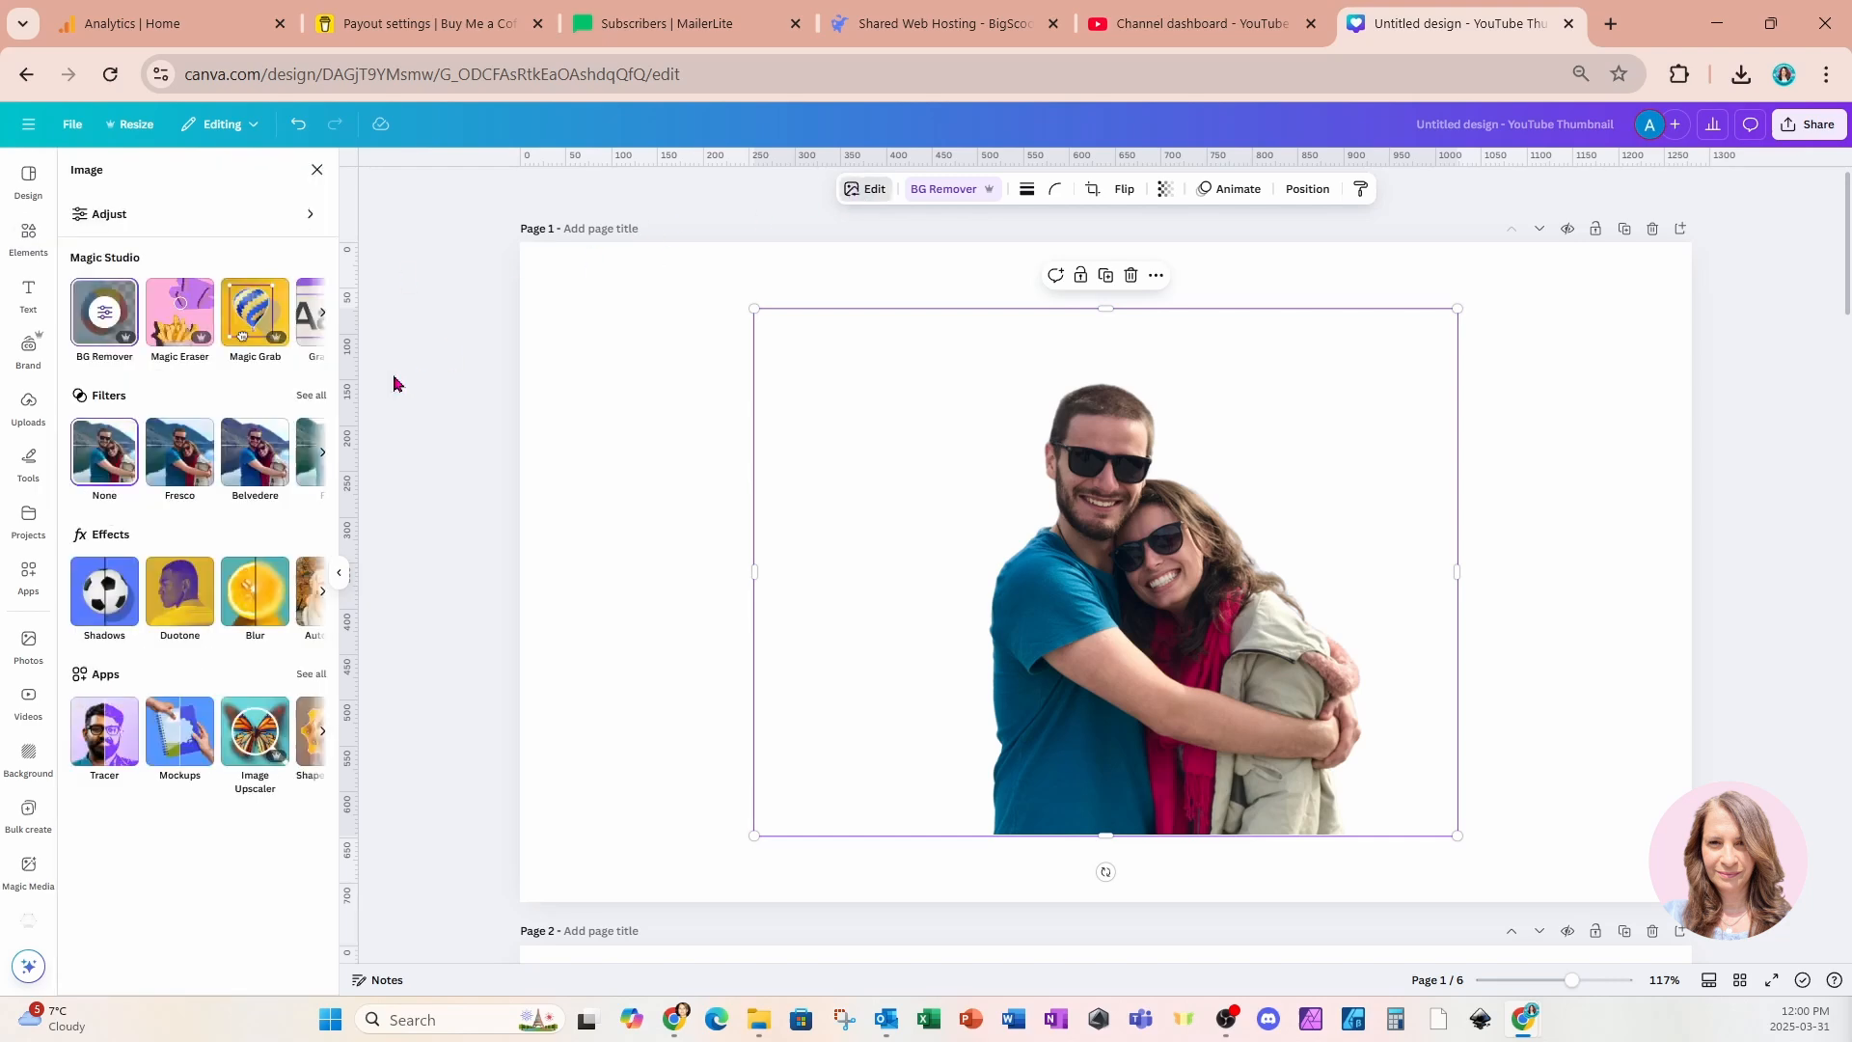
click(253, 312)
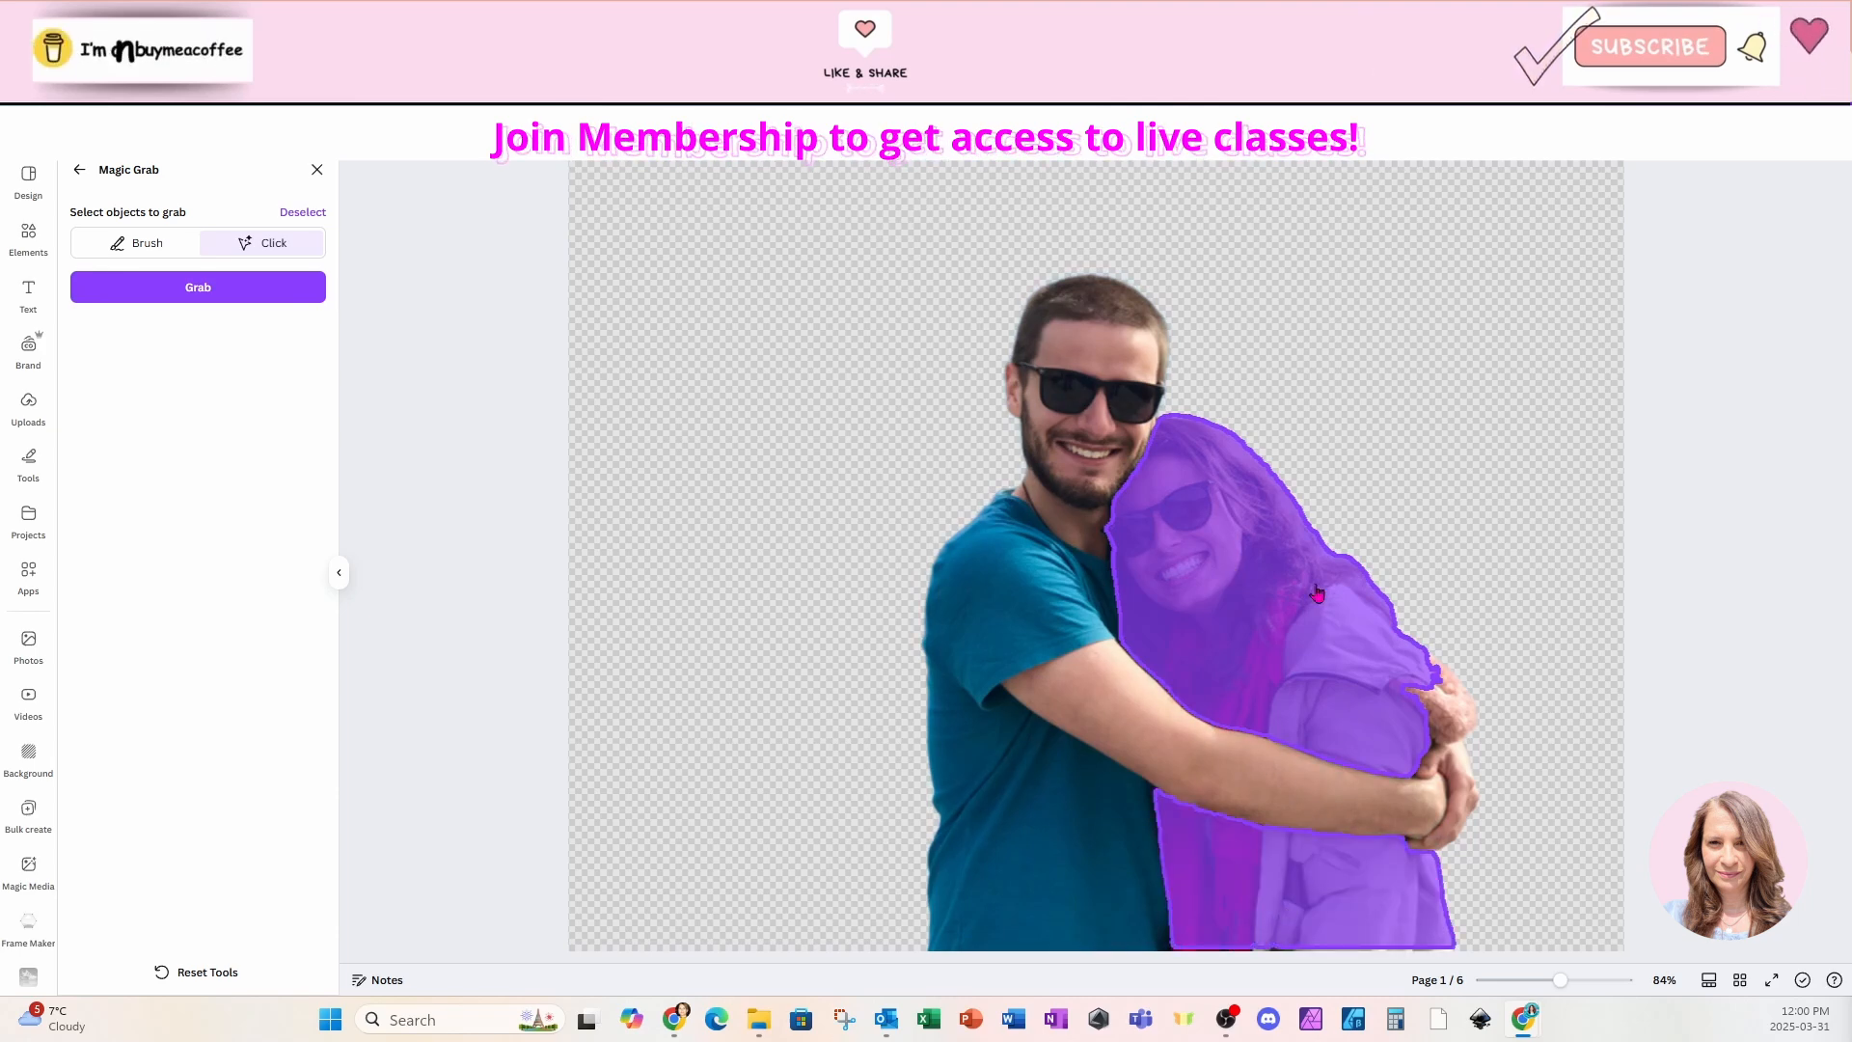
click(197, 288)
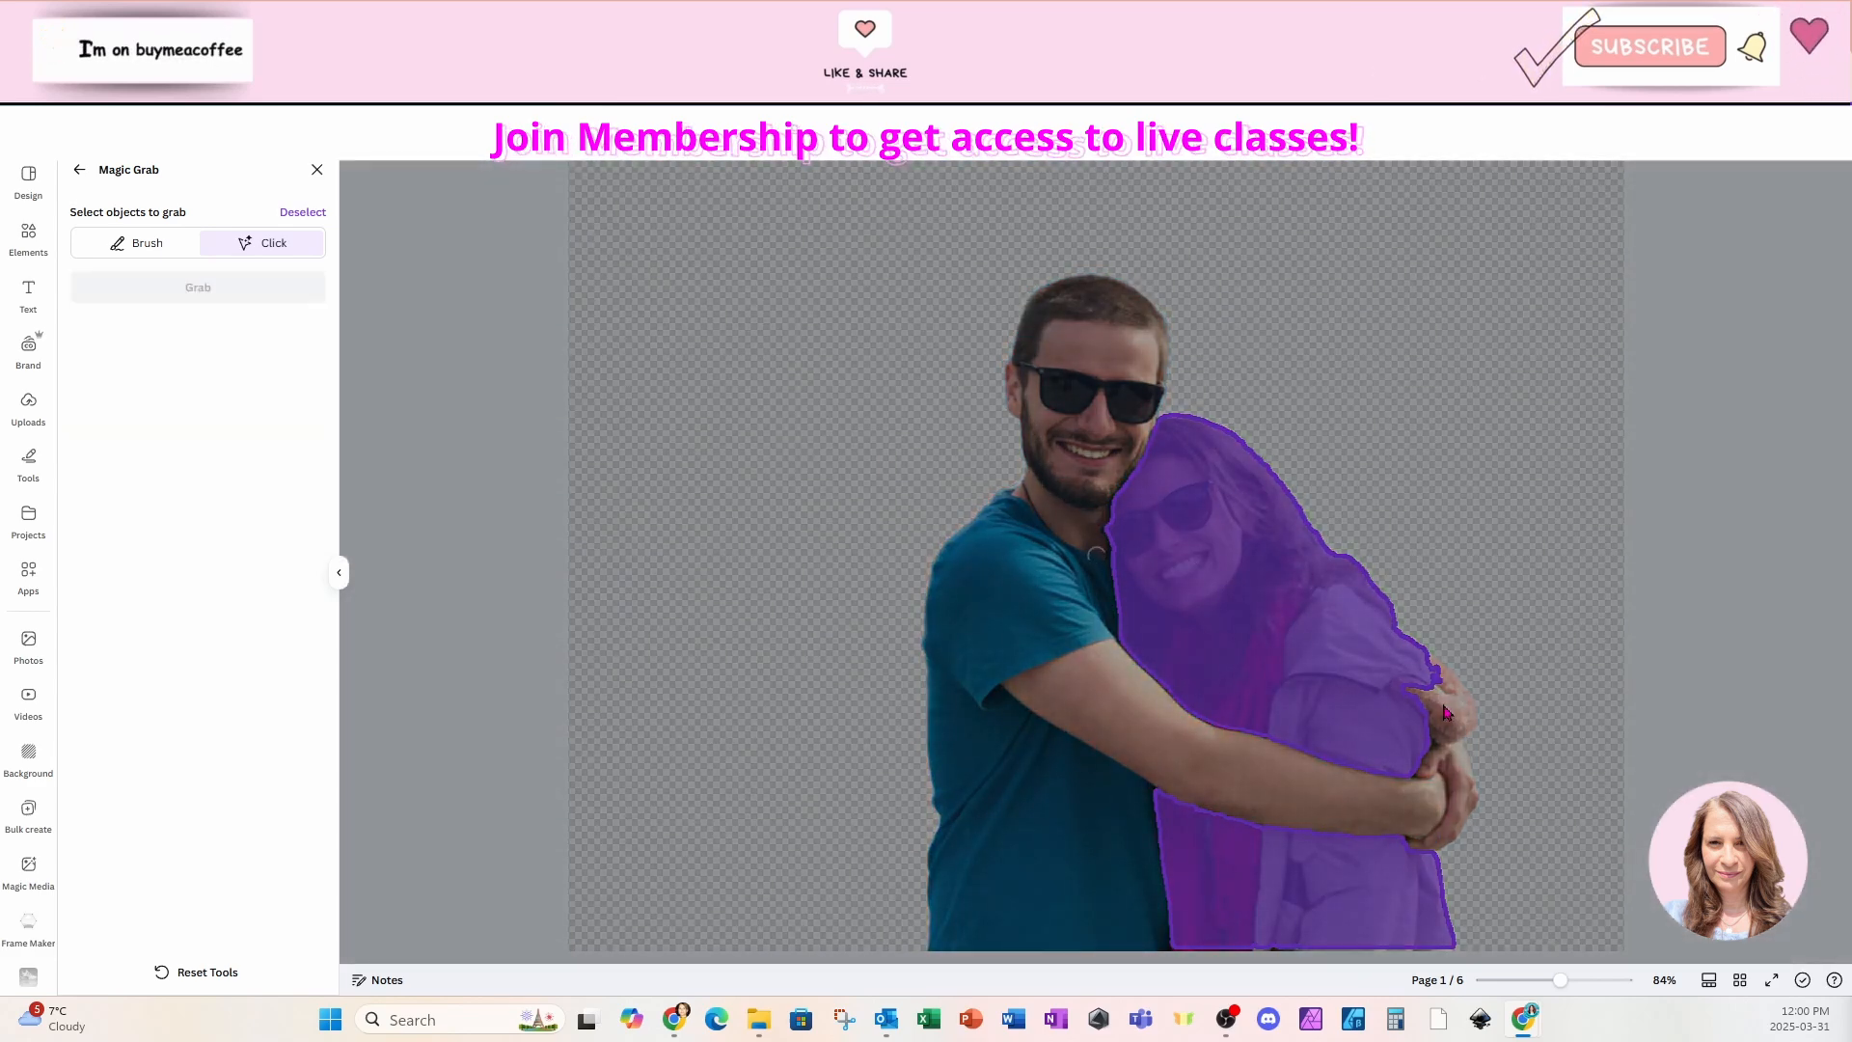
click(1441, 712)
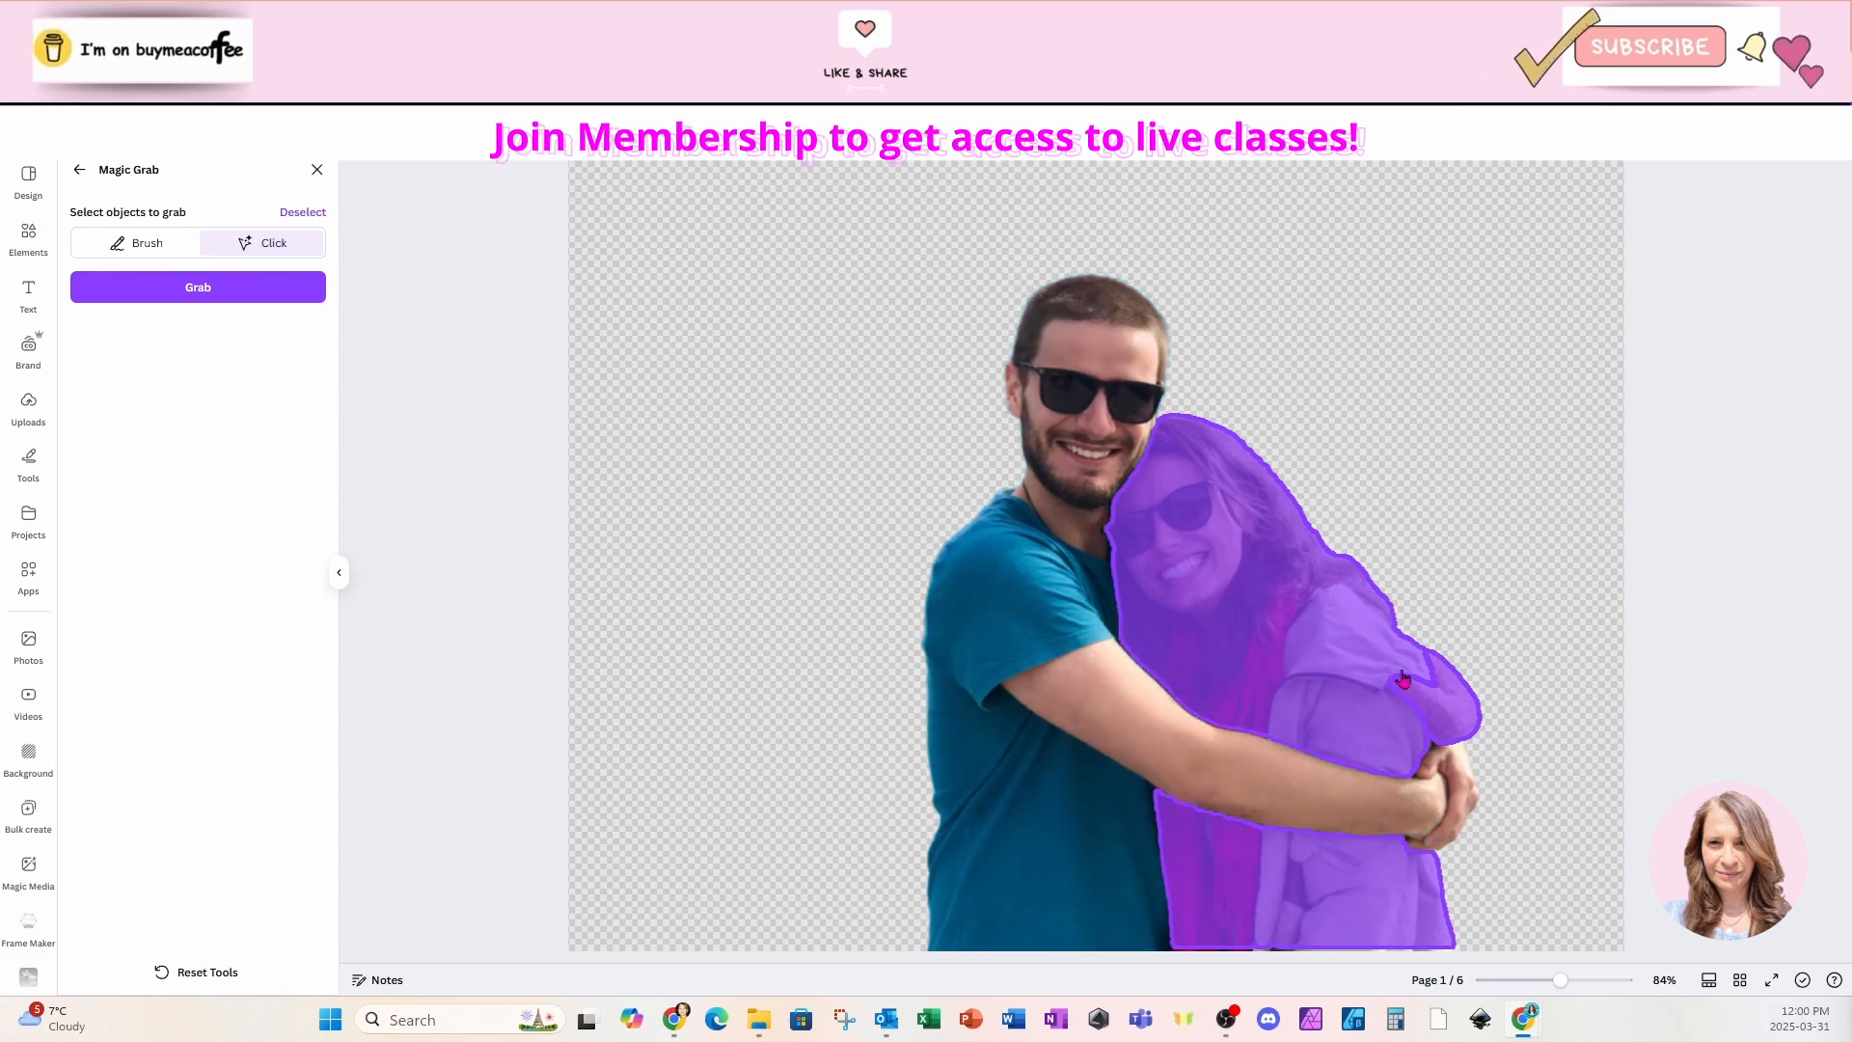
mouse_move(1433, 724)
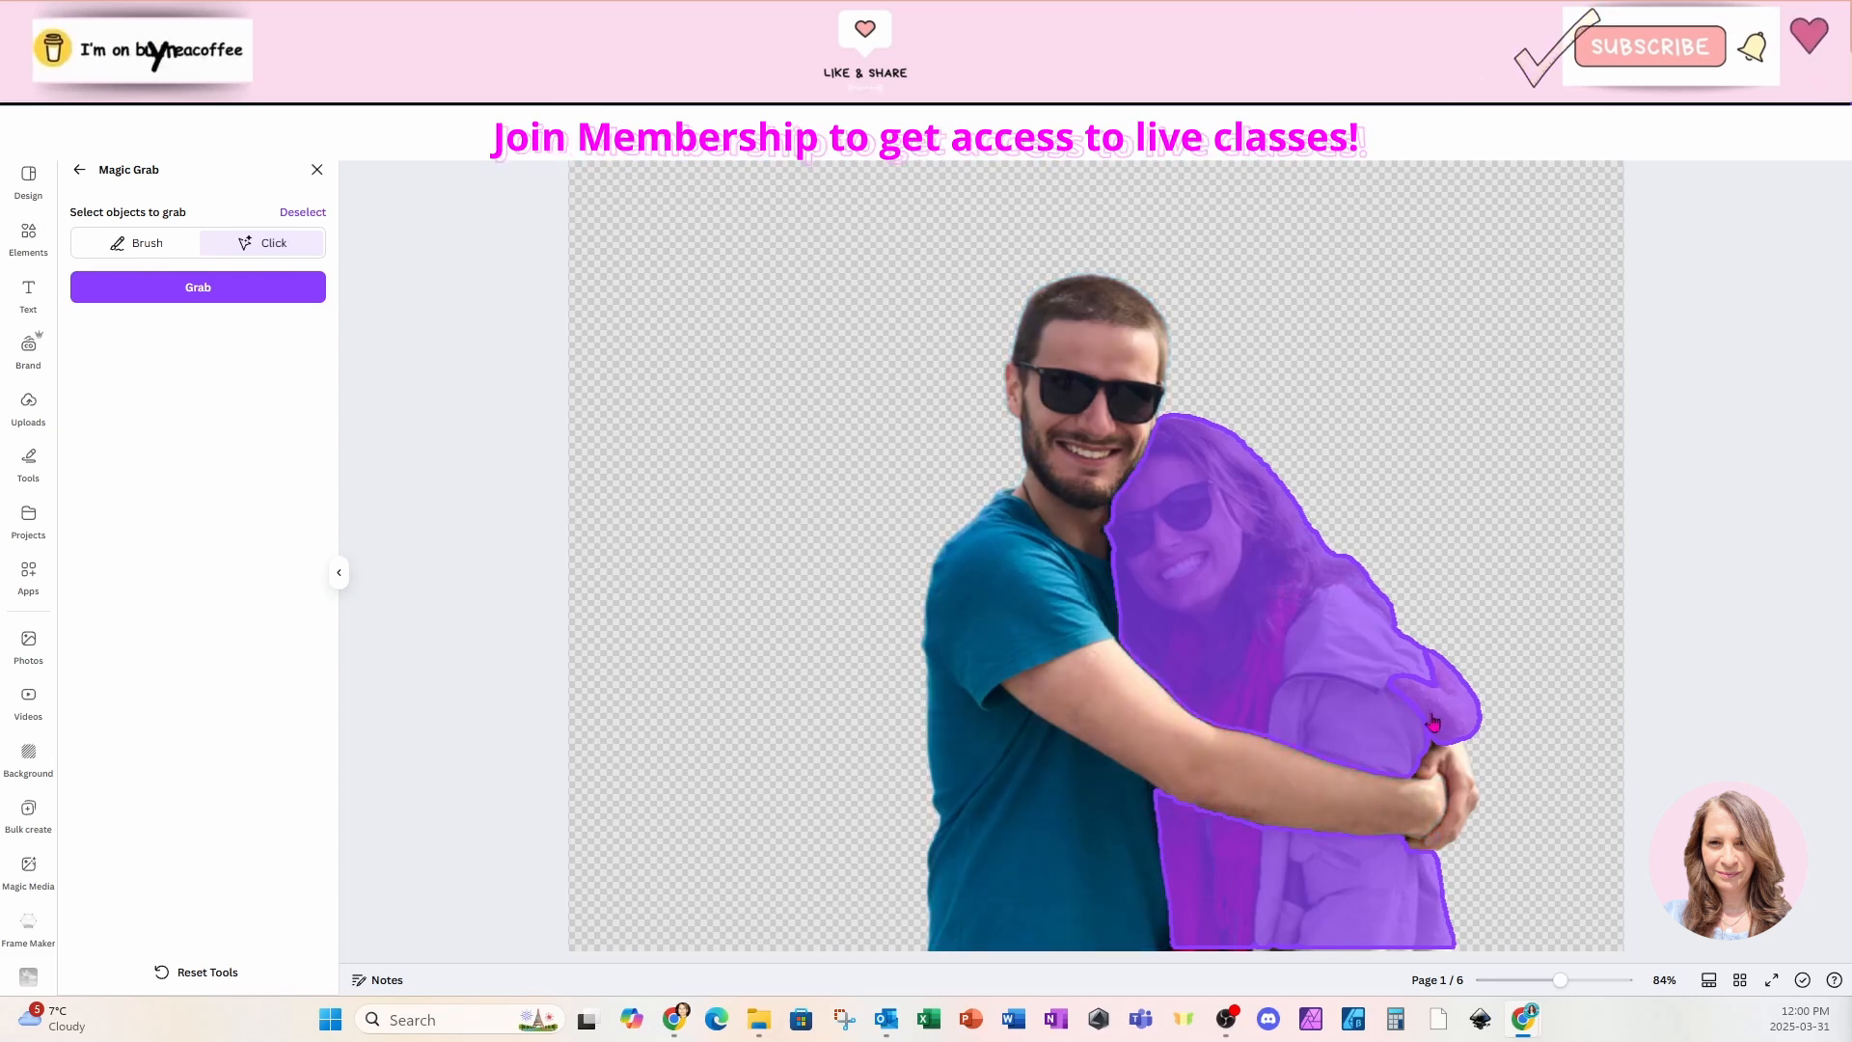
click(197, 286)
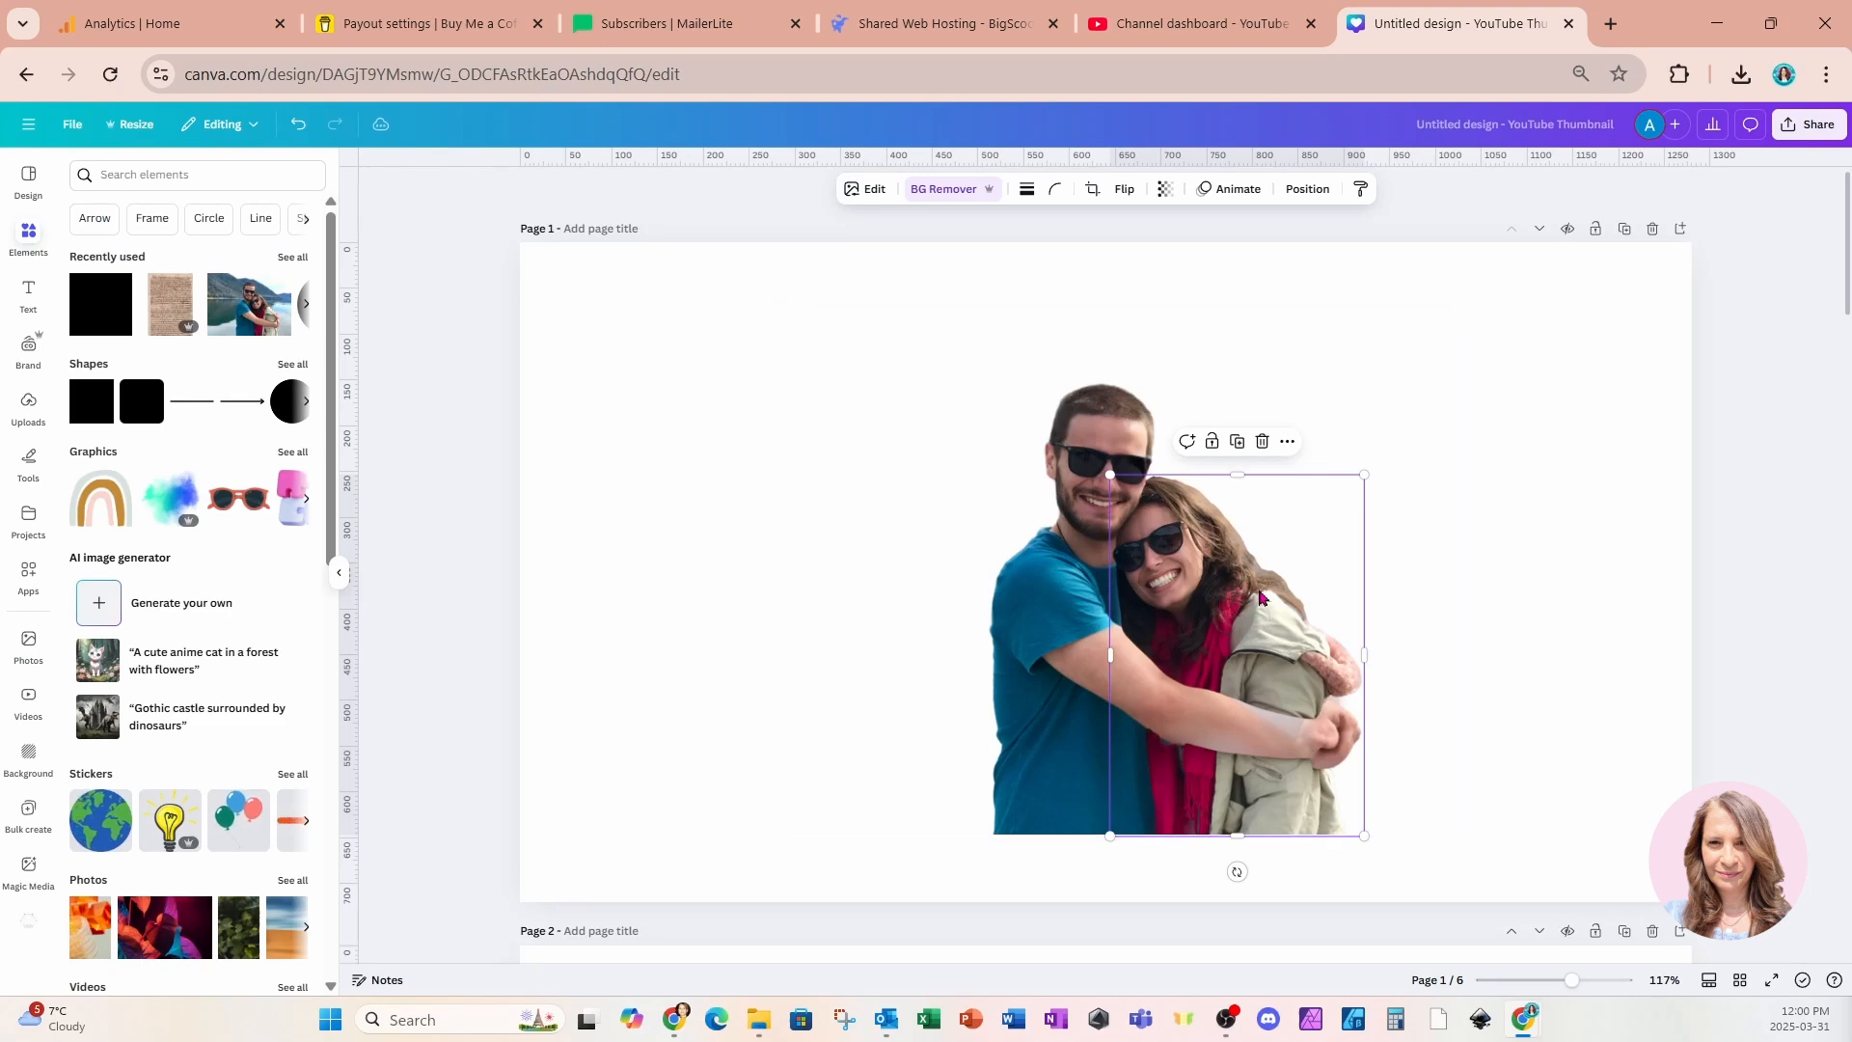
Move to page 3 with the cut-out woman and select the handwritten script paper
scroll(down, 3)
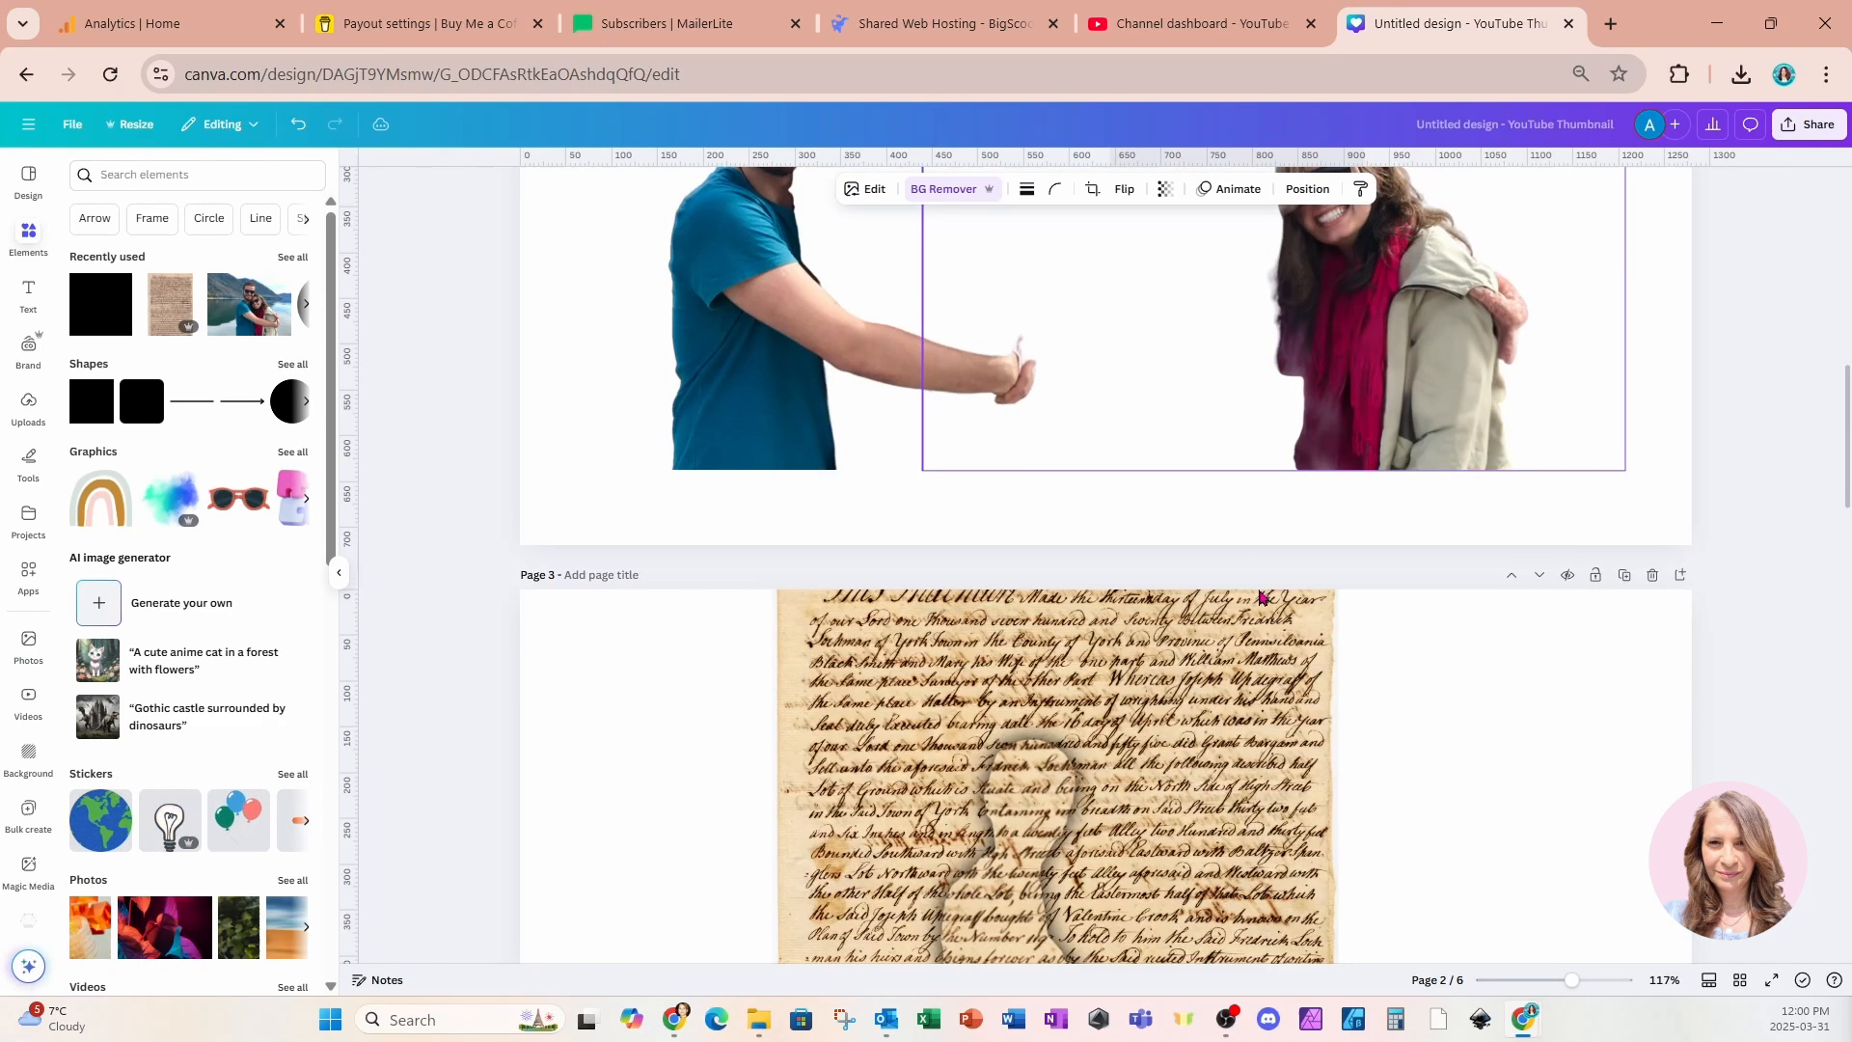
scroll(down, 3)
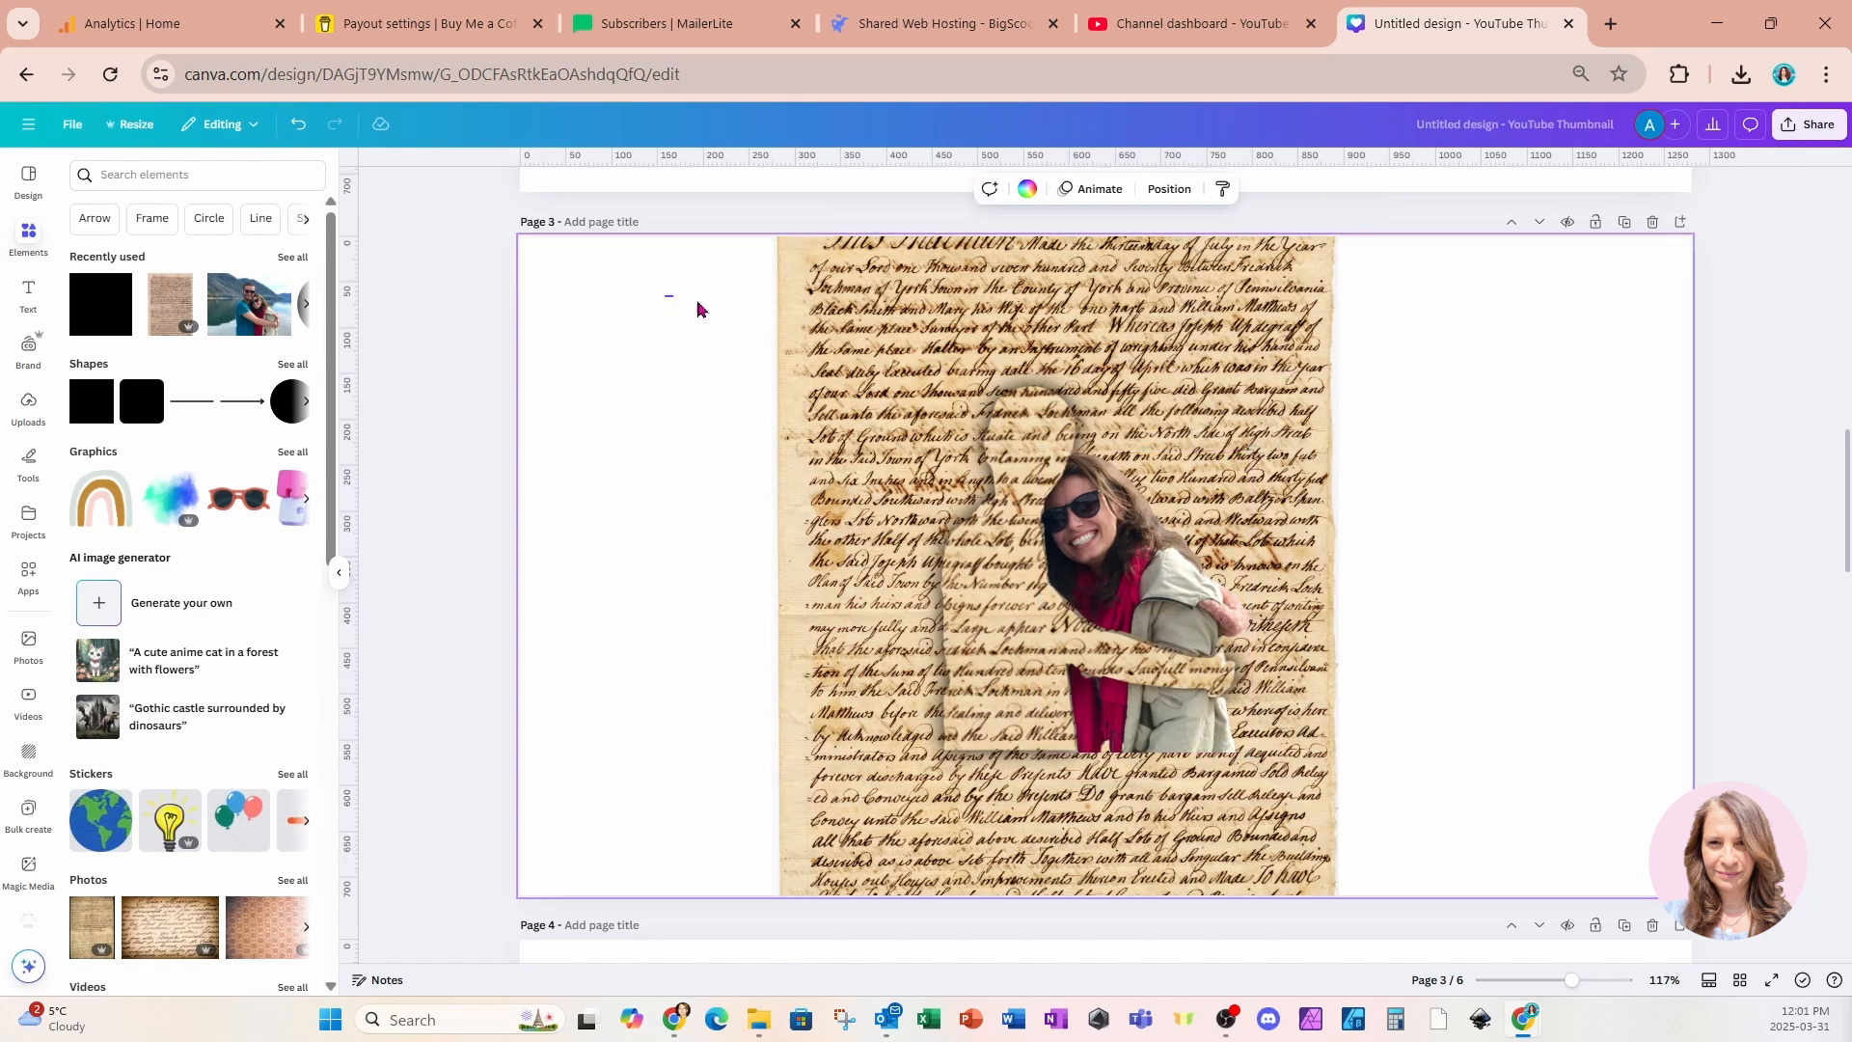
click(1052, 567)
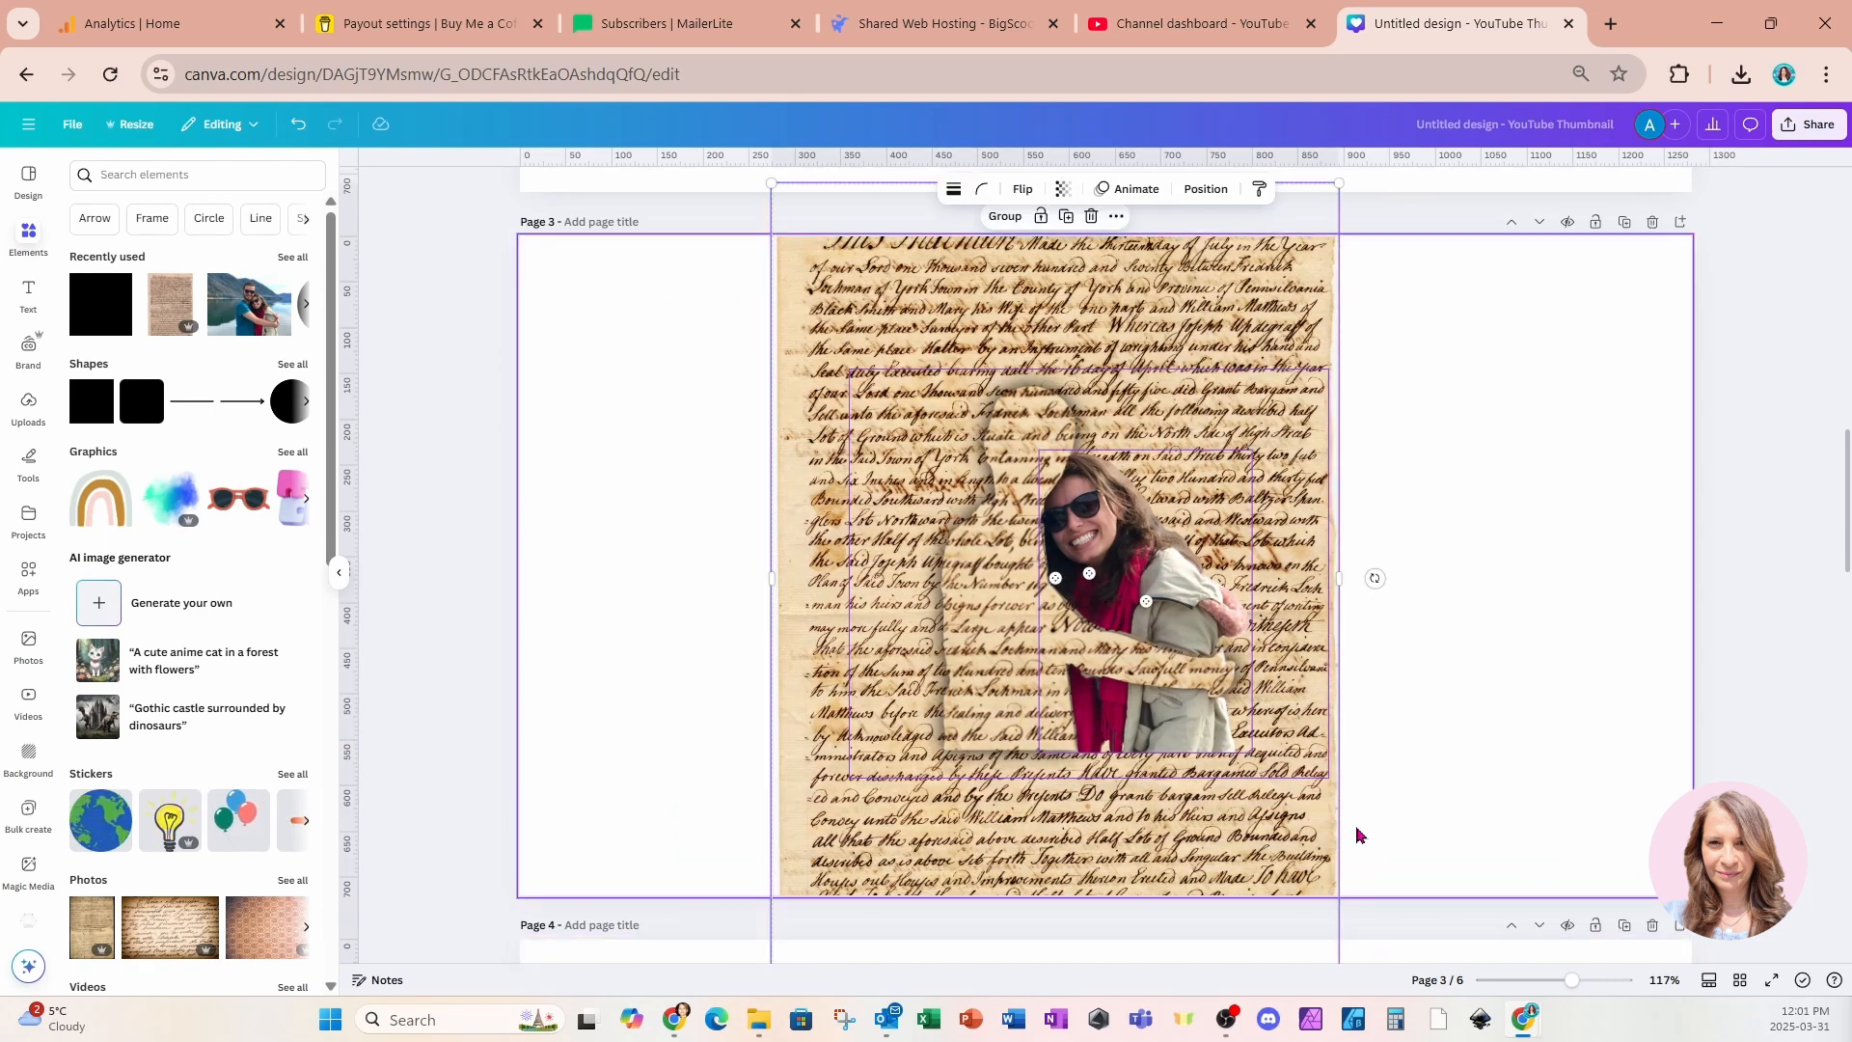
scroll(down, 3)
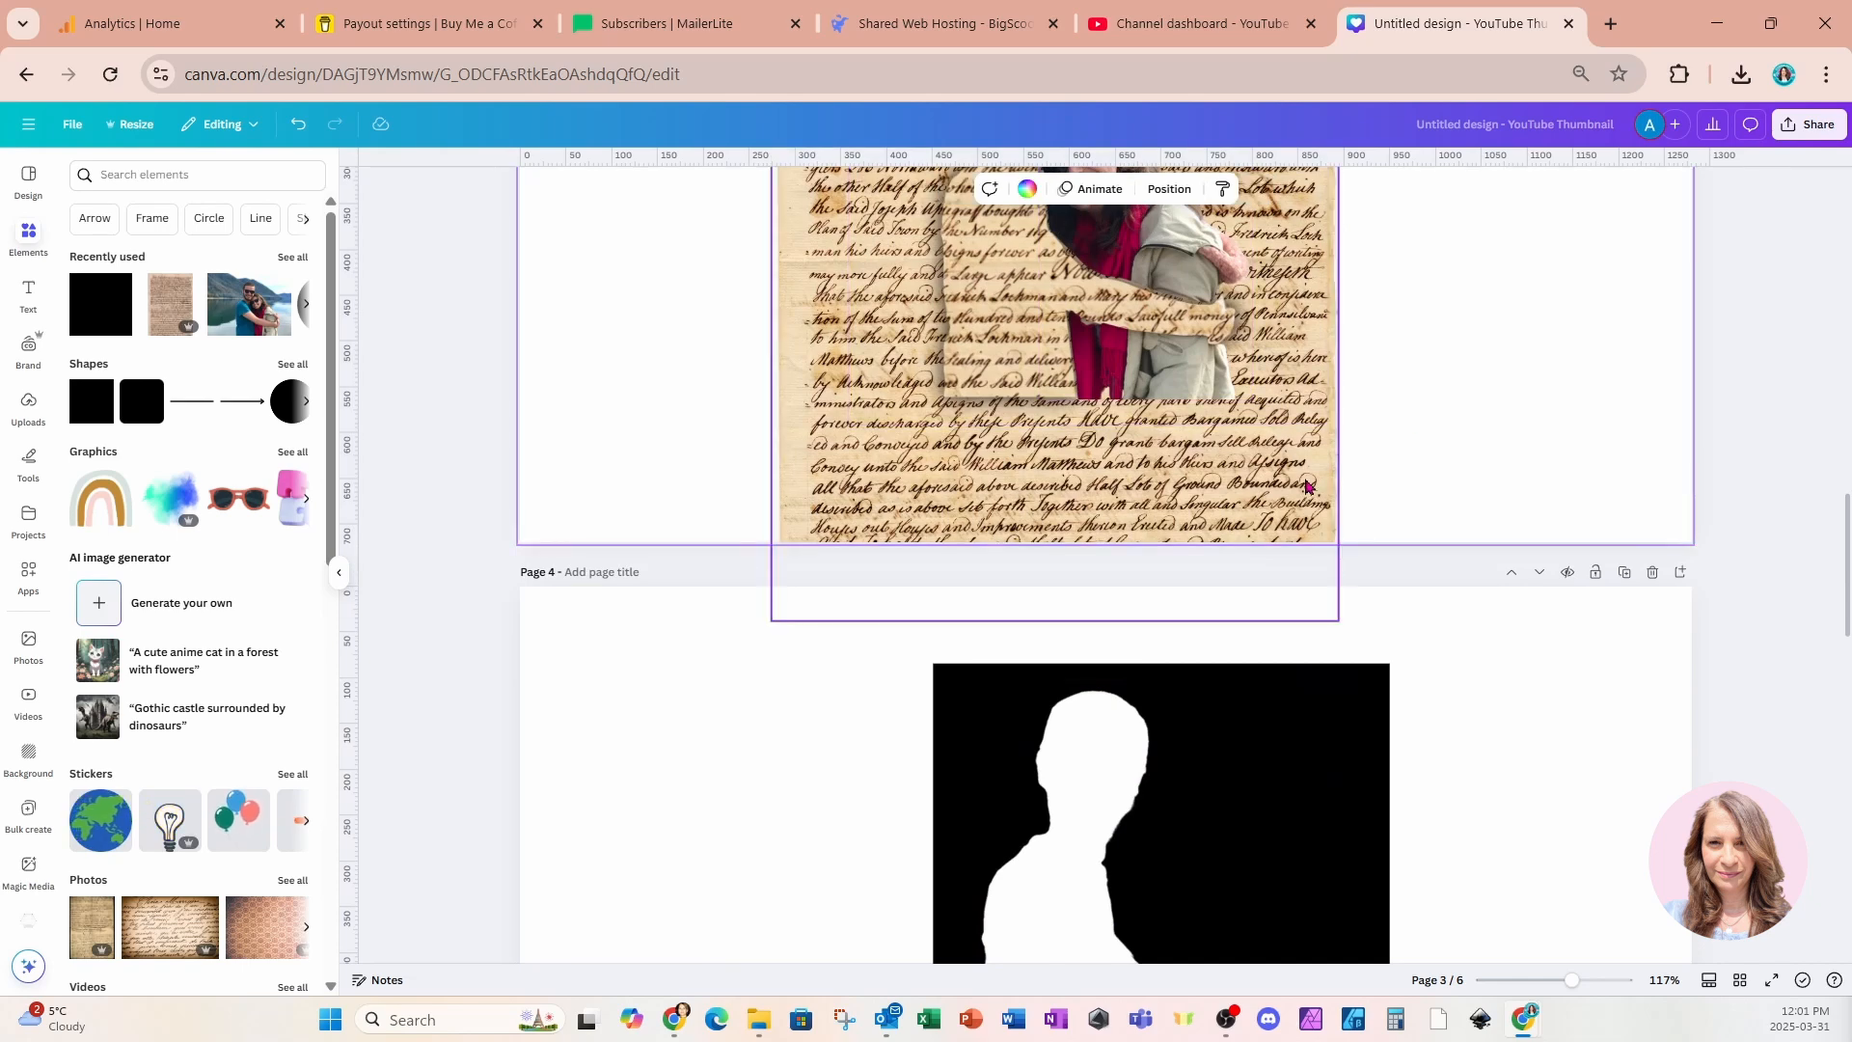
click(1052, 355)
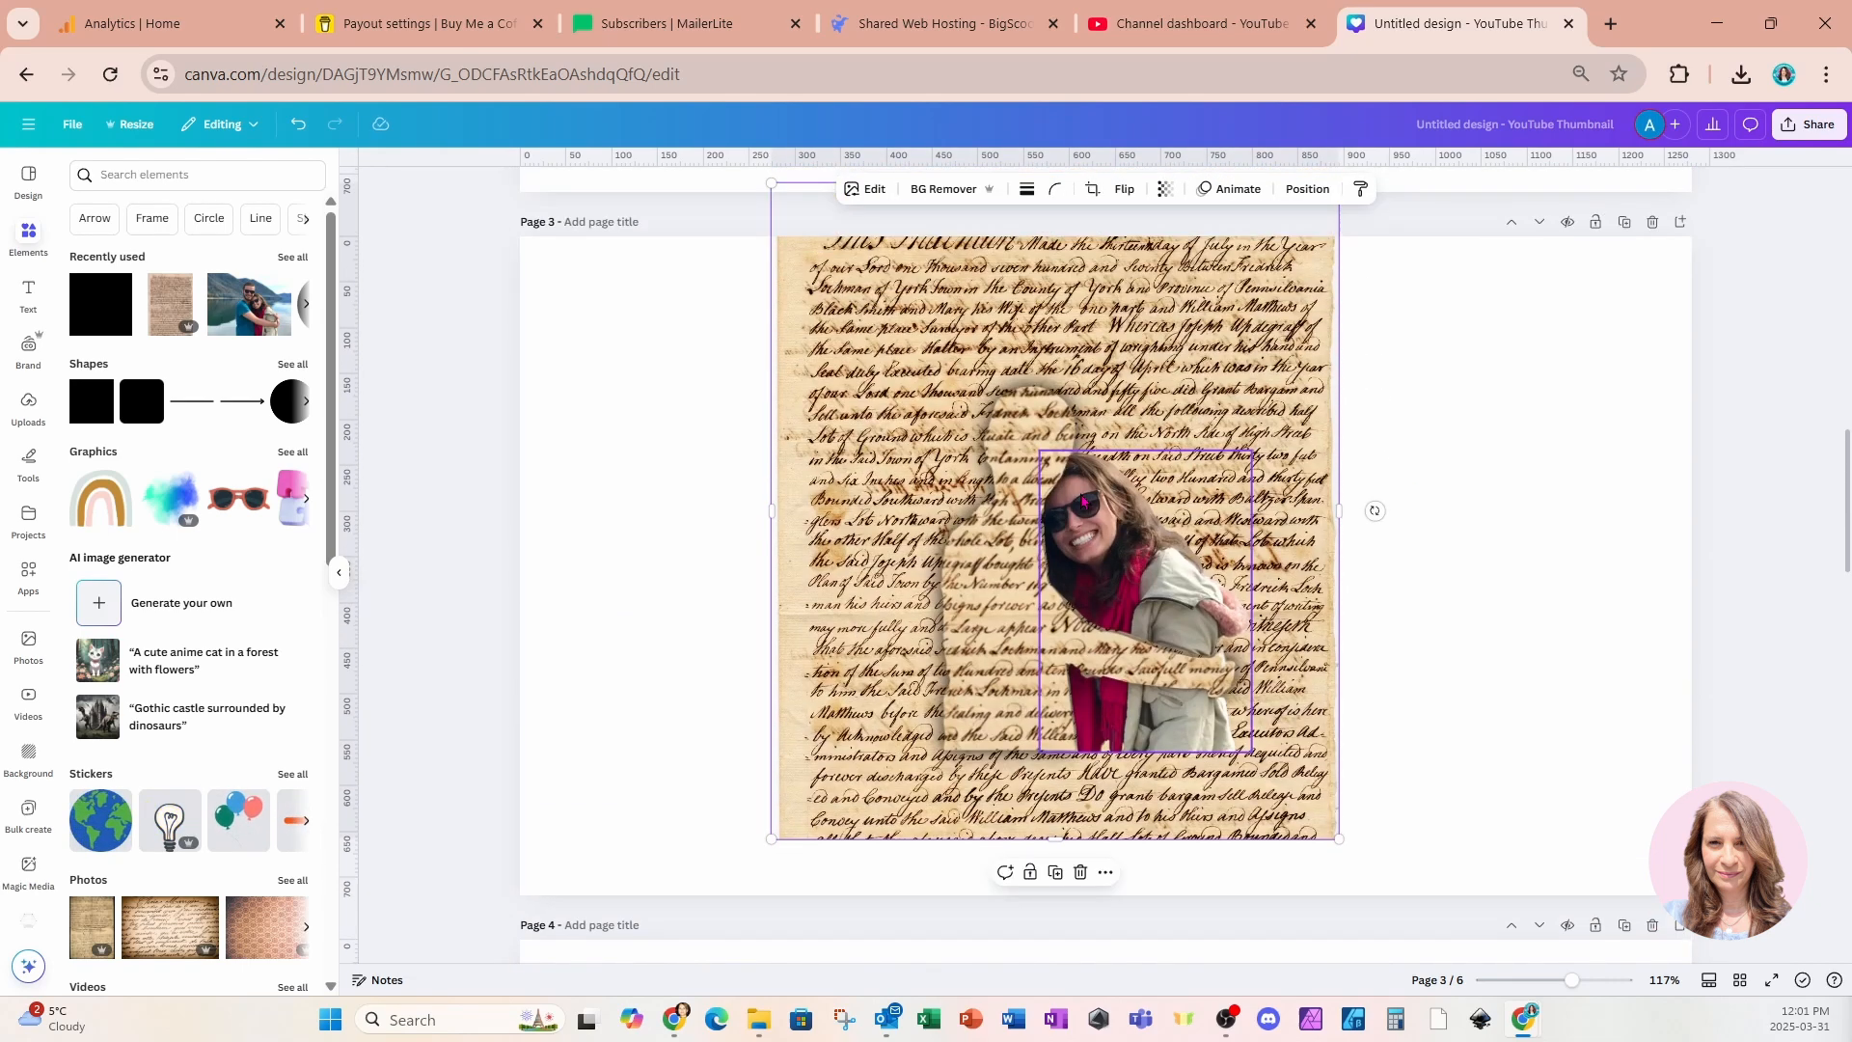
Stretch the script paper so it covers the whole page
scroll(down, 3)
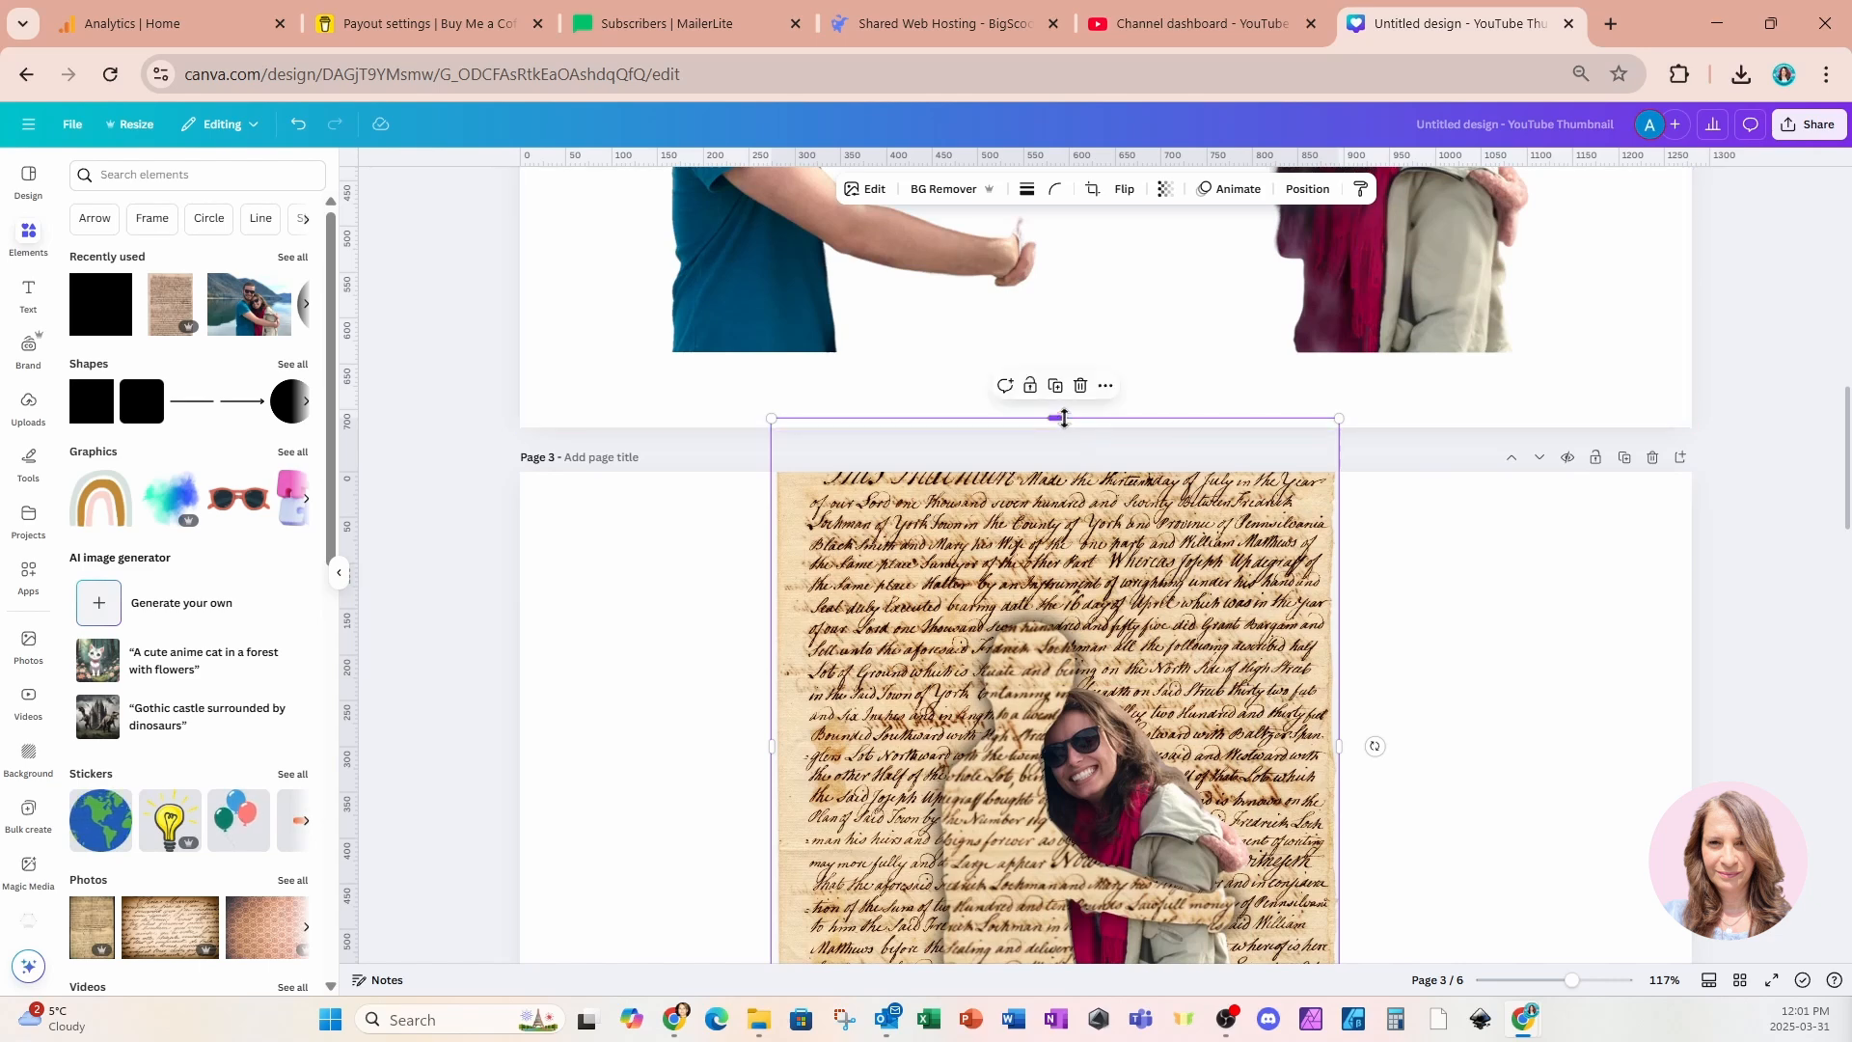
scroll(down, 3)
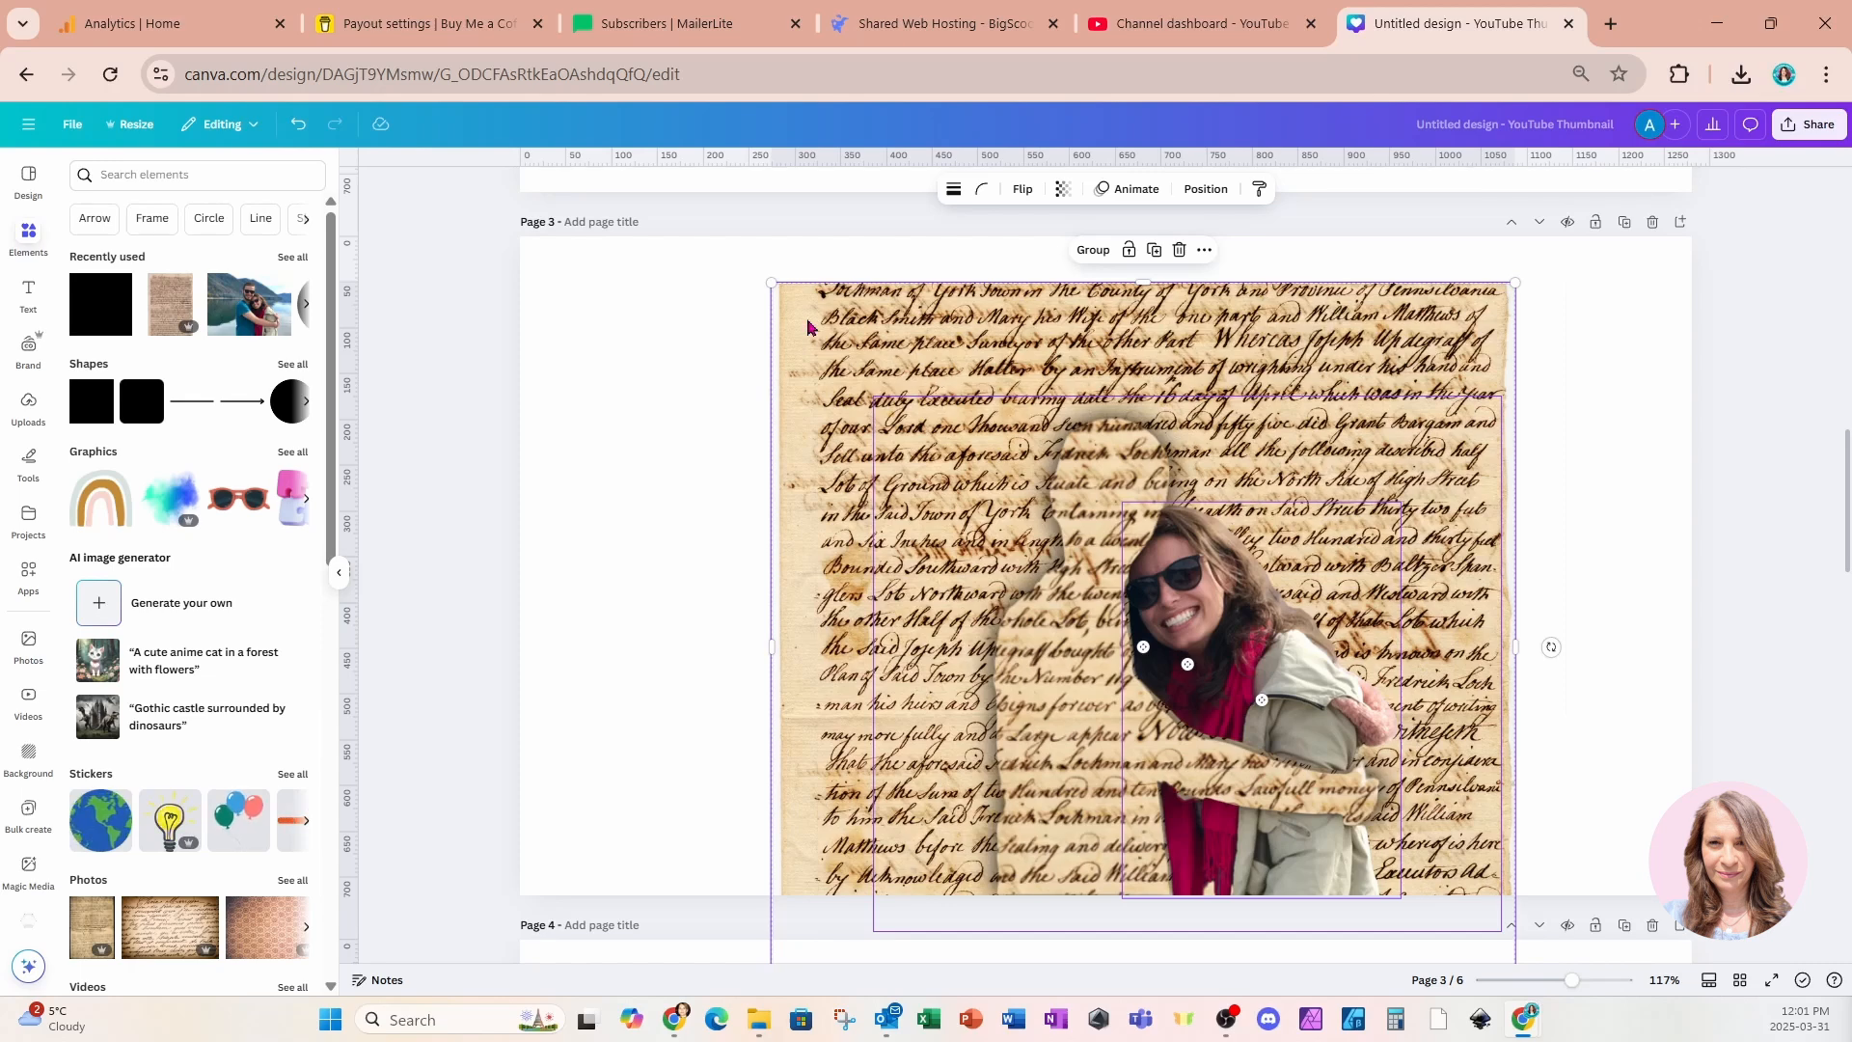
drag(771, 284, 724, 234)
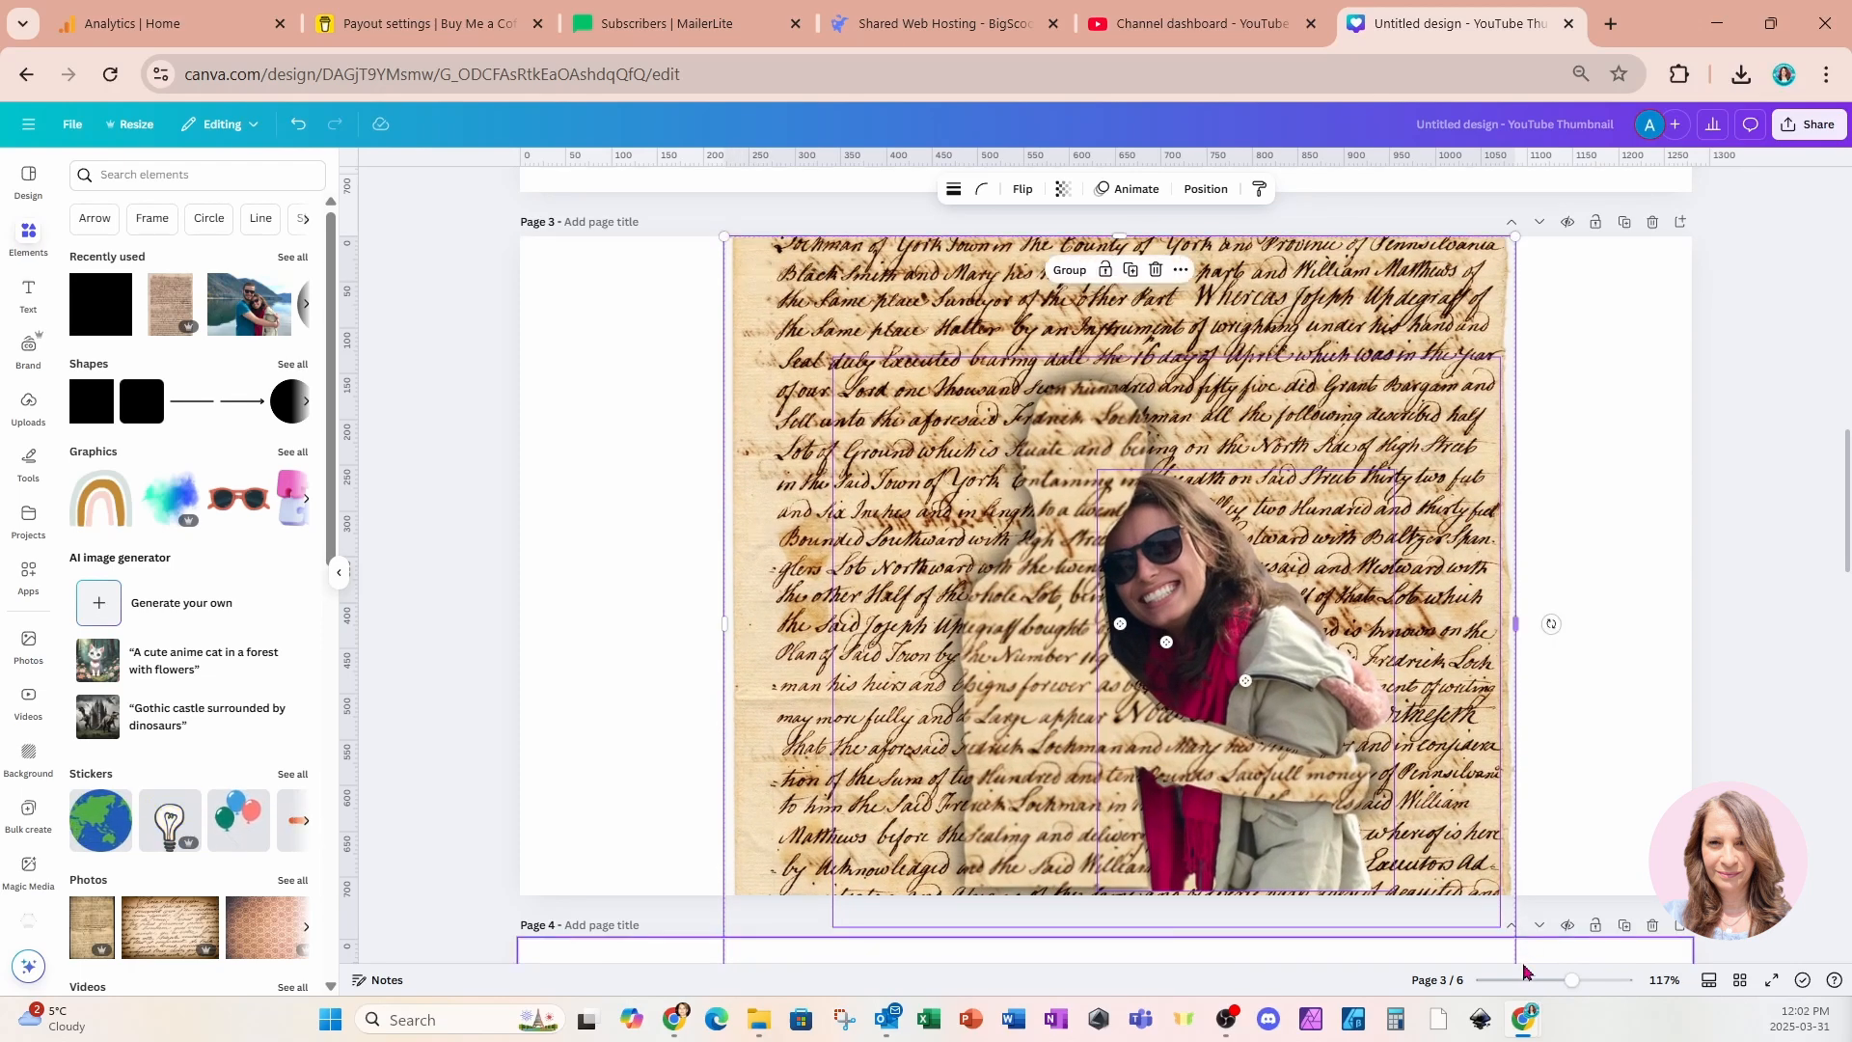
scroll(down, 3)
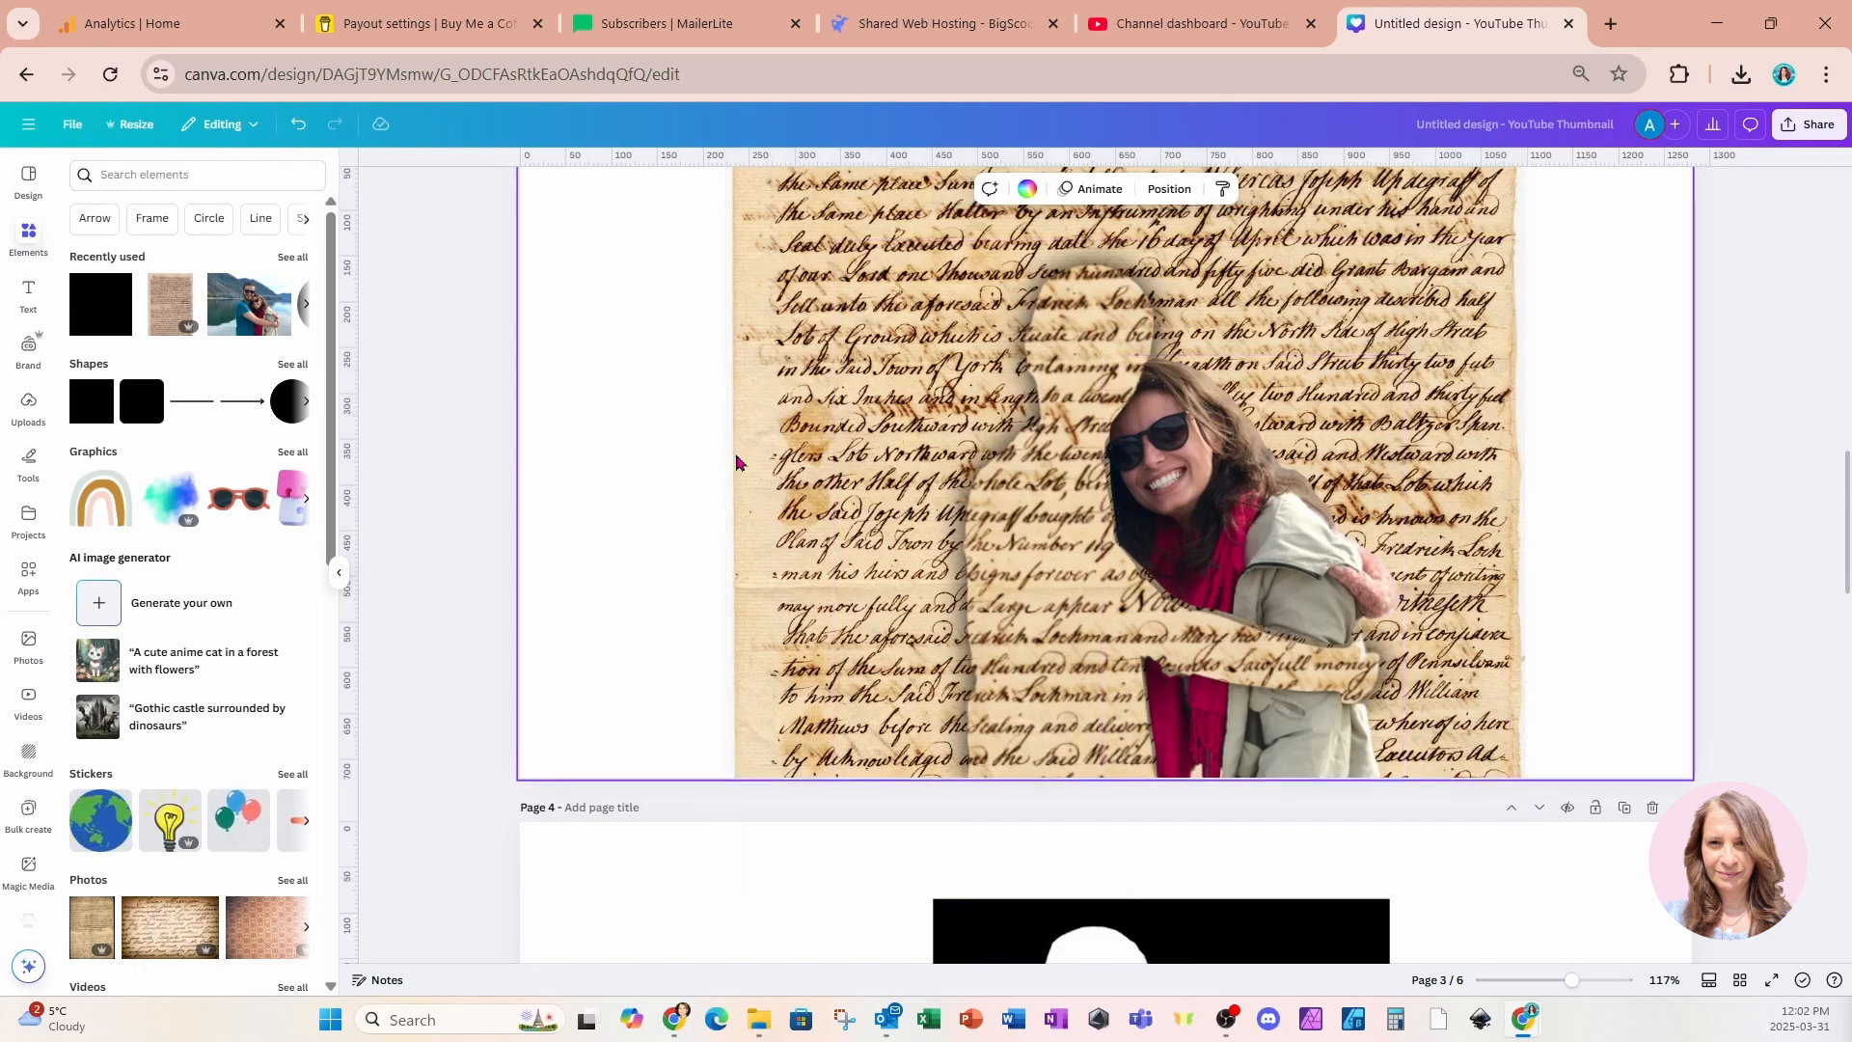
Add a soft black Glow shadow around the woman's outline, then deselect to view it
click(1203, 532)
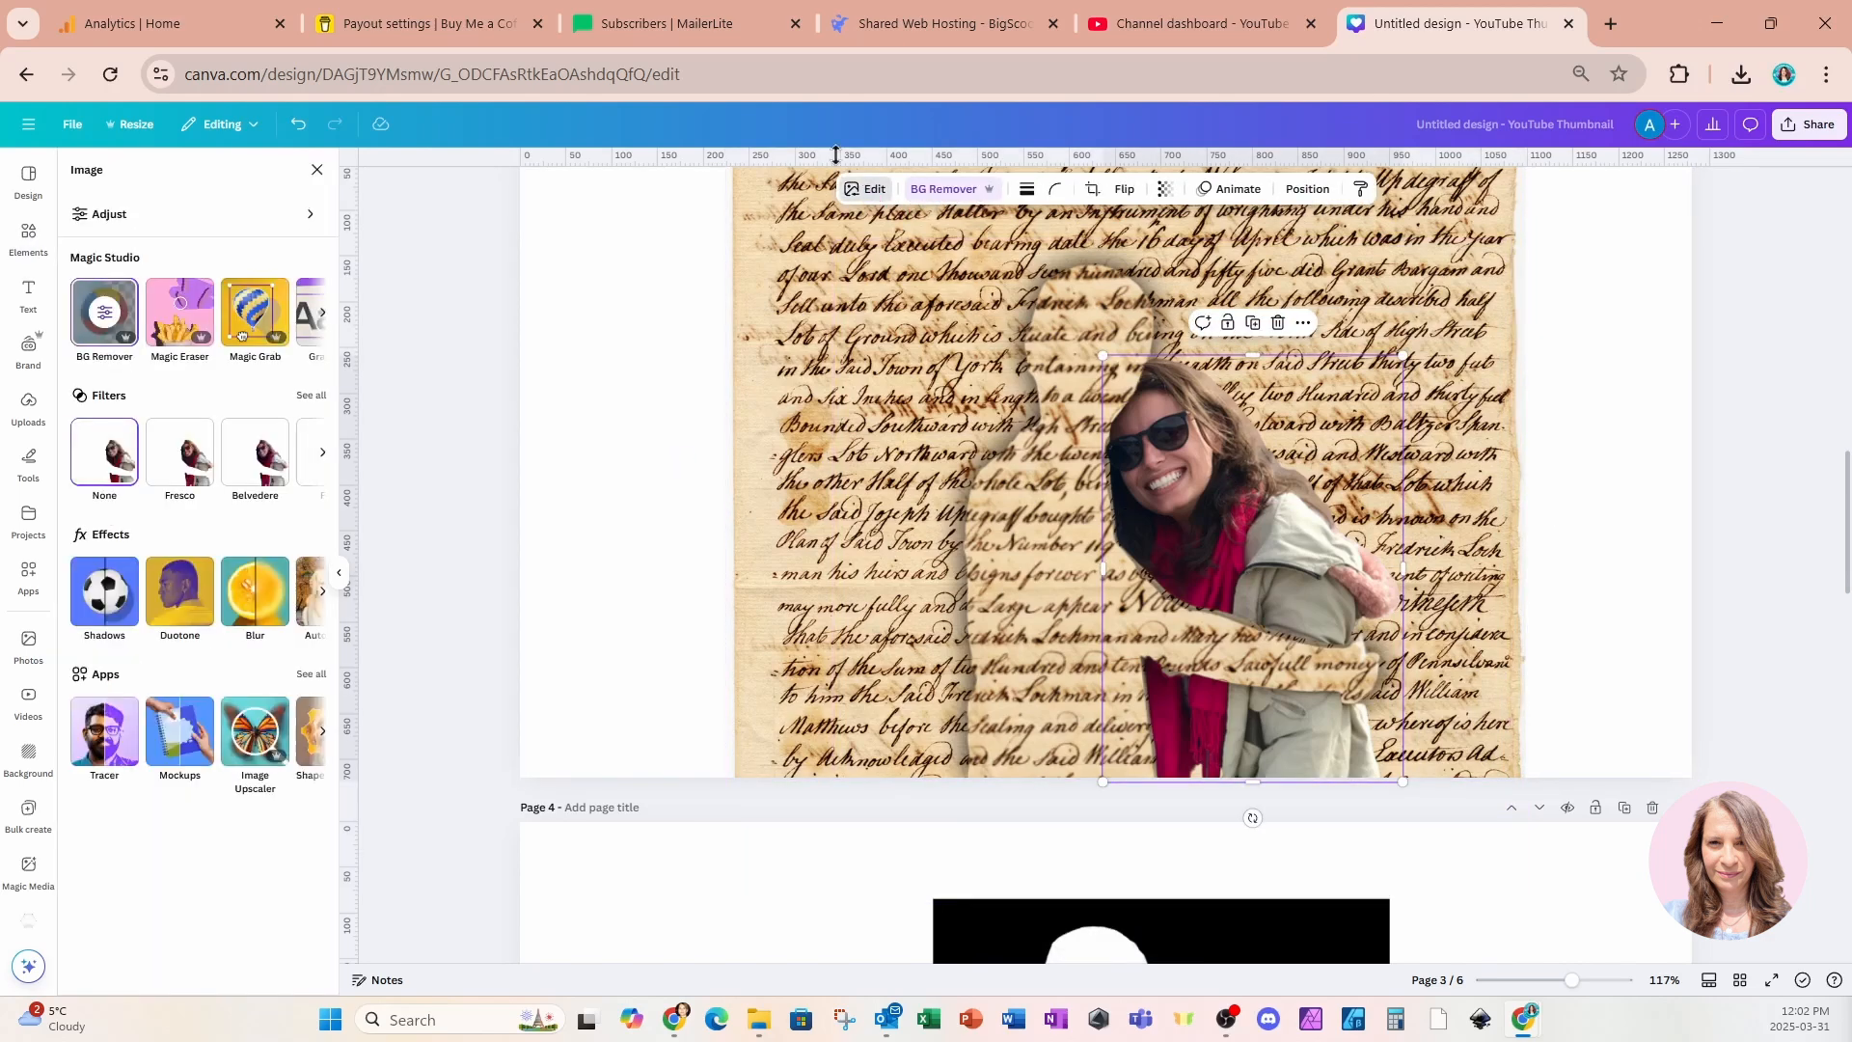
click(102, 592)
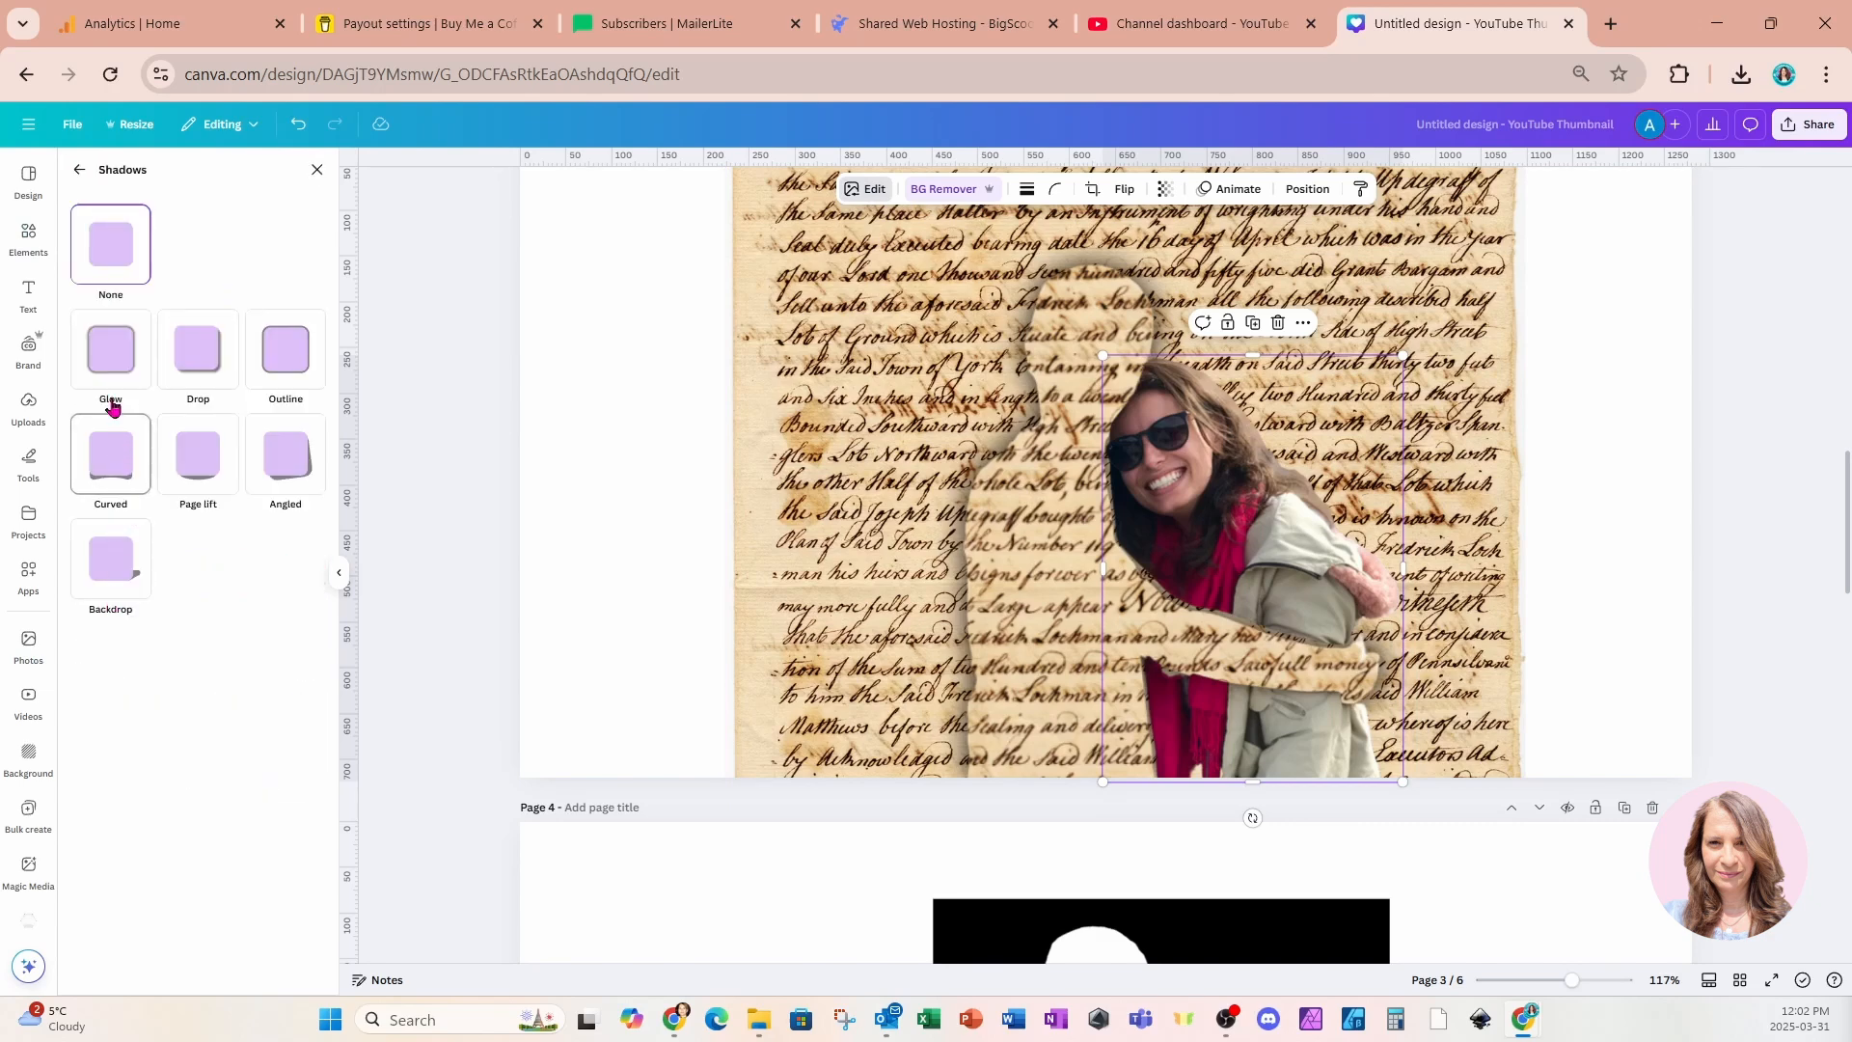
click(110, 349)
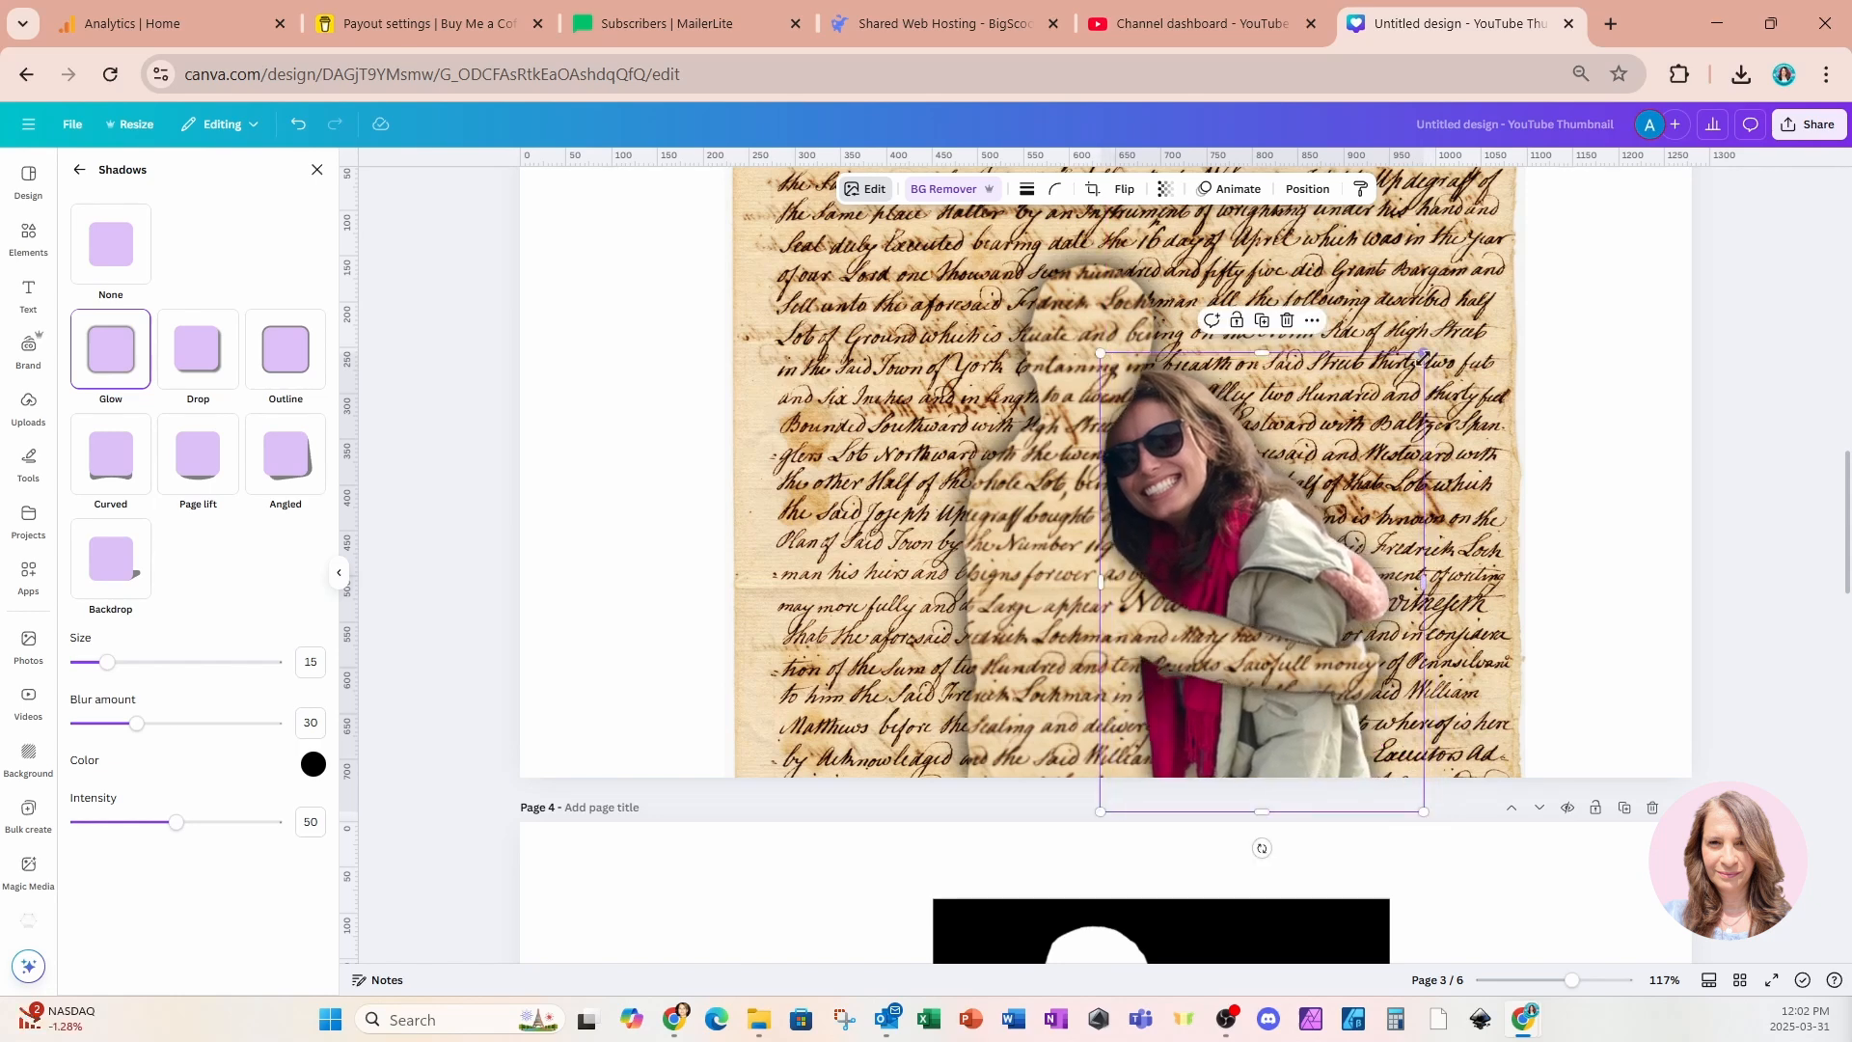
scroll(up, 3)
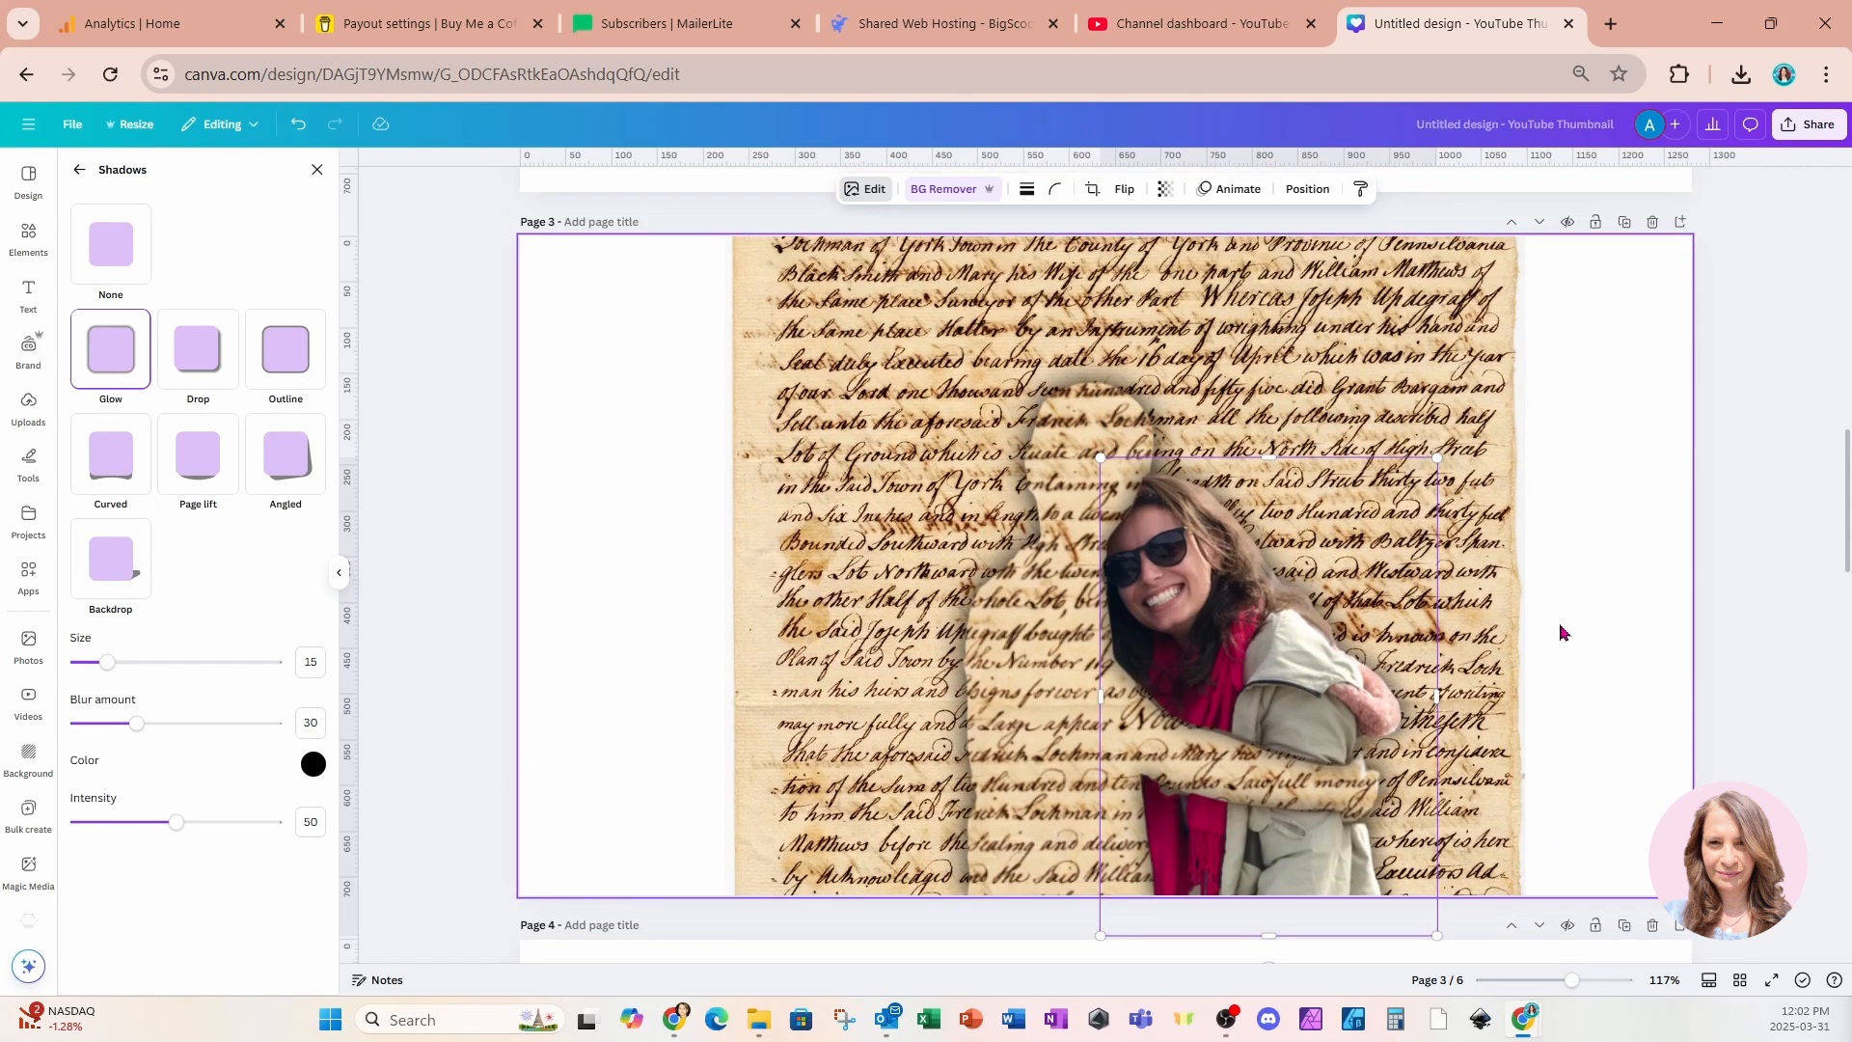
click(27, 235)
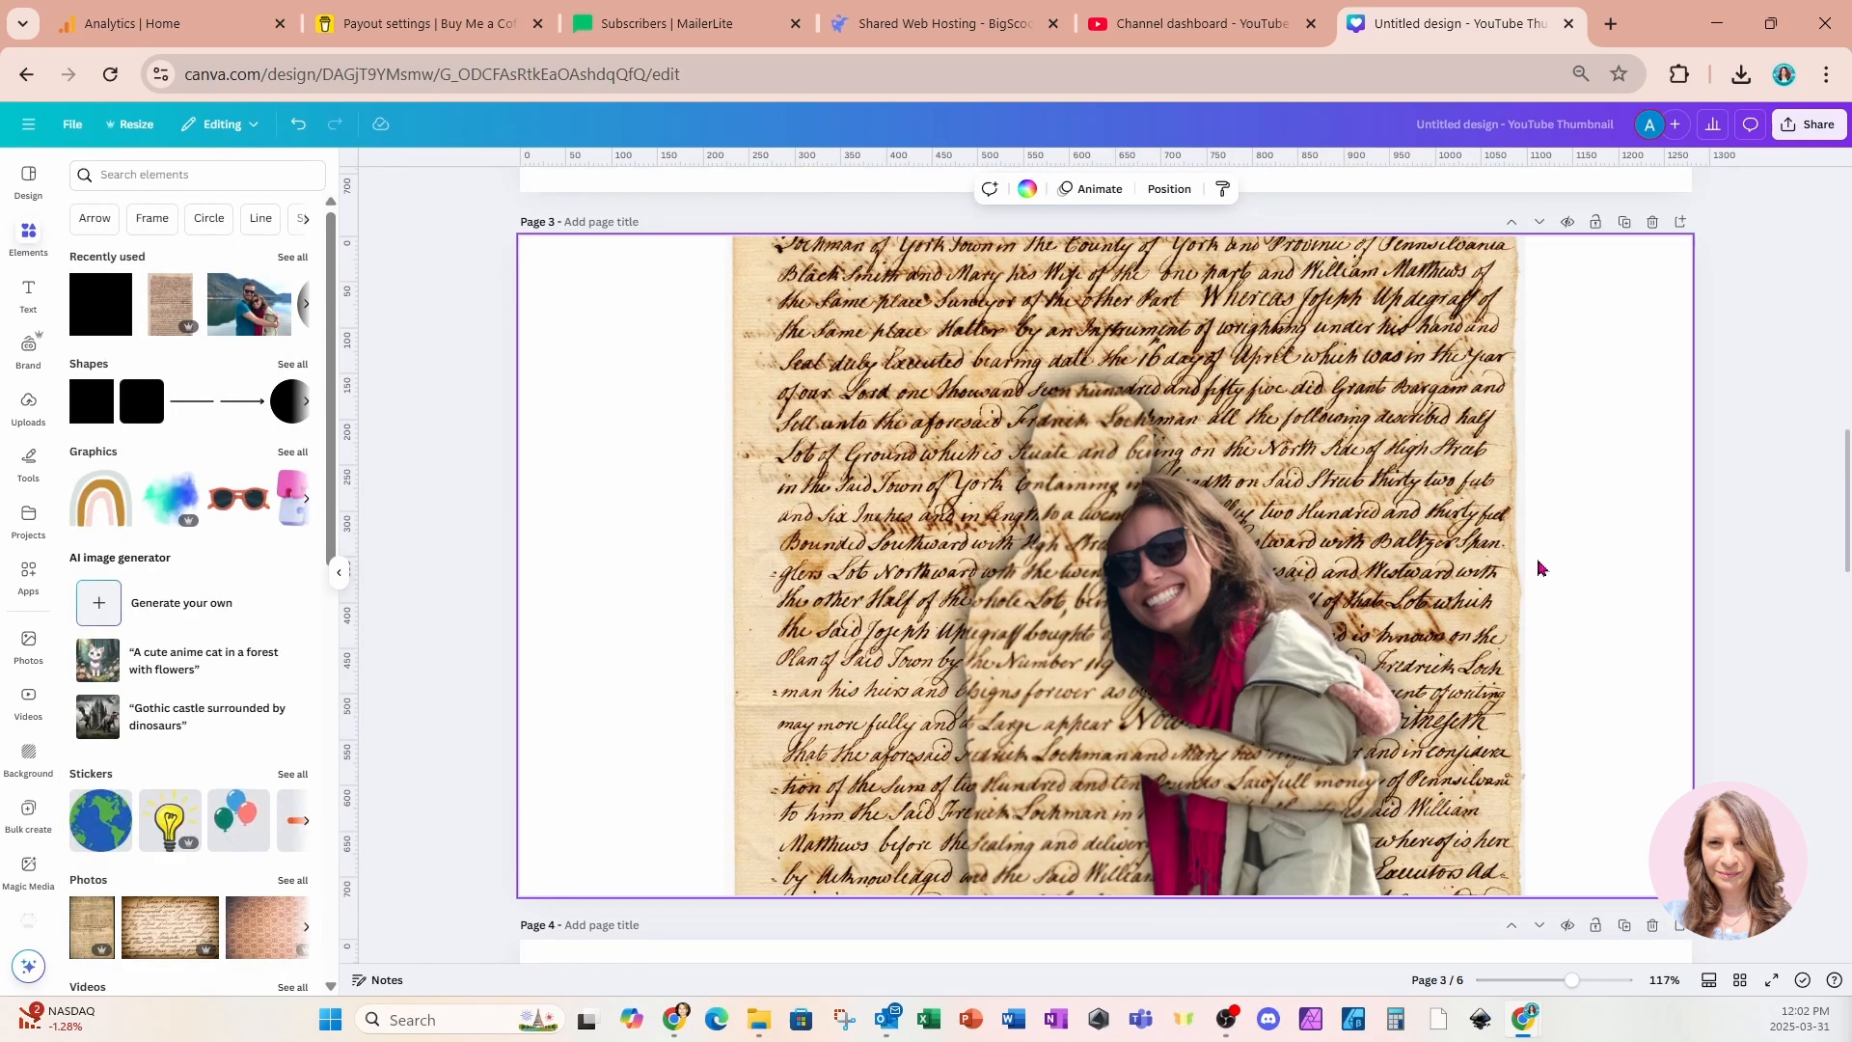
Copy the cut-out man photo from page 2 onto page 3 over the script paper
scroll(up, 3)
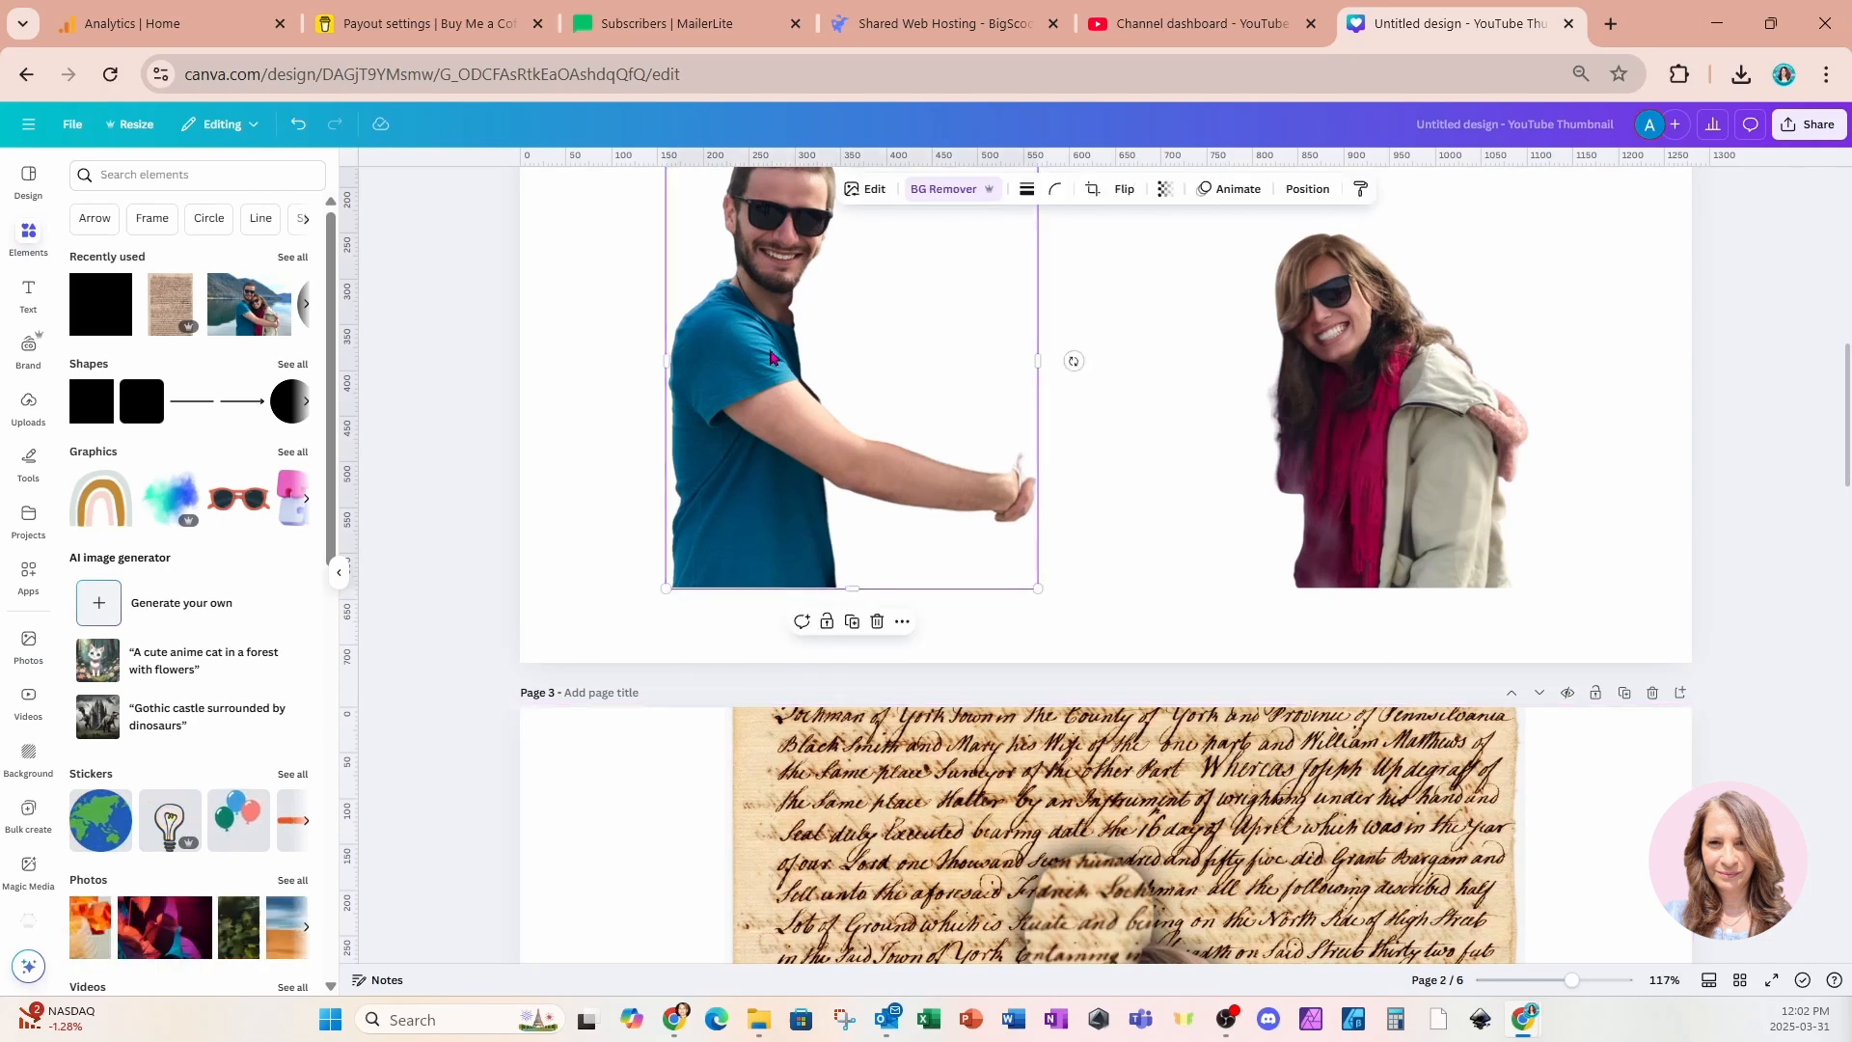
scroll(down, 3)
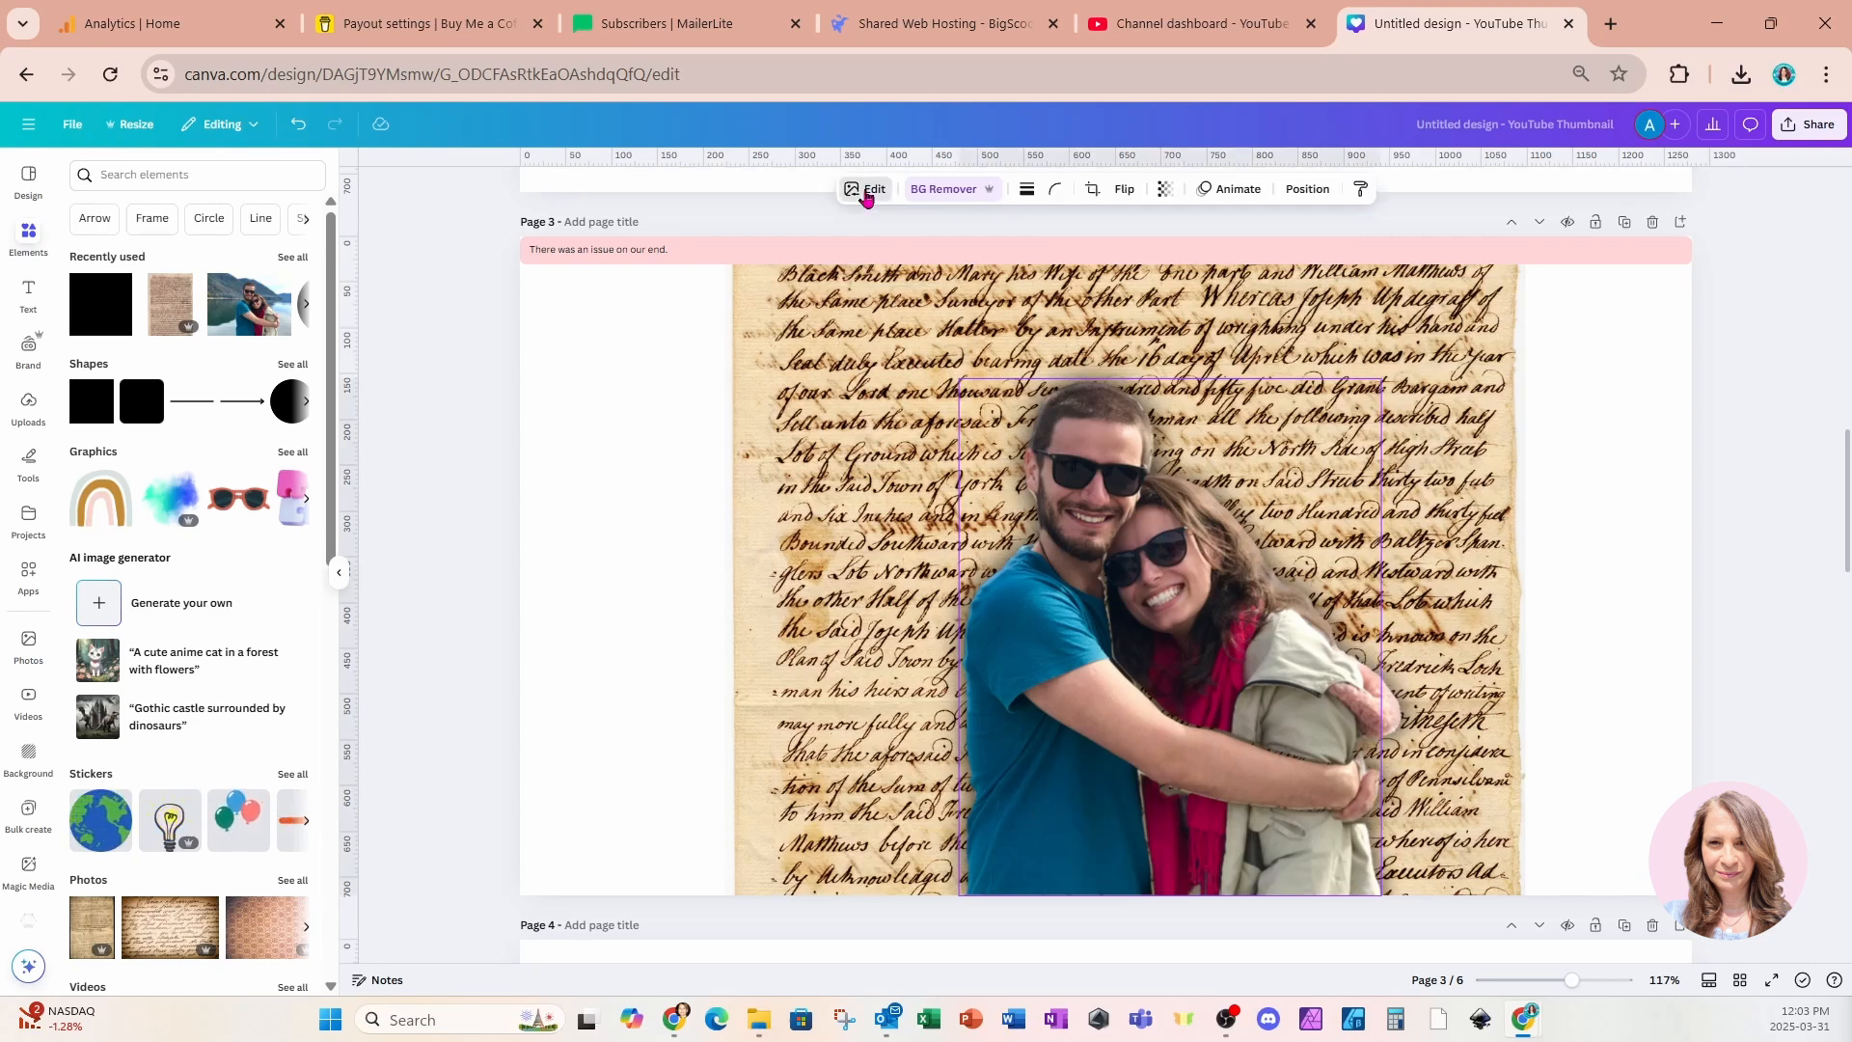
Apply the Mono > Classic filter to the man's photo, turning him grey
click(872, 189)
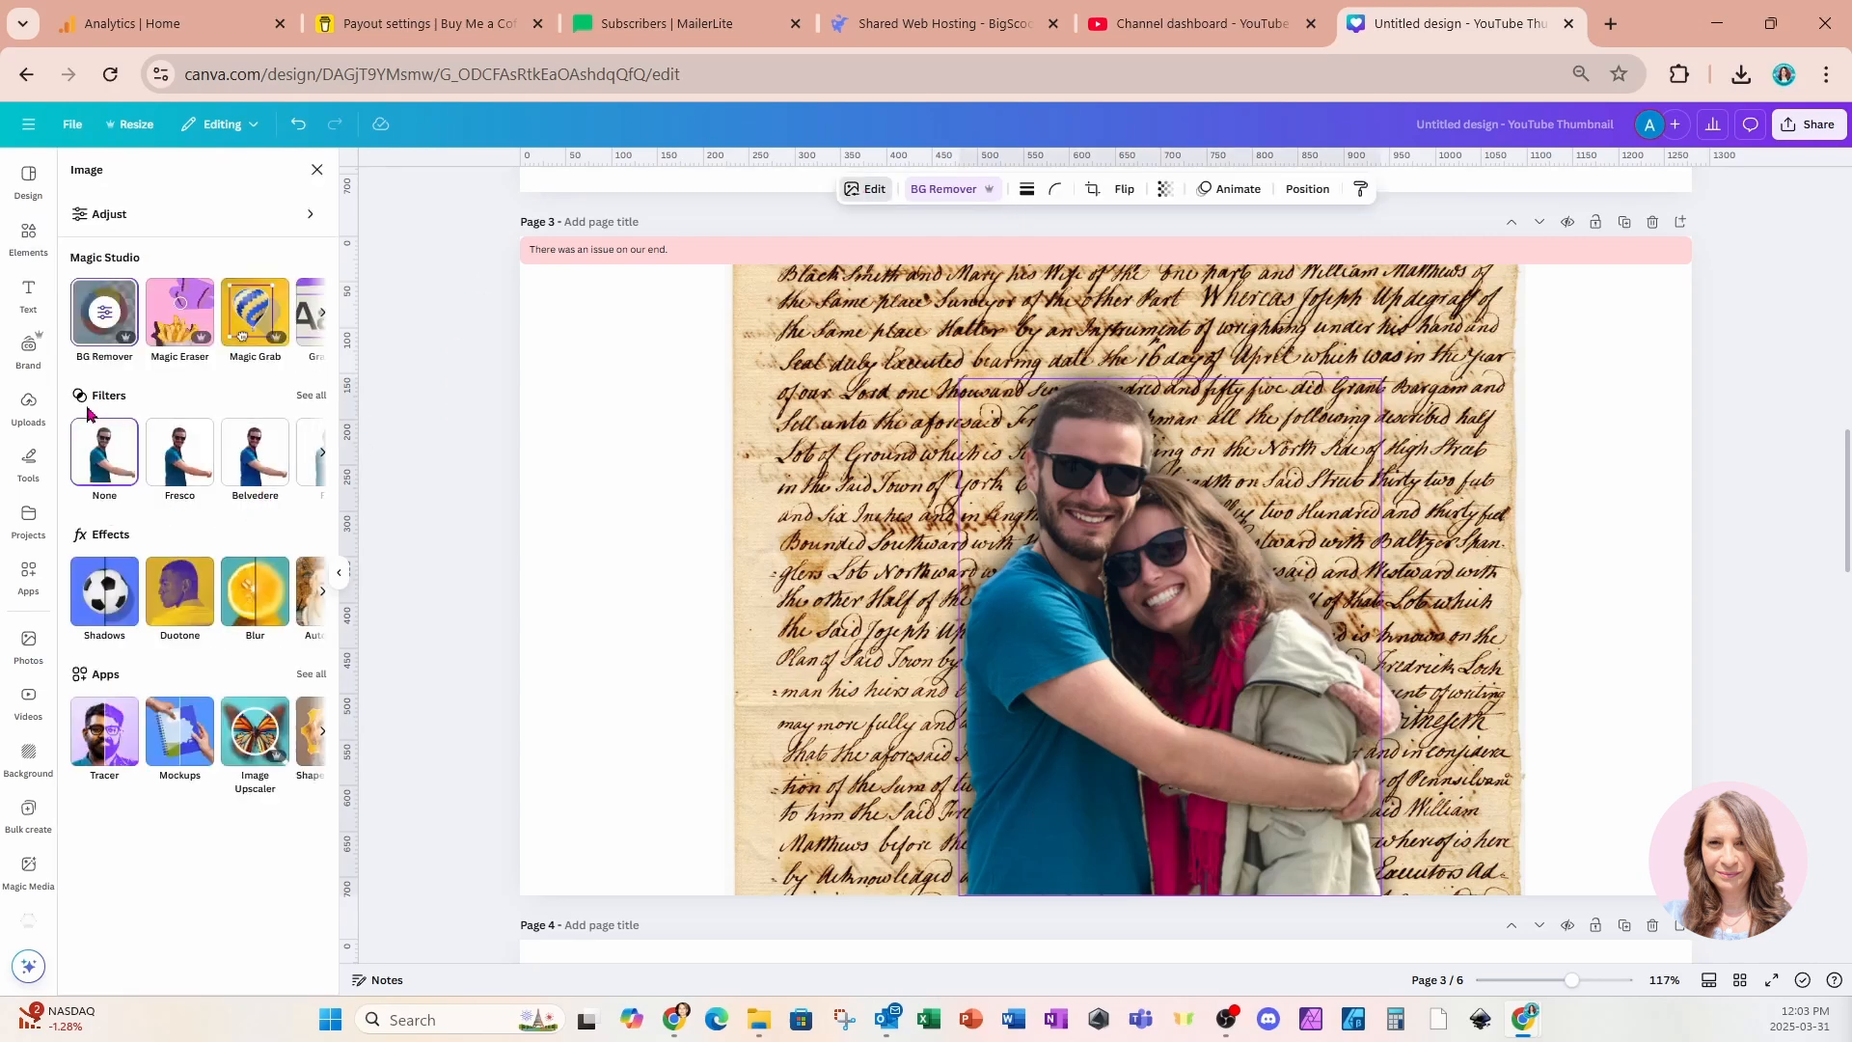
click(312, 394)
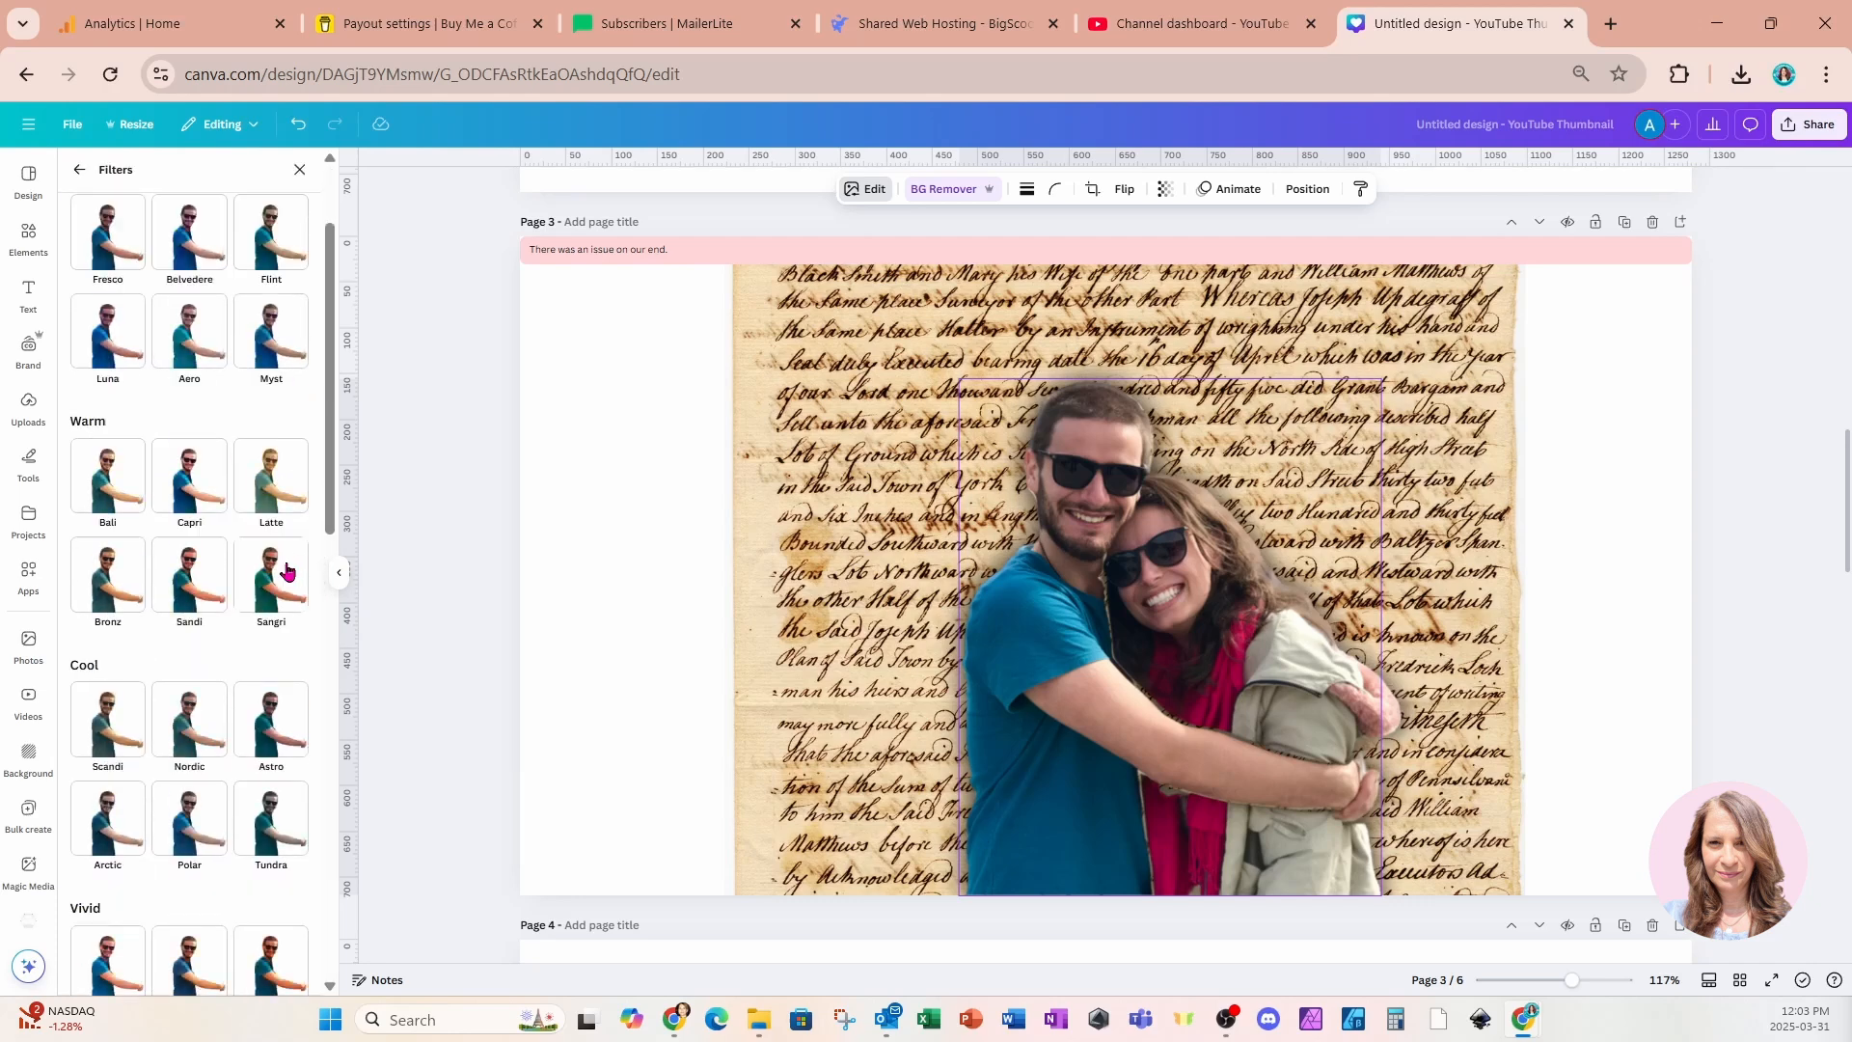
scroll(down, 3)
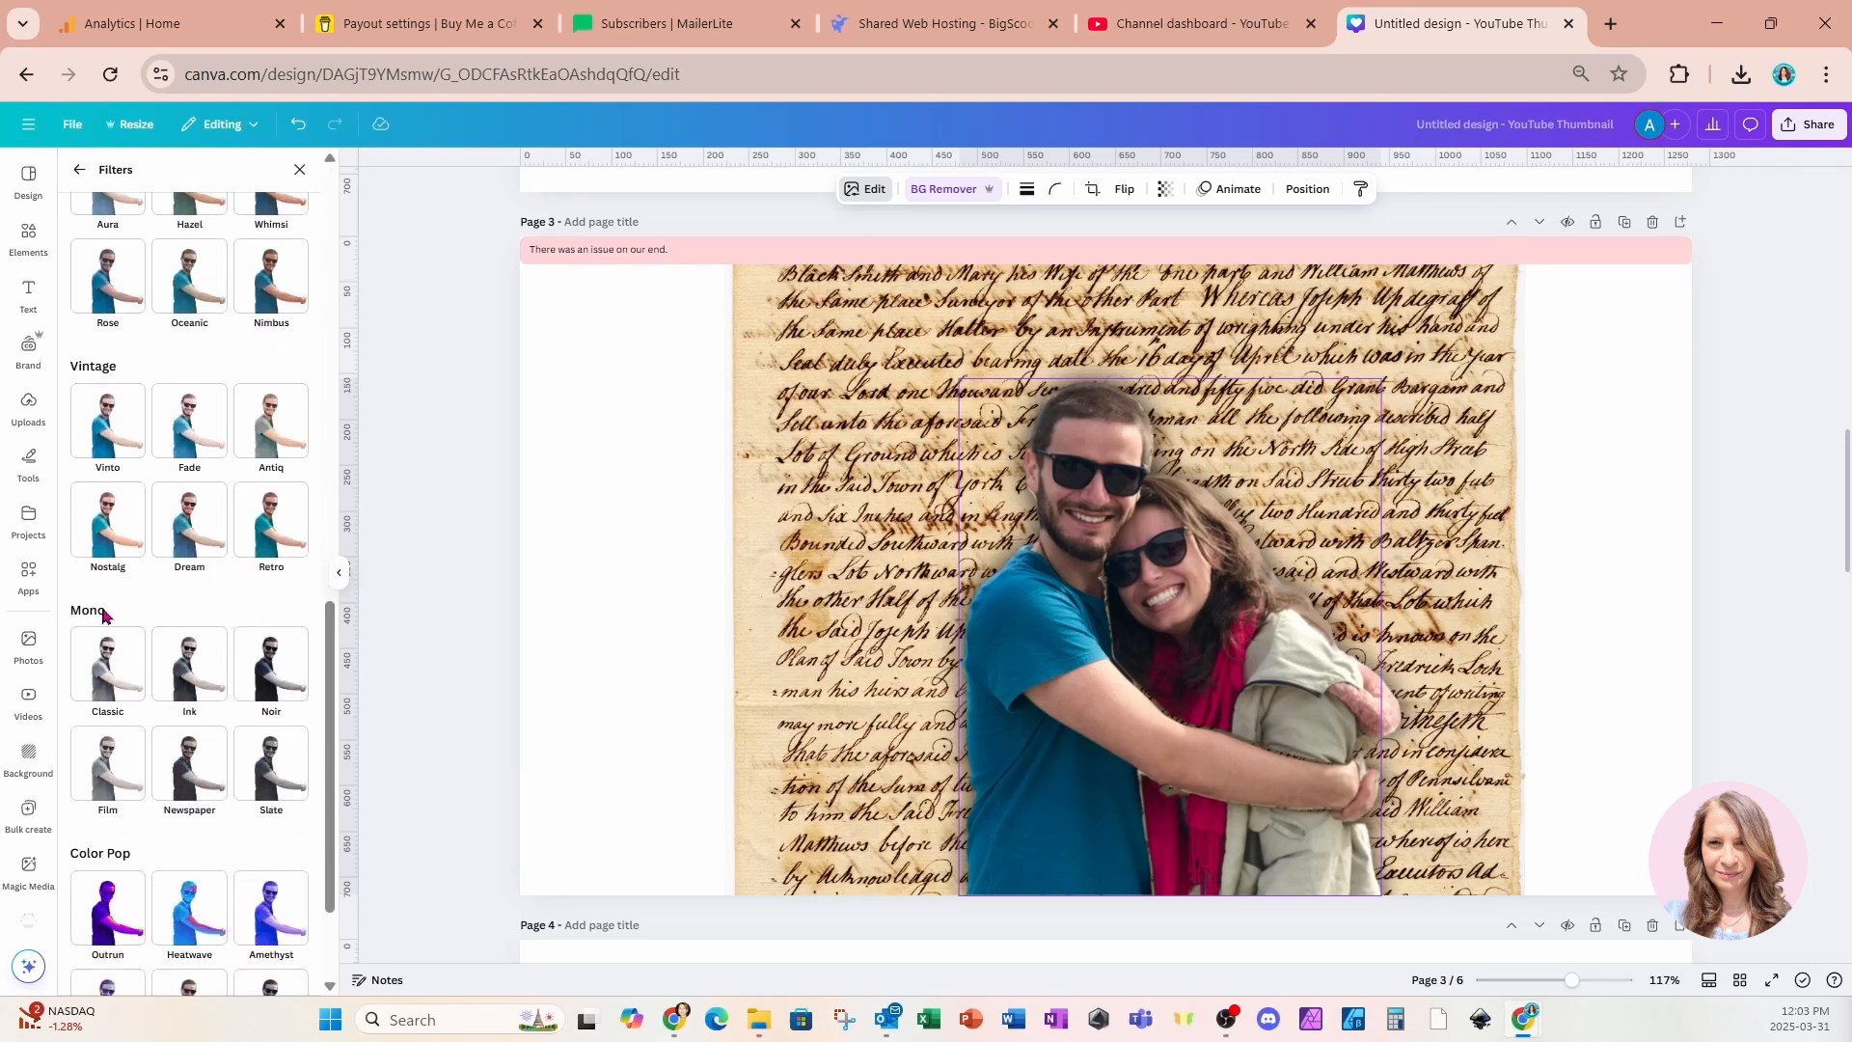
click(106, 660)
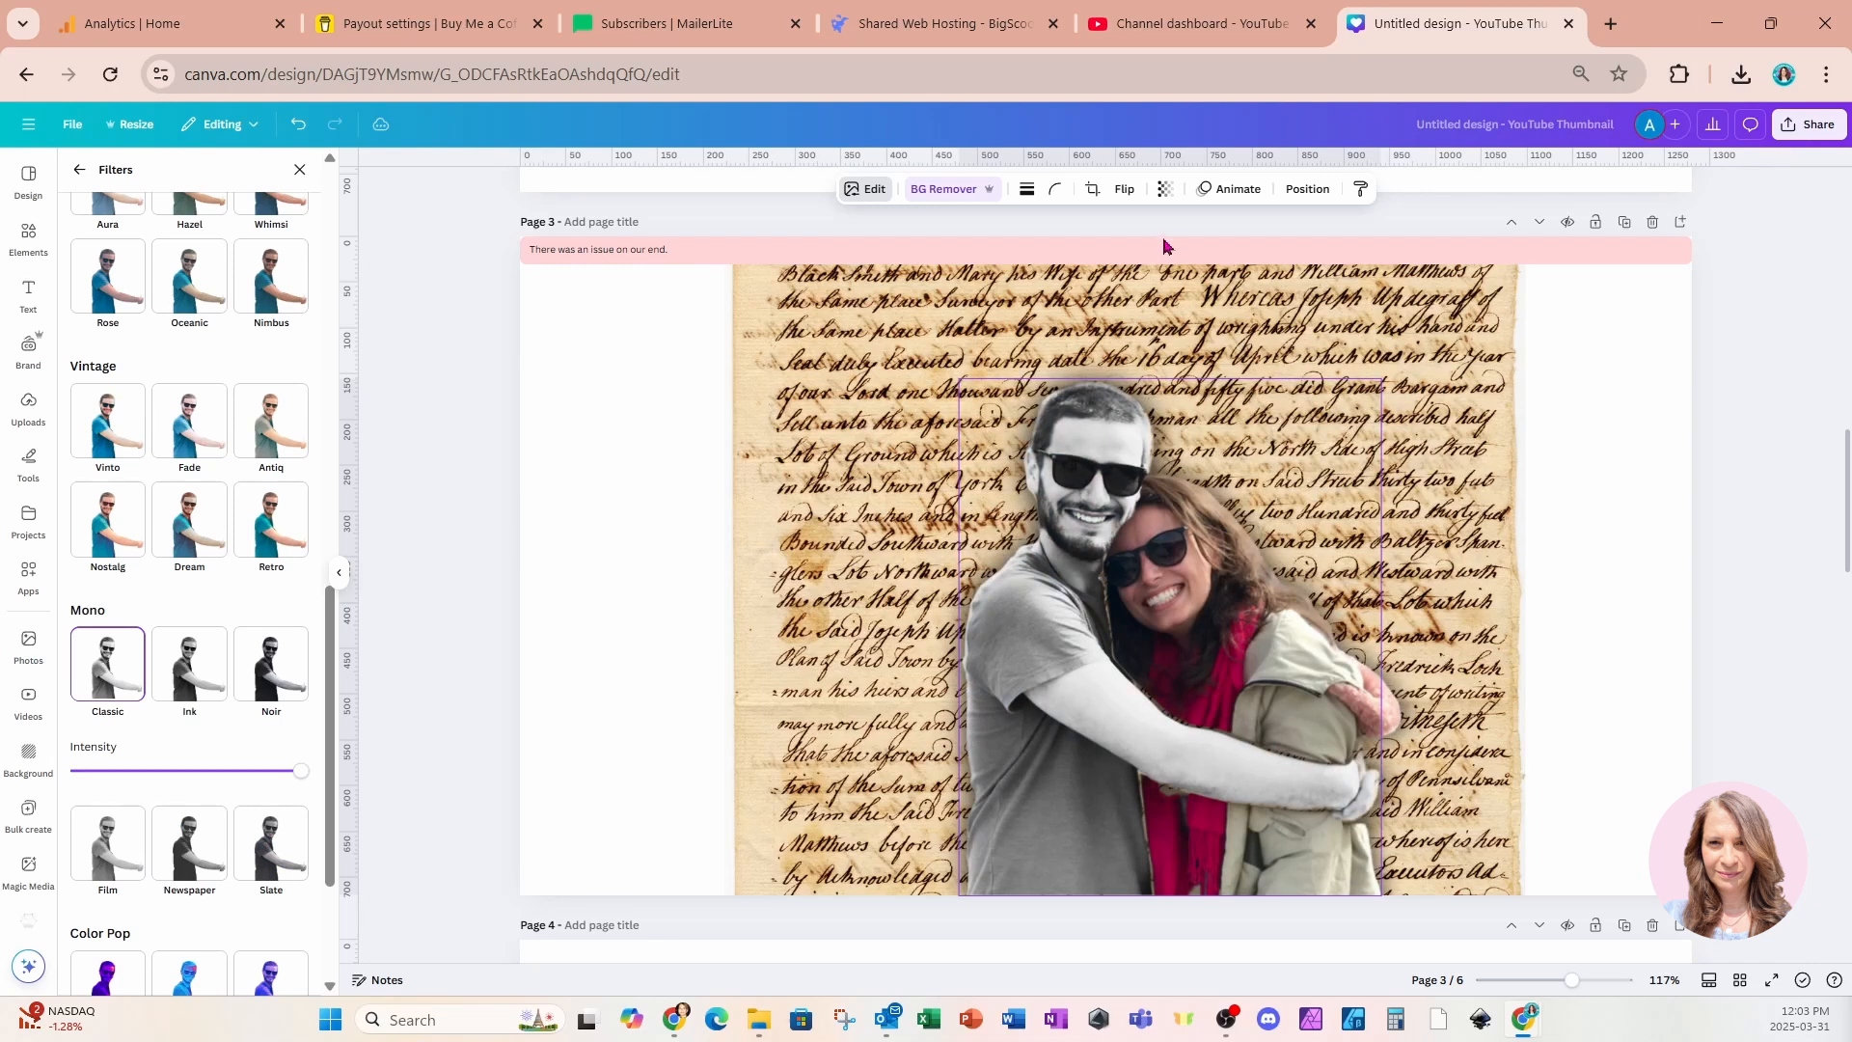
Set the man photo's transparency to 24 and deselect to view the faded overlay
click(1164, 189)
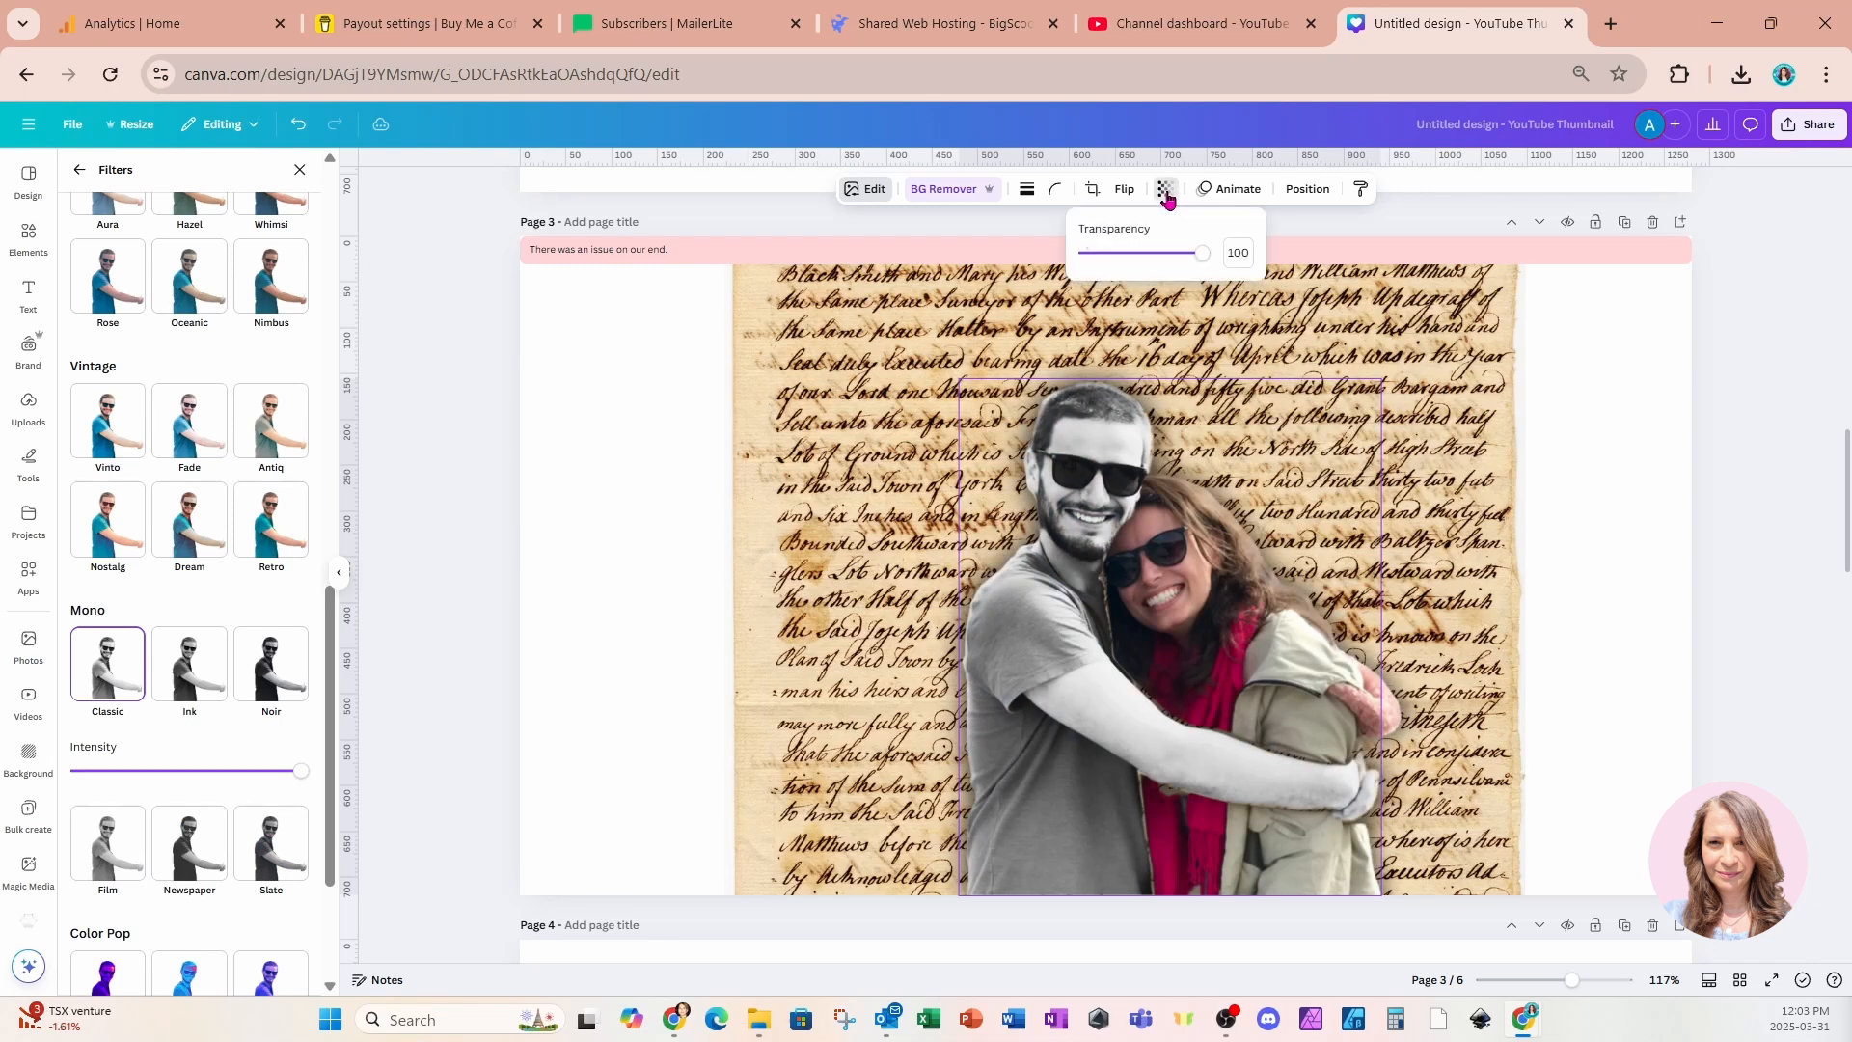
mouse_move(1202, 254)
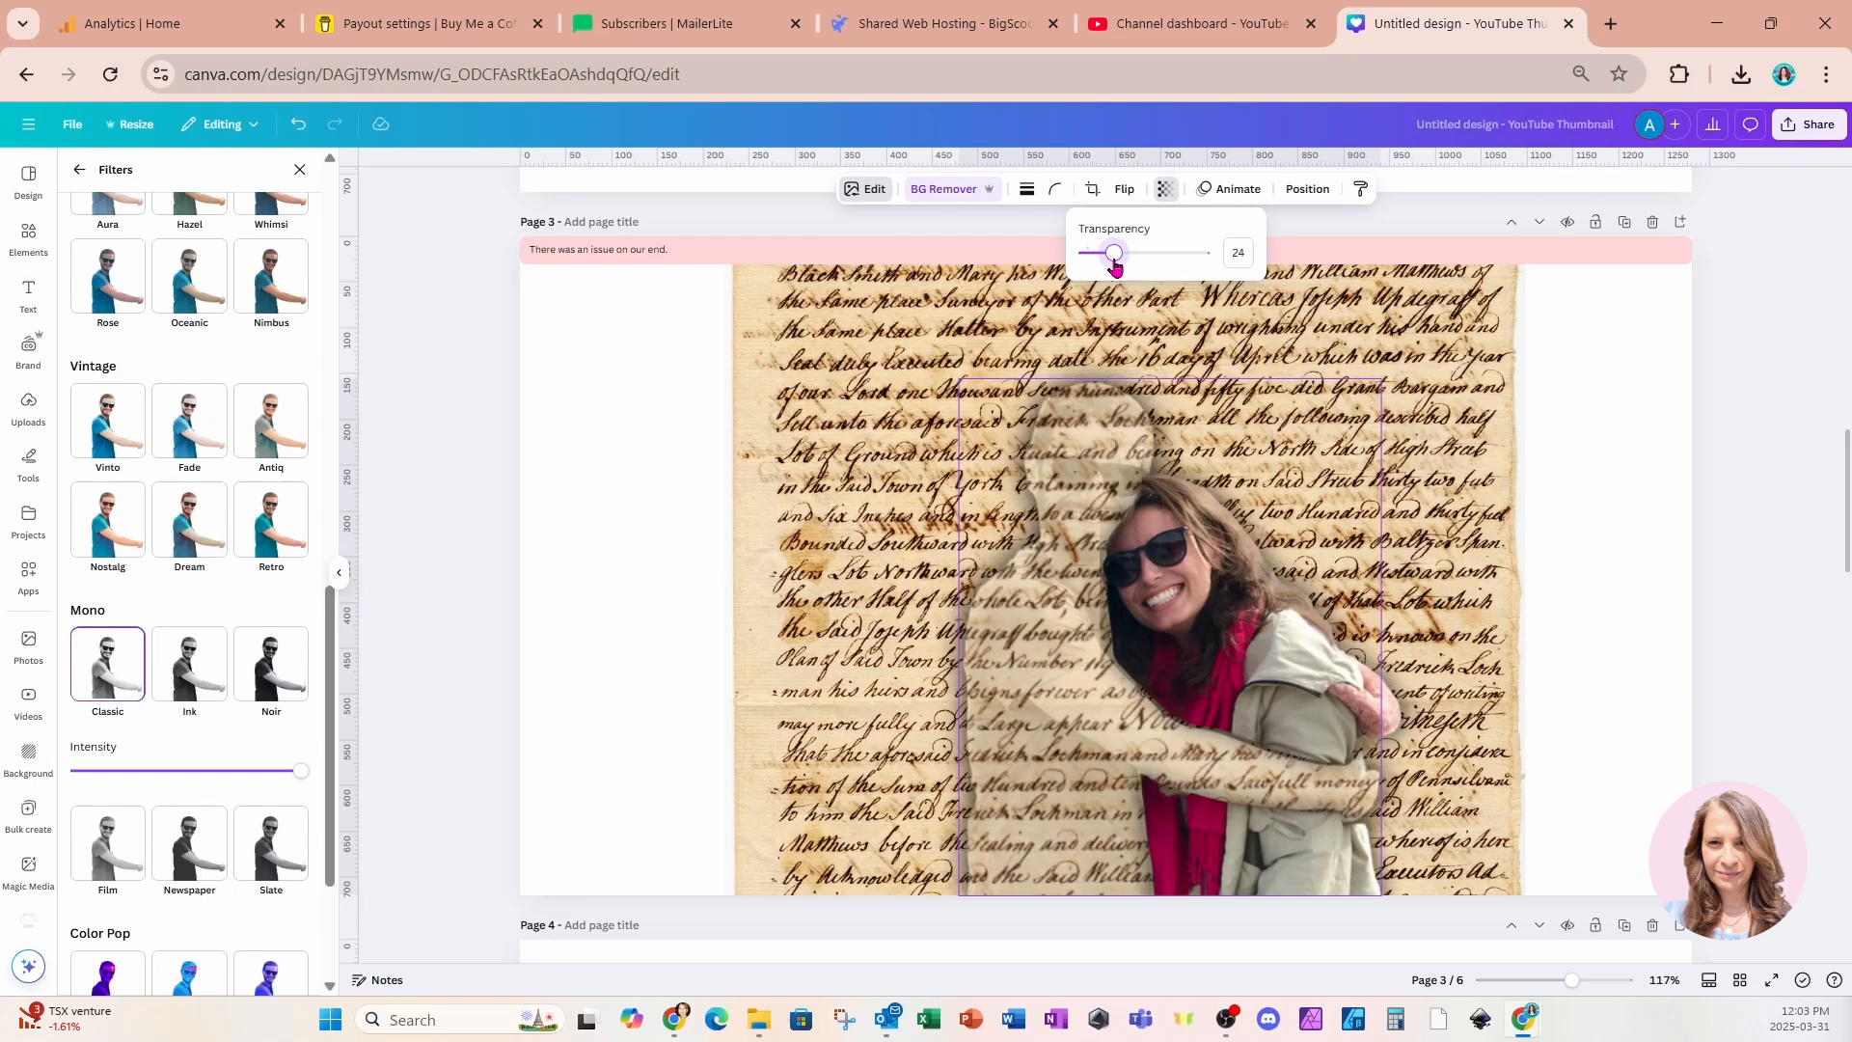
mouse_move(677, 482)
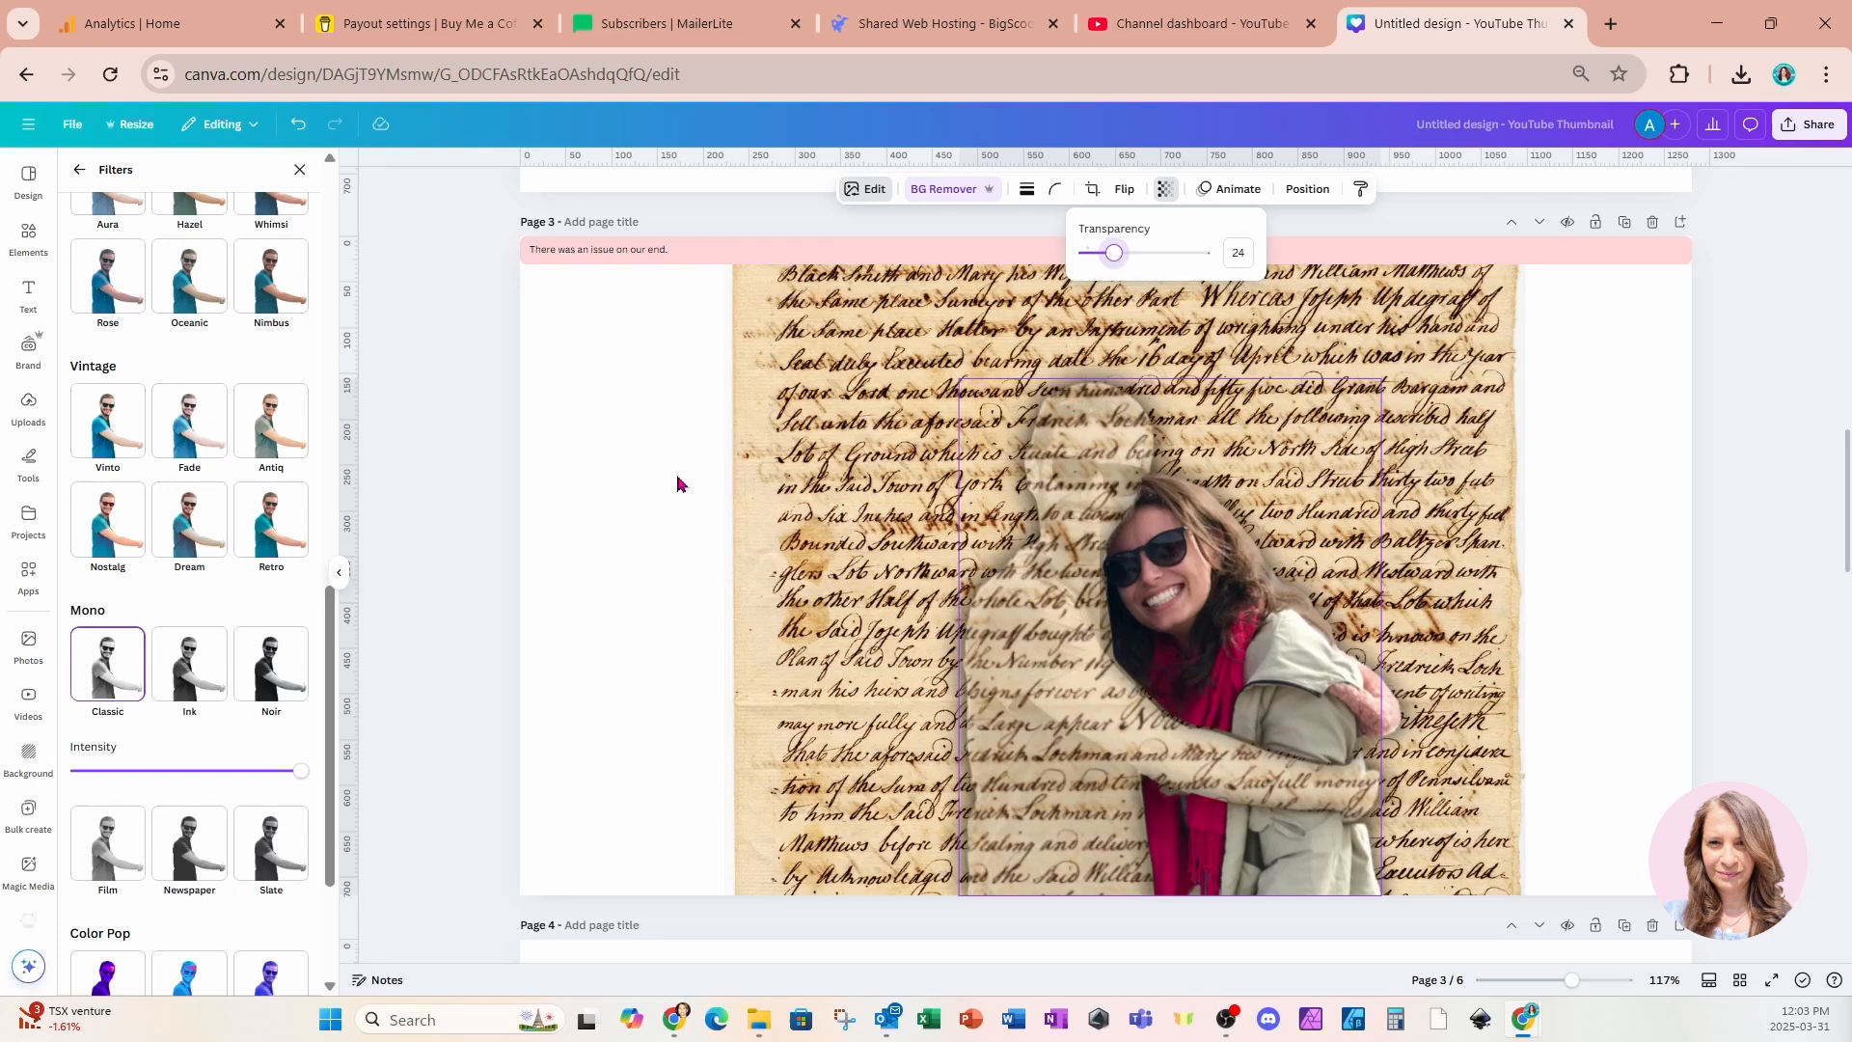
click(27, 236)
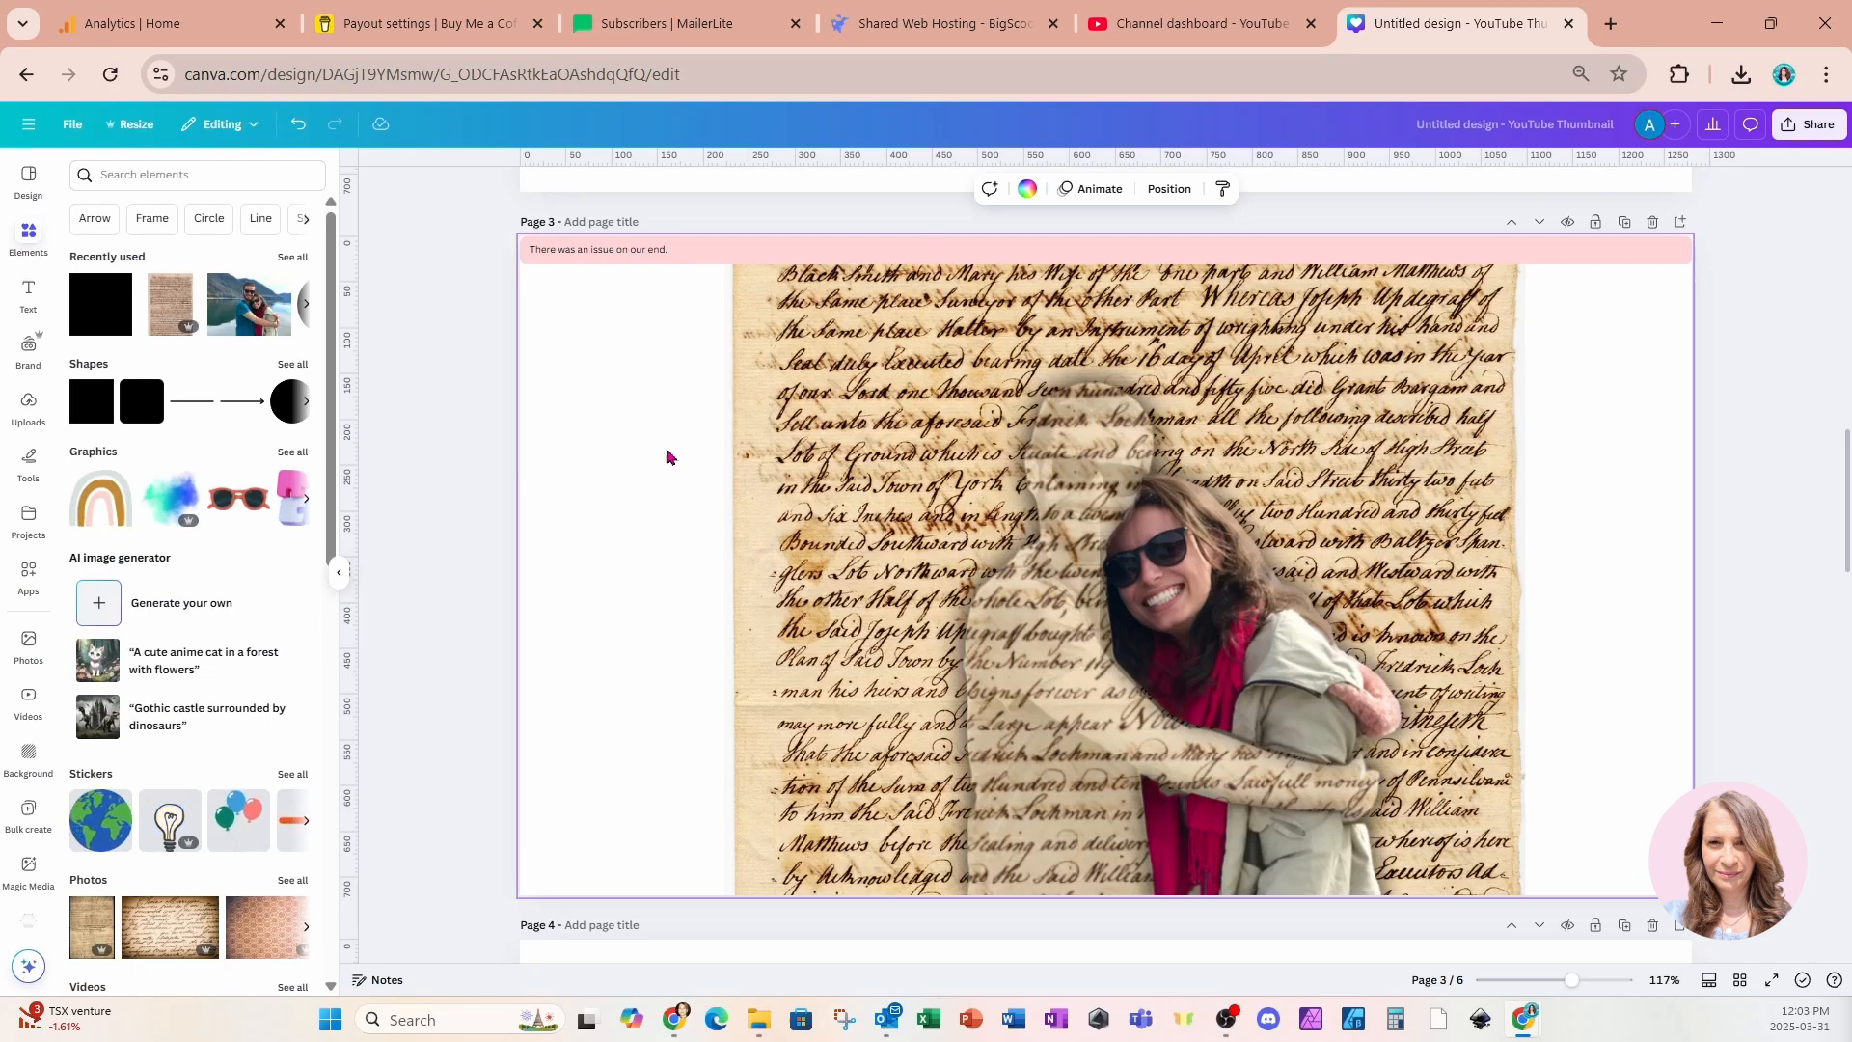